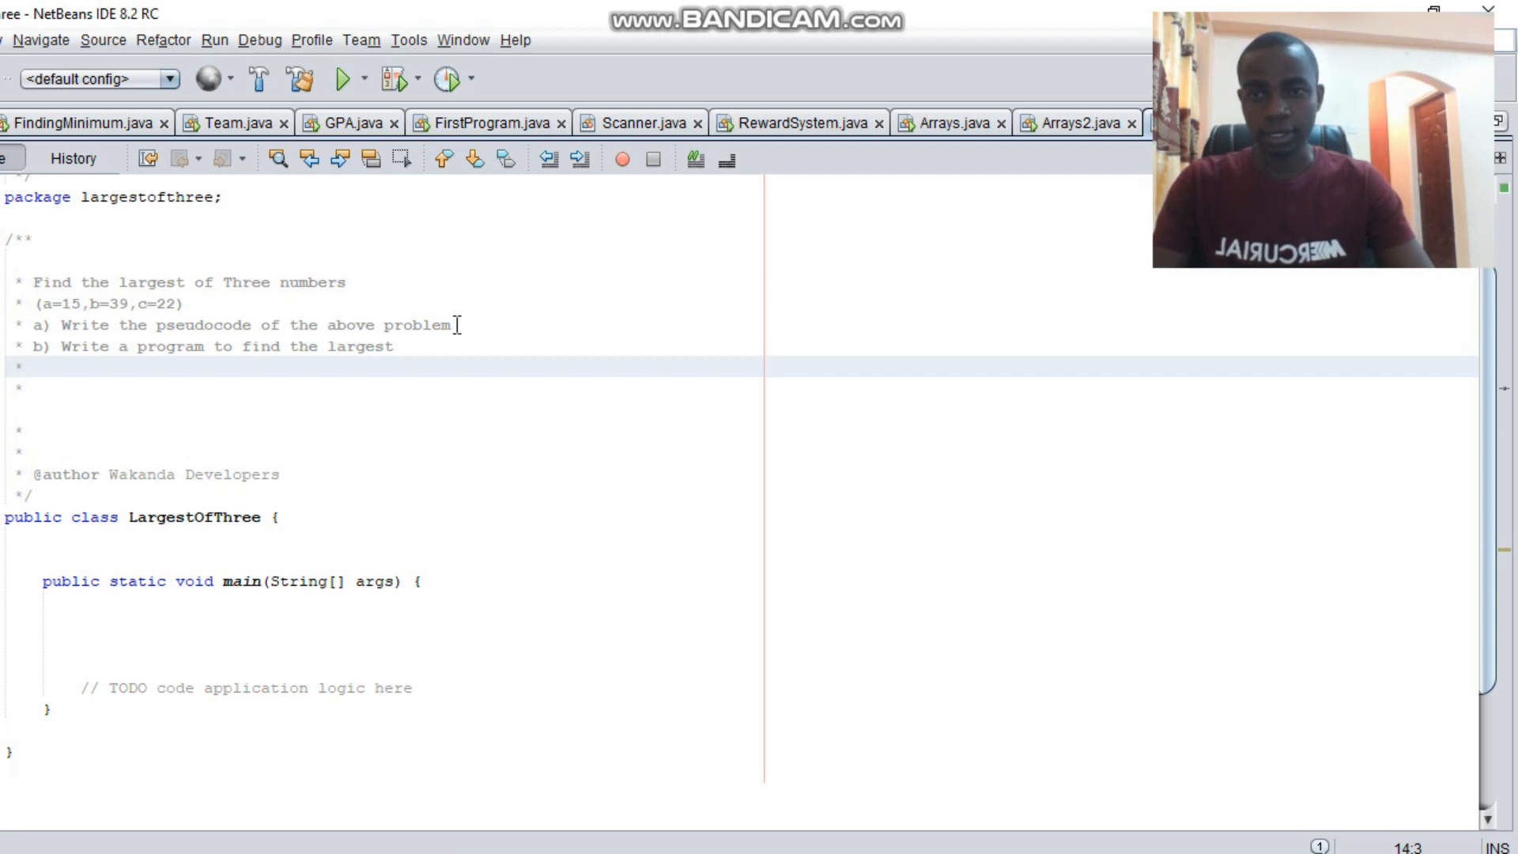
Write '1. Start' on comment line 14 and begin '2. Read'.
{"action": "left_click", "coordinate": [24, 366]}
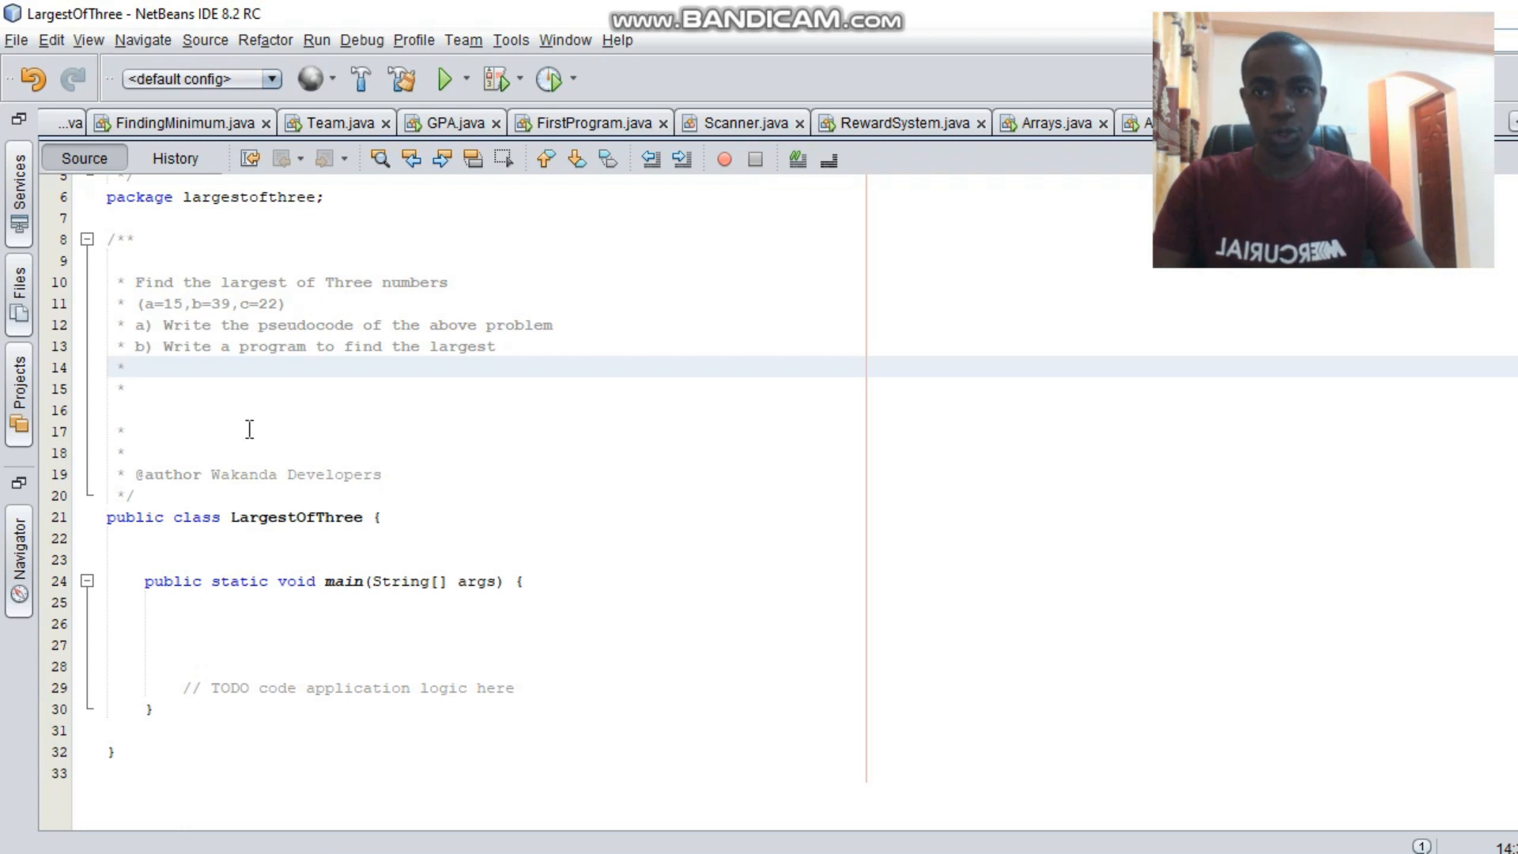
{"action": "left_click", "coordinate": [124, 366]}
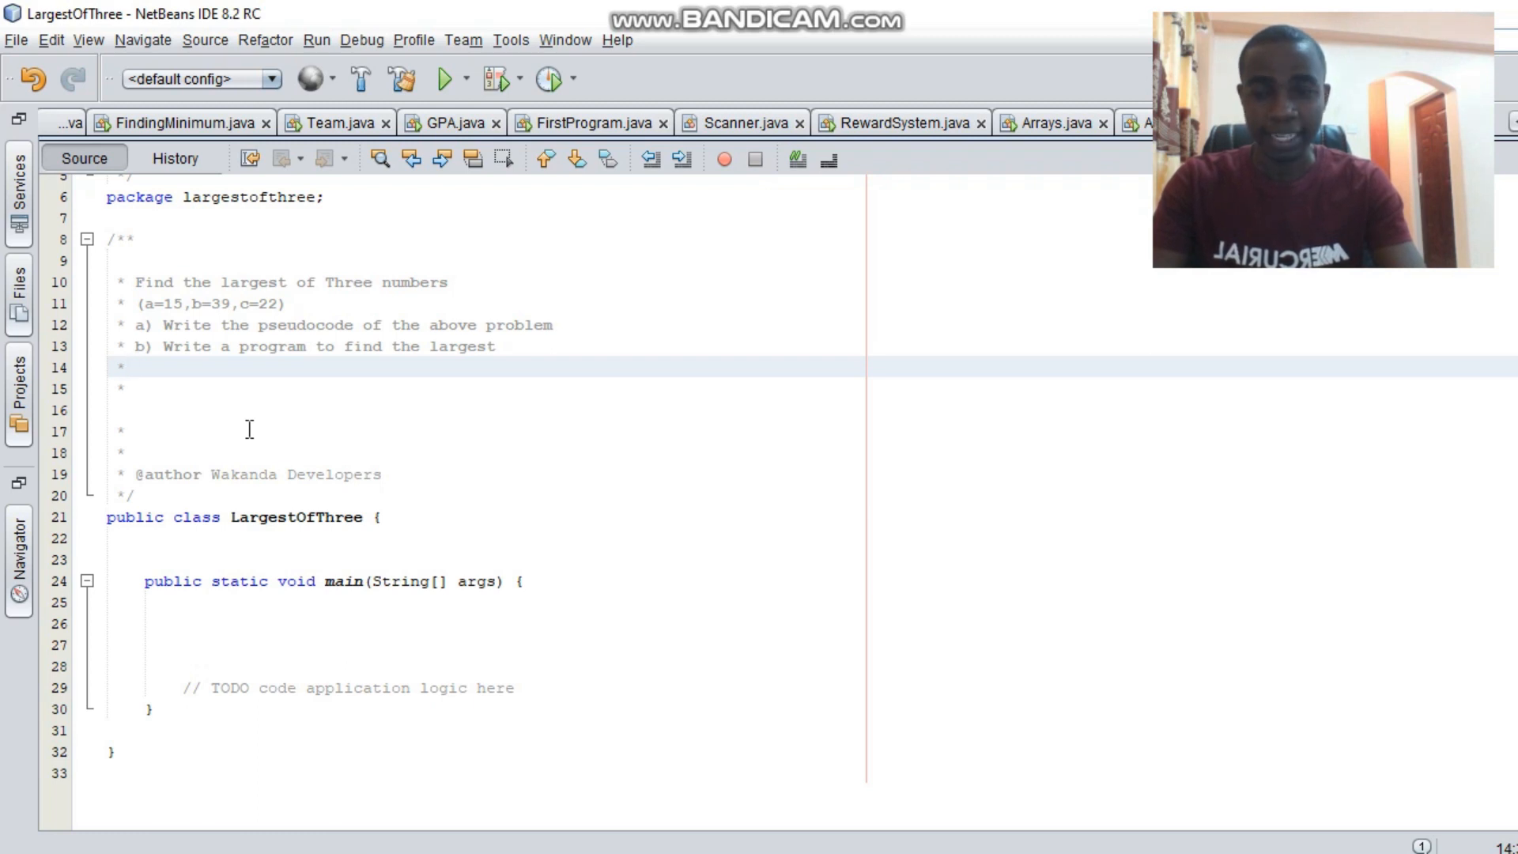
{"action": "left_click", "coordinate": [123, 366]}
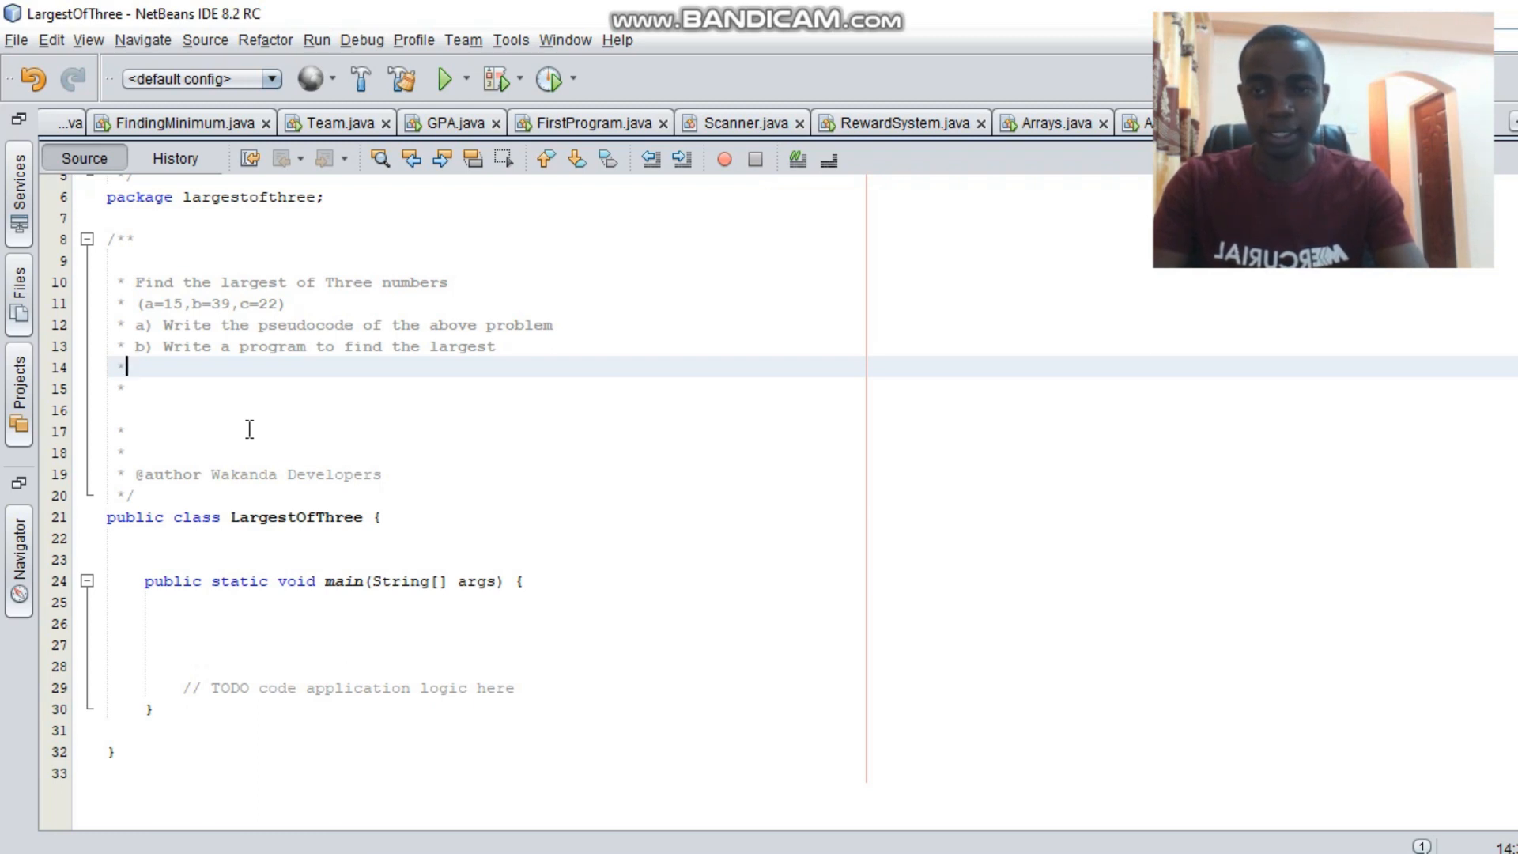
{"action": "type", "text": "1"}
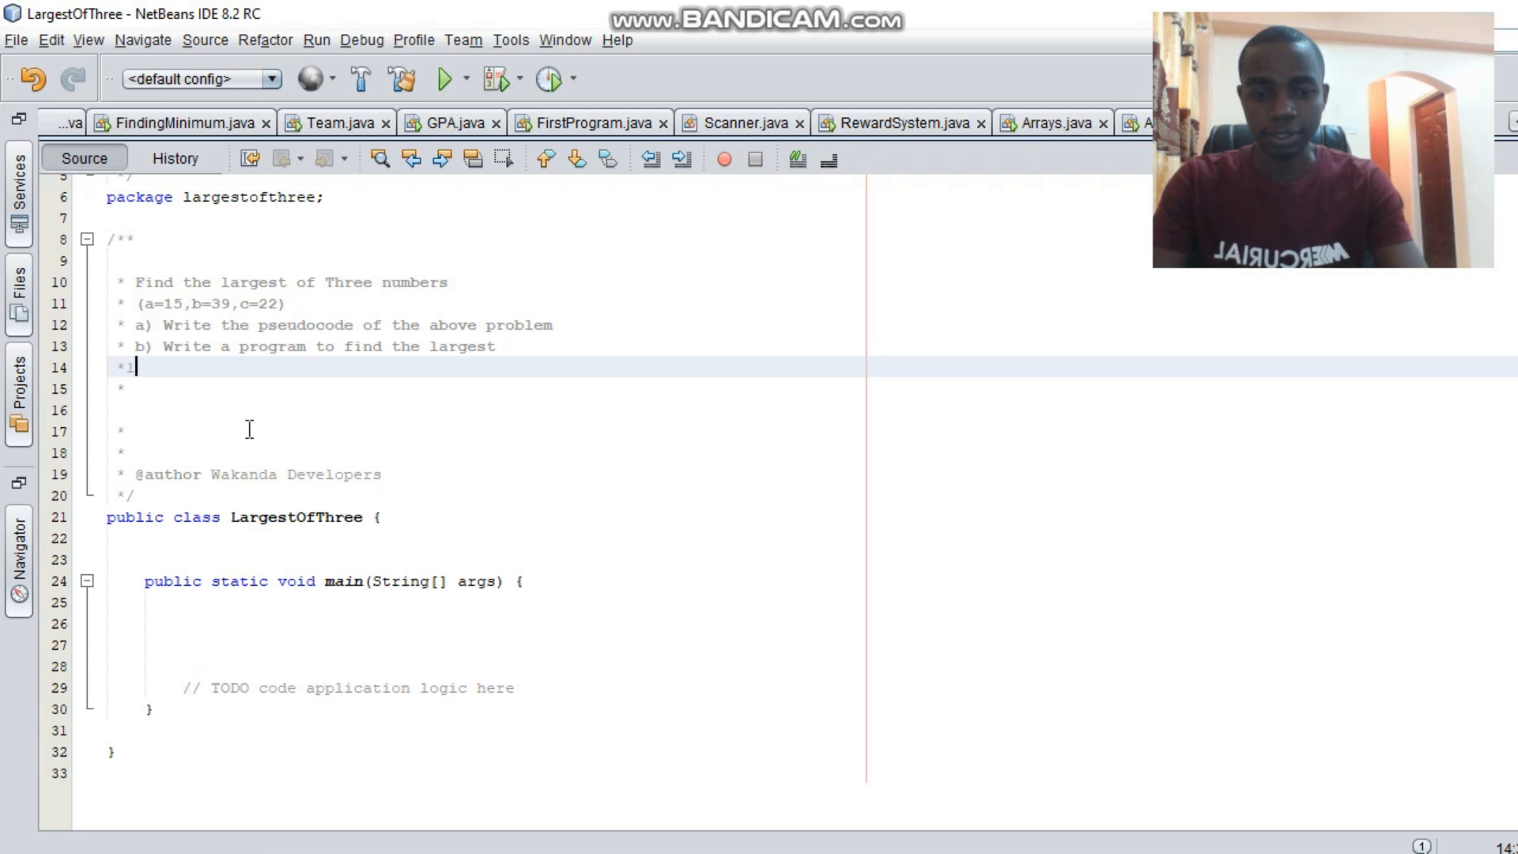
{"action": "type", "text": ". ST"}
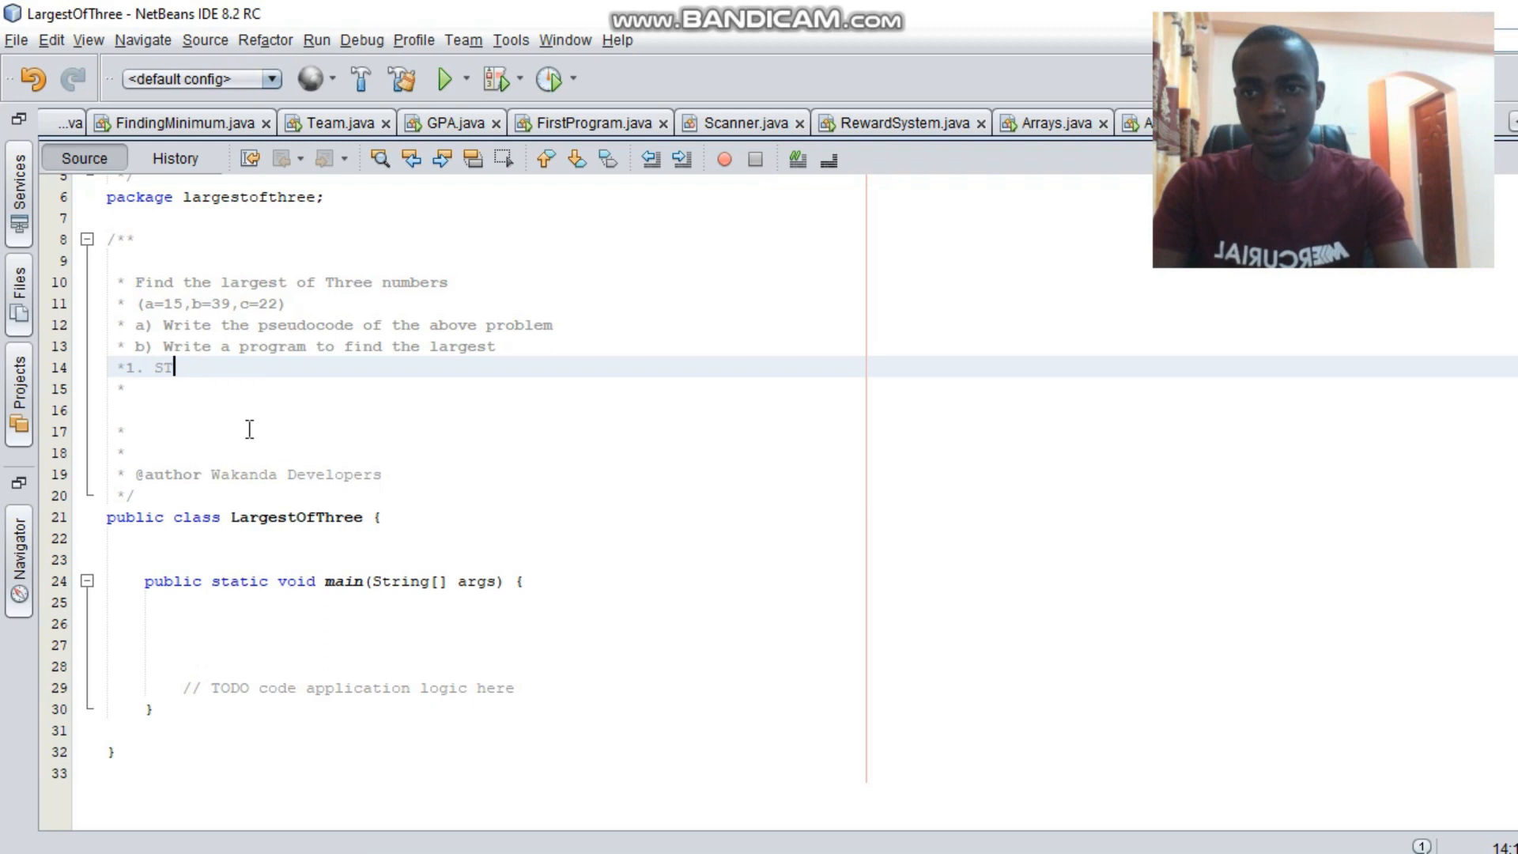
{"action": "type", "text": "art"}
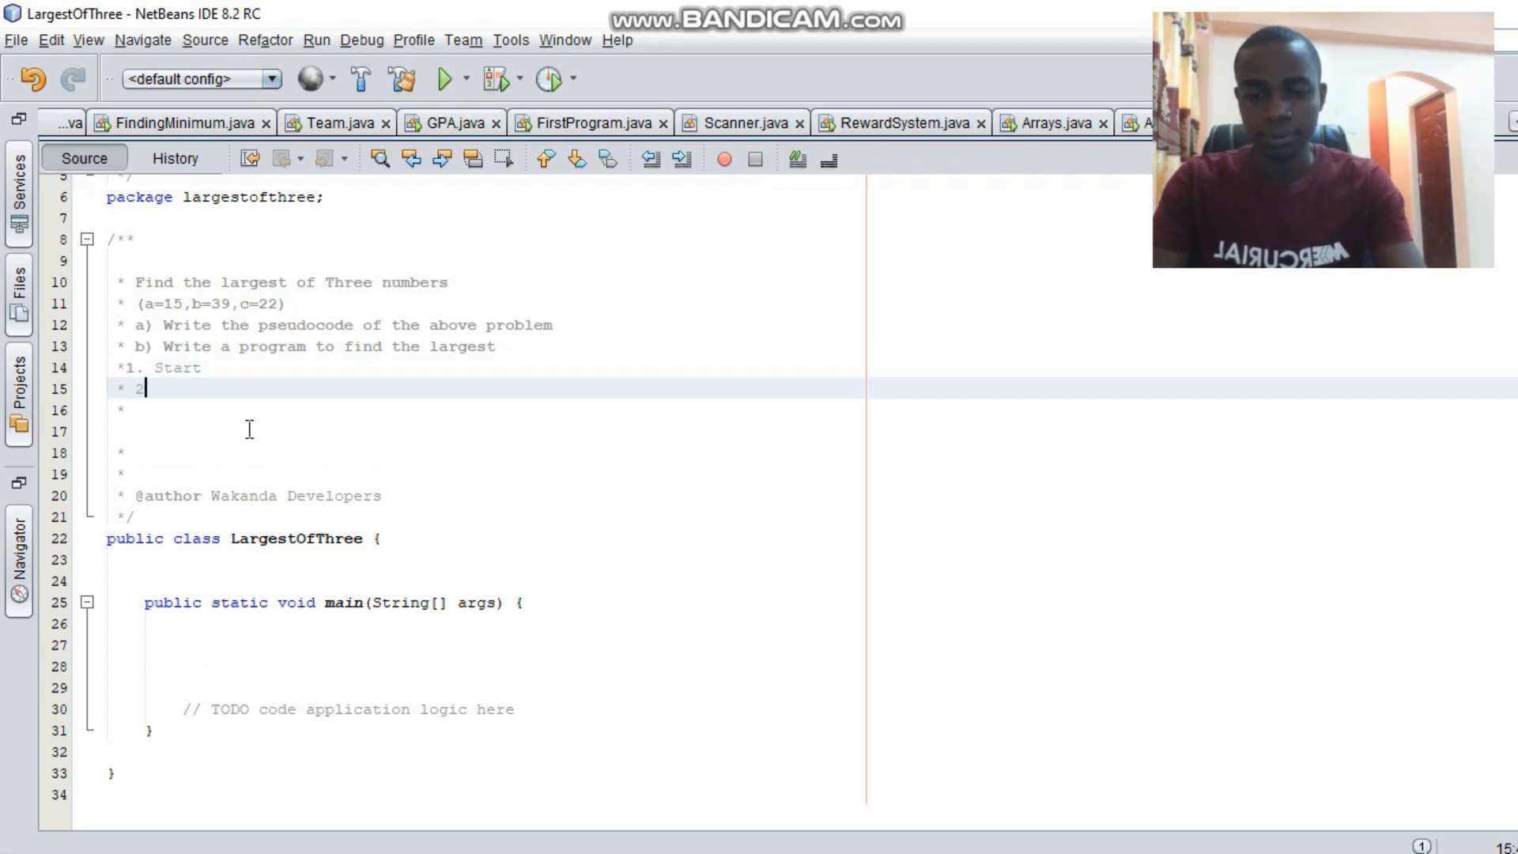
{"action": "type", "text": "."}
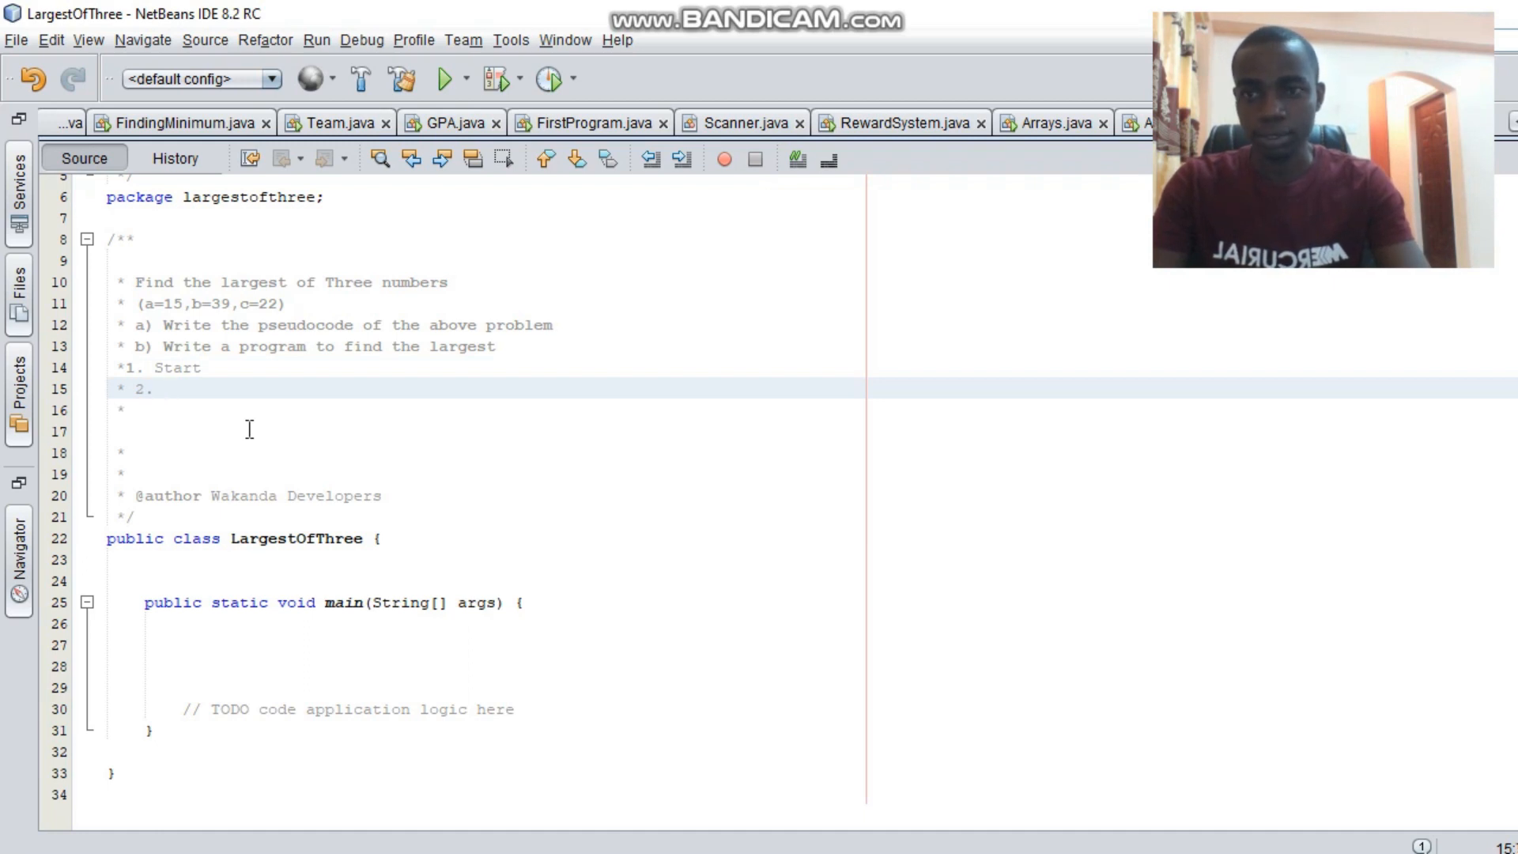
{"action": "type", "text": "Read"}
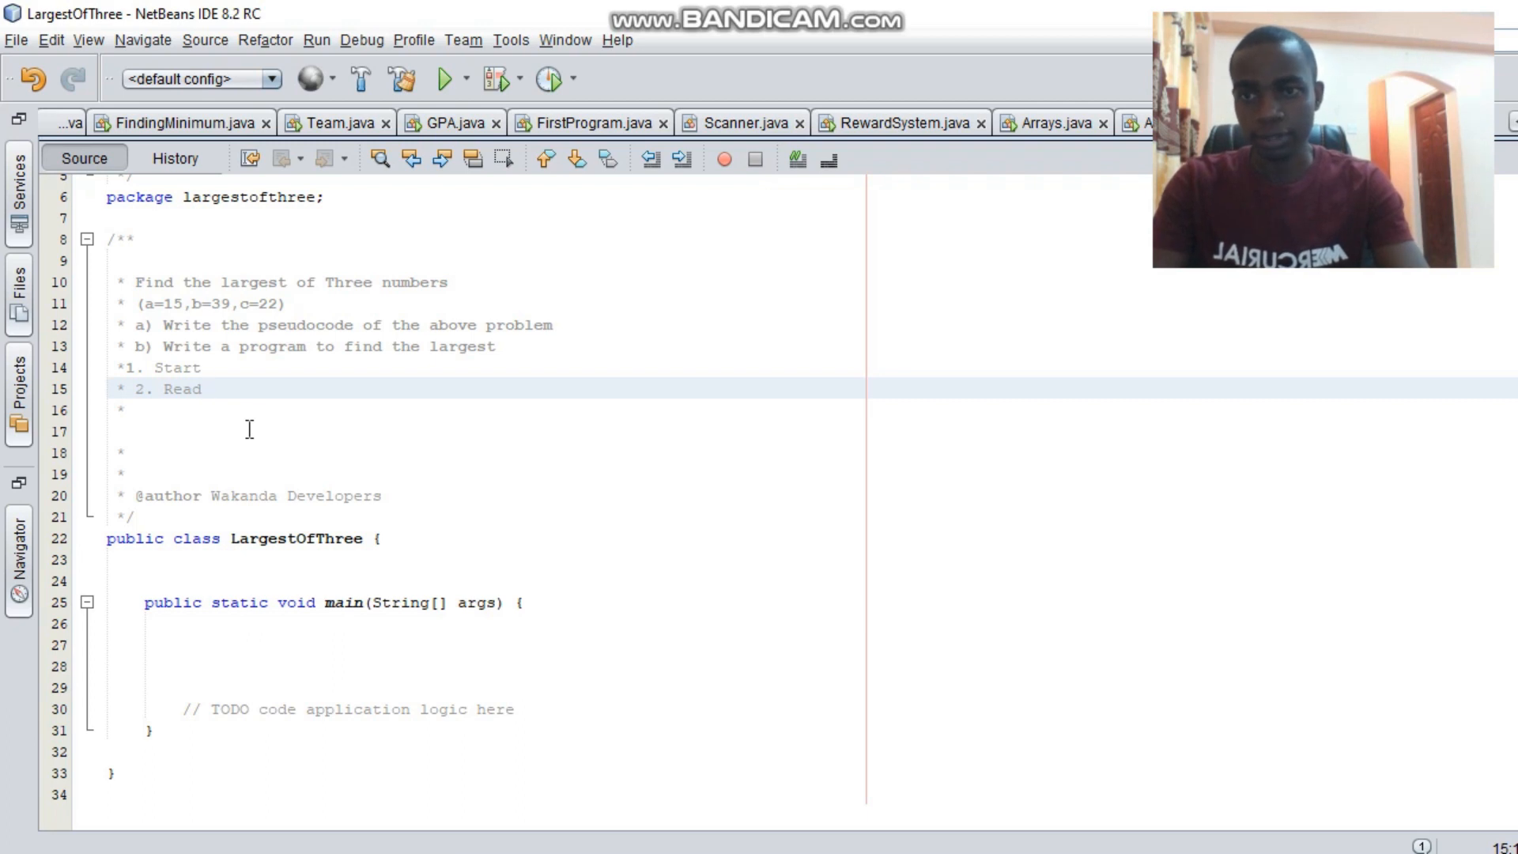
Finish '2. Read a, b, c' and begin step '3.' on a new line.
{"action": "left_click", "coordinate": [209, 388]}
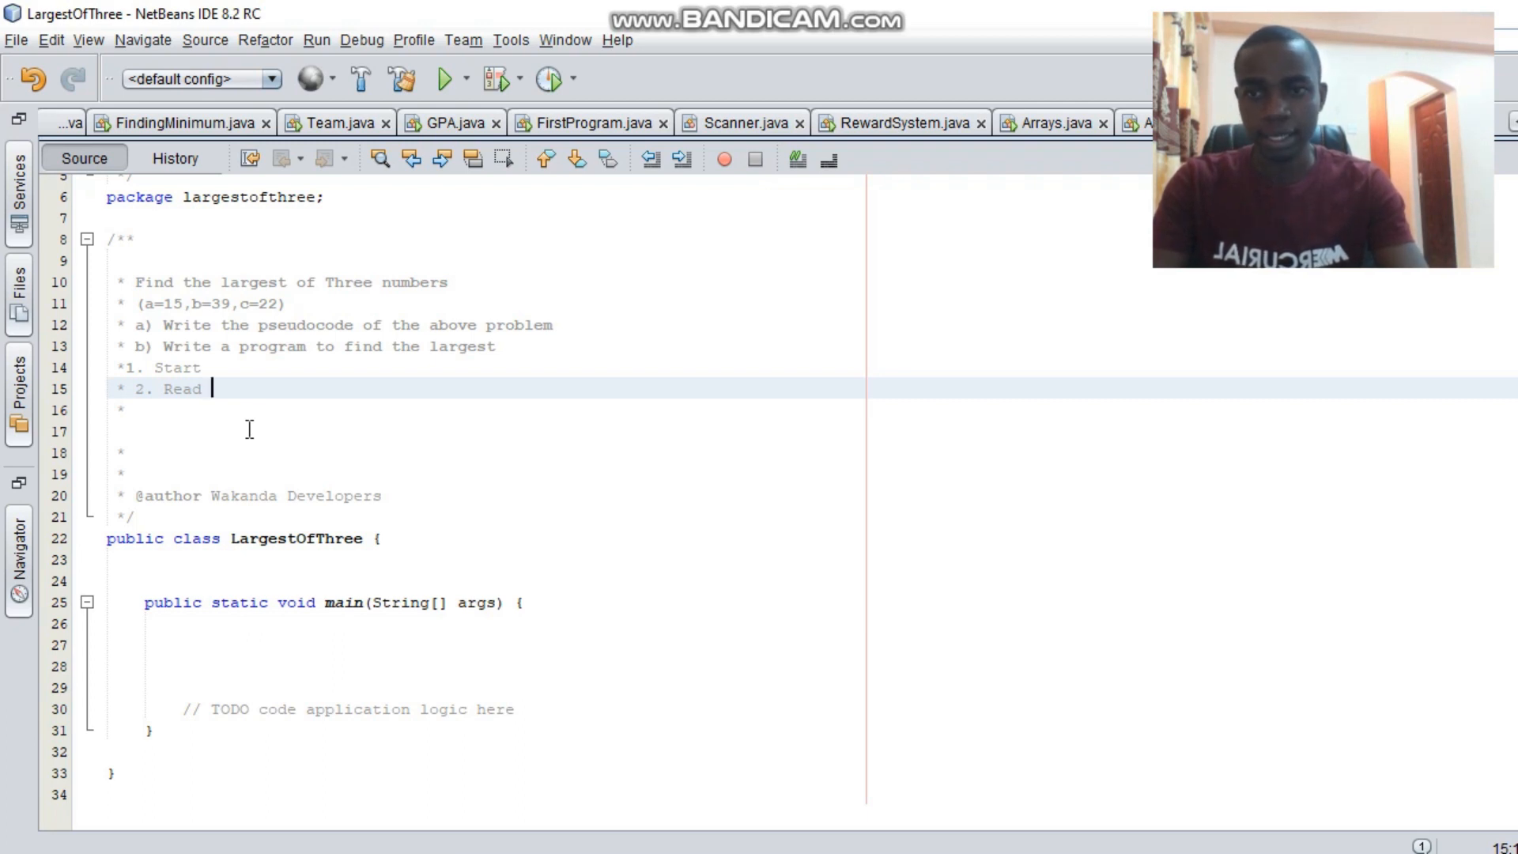
{"action": "type", "text": "a, b"}
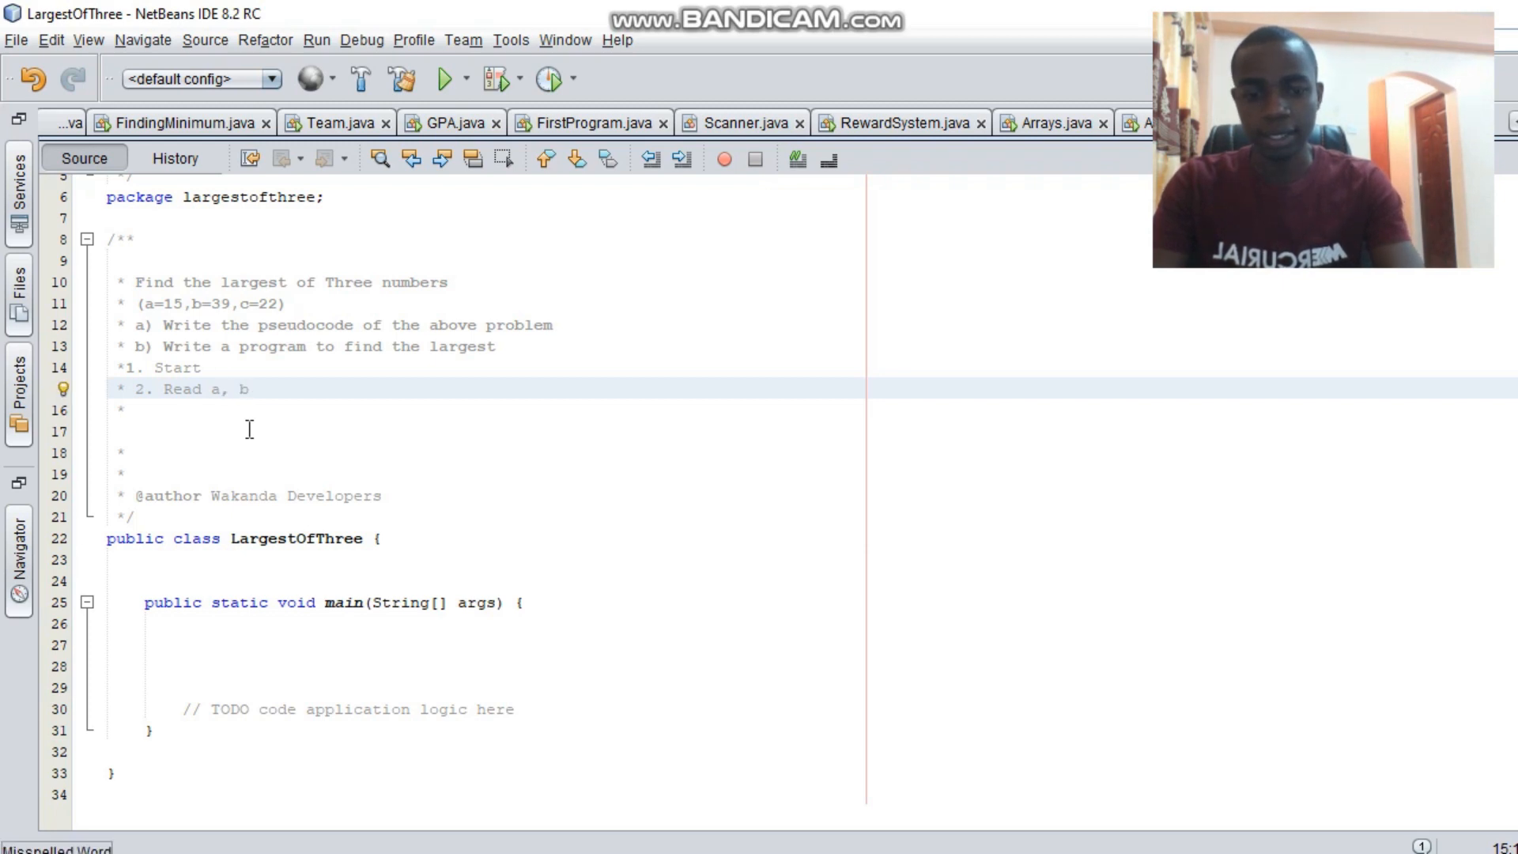
{"action": "type", "text": ", c"}
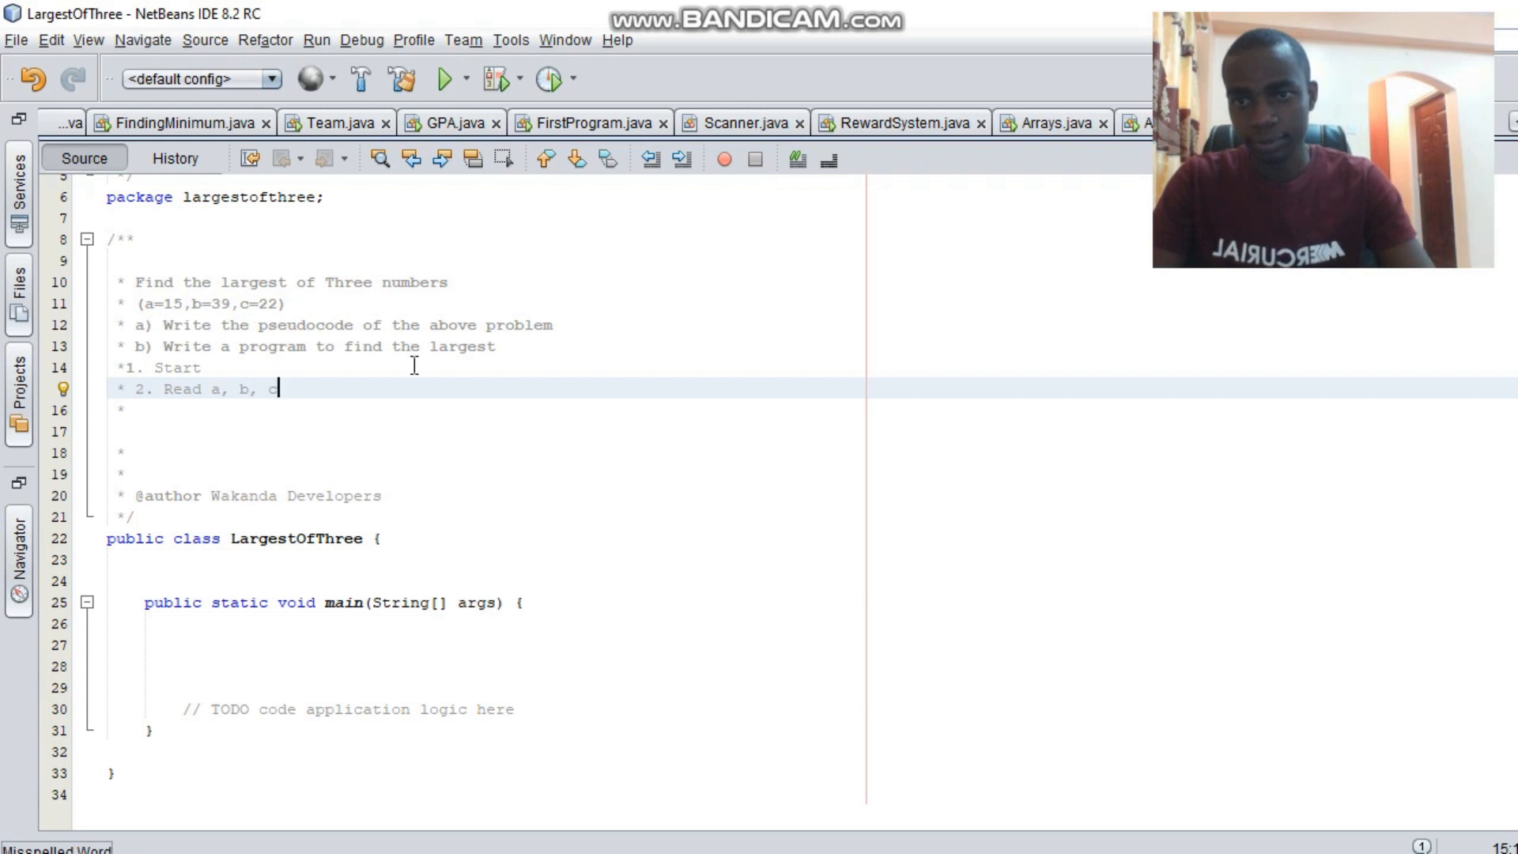
{"action": "key", "text": "enter"}
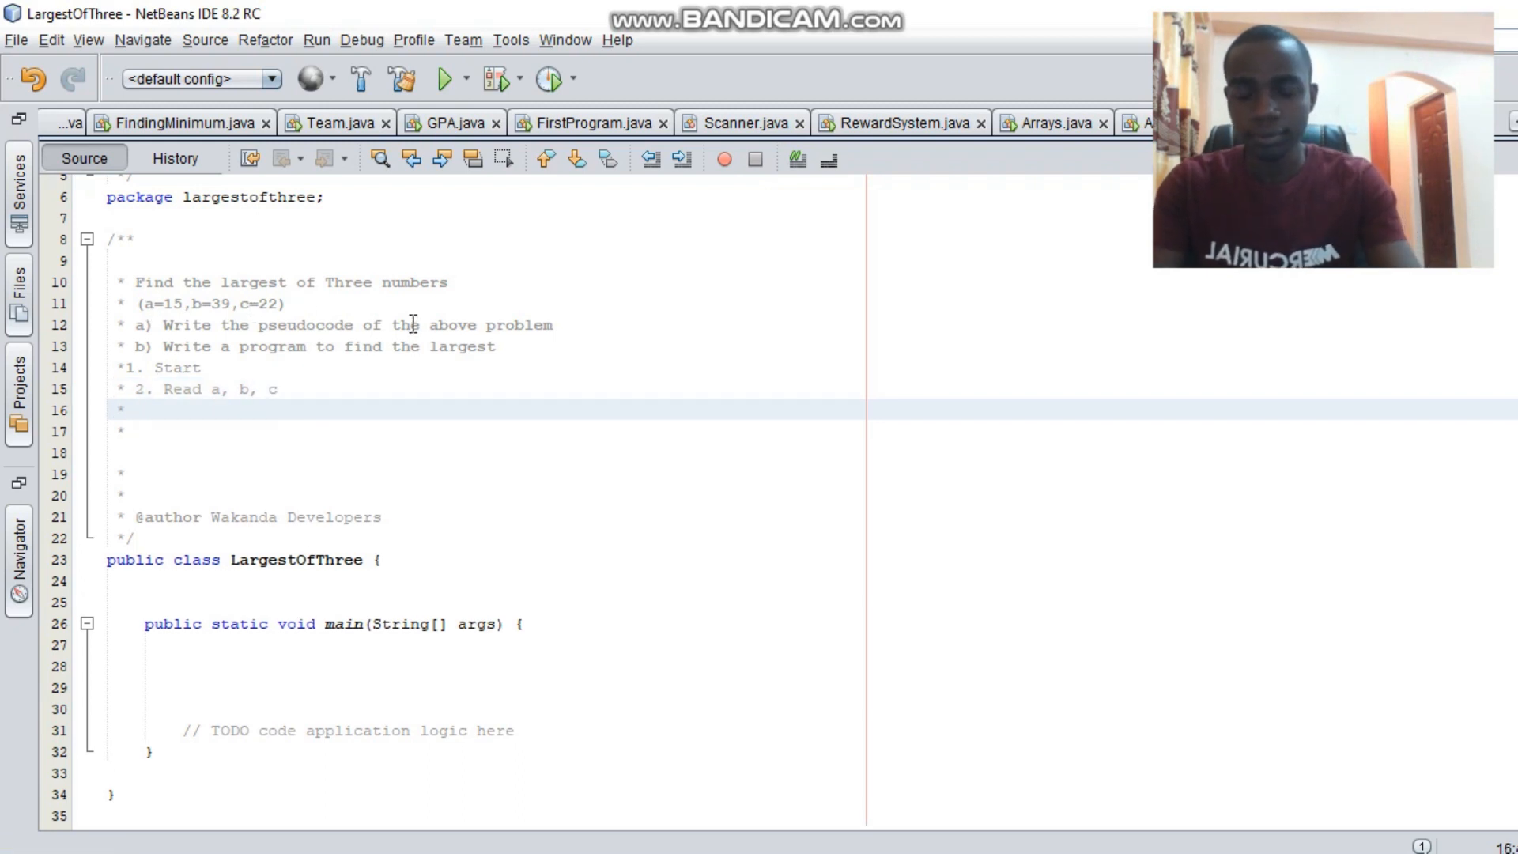
{"action": "type", "text": "3."}
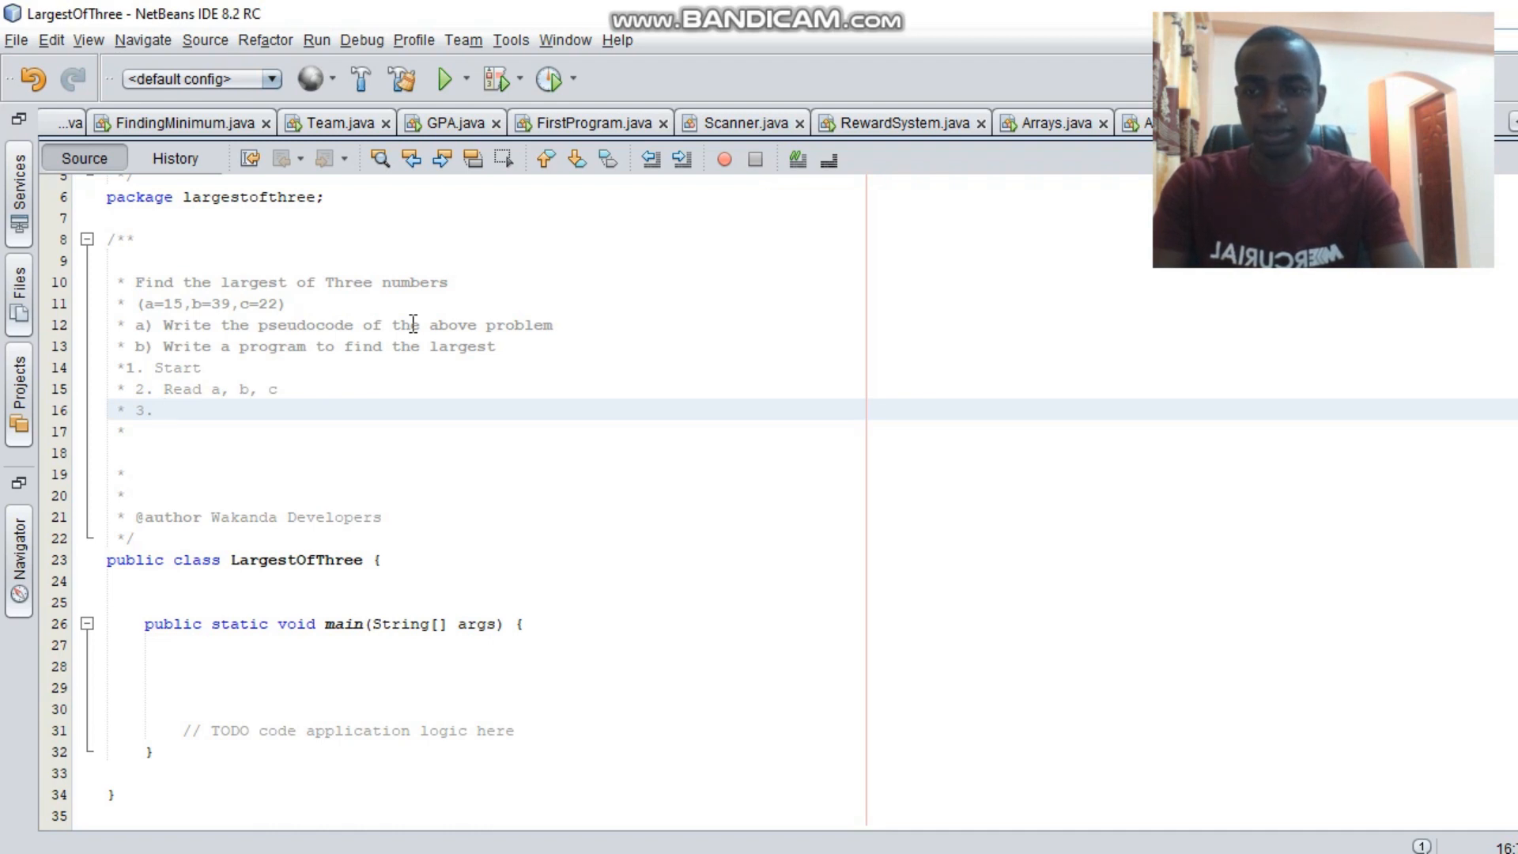
Write the step 3 condition 'if a>b && a> c'.
{"action": "left_click", "coordinate": [163, 410]}
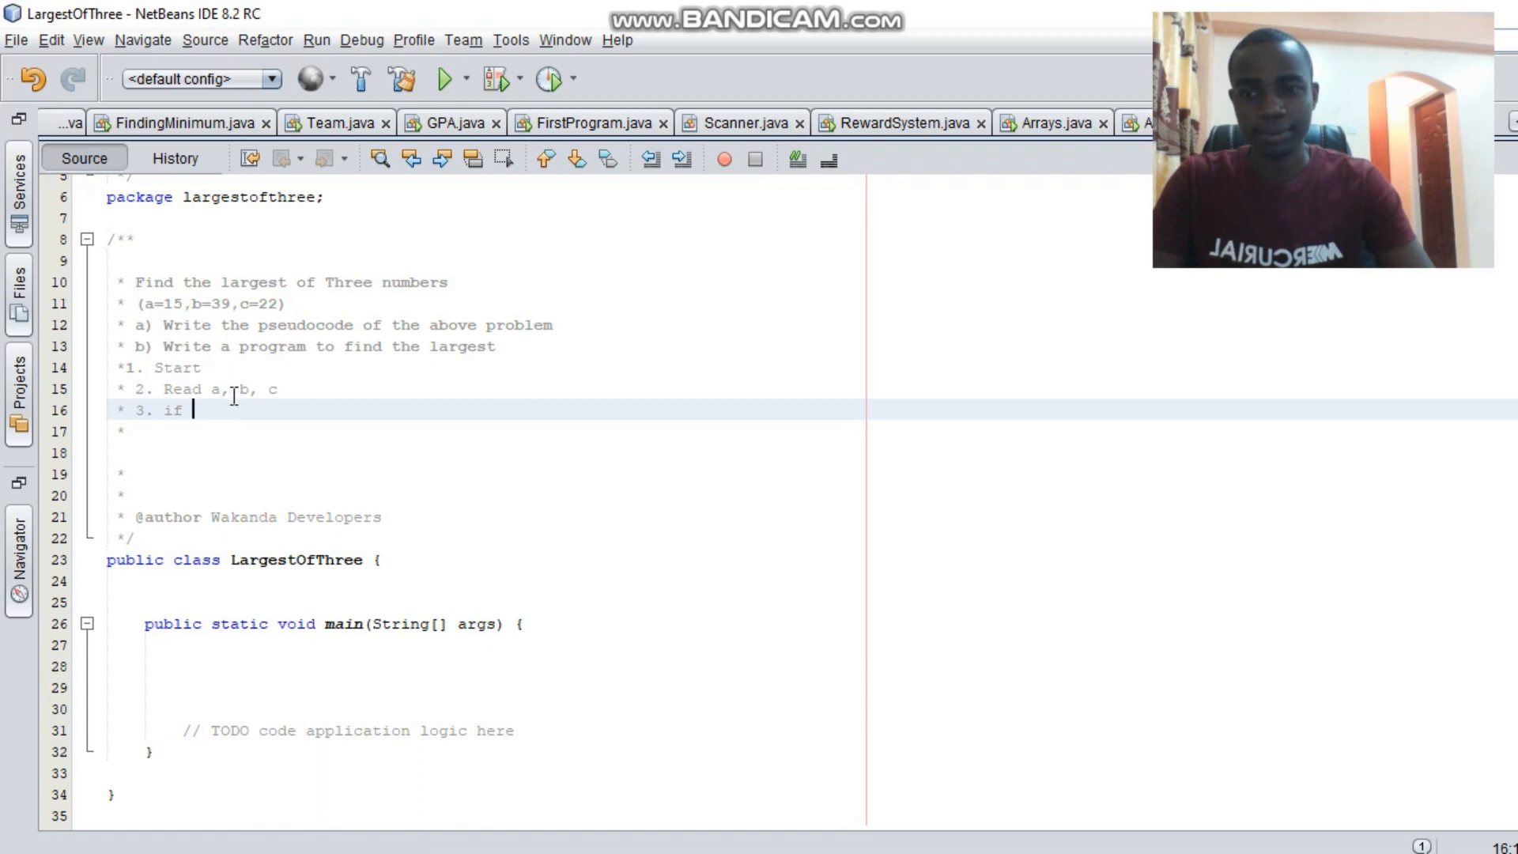
{"action": "type", "text": "a>b &&"}
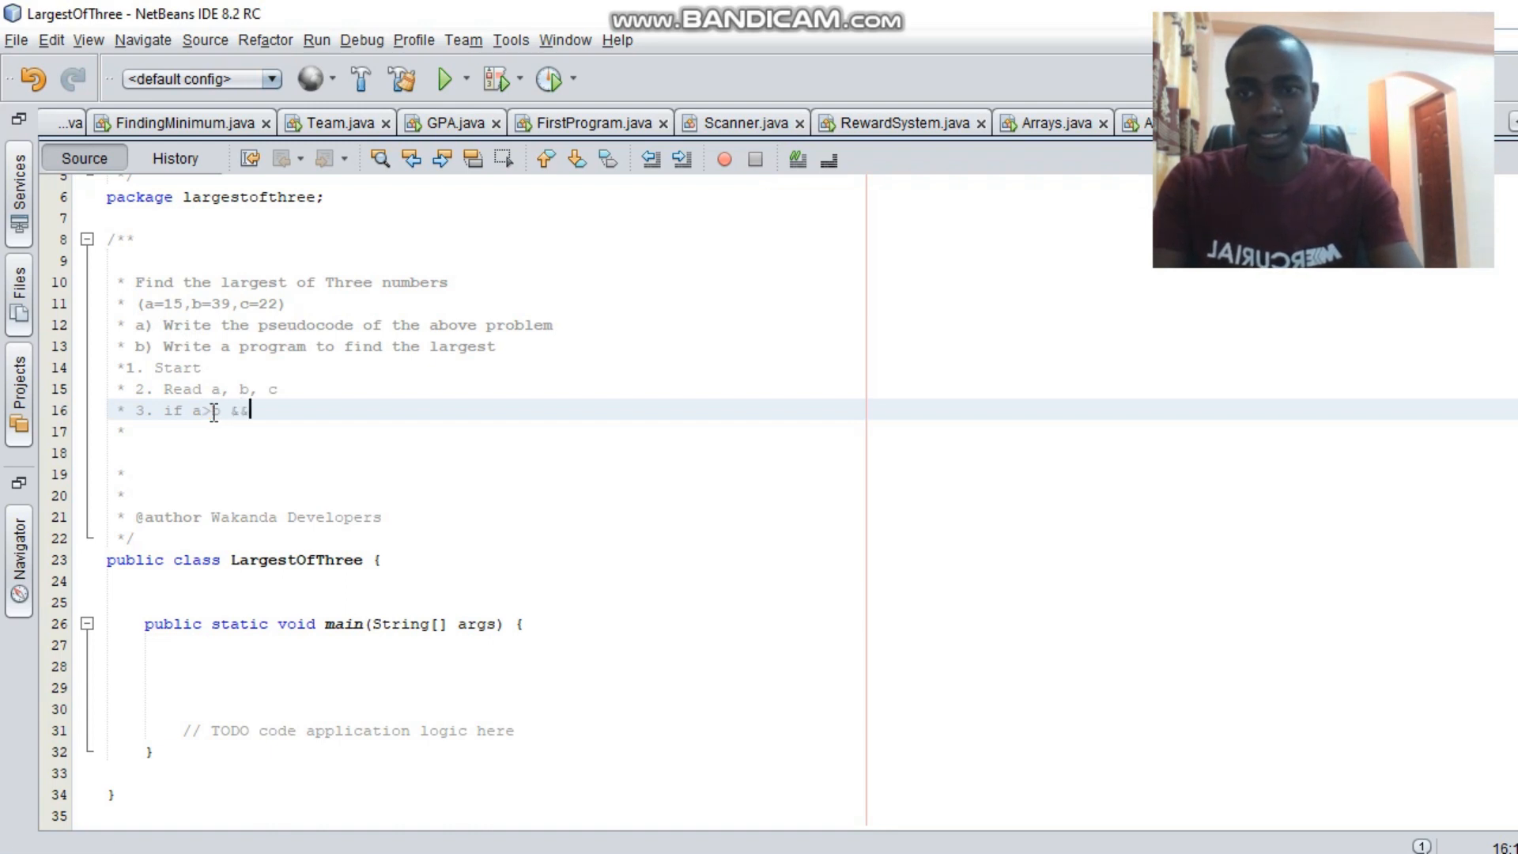
{"action": "type", "text": "a"}
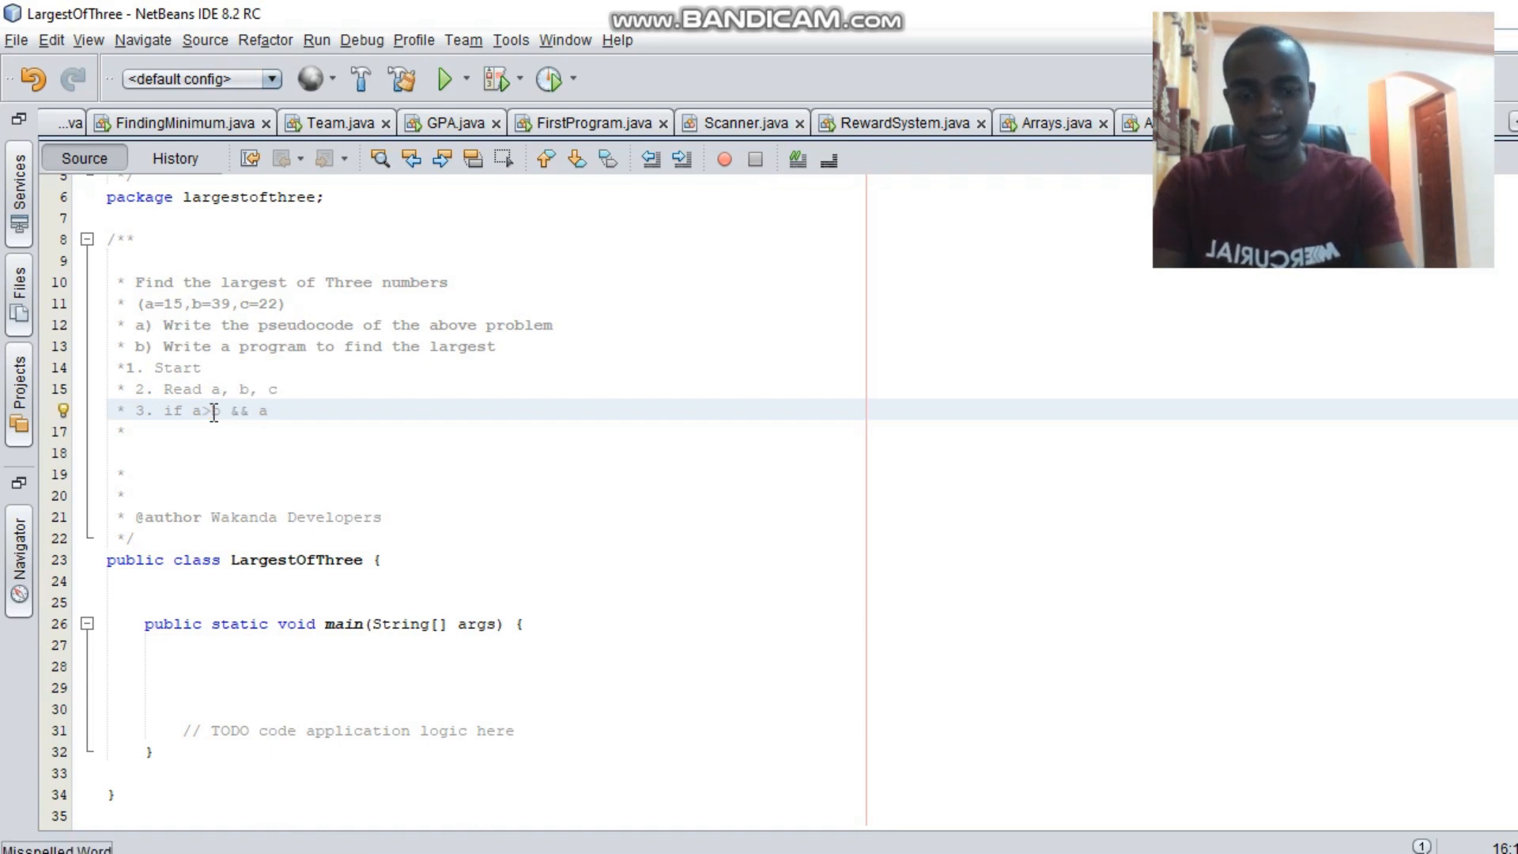
{"action": "type", "text": "> c"}
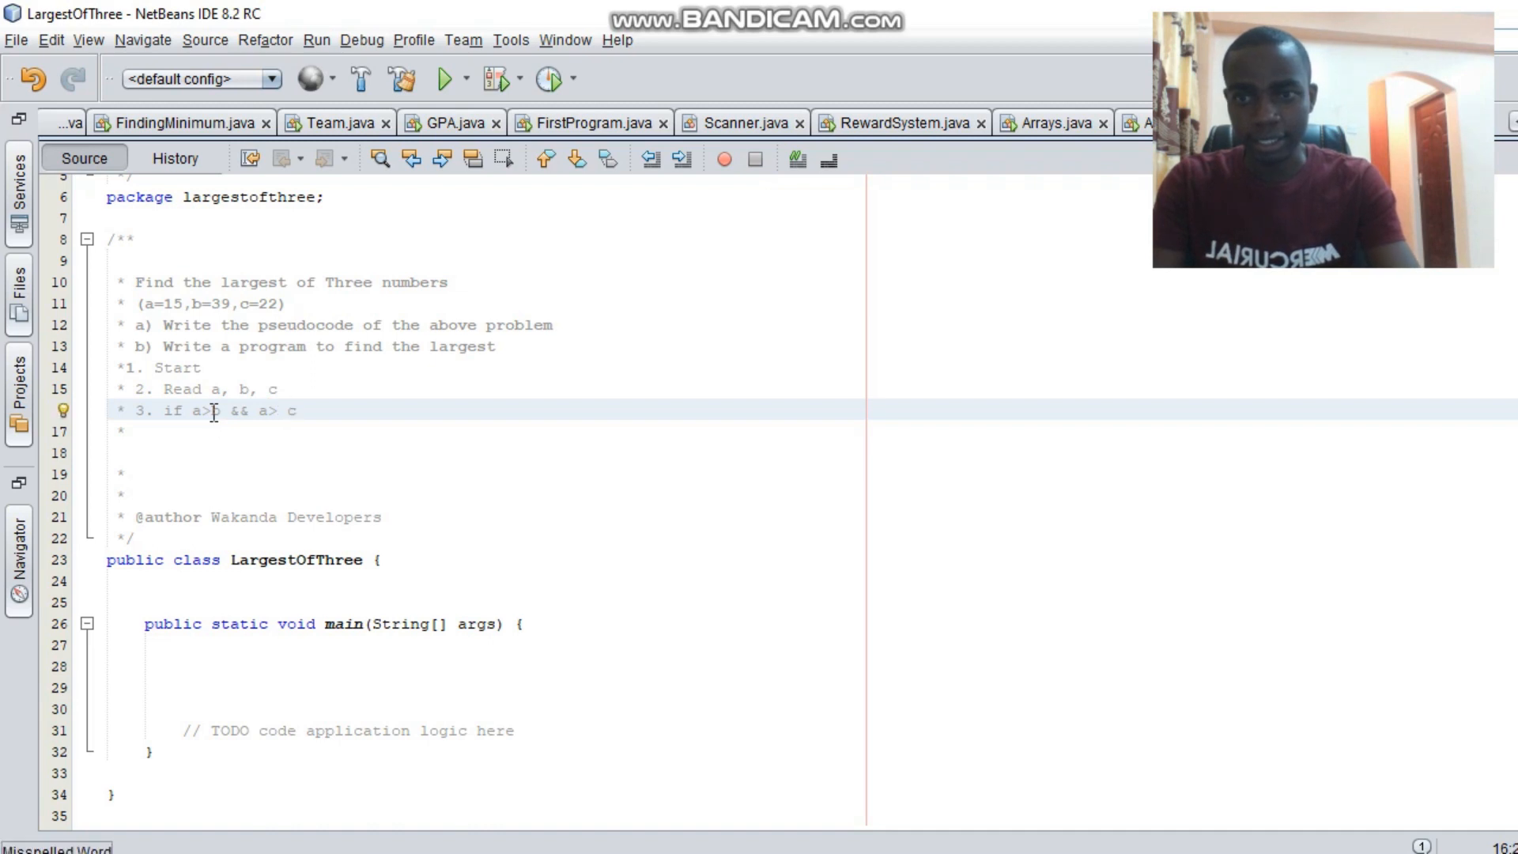
Add 'display a;' on the next line and begin an 'else if' line.
{"action": "key", "text": "enter"}
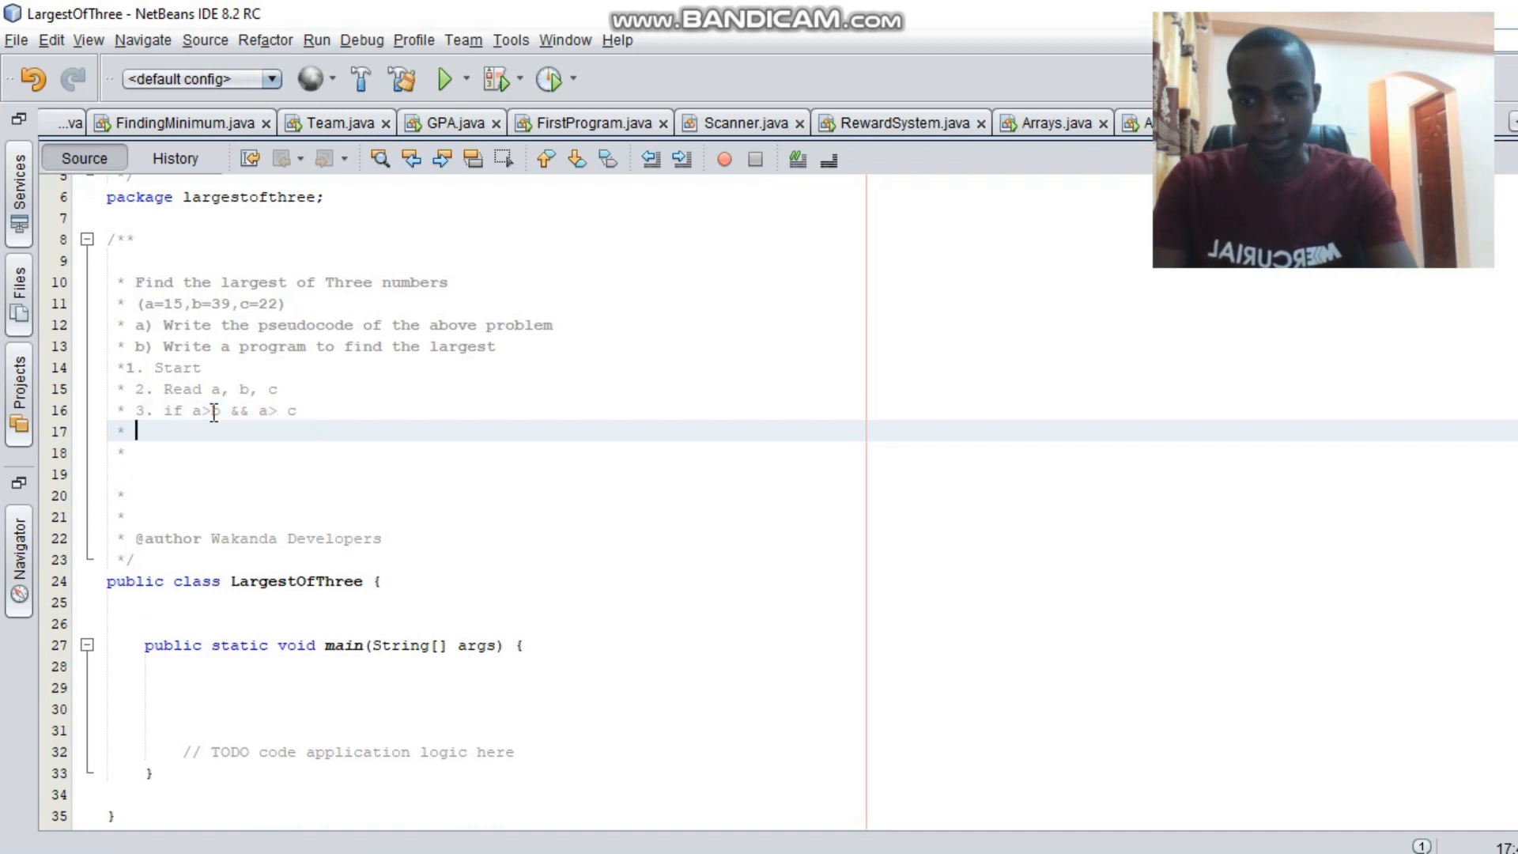
{"action": "type", "text": "display a"}
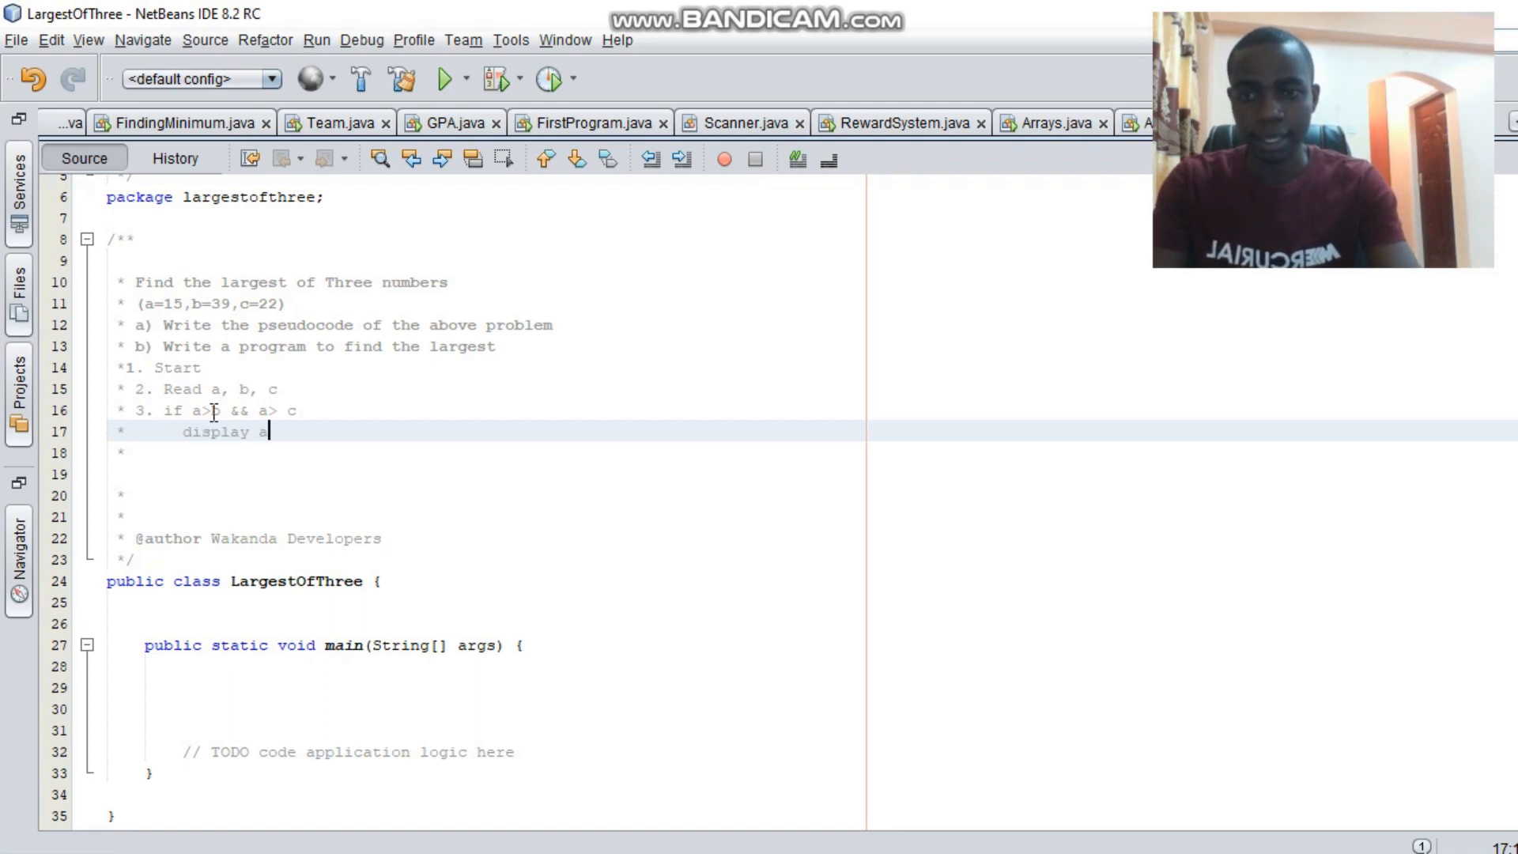
{"action": "type", "text": ";"}
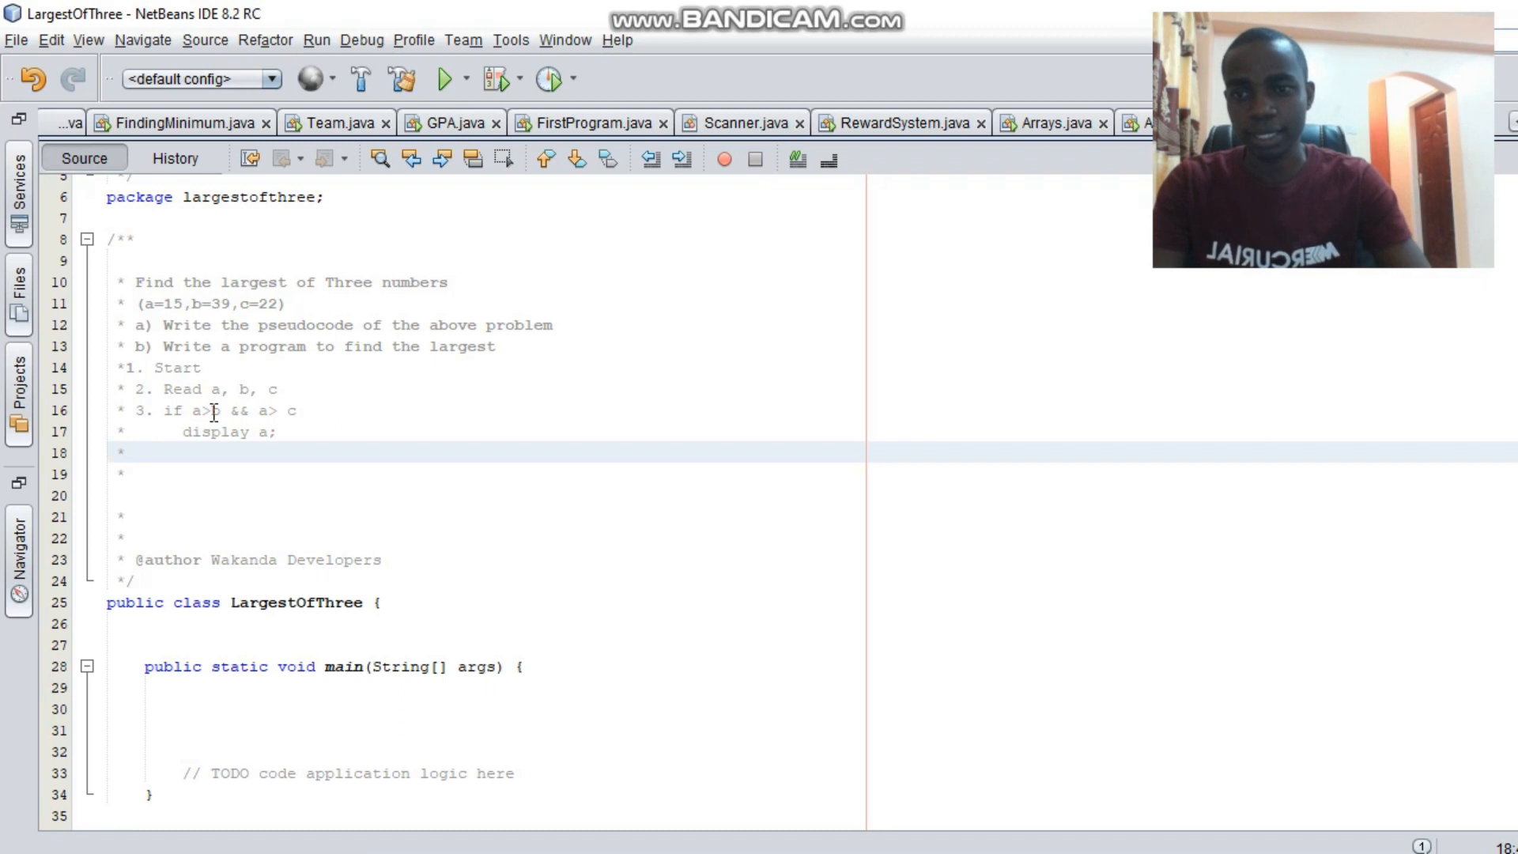
{"action": "type", "text": "e"}
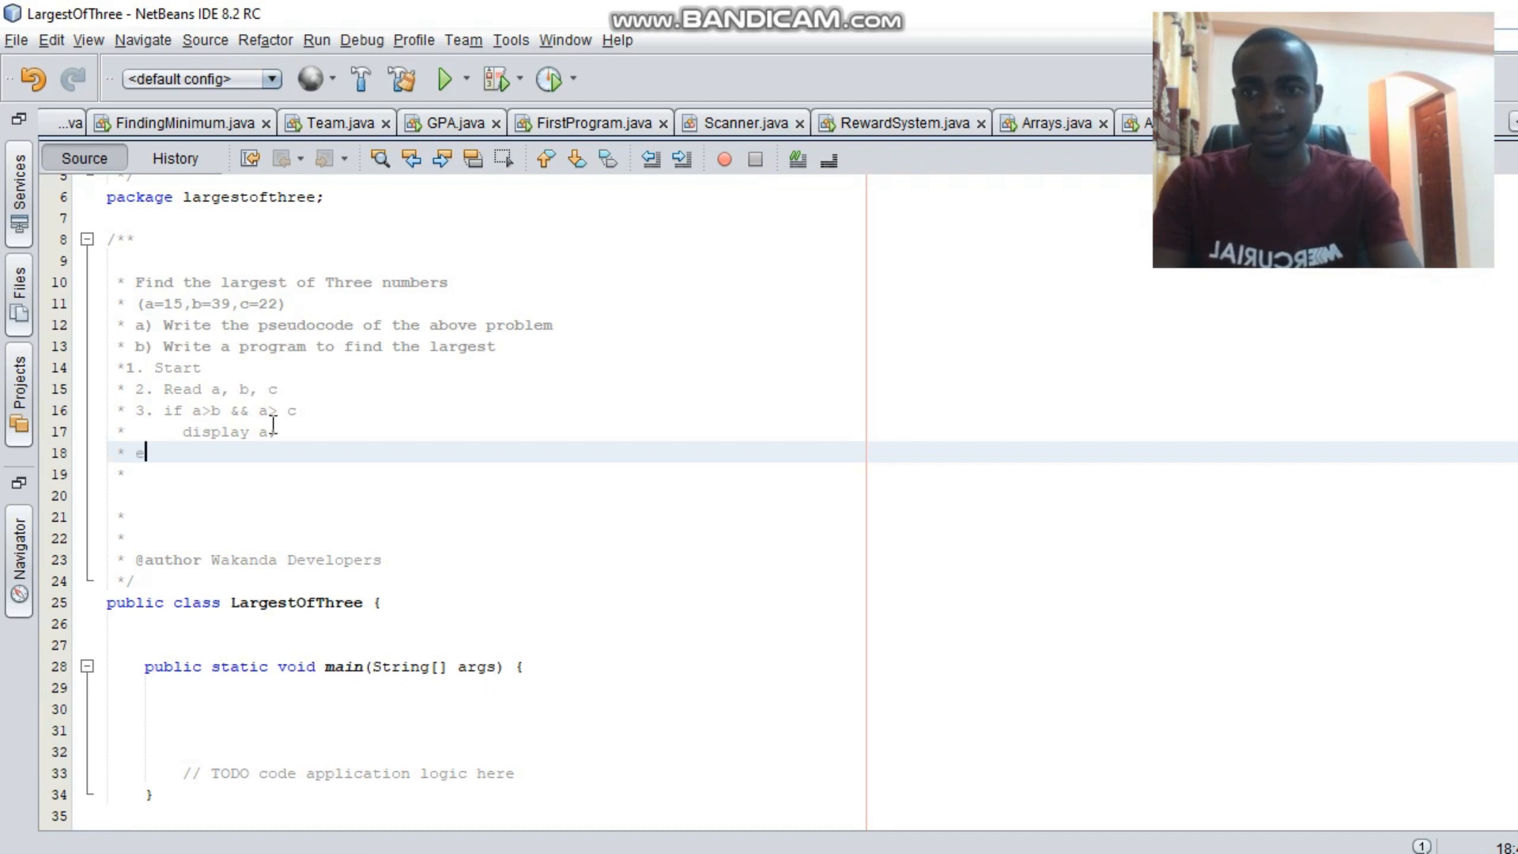
{"action": "type", "text": "lse if"}
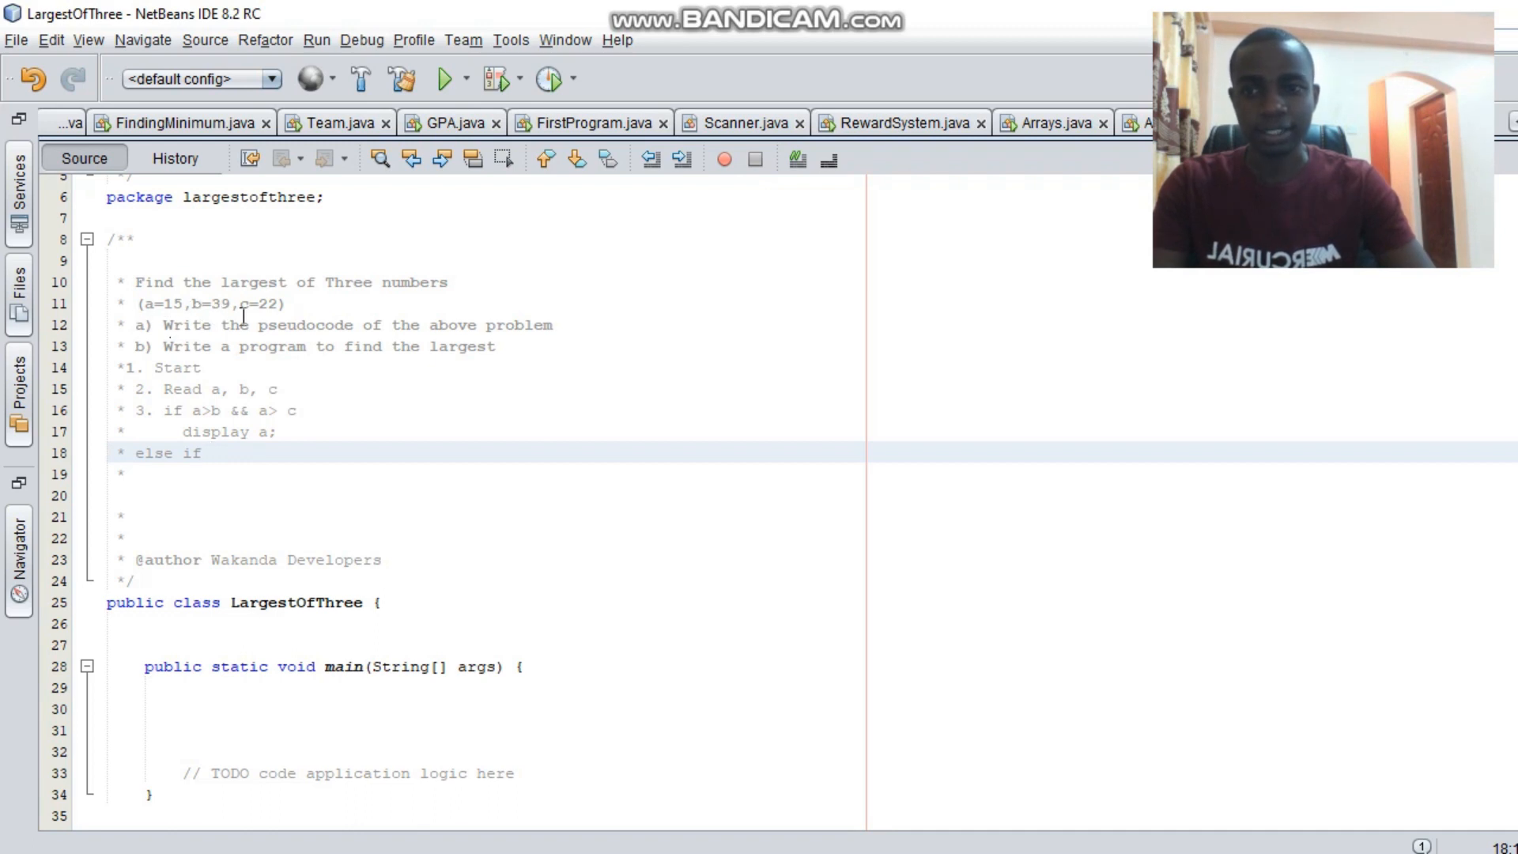
{"action": "mouse_move", "coordinate": [261, 346]}
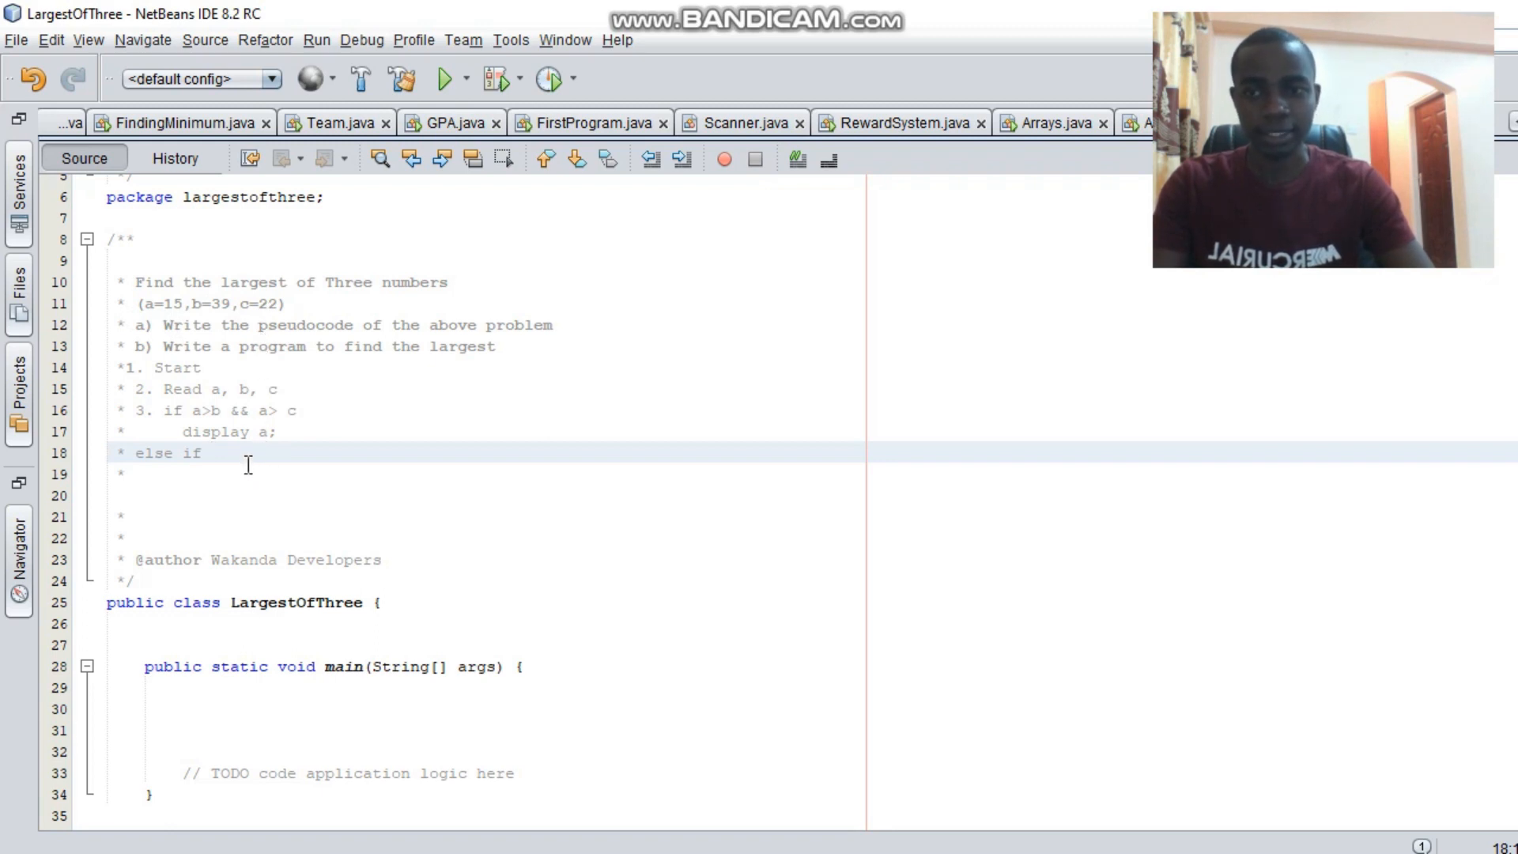
Complete the else-if pseudocode condition 'b>a&&b>c'.
{"action": "type", "text": "b"}
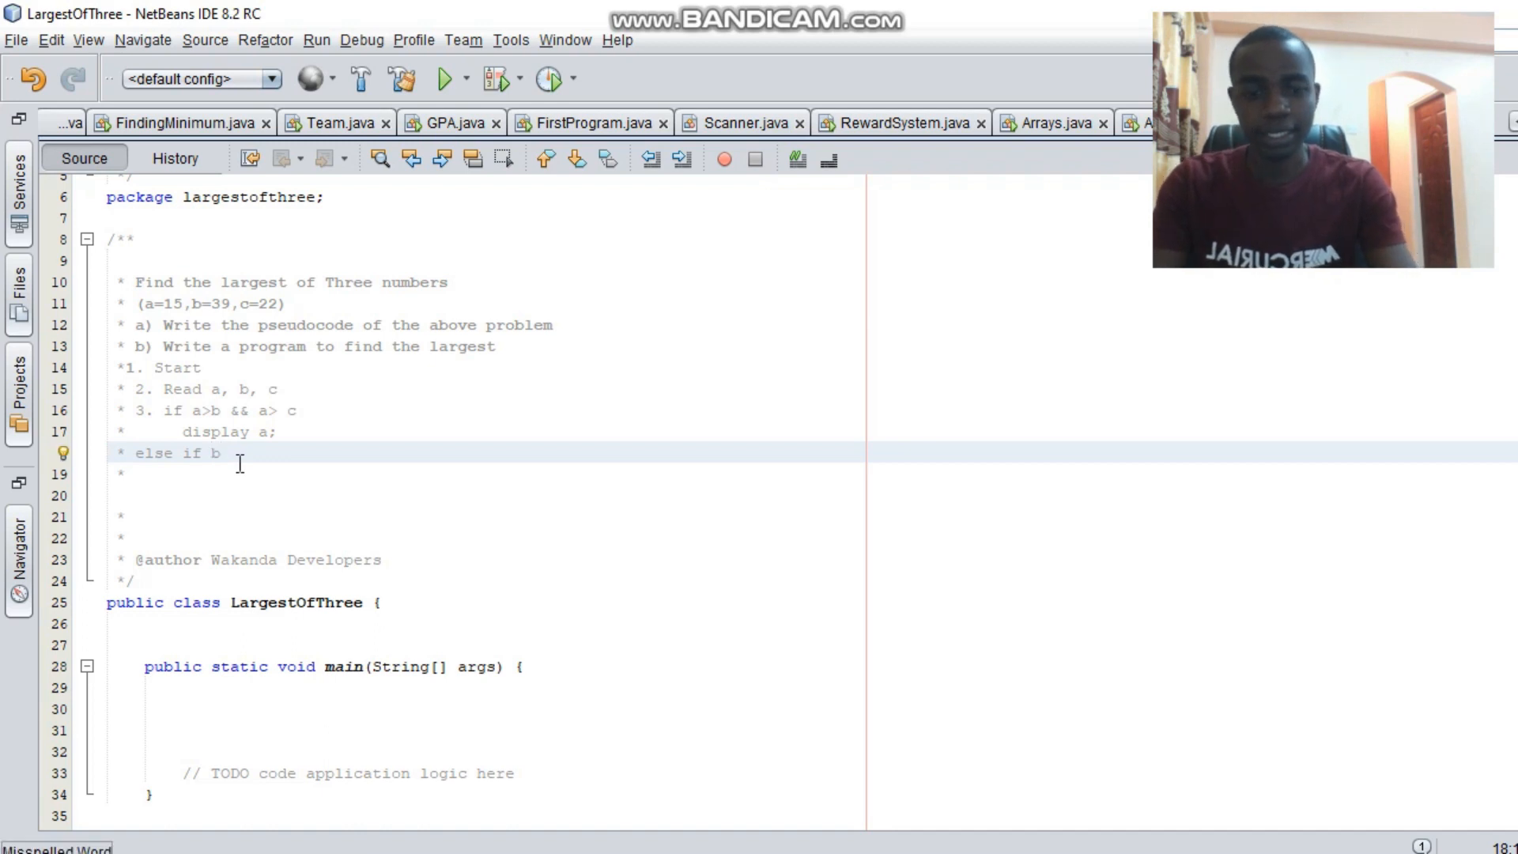
{"action": "type", "text": ">a"}
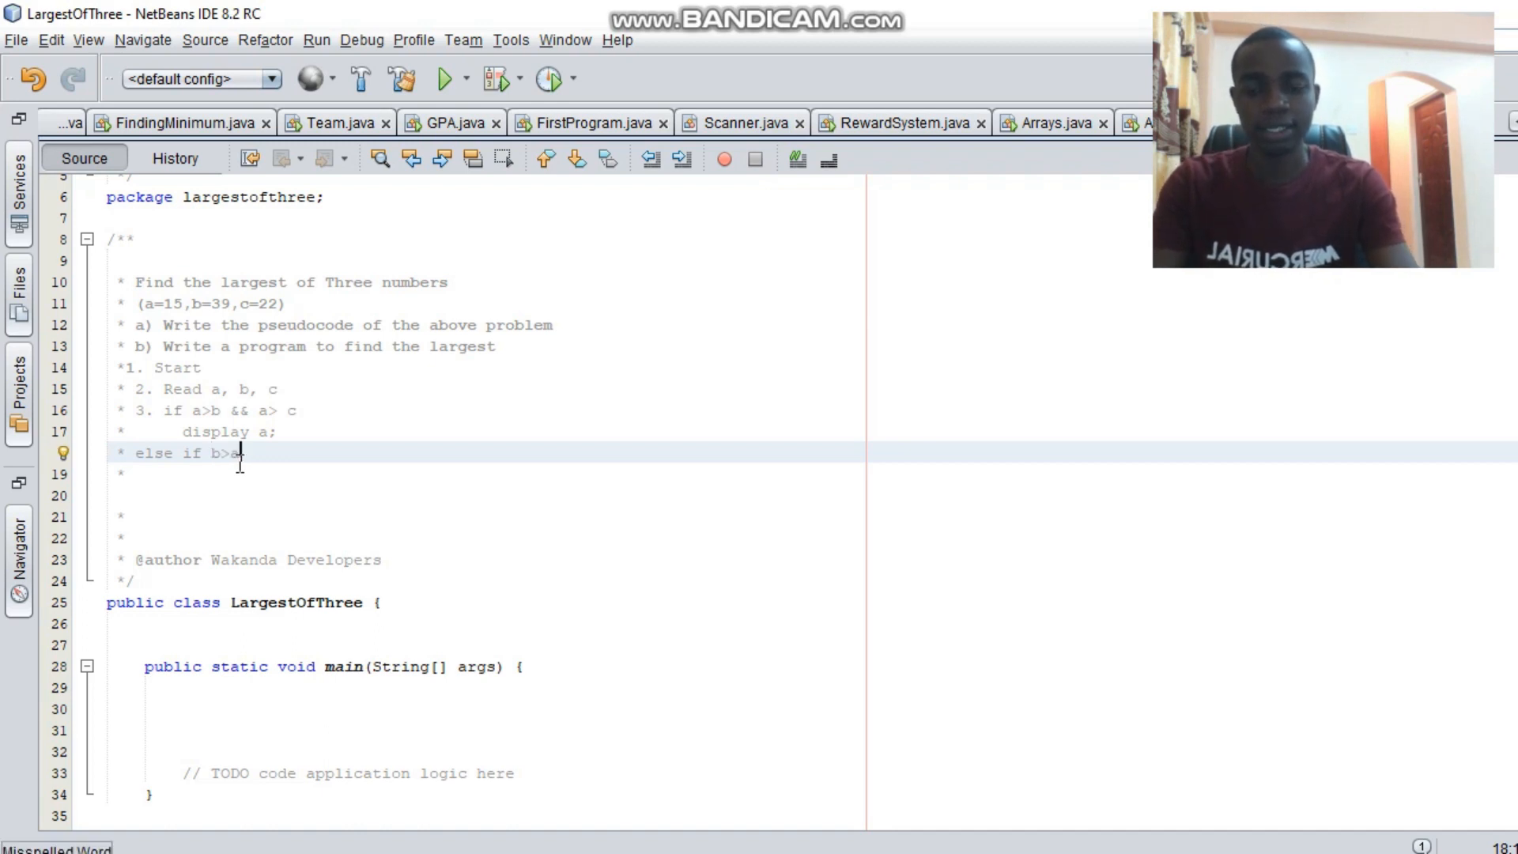
{"action": "type", "text": "&&"}
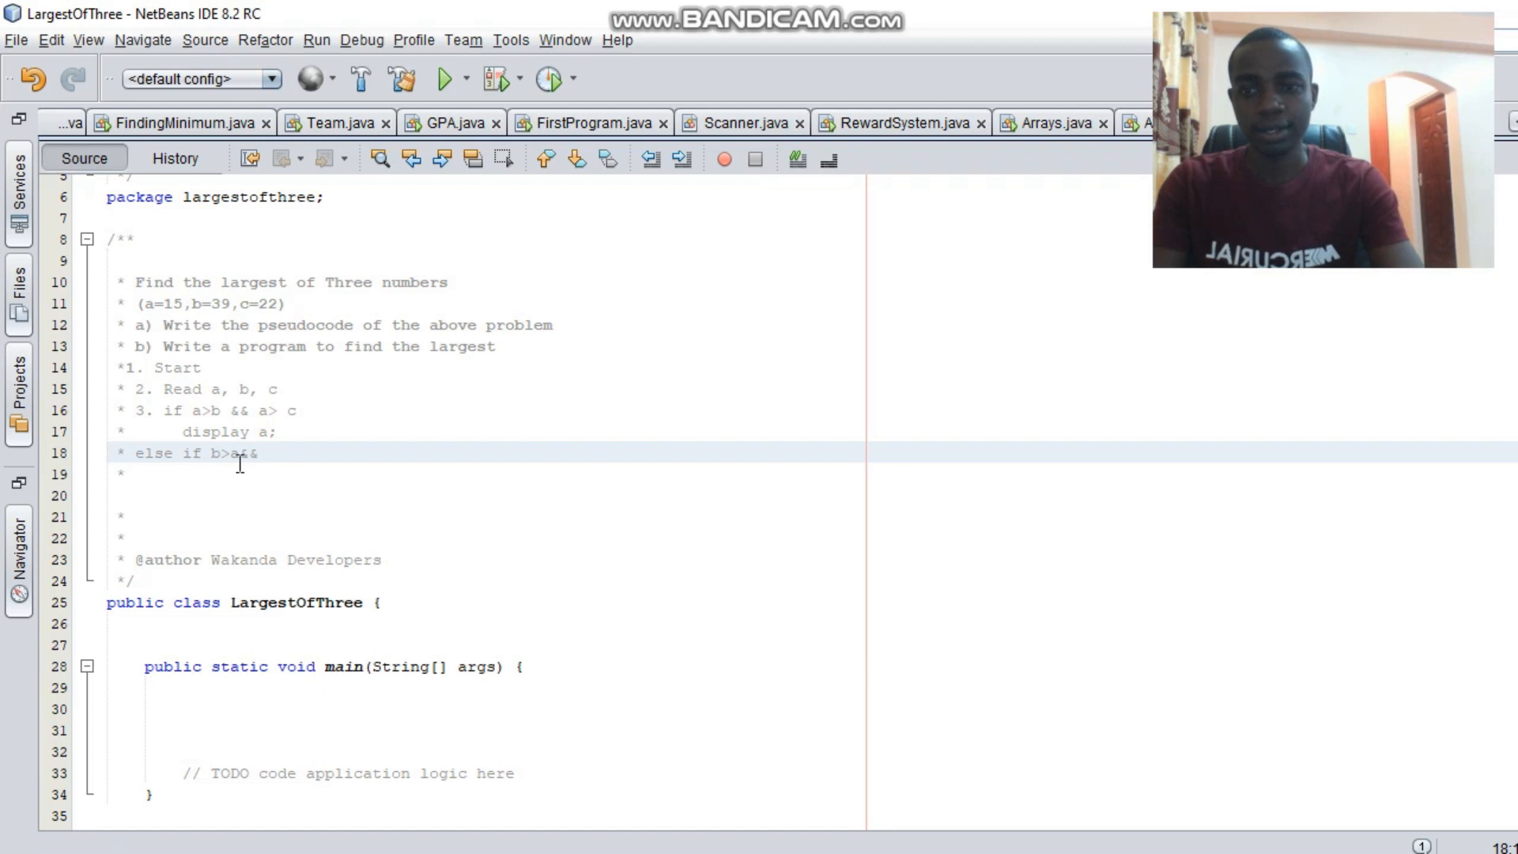
{"action": "type", "text": "&b>c"}
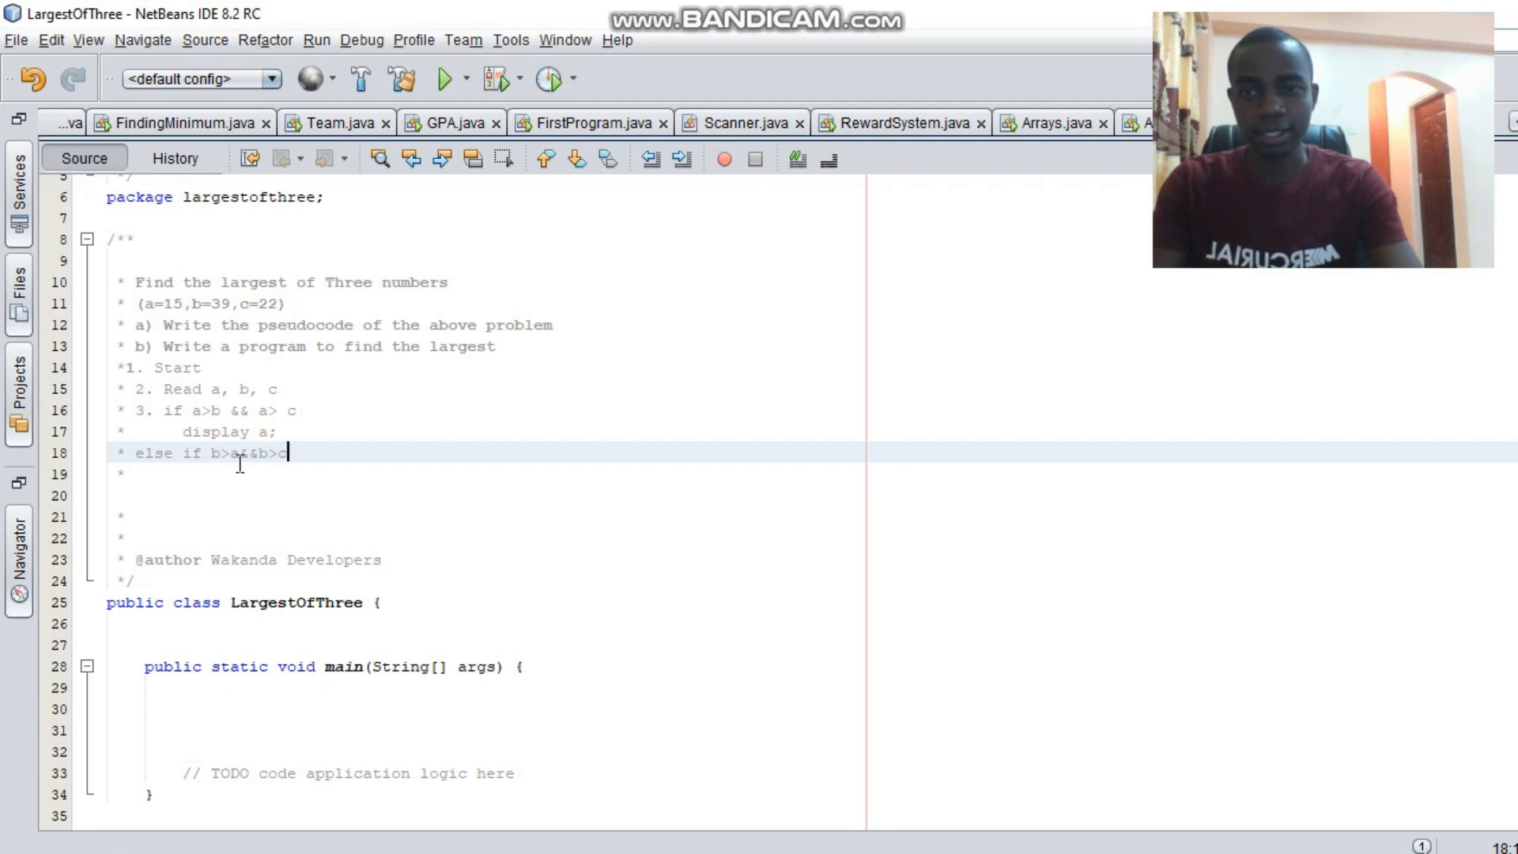
Add 'display b;' under it and begin an 'else' line.
{"action": "key", "text": "enter"}
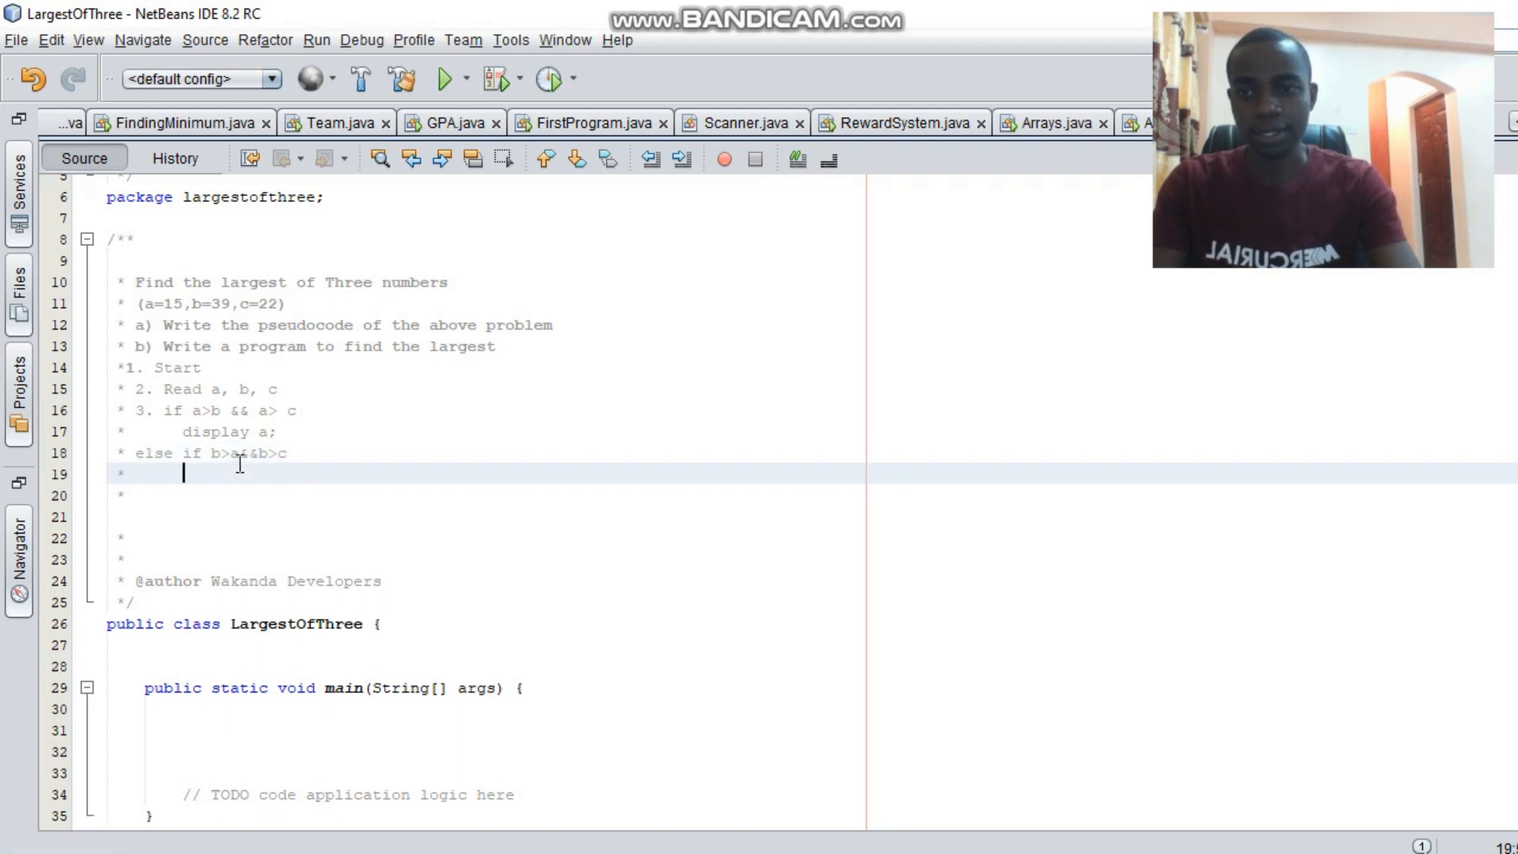
{"action": "type", "text": "dis"}
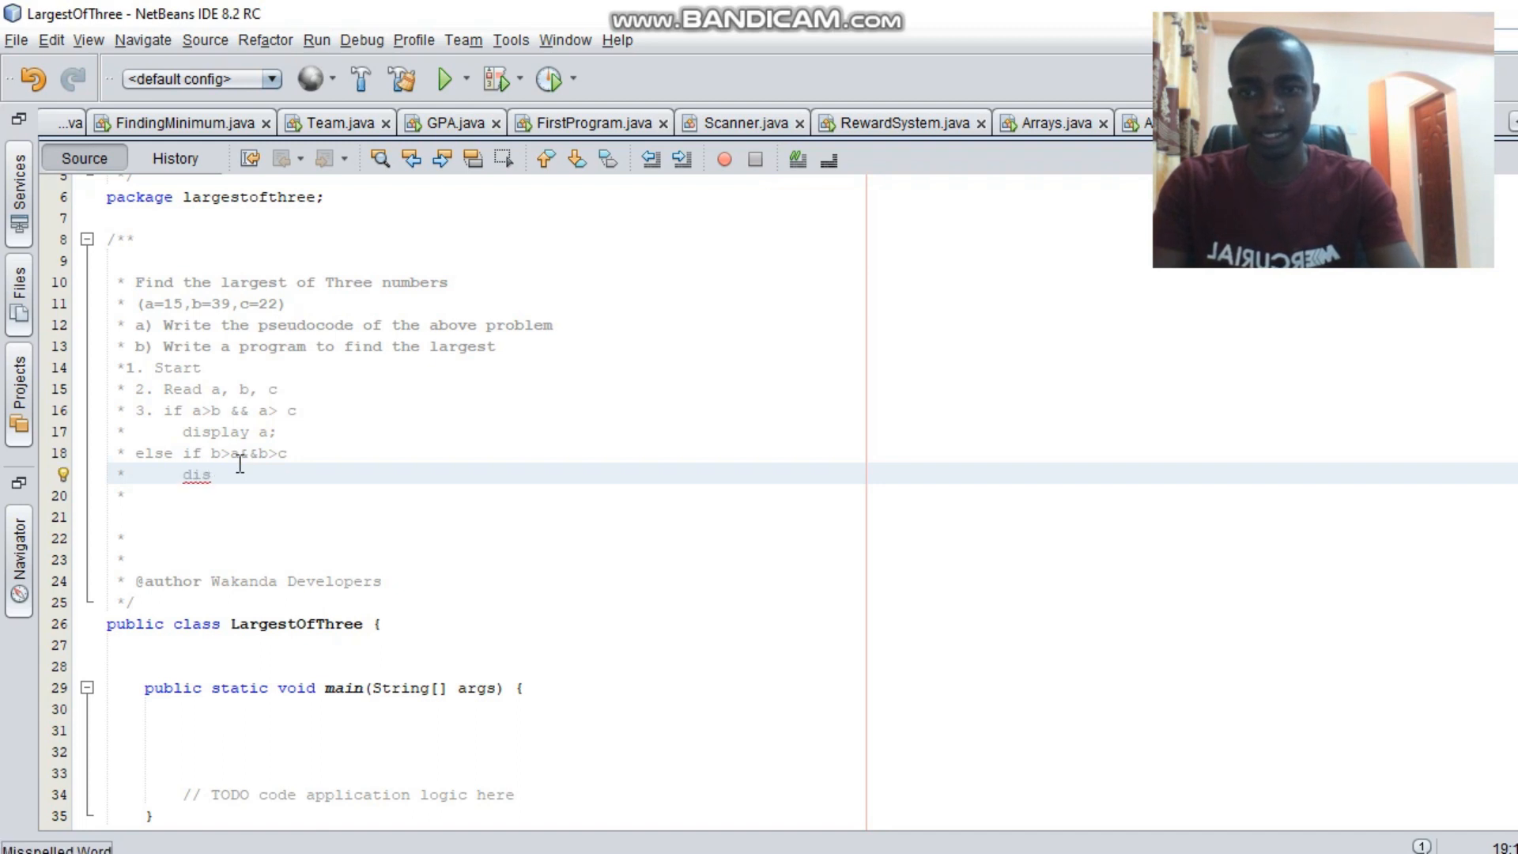
{"action": "type", "text": "play"}
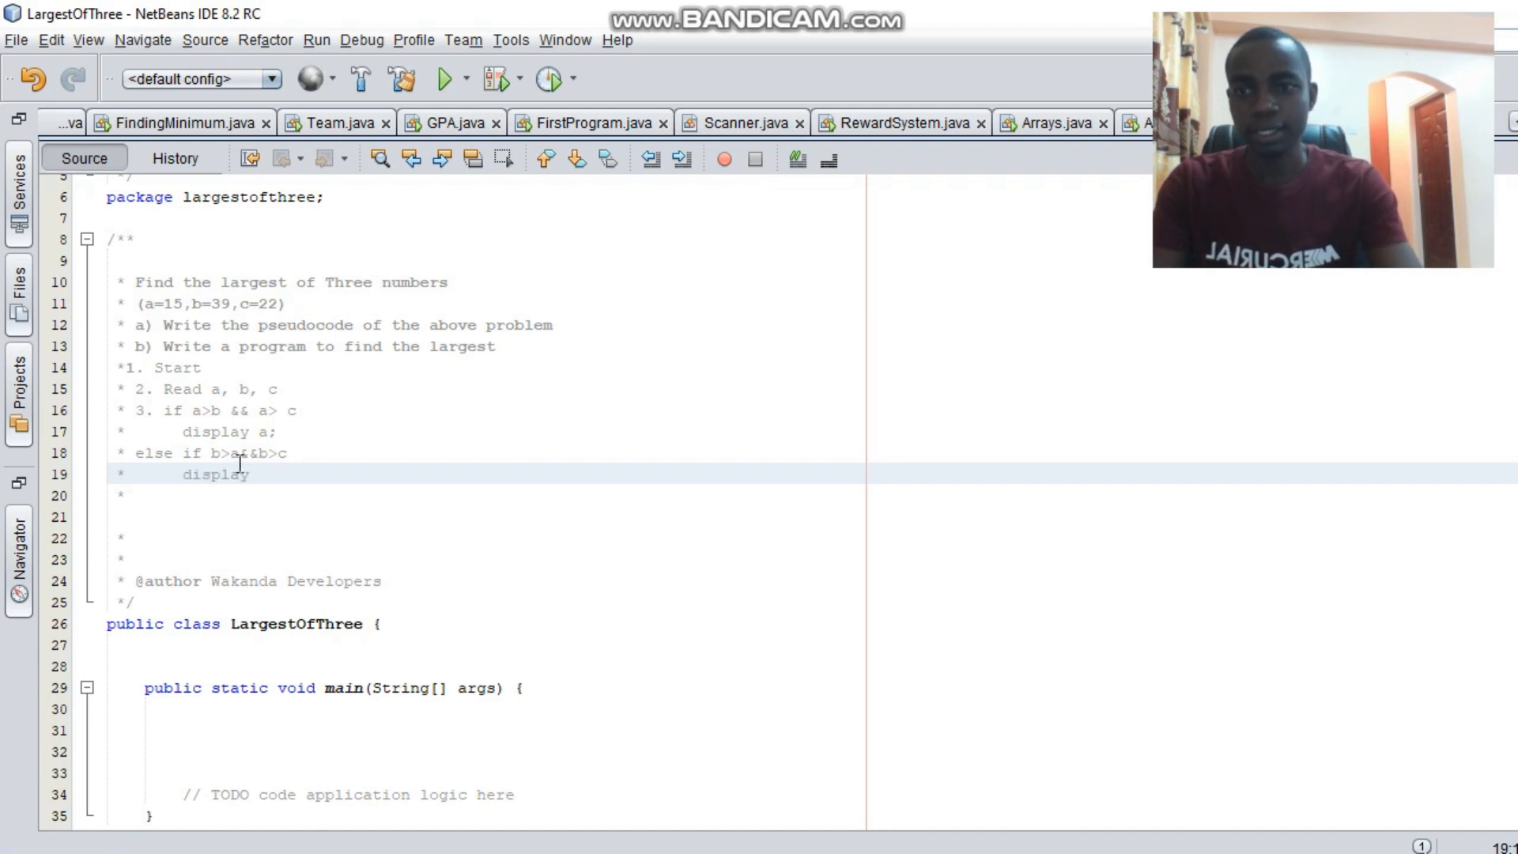
{"action": "type", "text": "b;"}
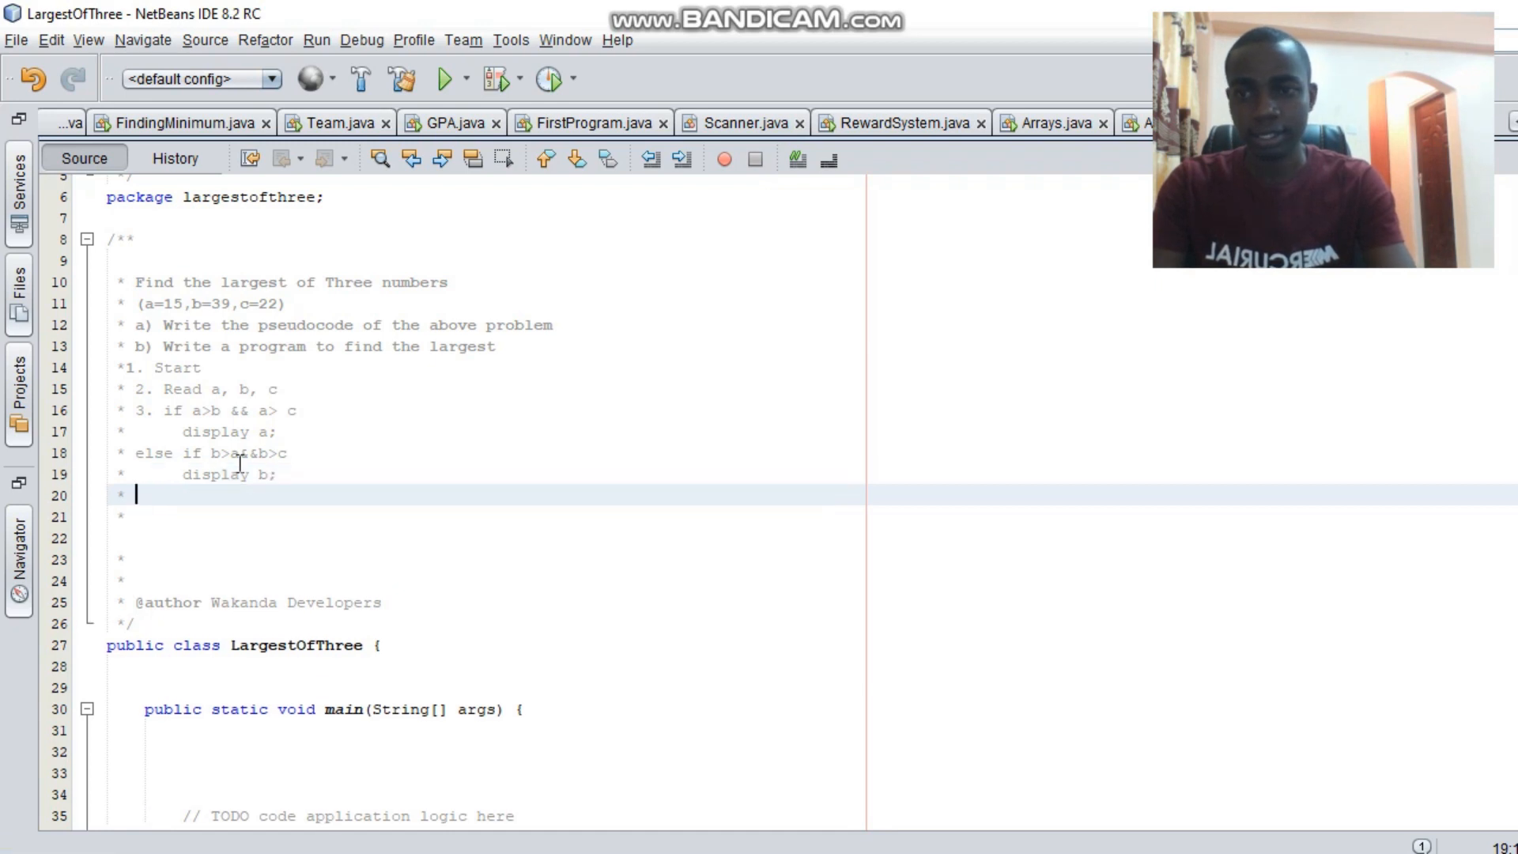
{"action": "type", "text": "else"}
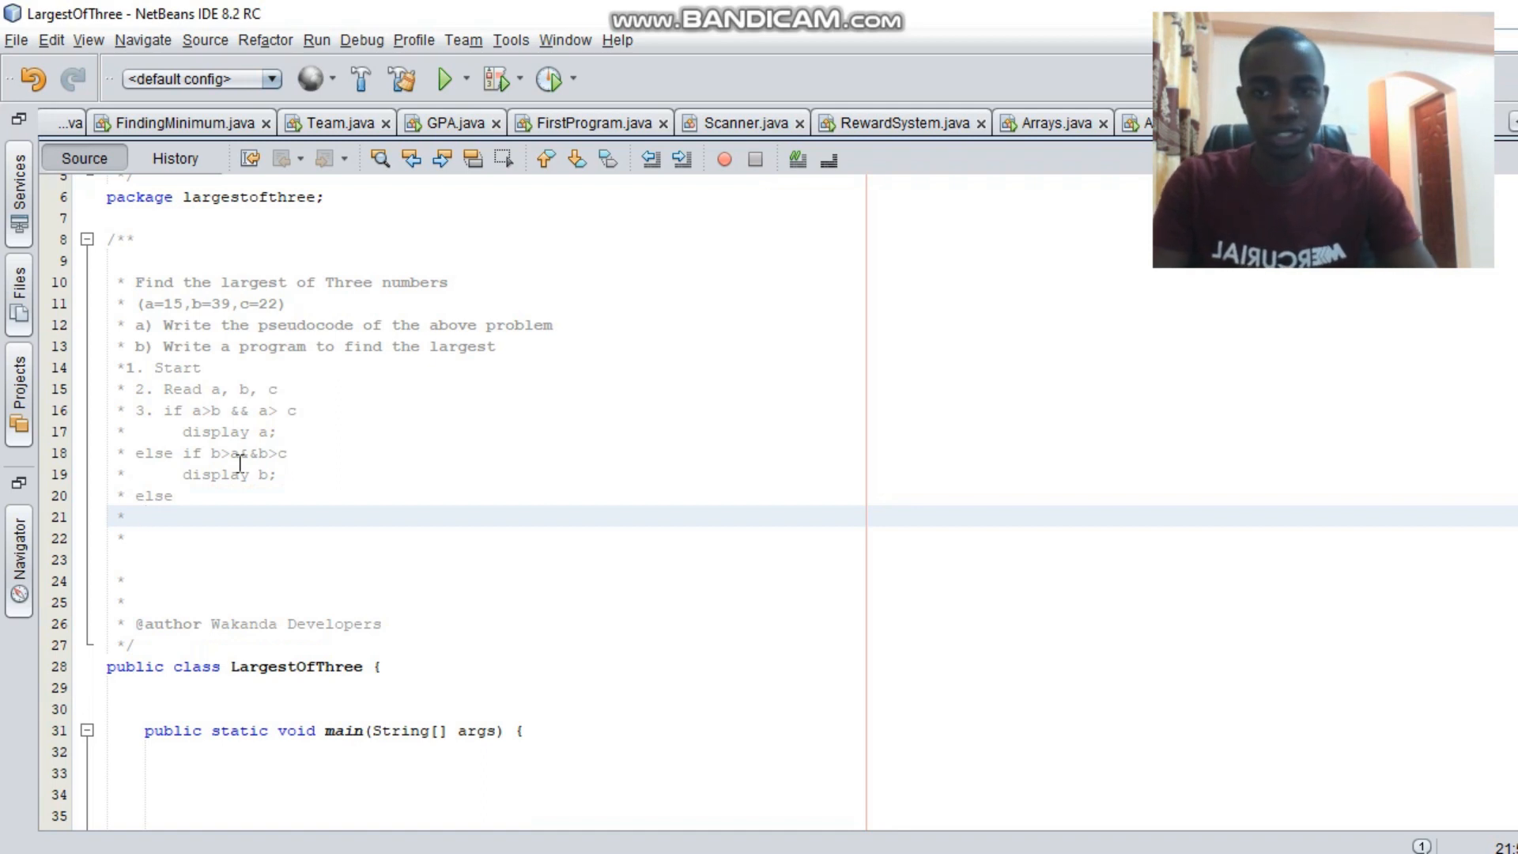
Type 'display c;' under the else line and highlight the pseudocode steps.
{"action": "left_click", "coordinate": [145, 516]}
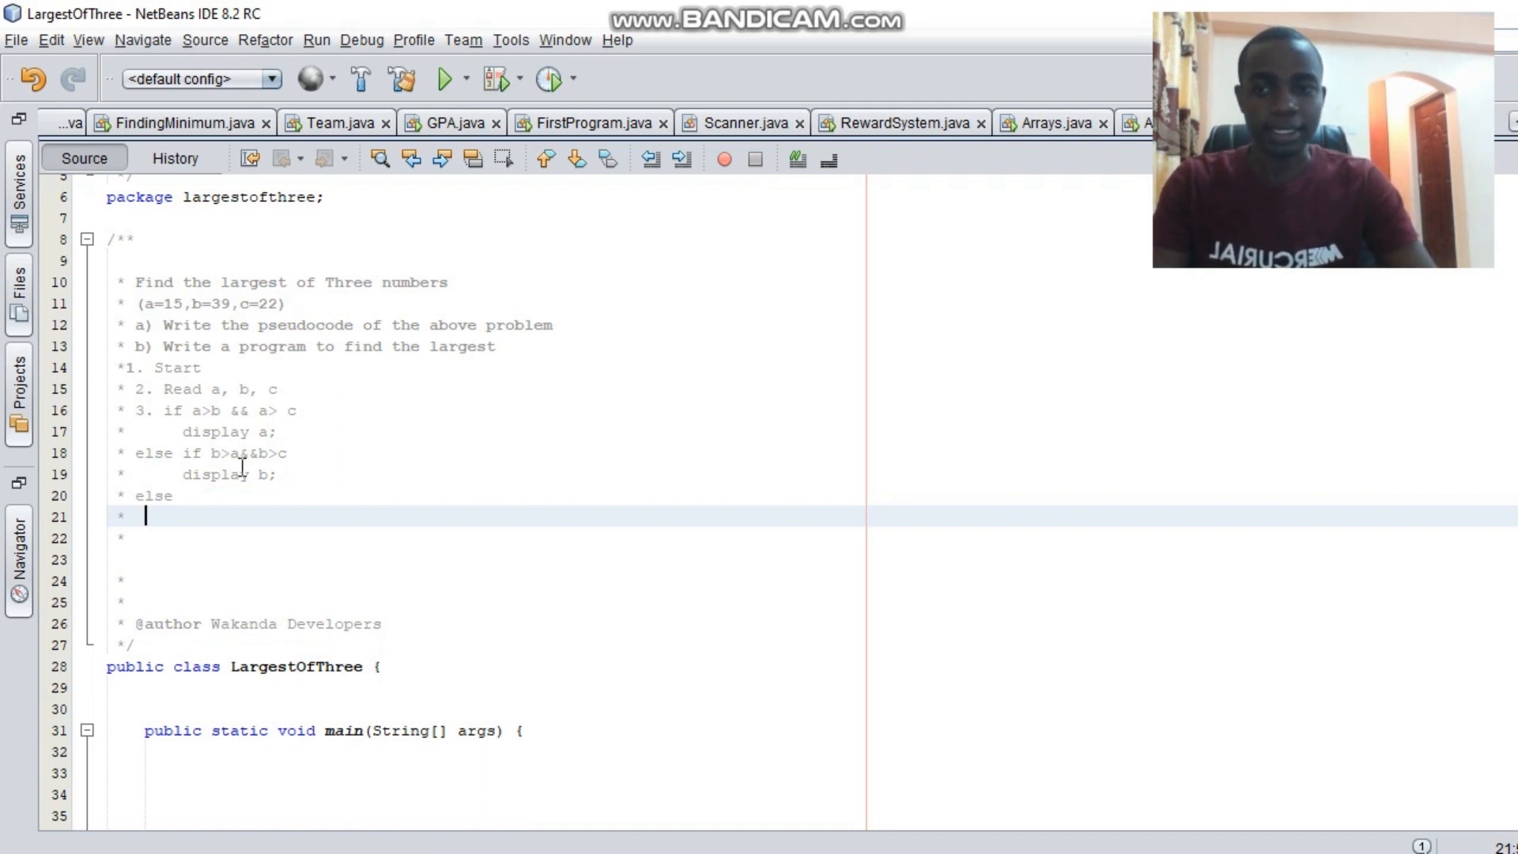
{"action": "type", "text": "display"}
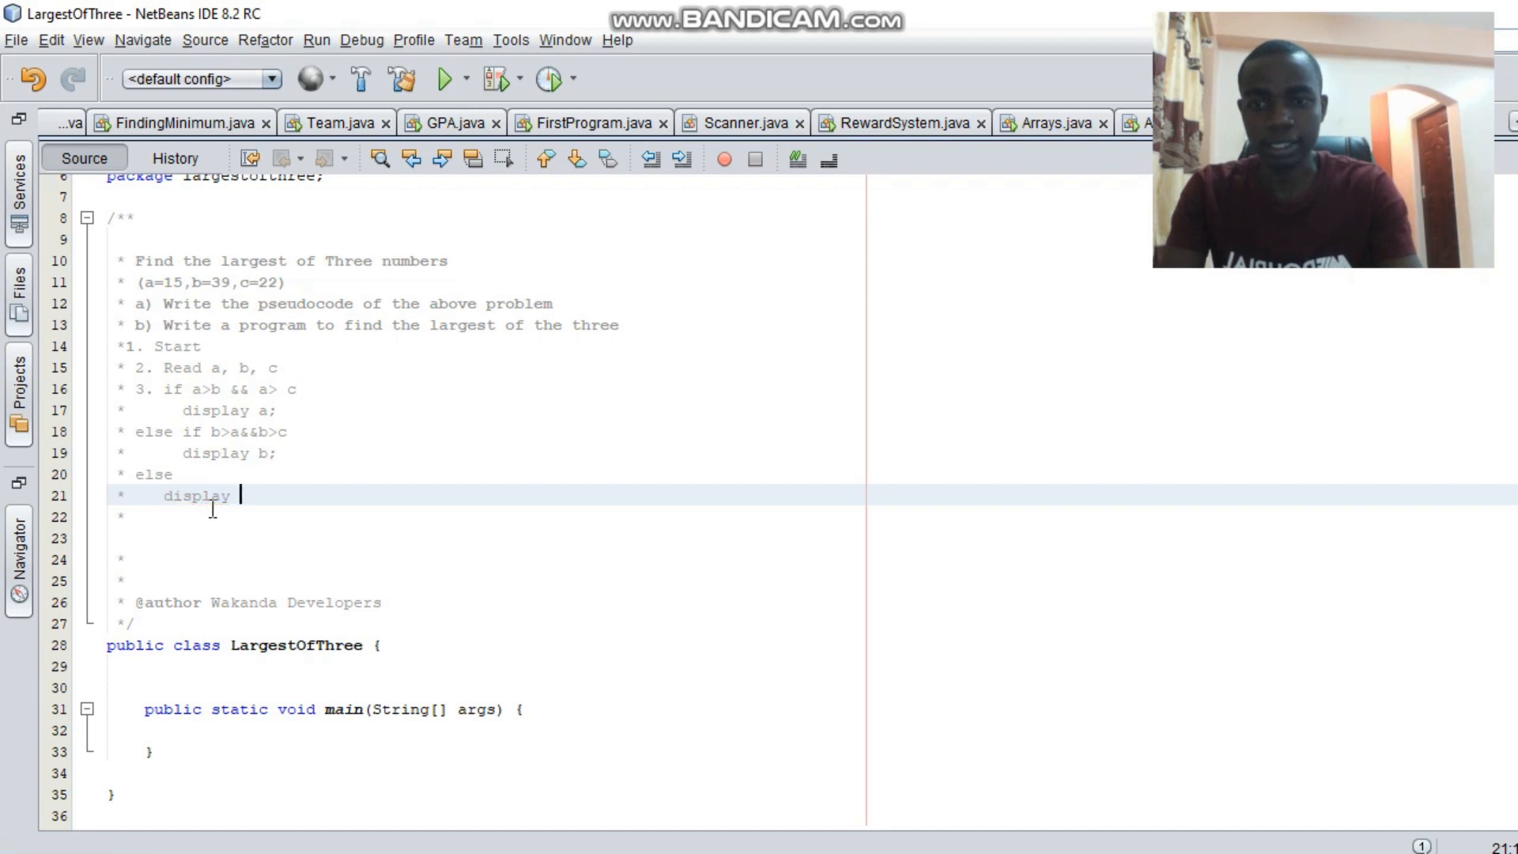
{"action": "type", "text": "c:"}
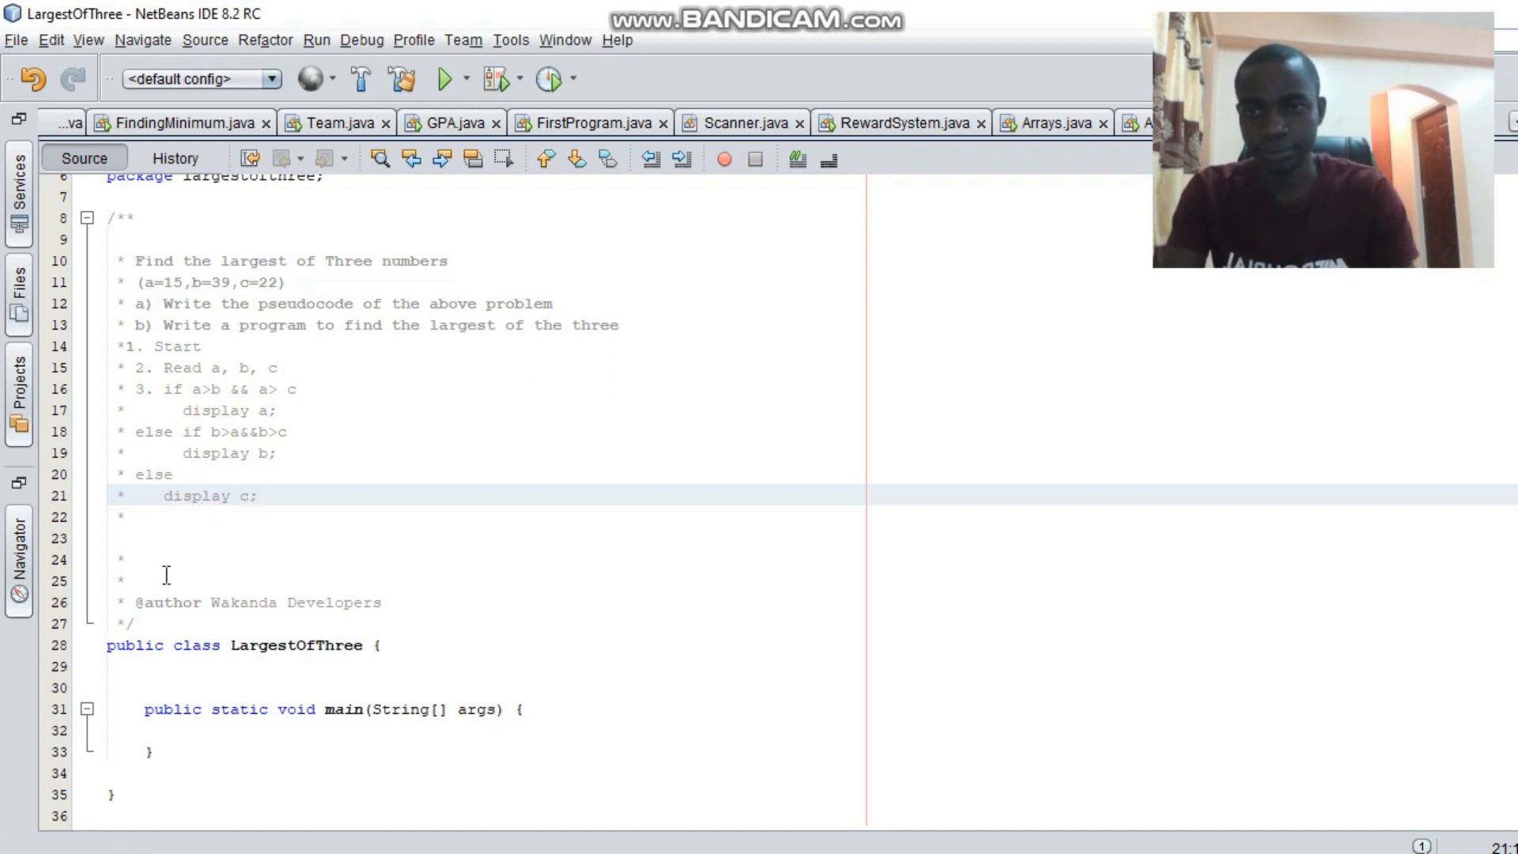
{"action": "left_click", "coordinate": [259, 495]}
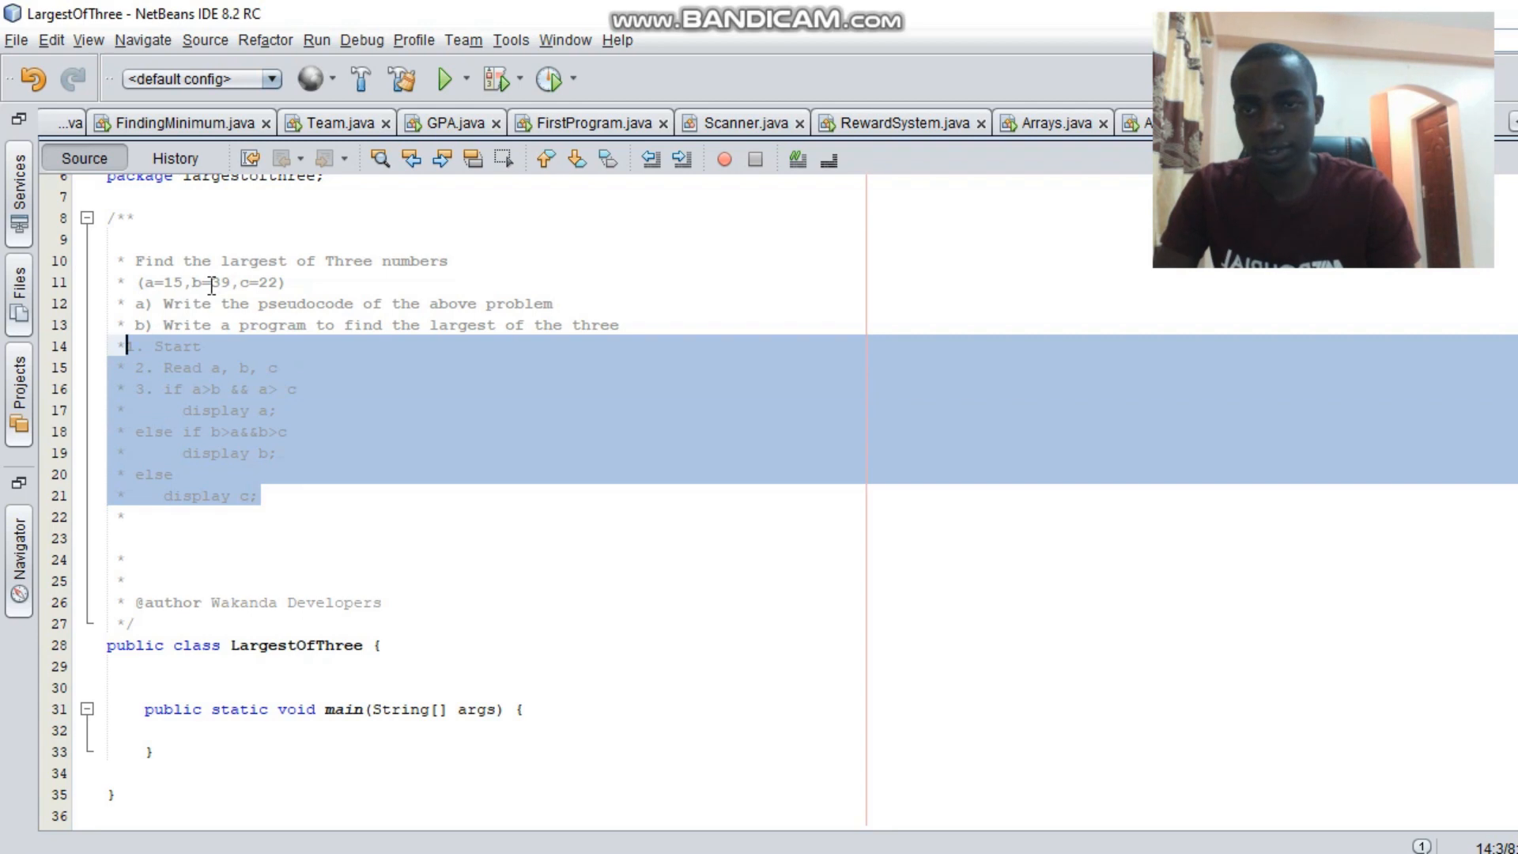
{"action": "left_click", "coordinate": [194, 431]}
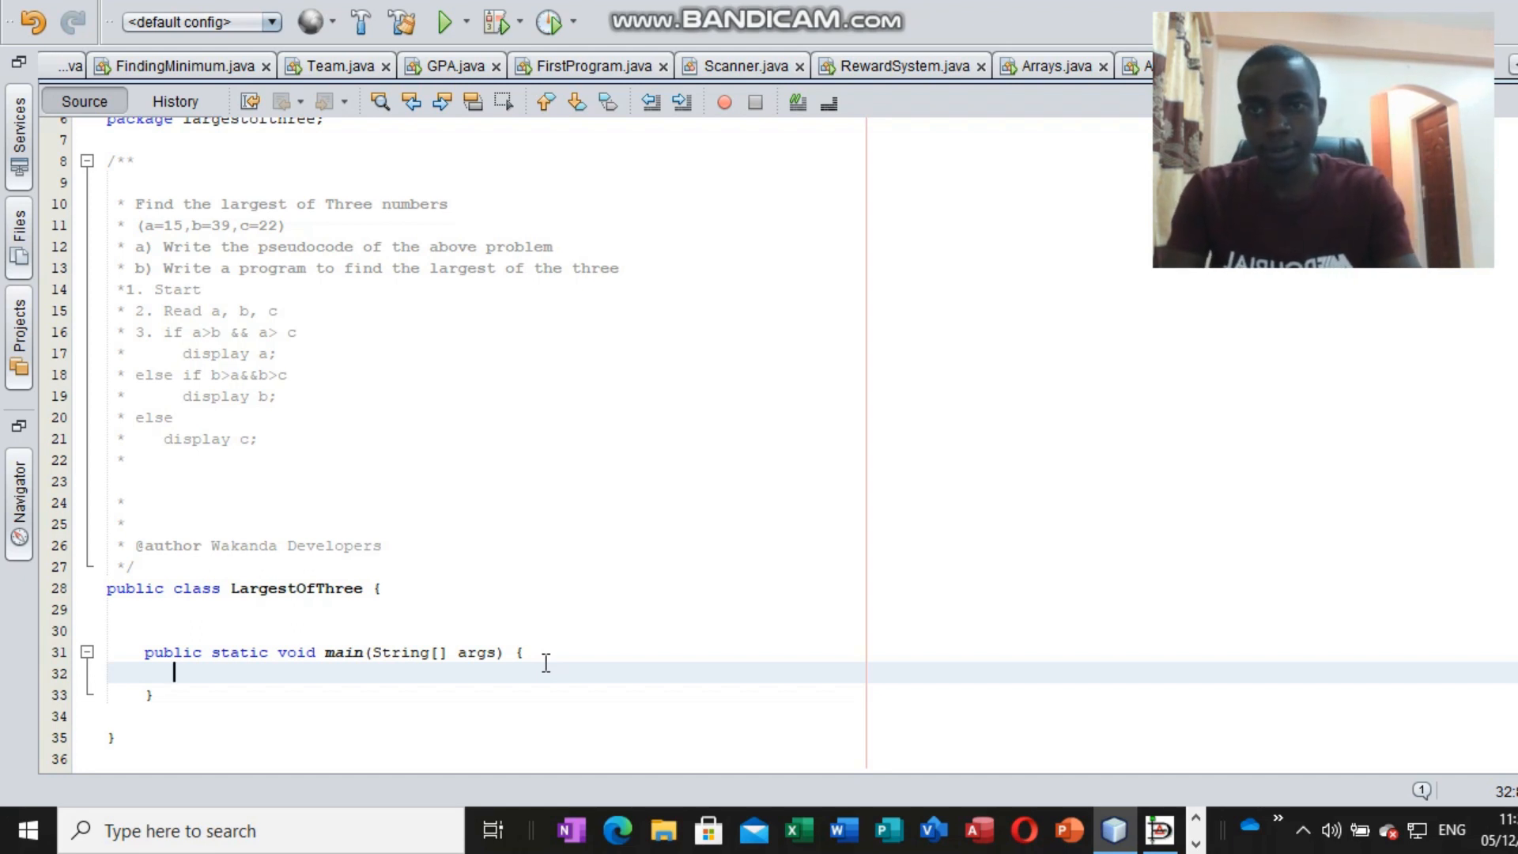
Add a //Declare variables comment and declare int a = 15, b = 39, c = 22.
{"action": "type", "text": "//"}
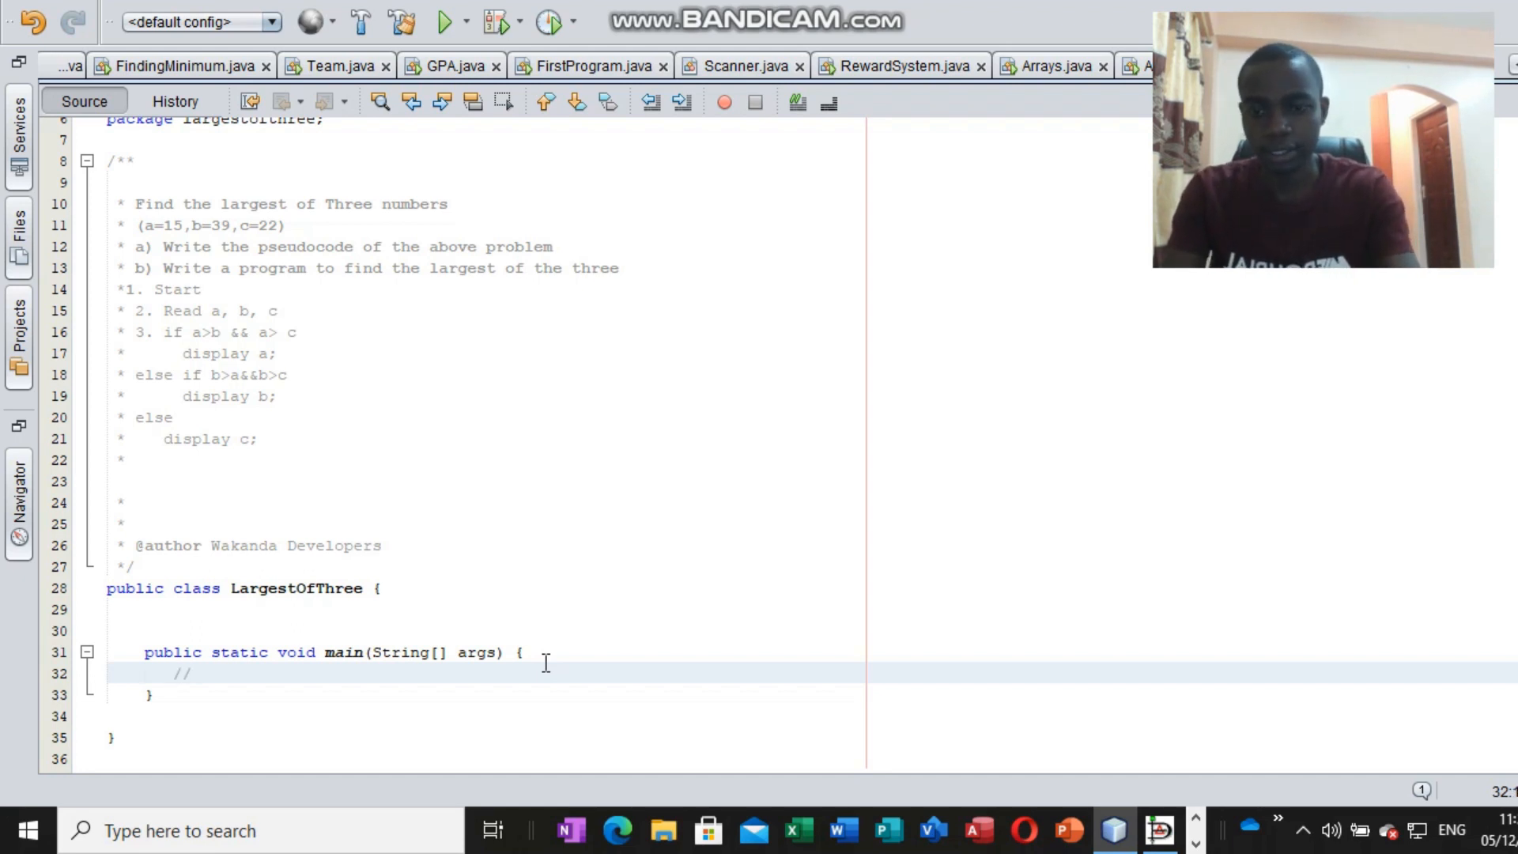
{"action": "type", "text": "Dec"}
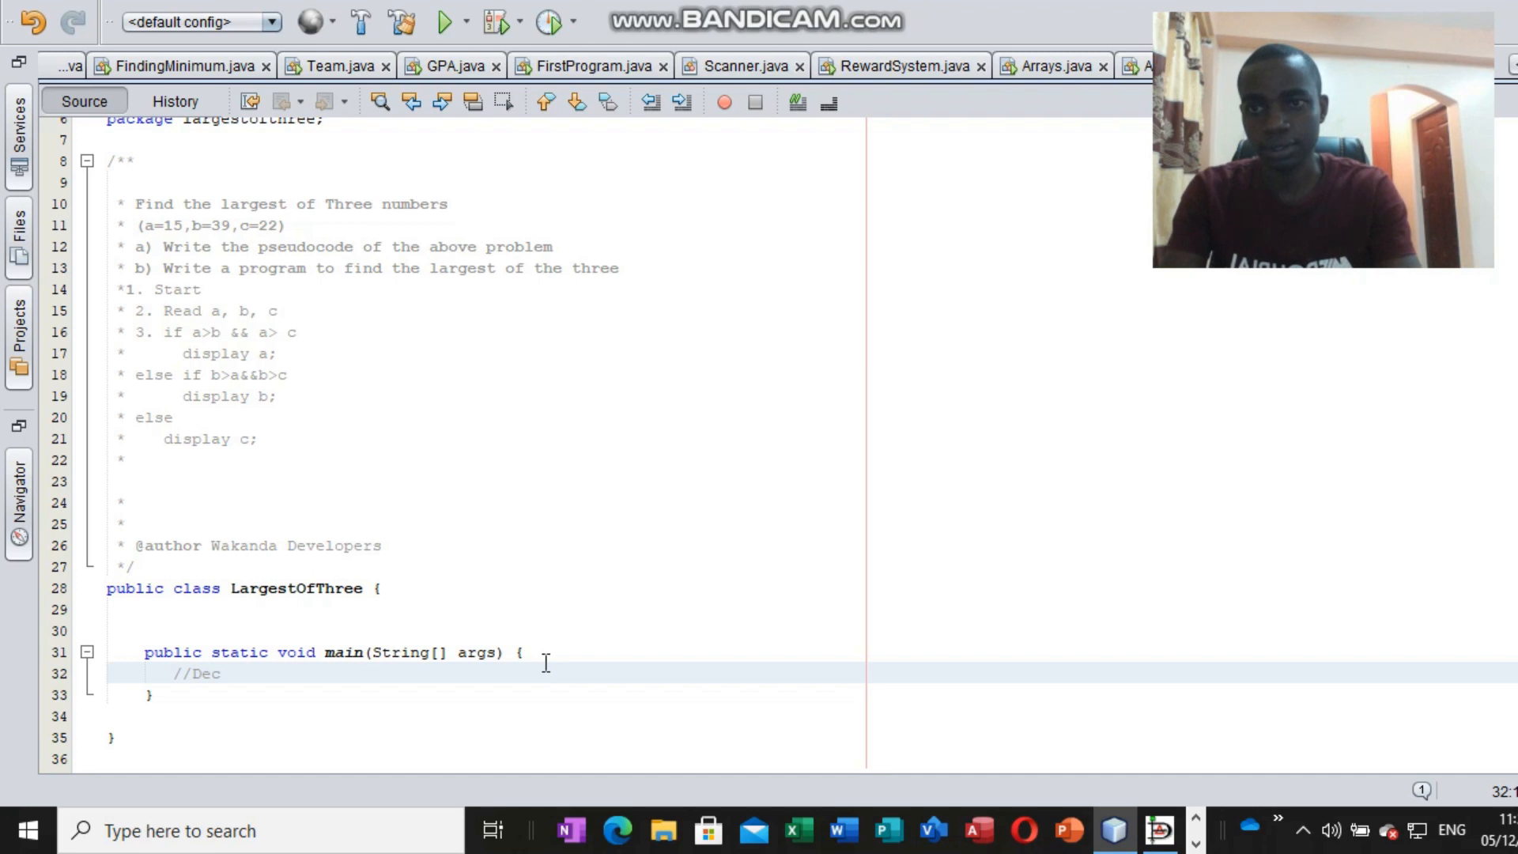
{"action": "type", "text": "lare variables"}
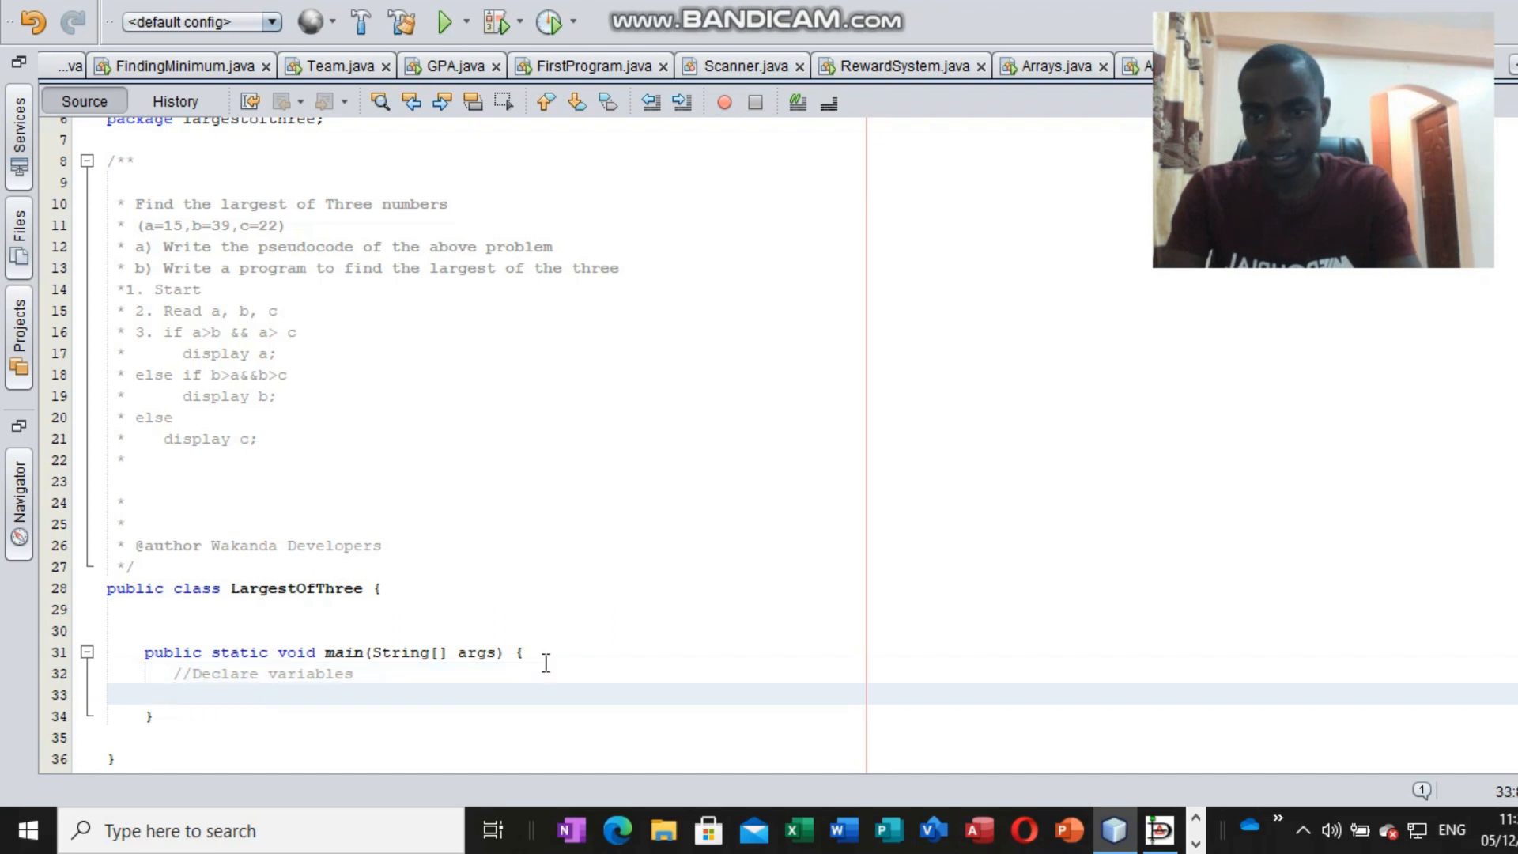
{"action": "type", "text": "int a"}
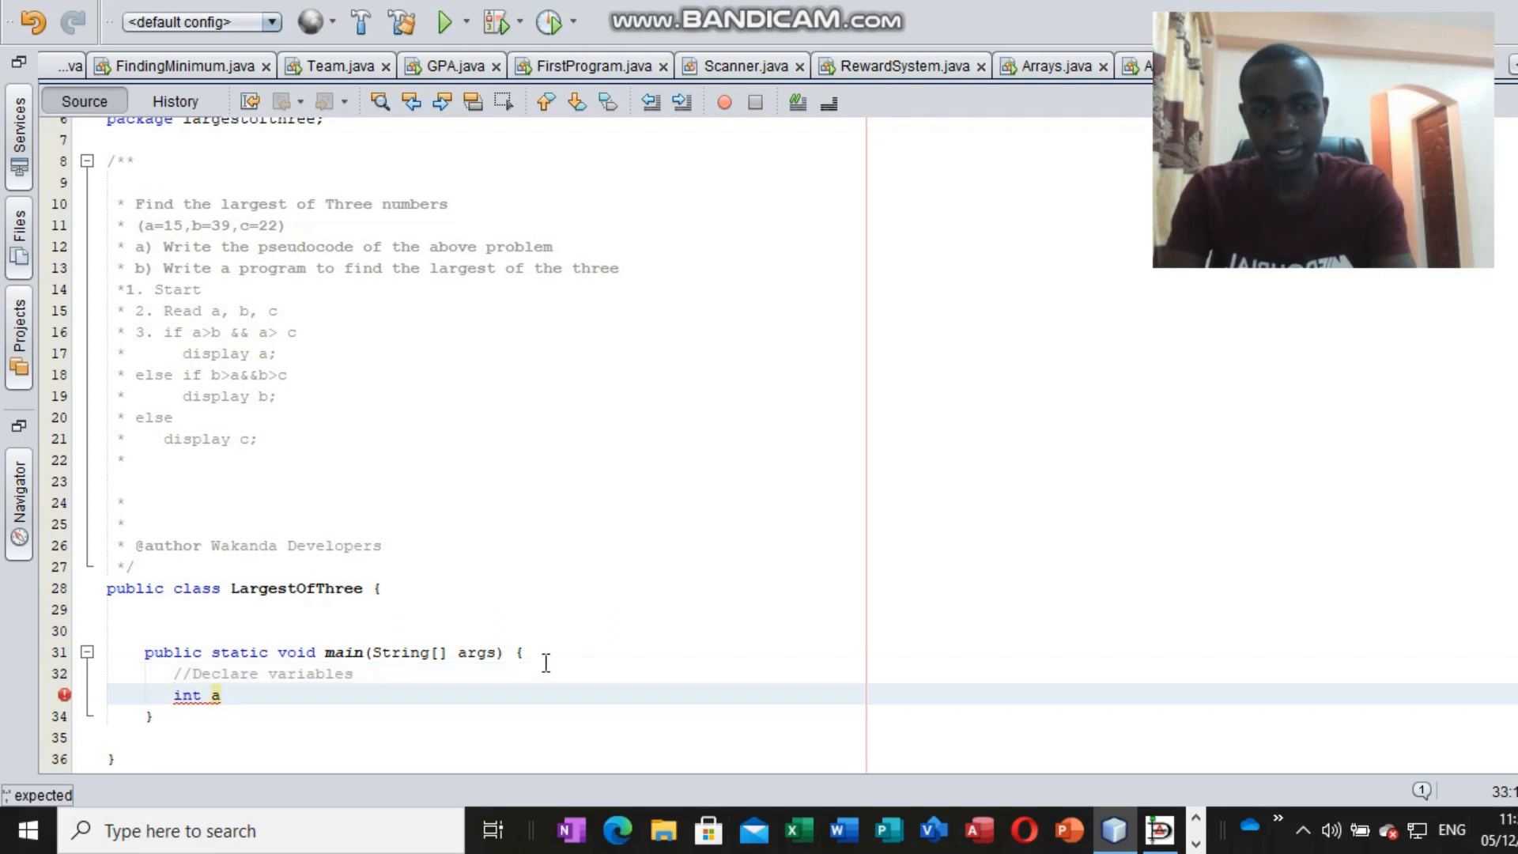
{"action": "type", "text": "= 1"}
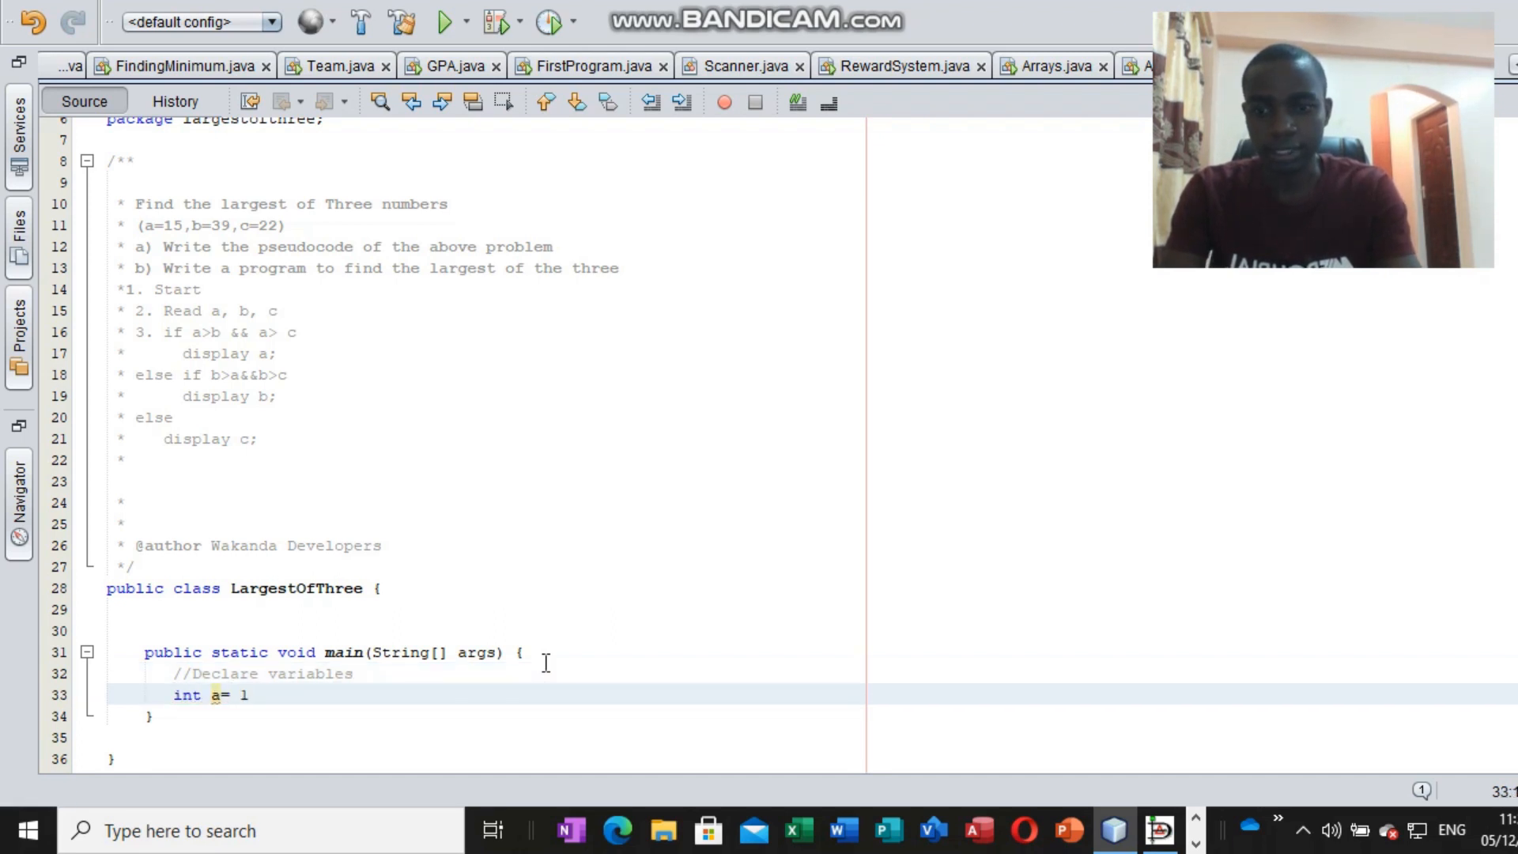
{"action": "type", "text": "5;"}
{"action": "type", "text": "int b"}
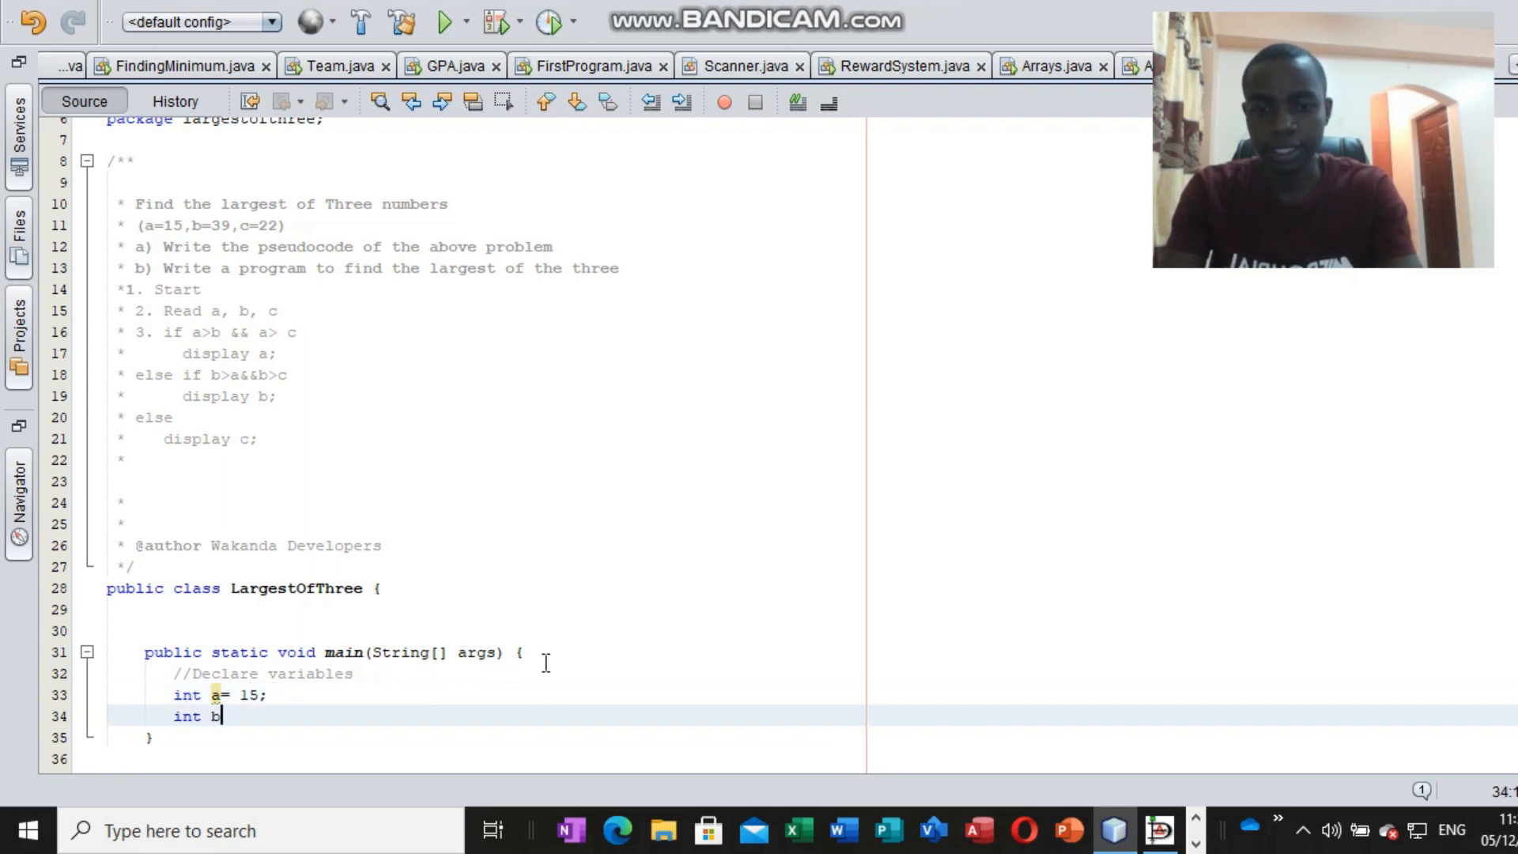
{"action": "type", "text": "="}
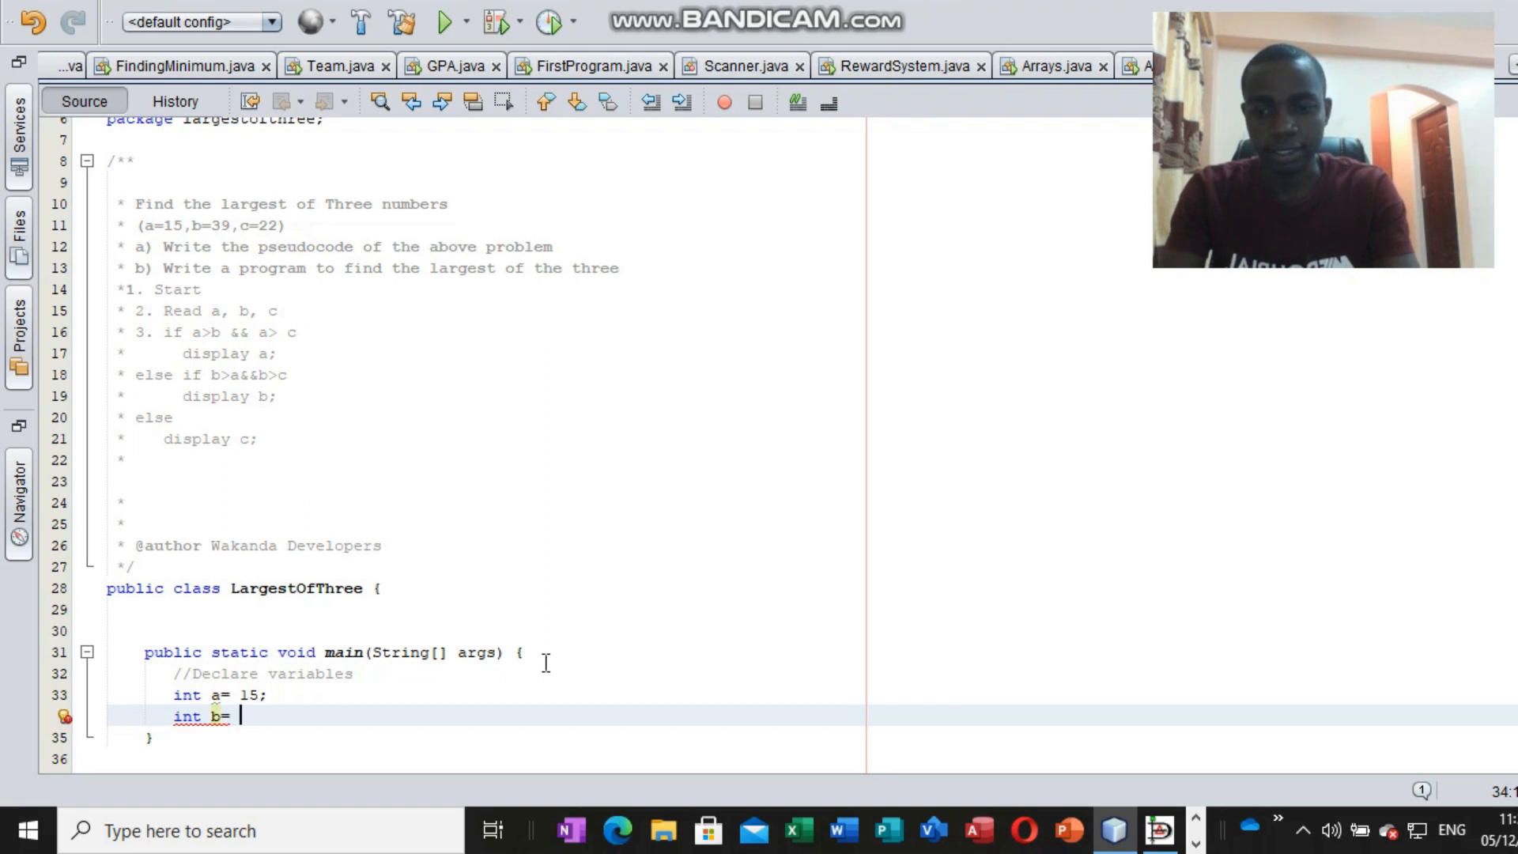
{"action": "type", "text": "39"}
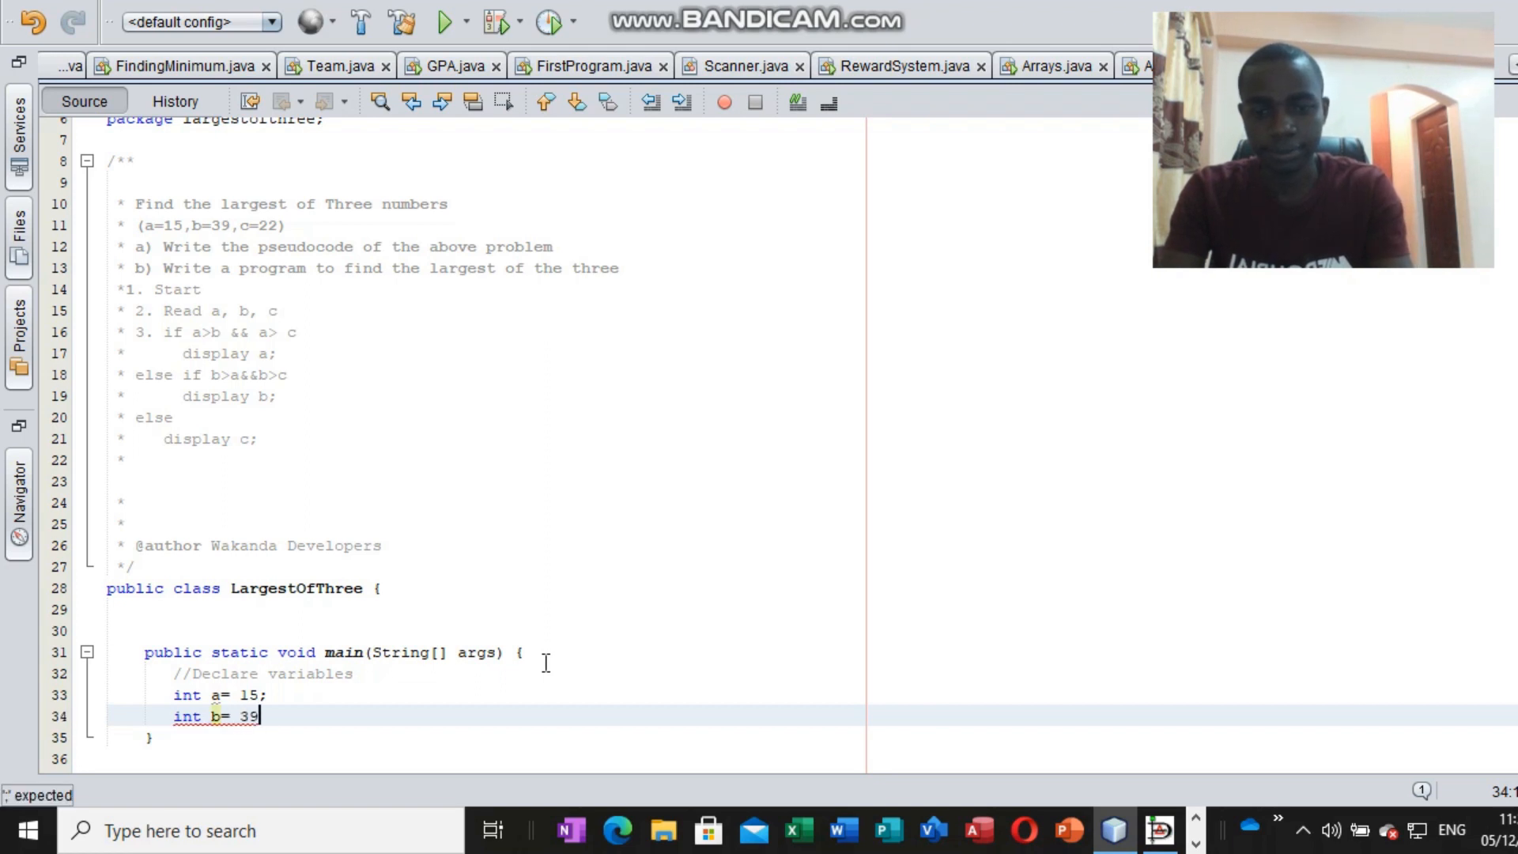
{"action": "type", "text": ";"}
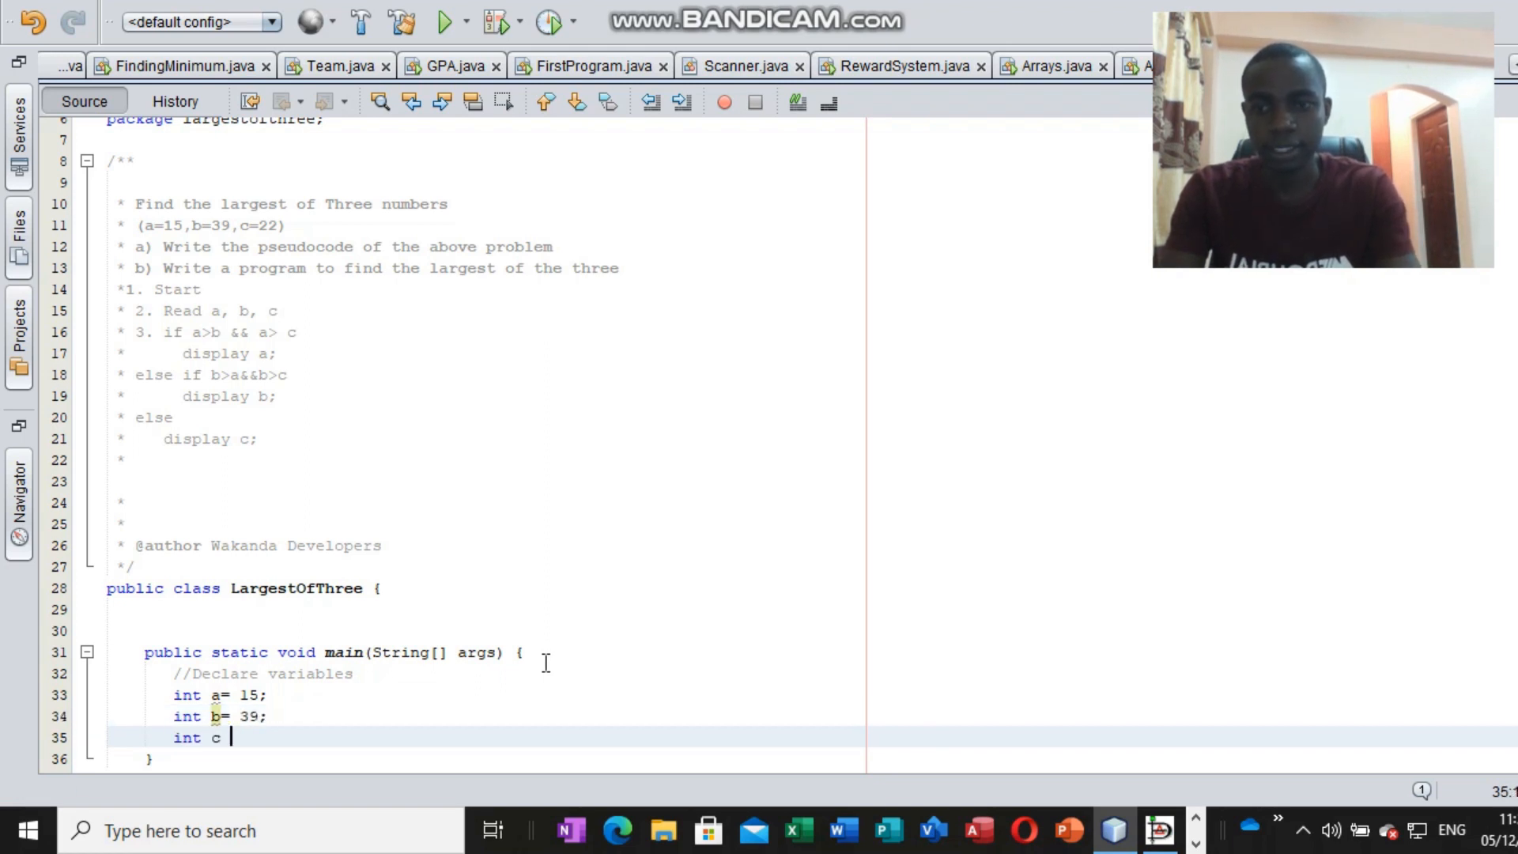
{"action": "type", "text": "22;"}
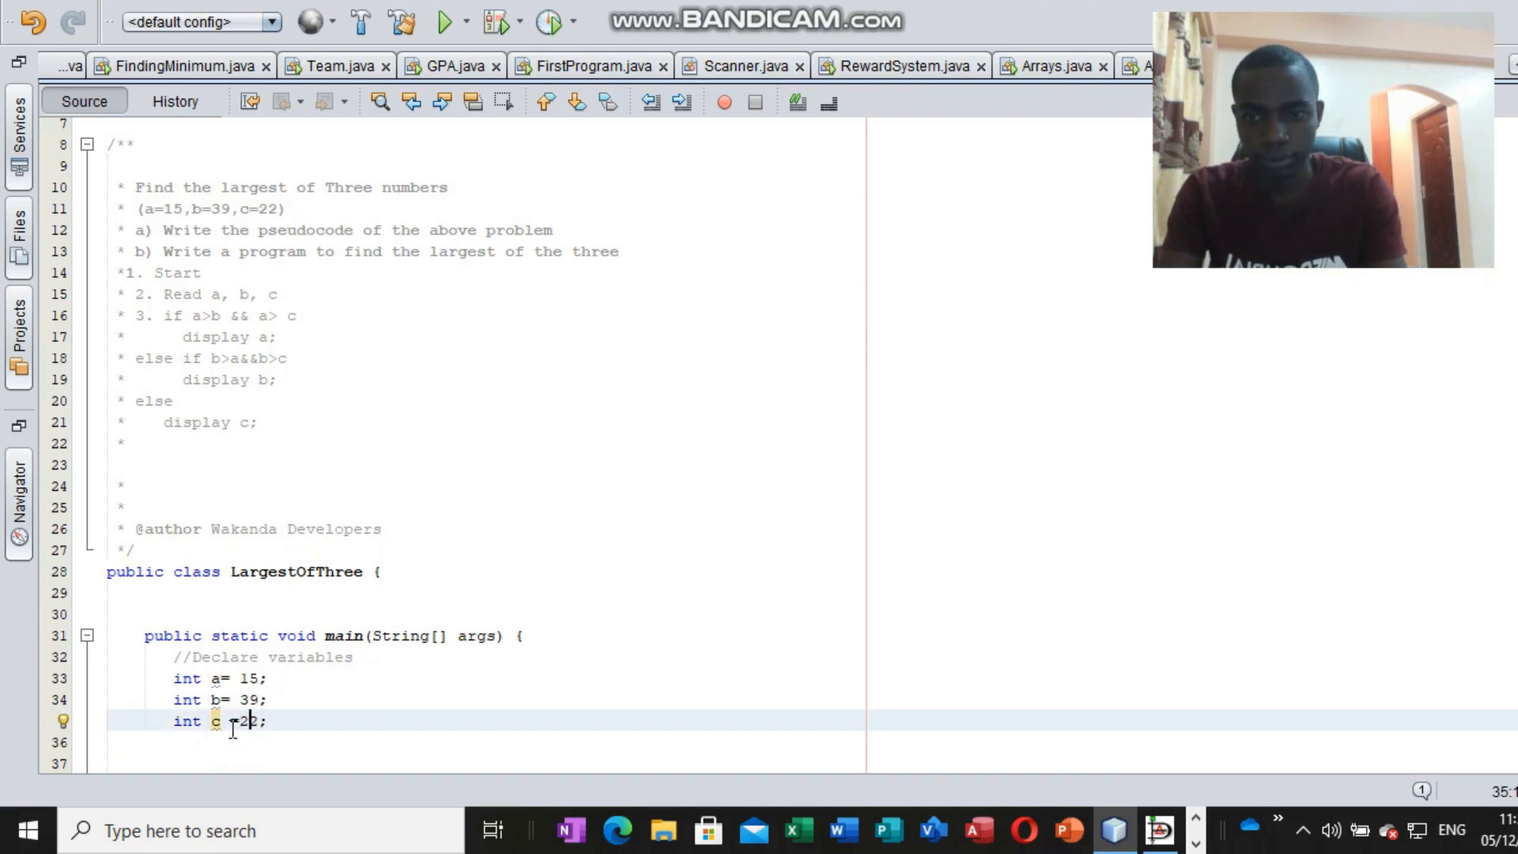
{"action": "type", "text": "2"}
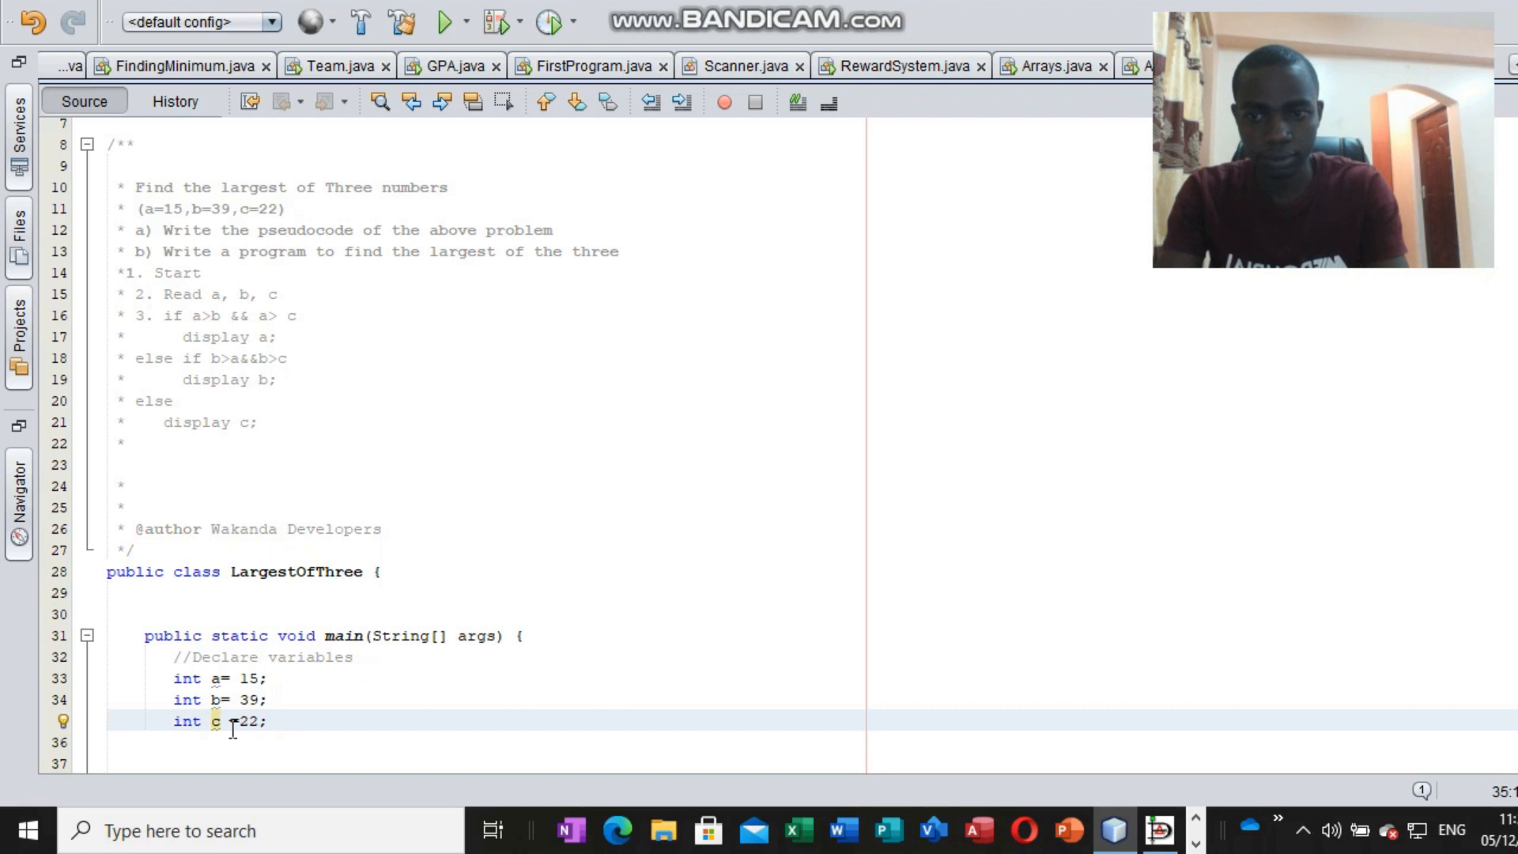
{"action": "key", "text": "Return"}
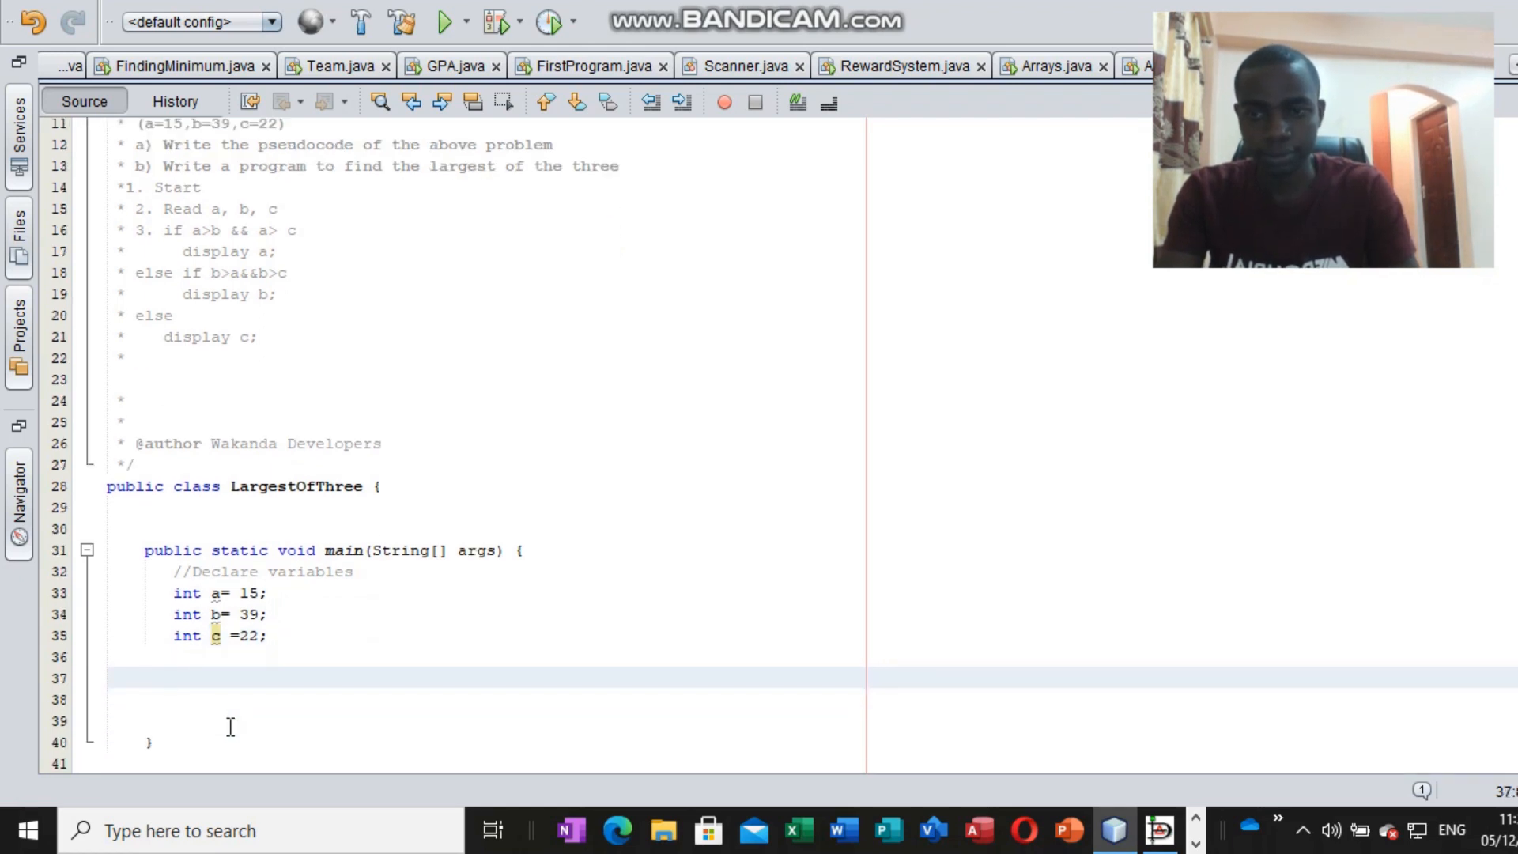
Add a //conditional statement comment in main.
{"action": "type", "text": "d"}
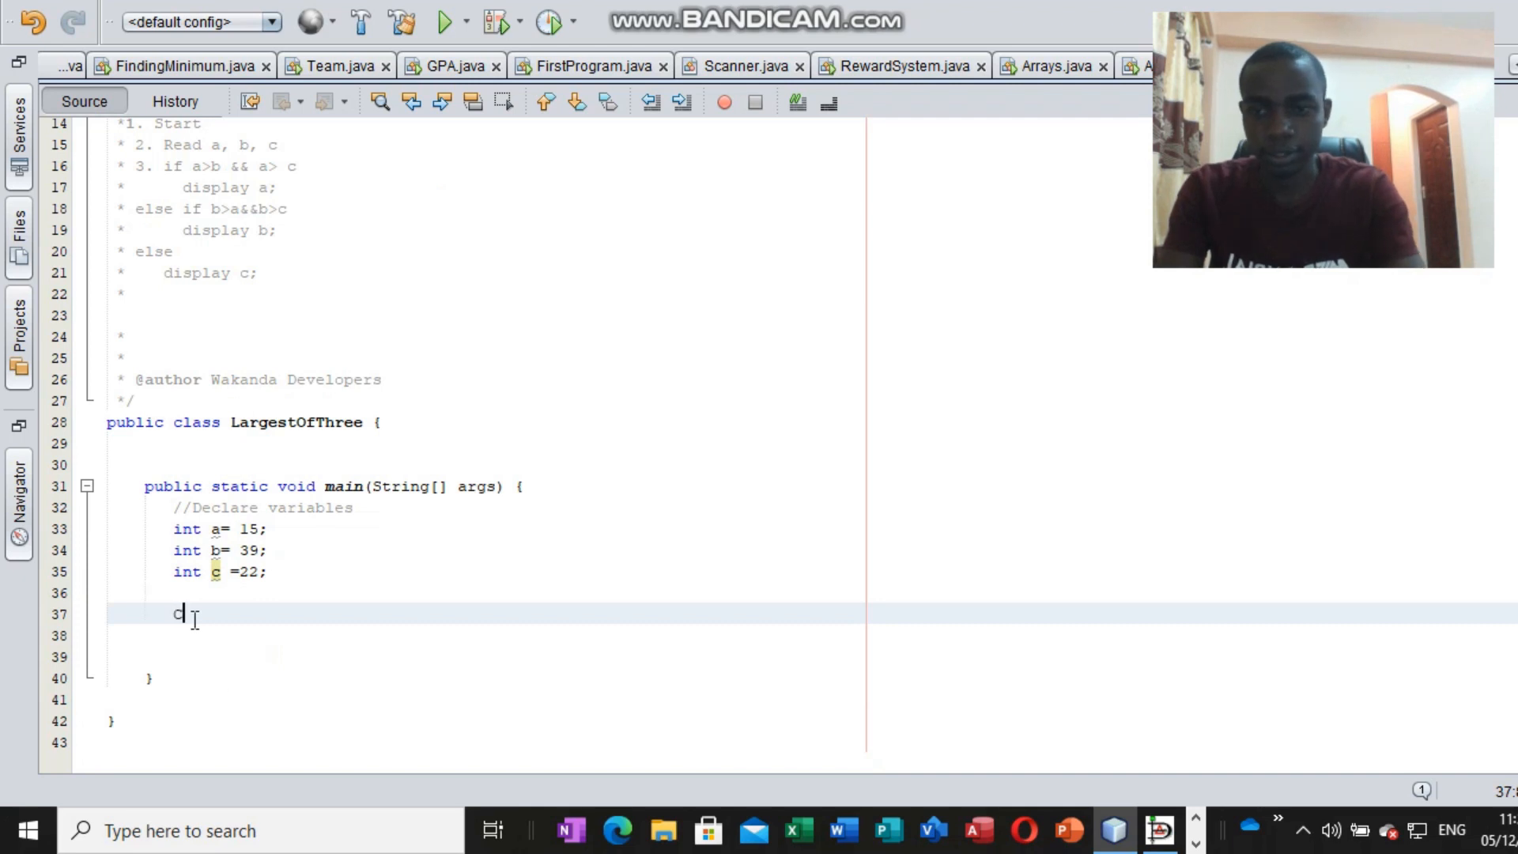
{"action": "type", "text": "//"}
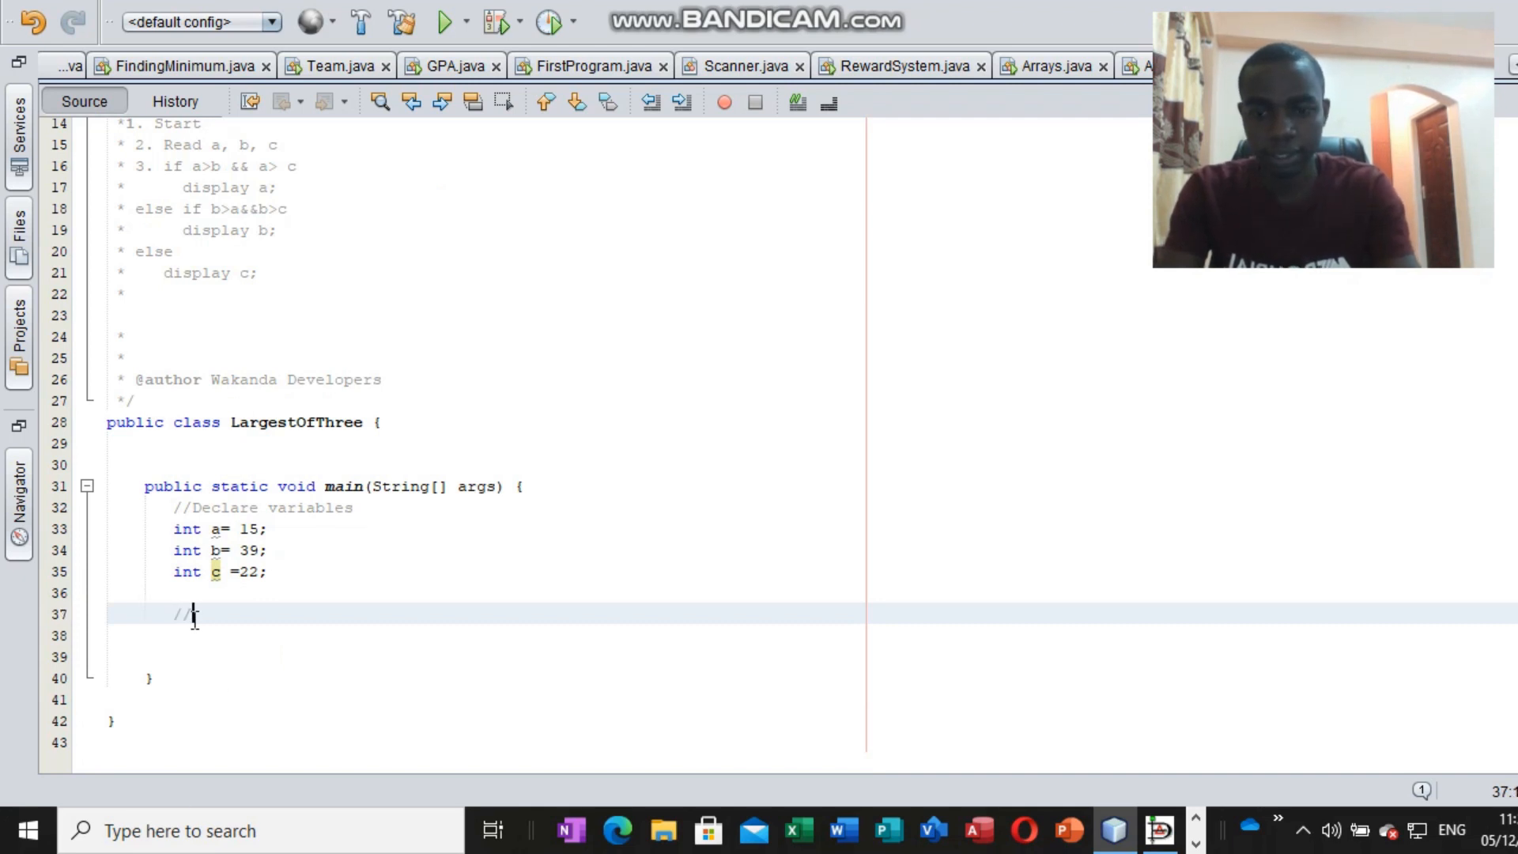
{"action": "type", "text": "conditiona"}
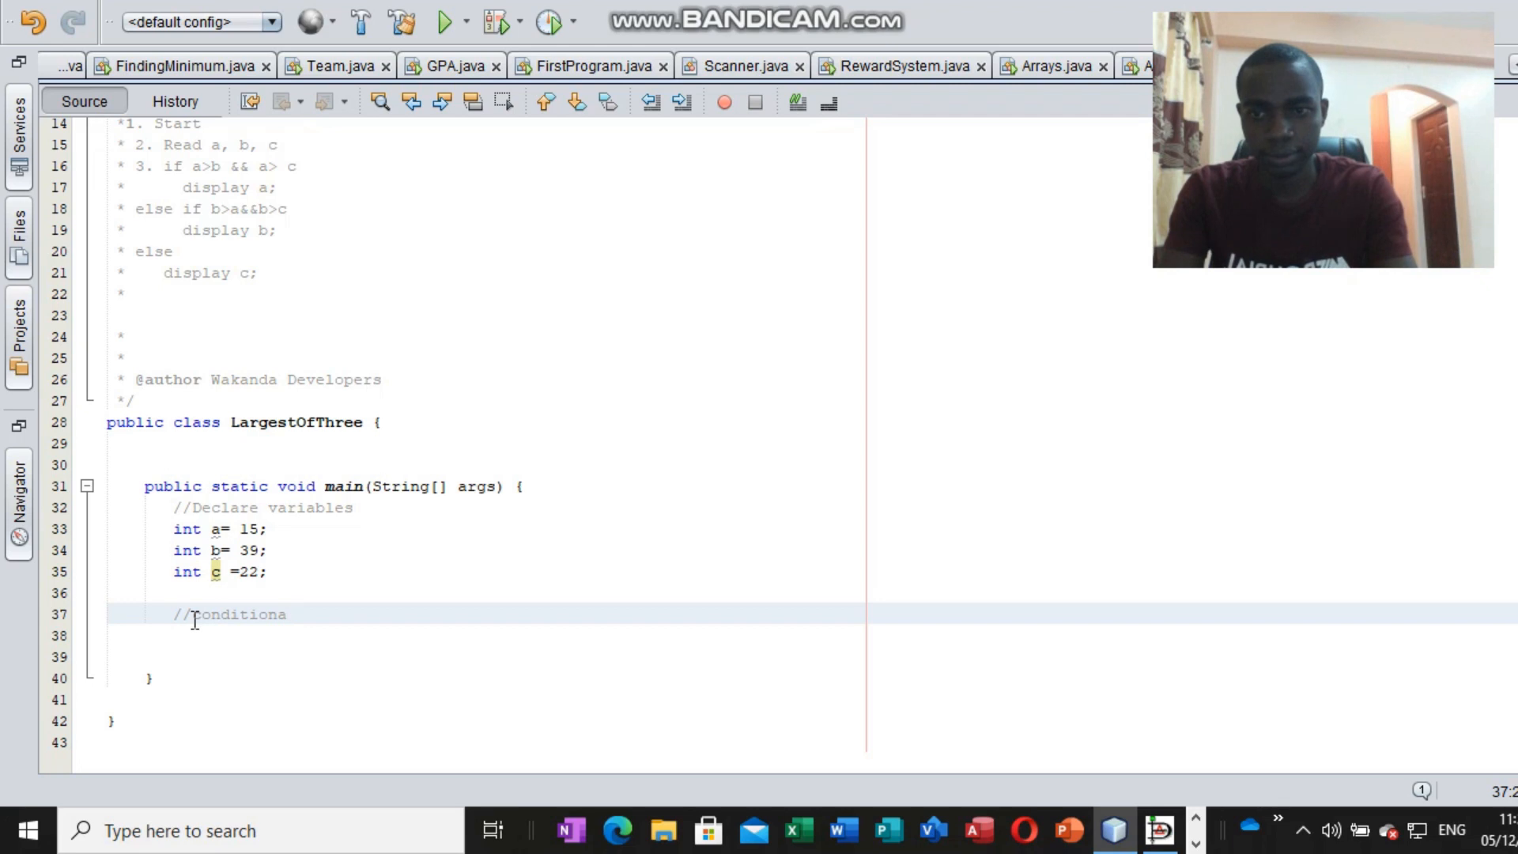
{"action": "type", "text": "l state"}
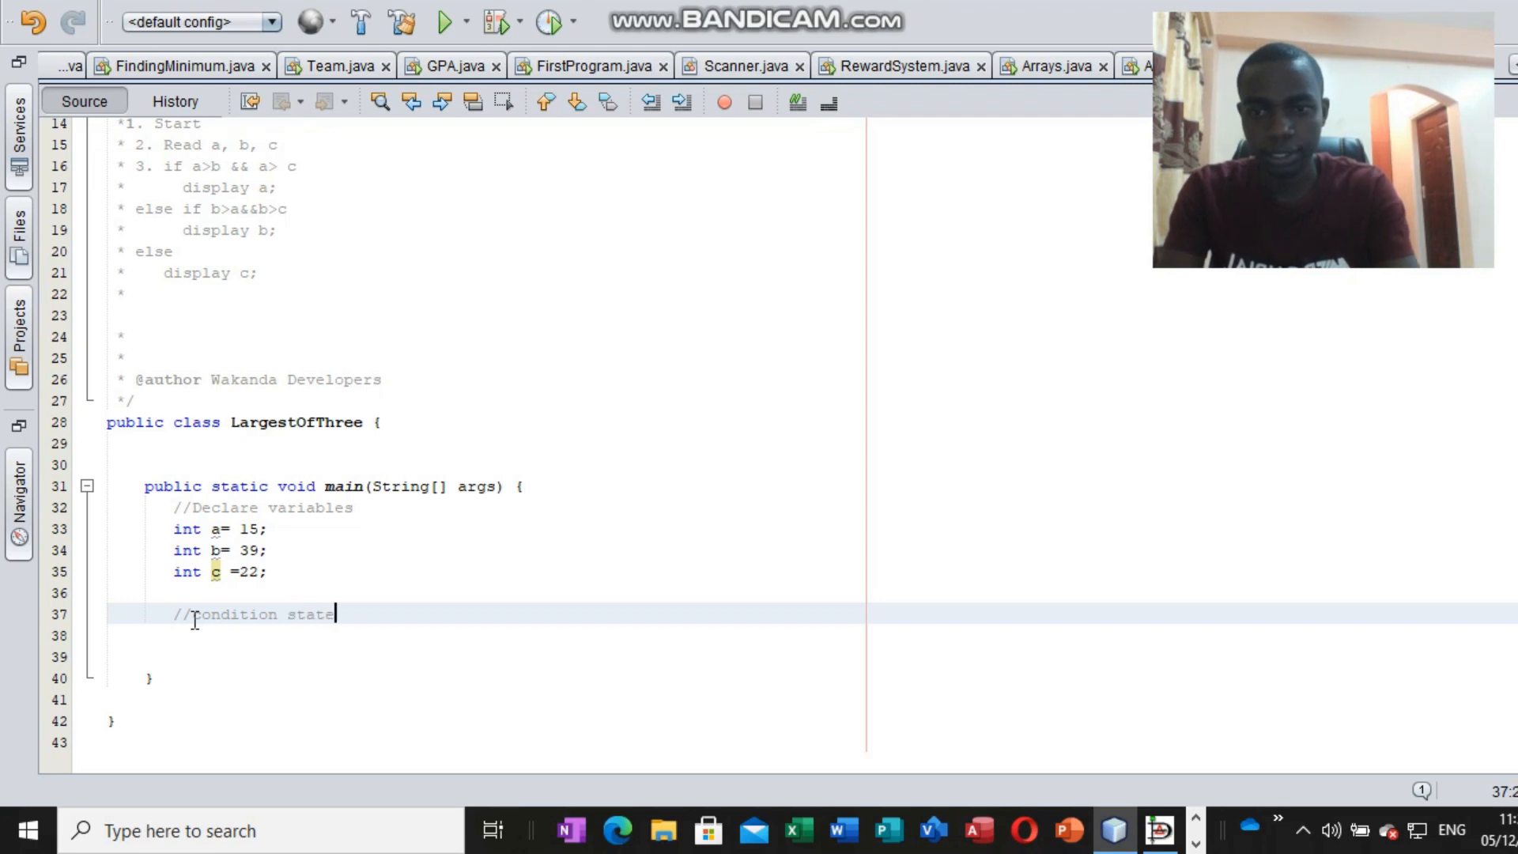
{"action": "type", "text": "ment"}
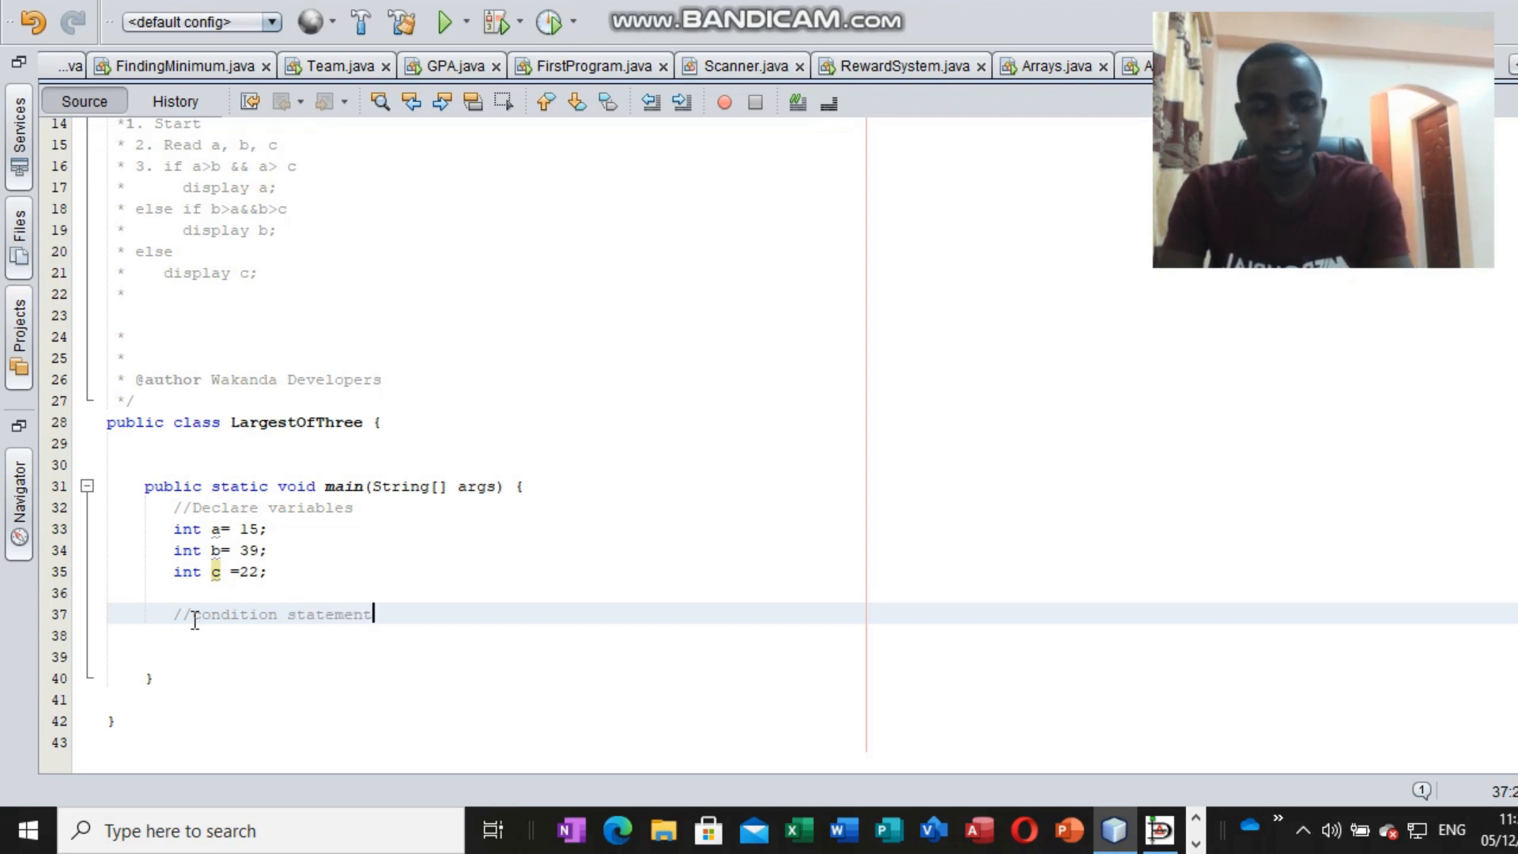
{"action": "key", "text": "enter"}
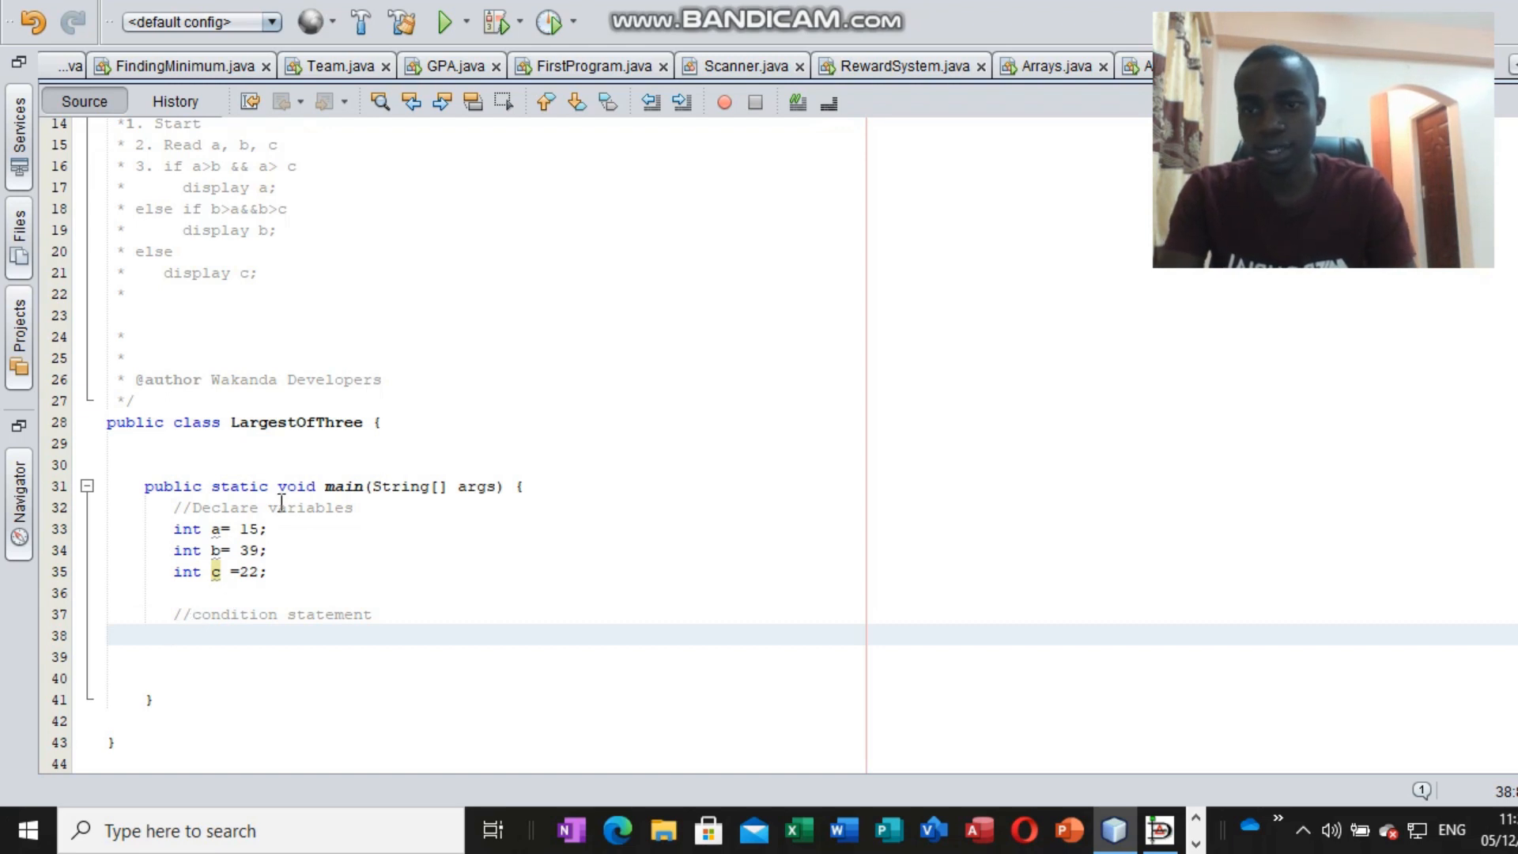
Write if (a>b&& a>c) with an opening brace below the comment.
{"action": "left_click", "coordinate": [173, 636]}
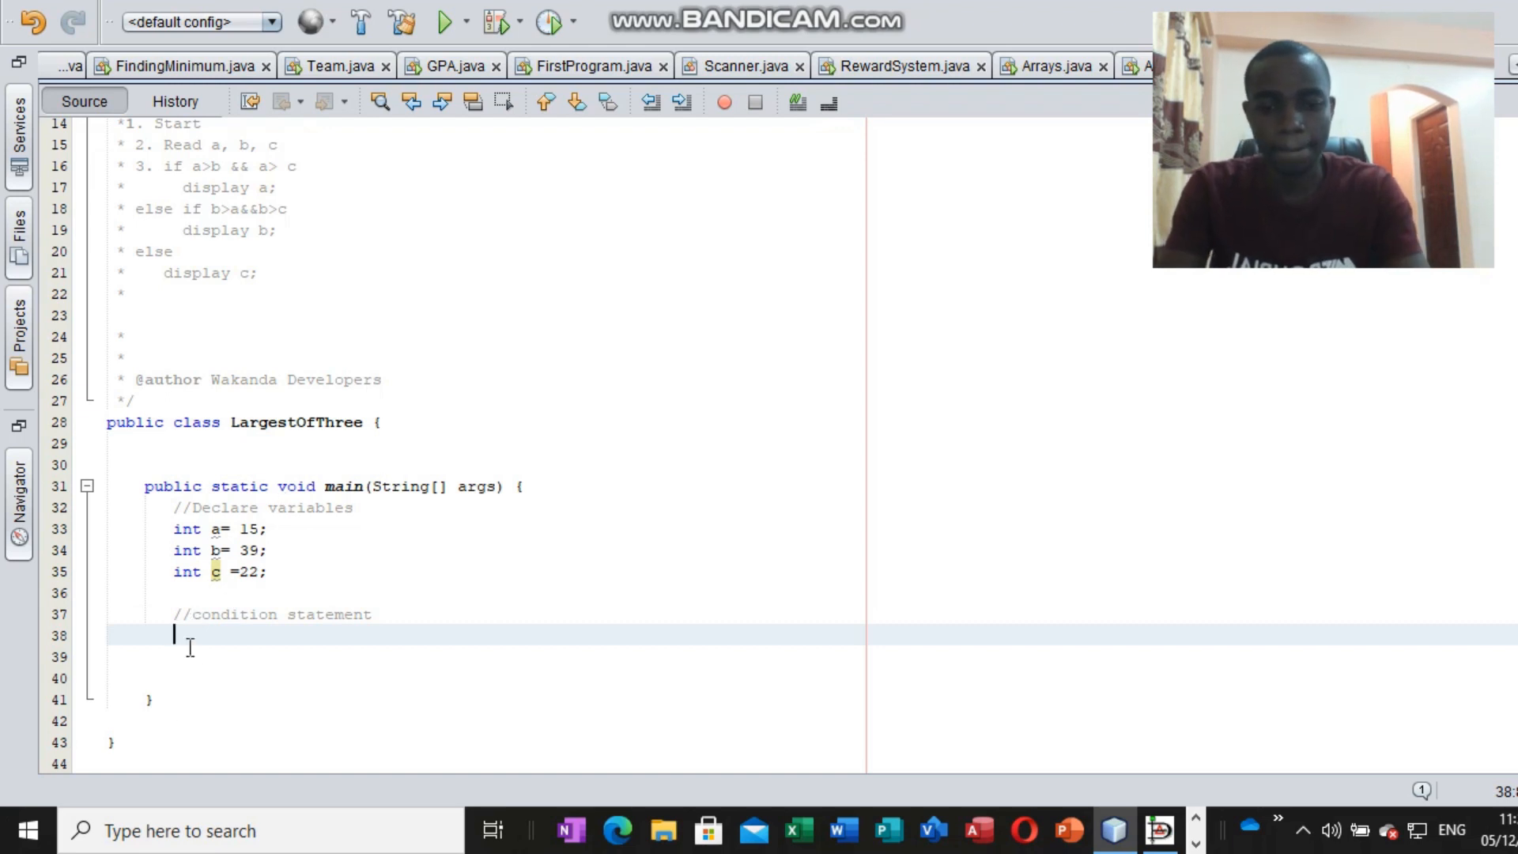
{"action": "type", "text": "if ("}
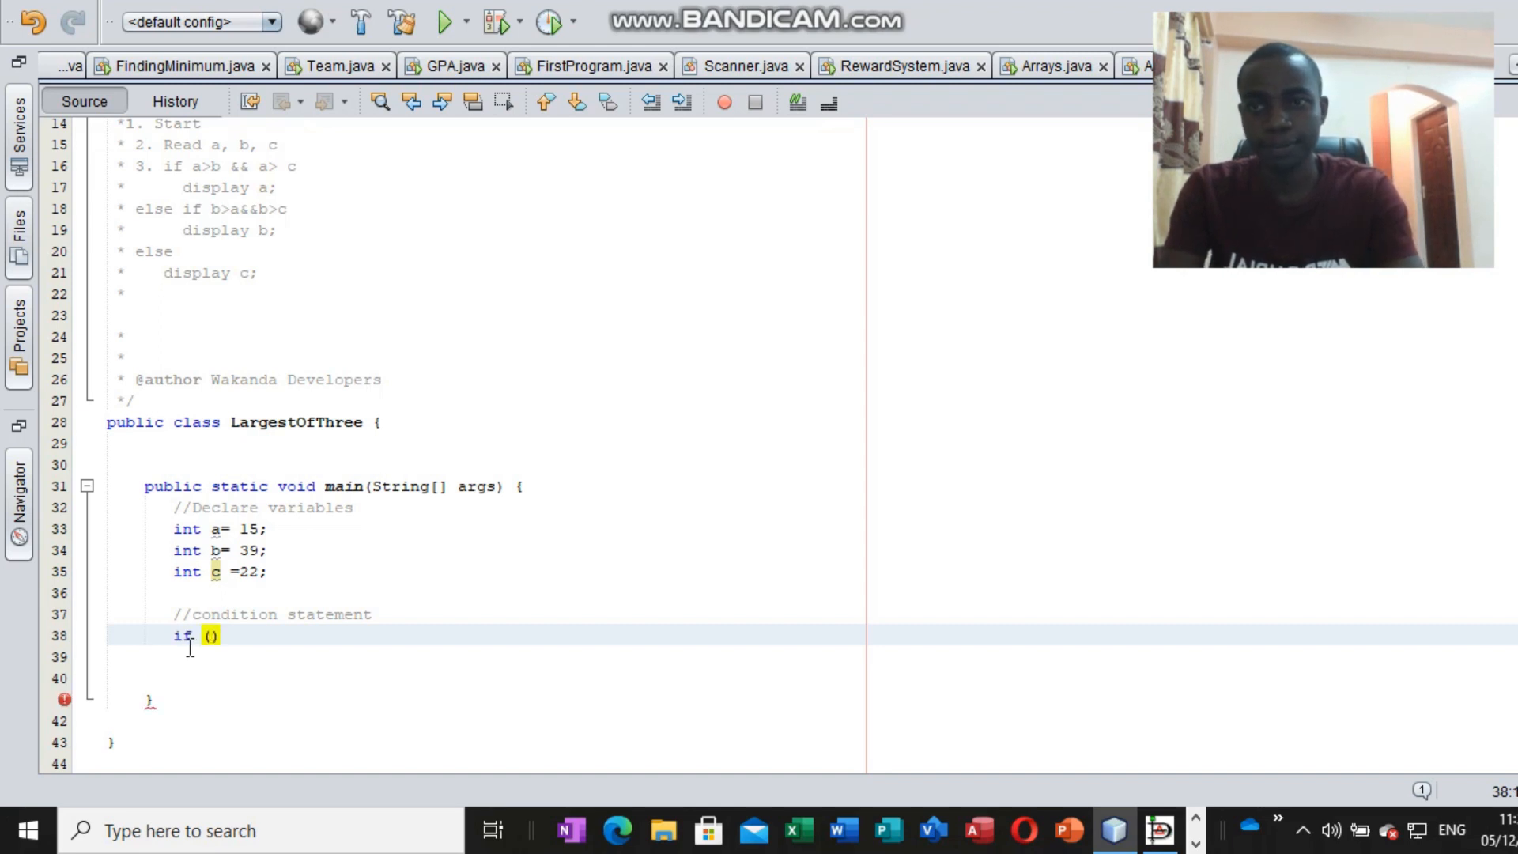
{"action": "type", "text": "a"}
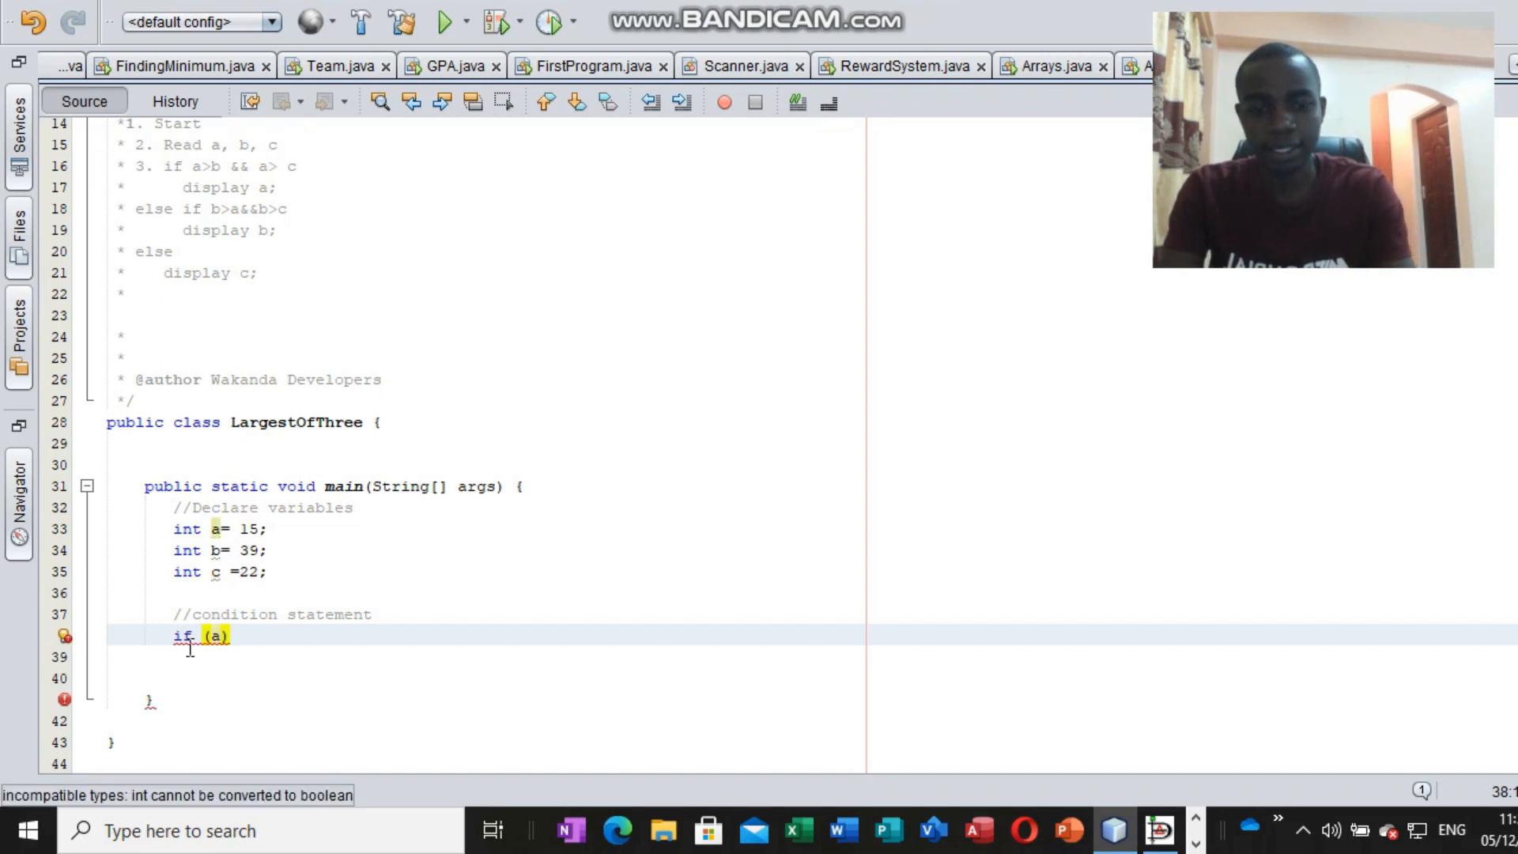
{"action": "type", "text": ">b"}
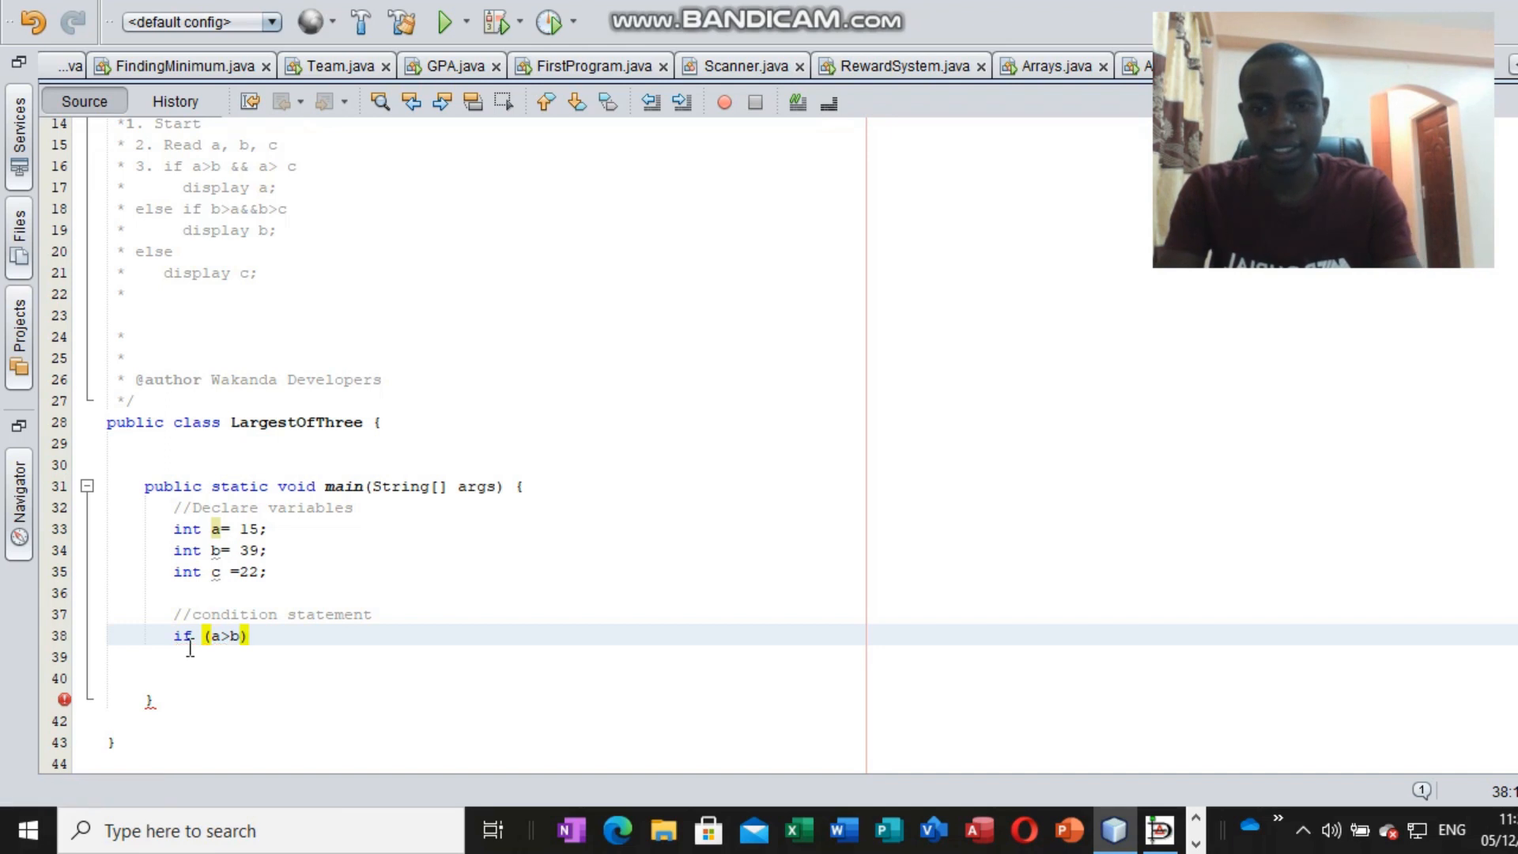
{"action": "type", "text": "&&"}
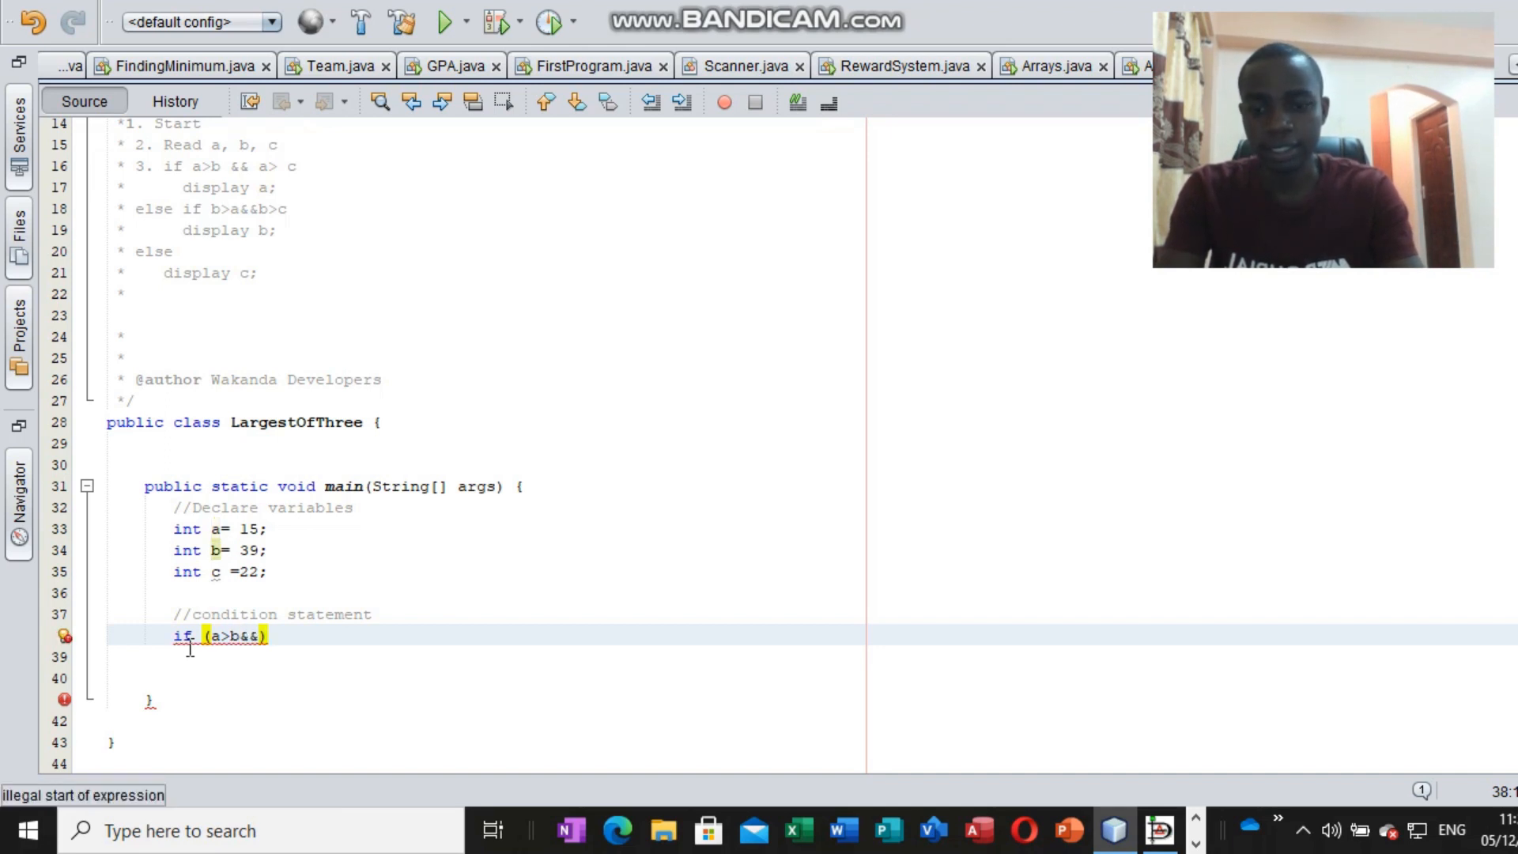
{"action": "type", "text": "a>"}
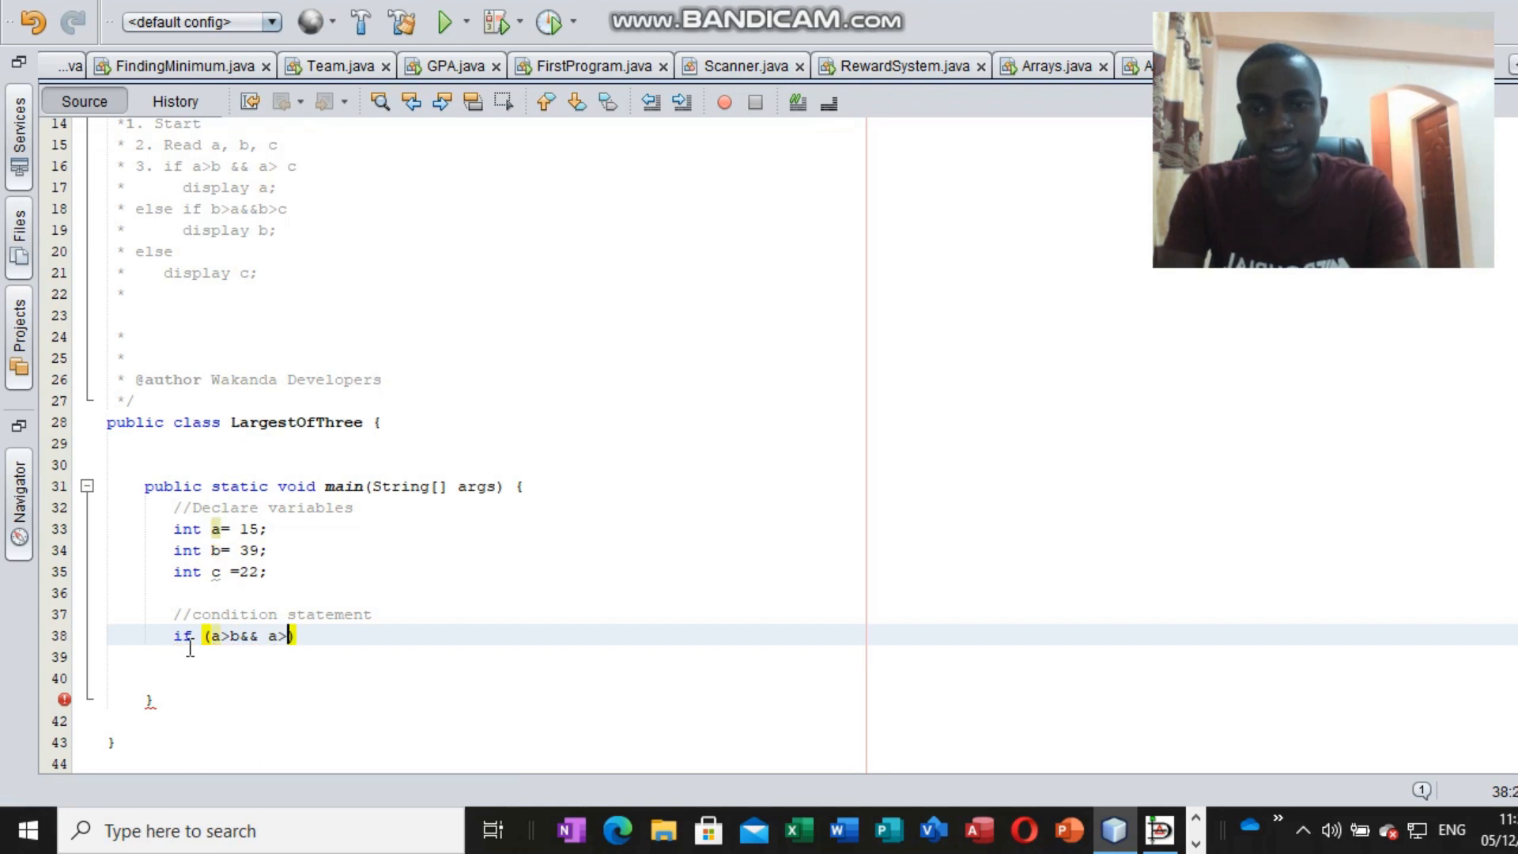
{"action": "type", "text": "c)"}
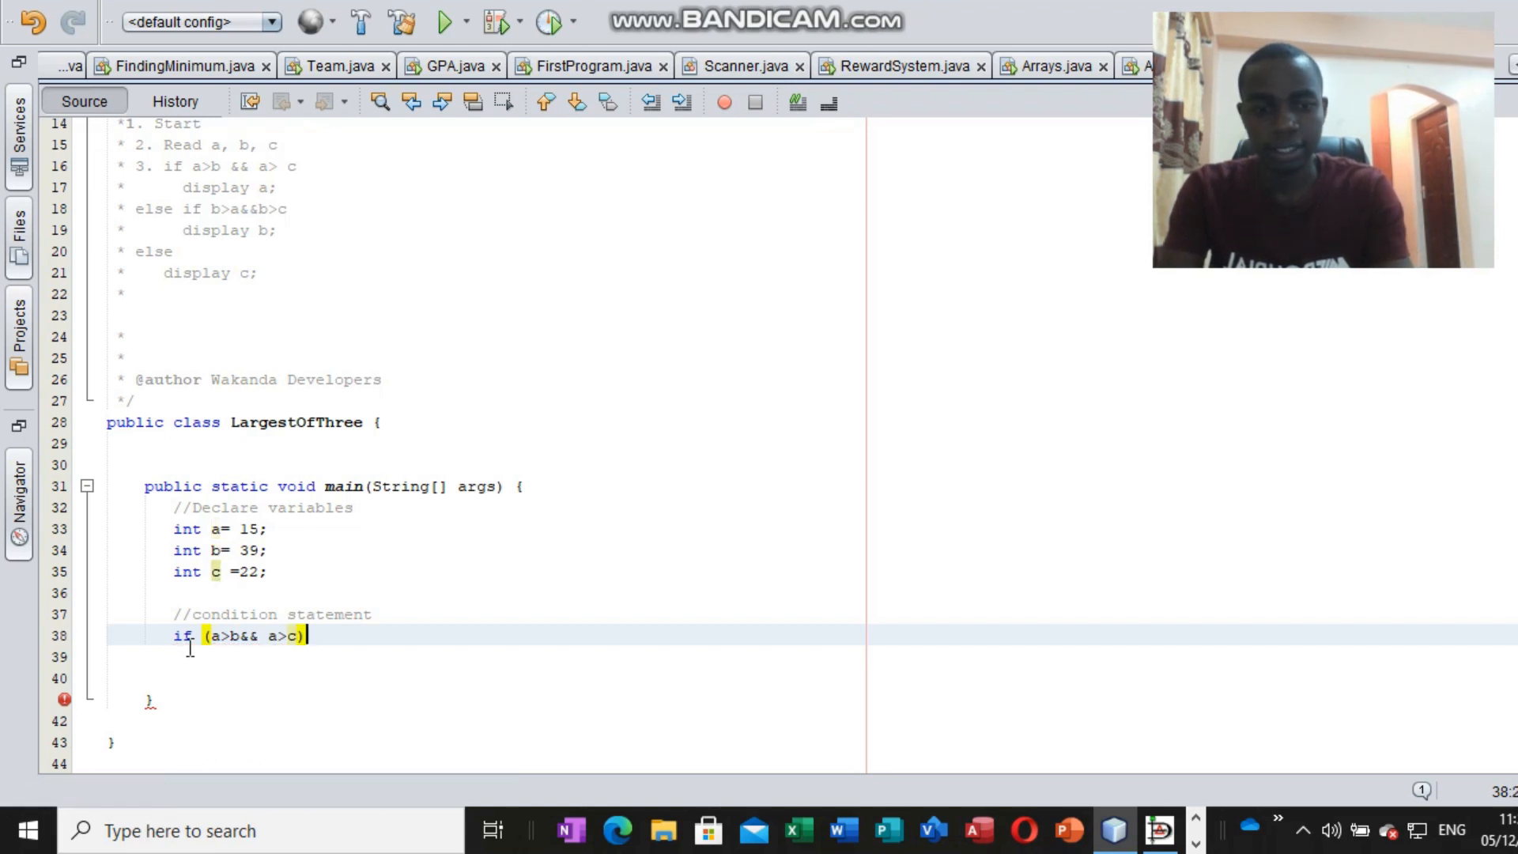
{"action": "type", "text": "{"}
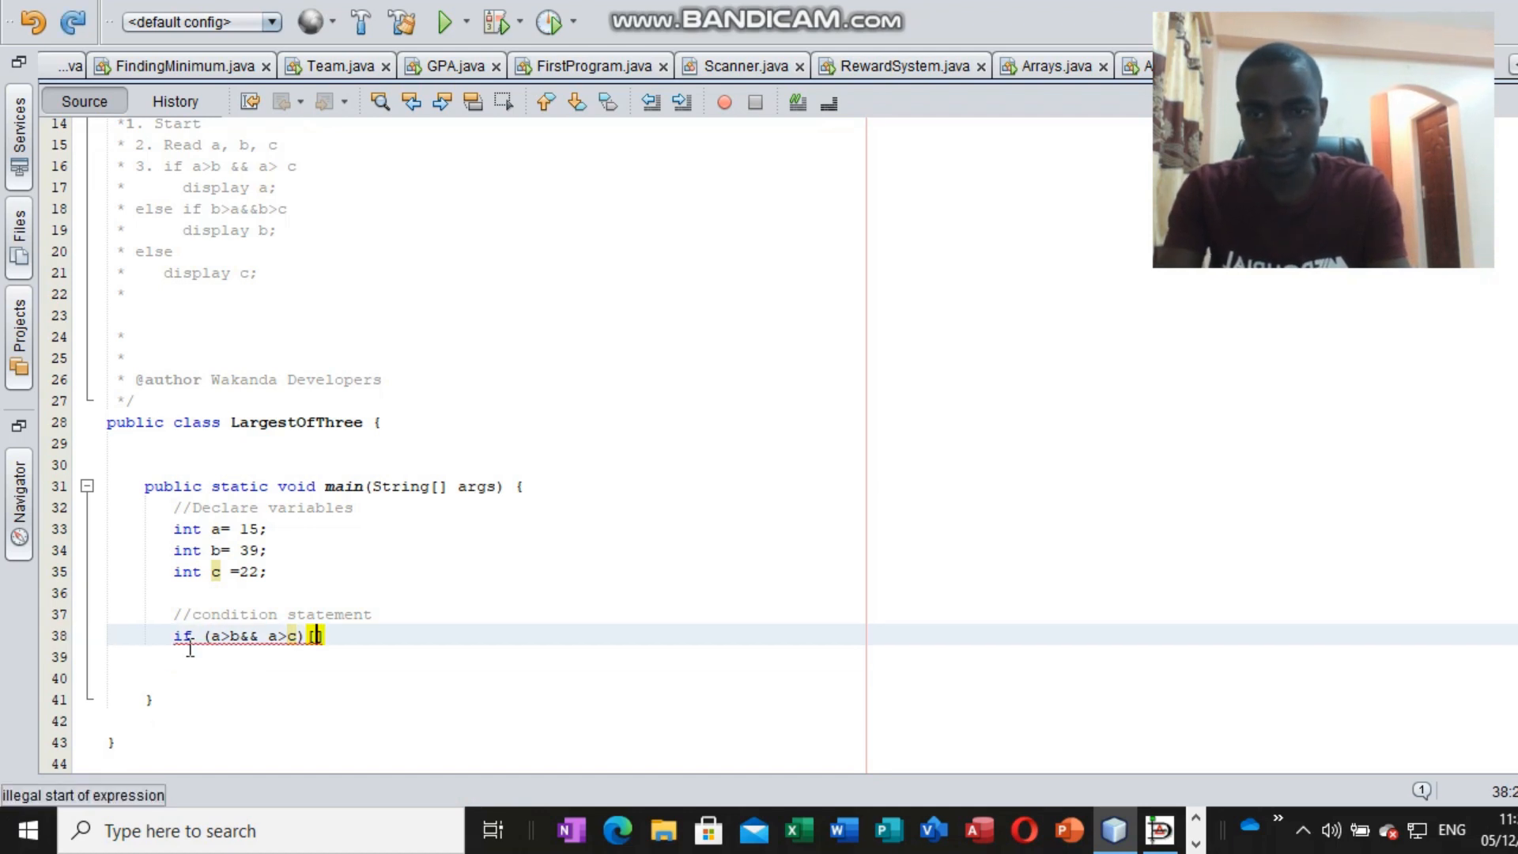
{"action": "type", "text": "{"}
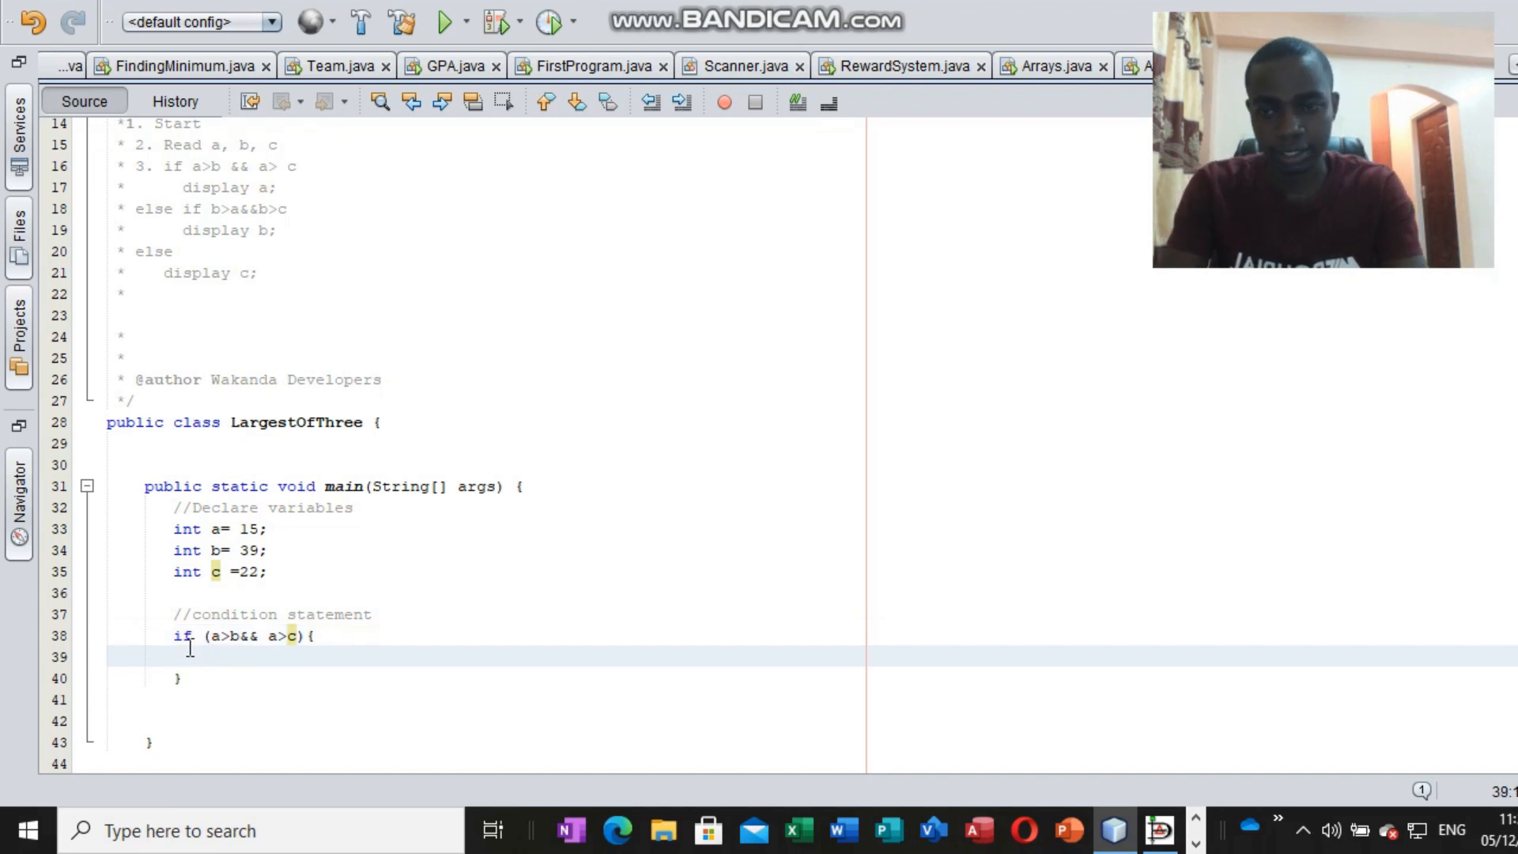
Inside the if block, print "The largest number of the three is: "+a.
{"action": "type", "text": "System.out.p"}
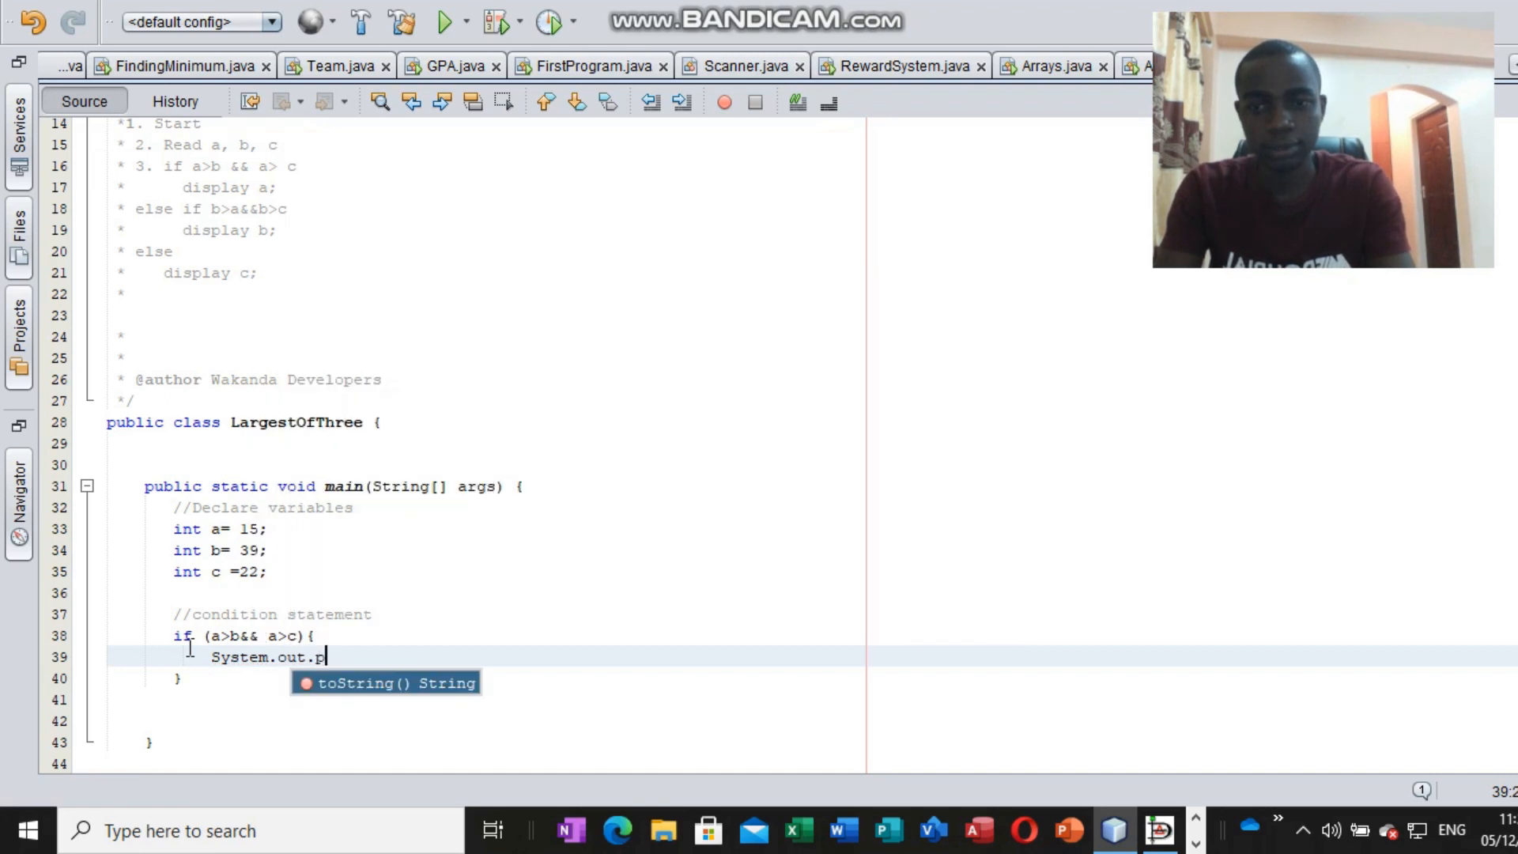
{"action": "type", "text": "rin"}
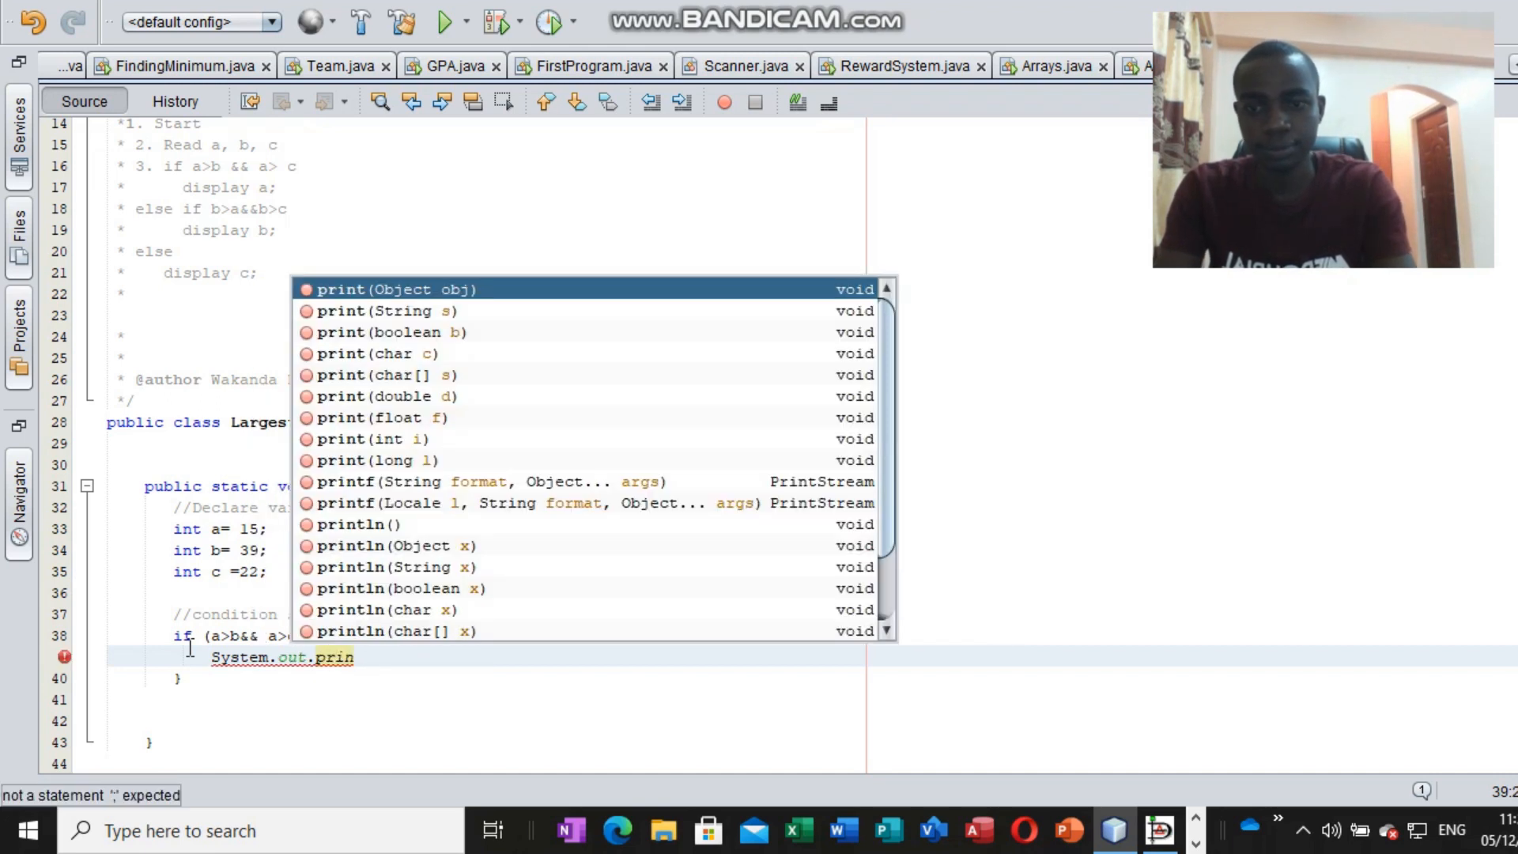
{"action": "type", "text": "tln();"}
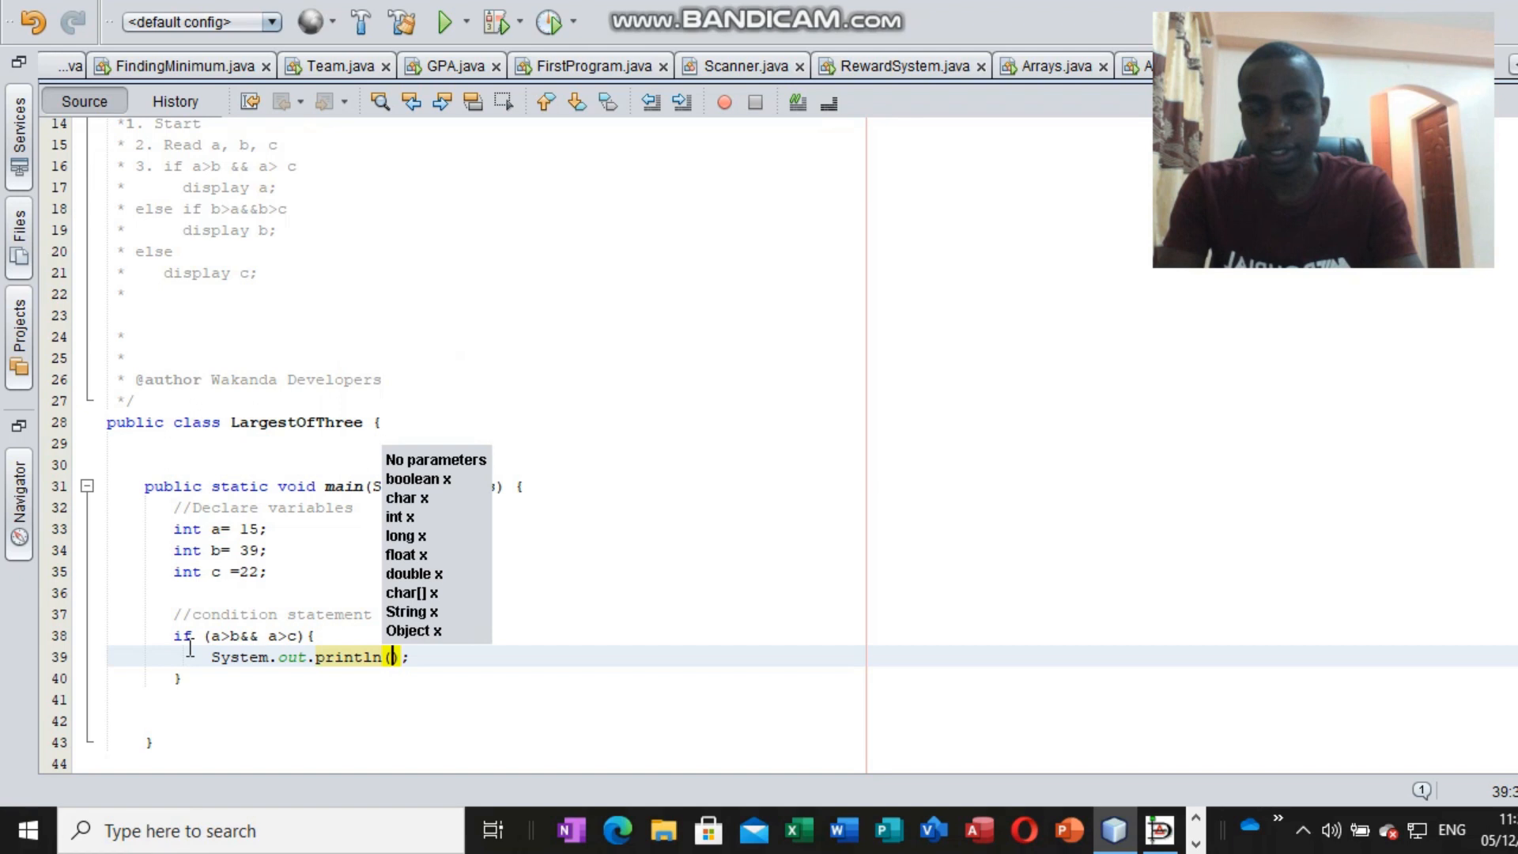
{"action": "type", "text": "\"\""}
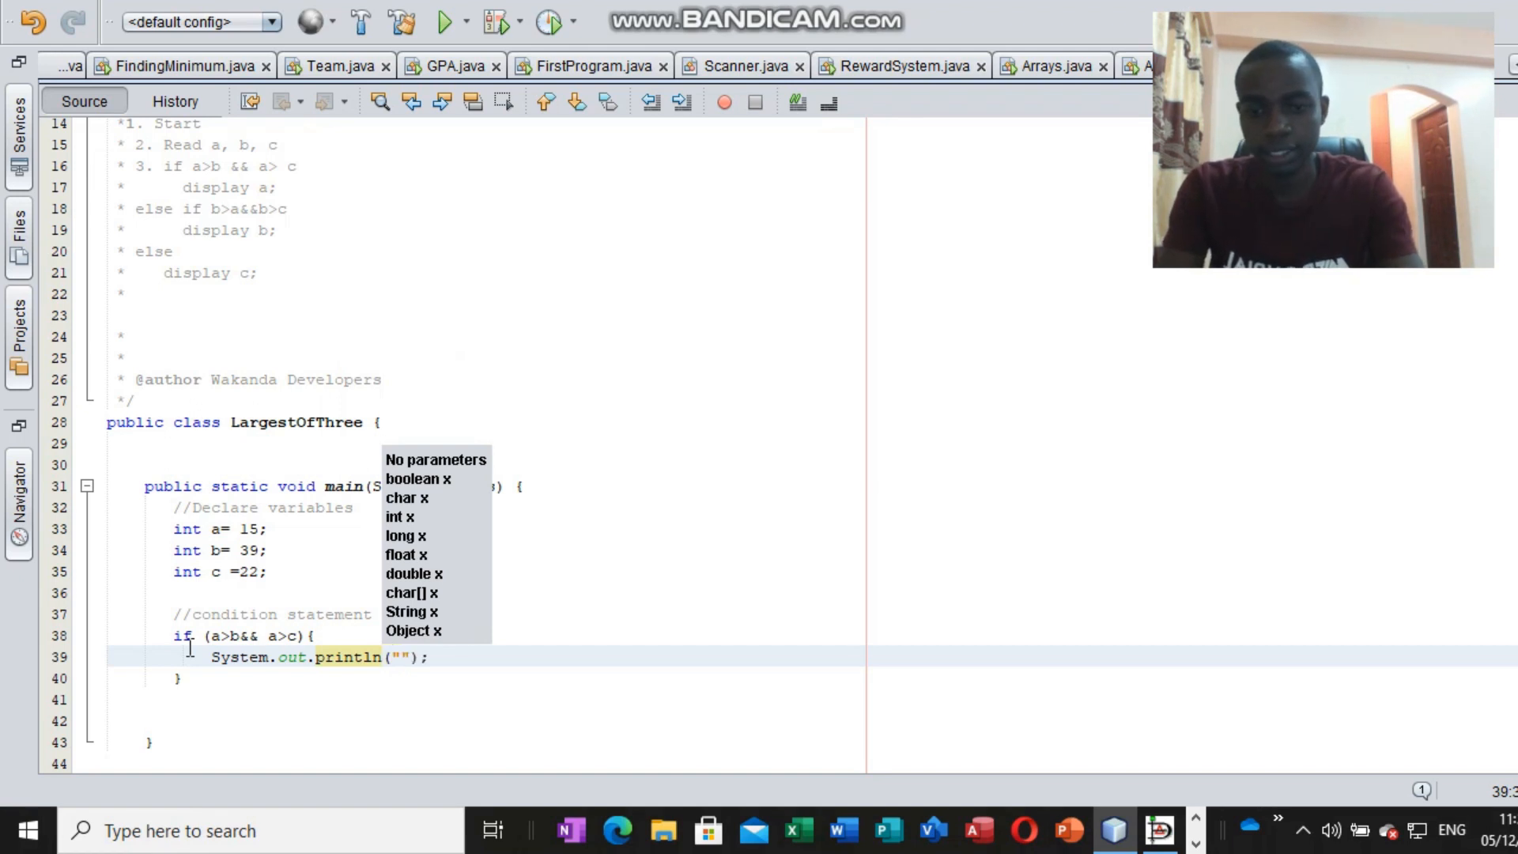
{"action": "type", "text": "The largest"}
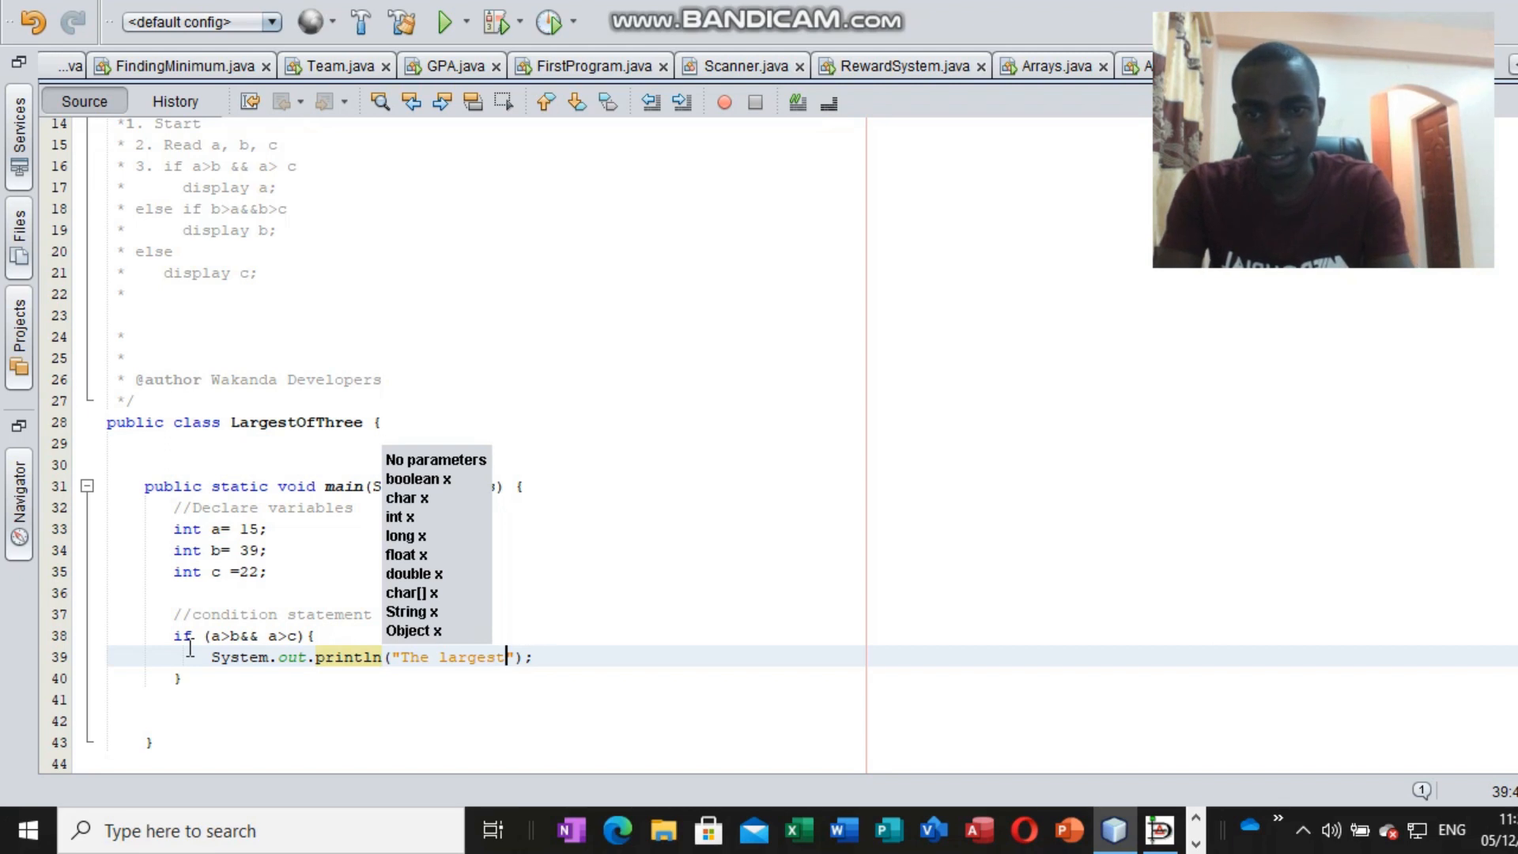
{"action": "type", "text": "number o"}
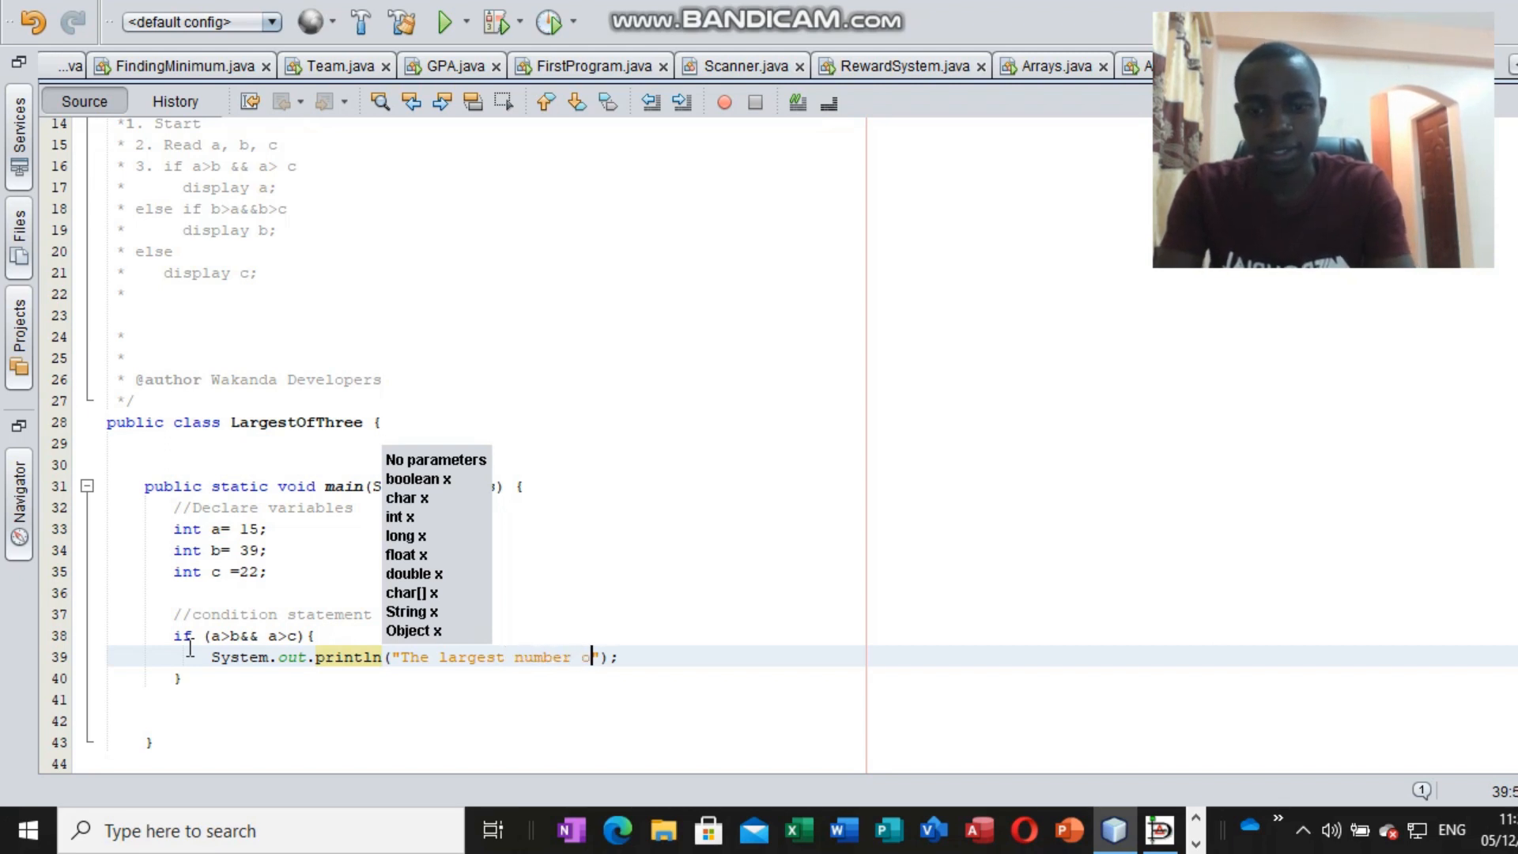
{"action": "type", "text": "of the thre"}
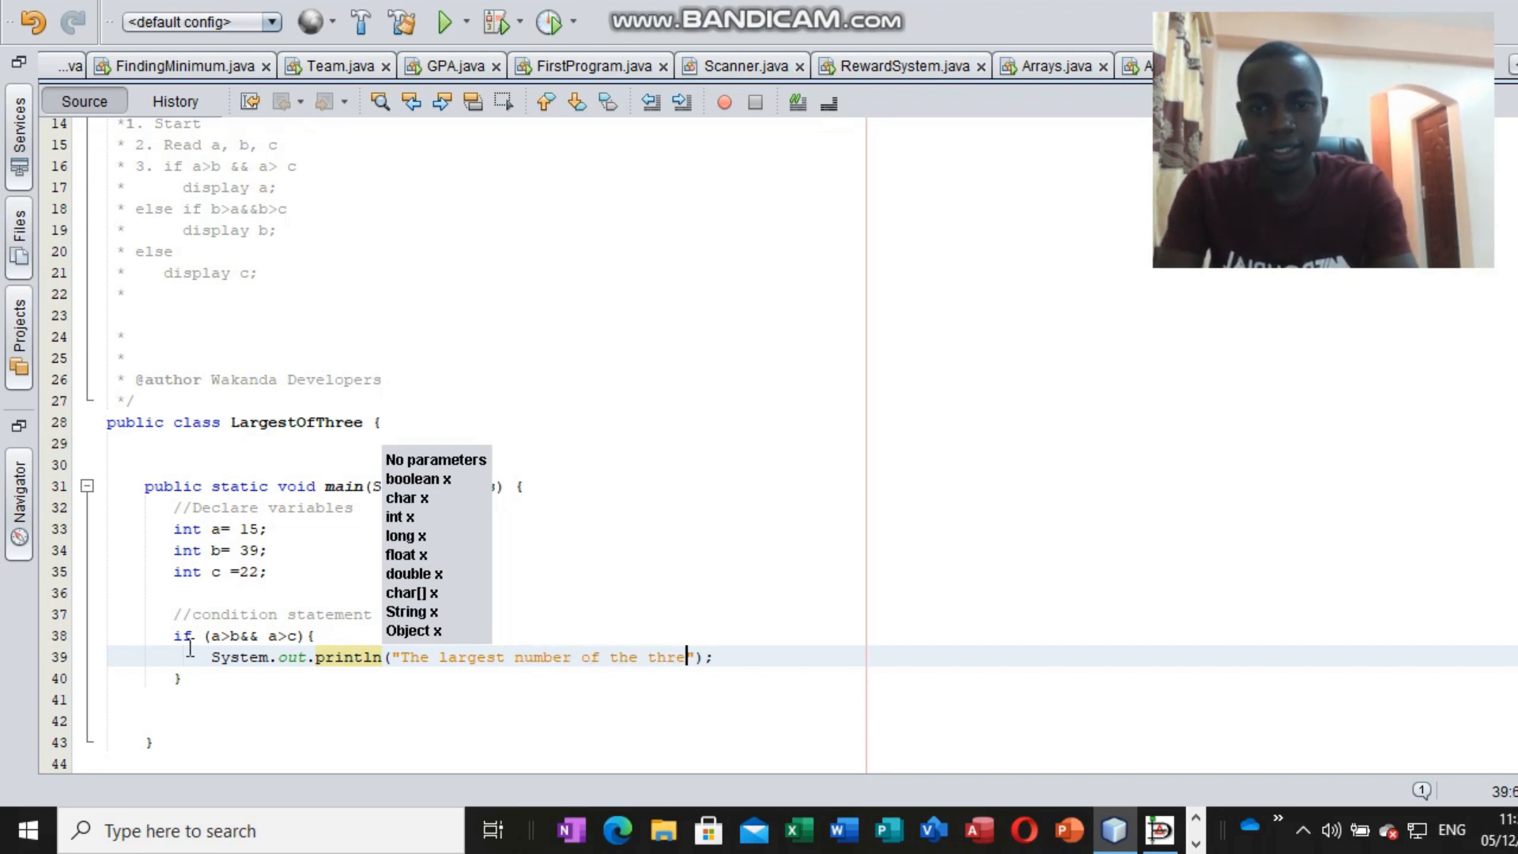
{"action": "type", "text": "e is:"}
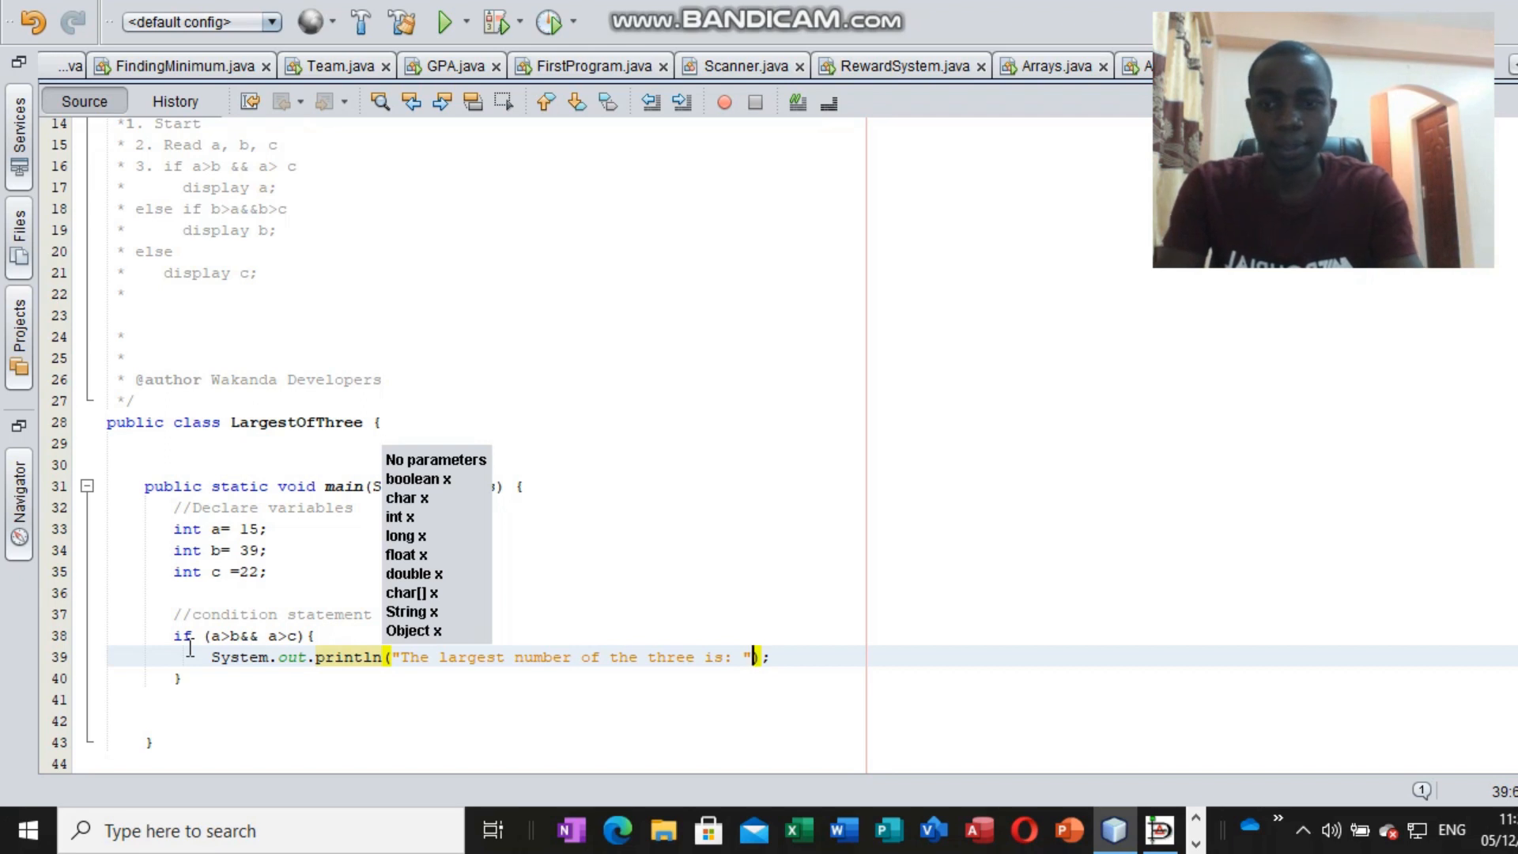
{"action": "type", "text": "a"}
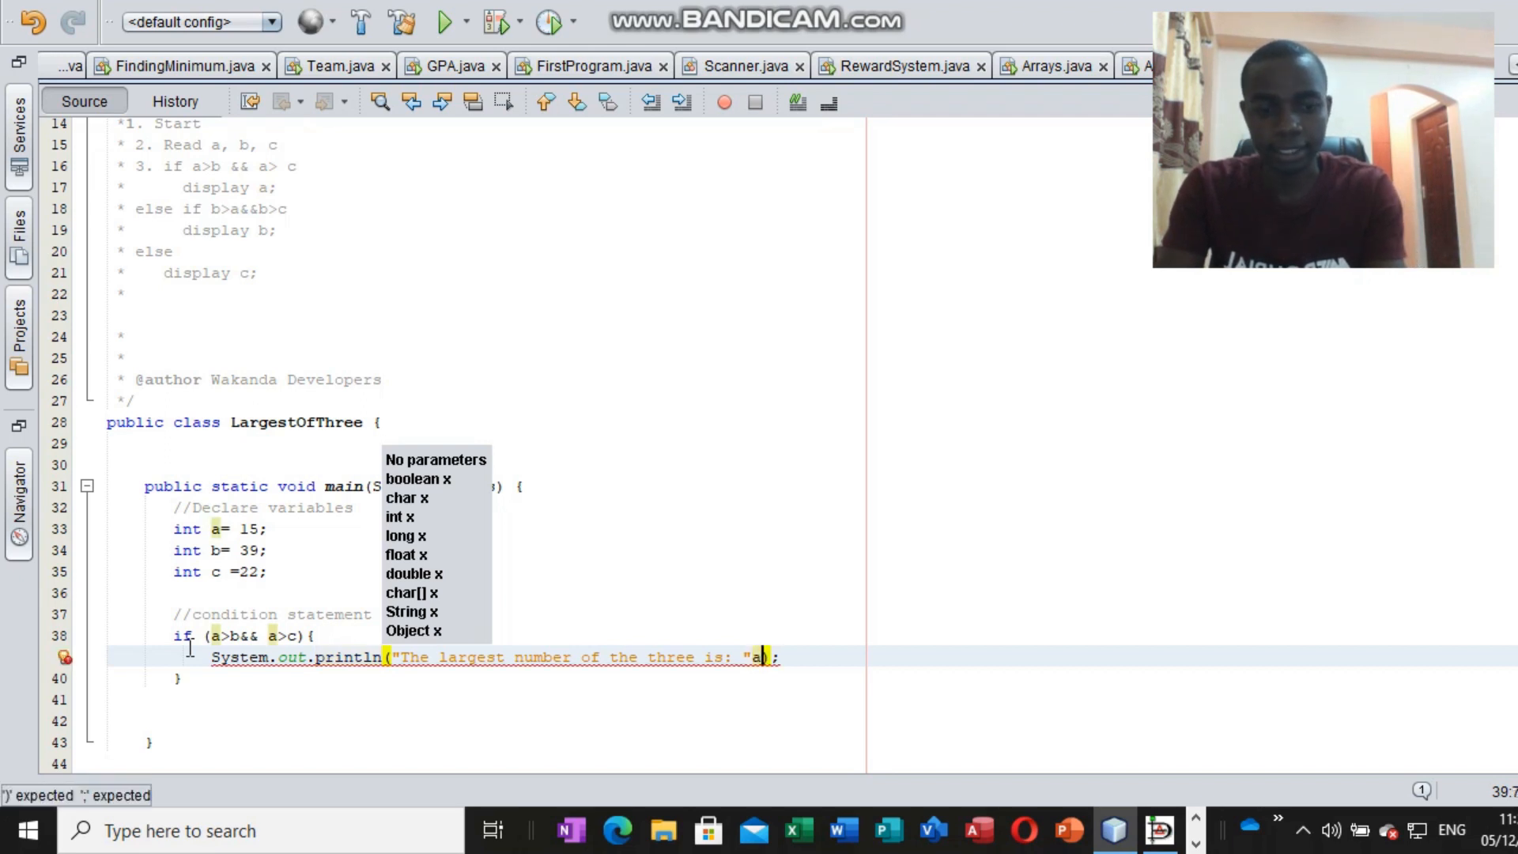
{"action": "type", "text": "+"}
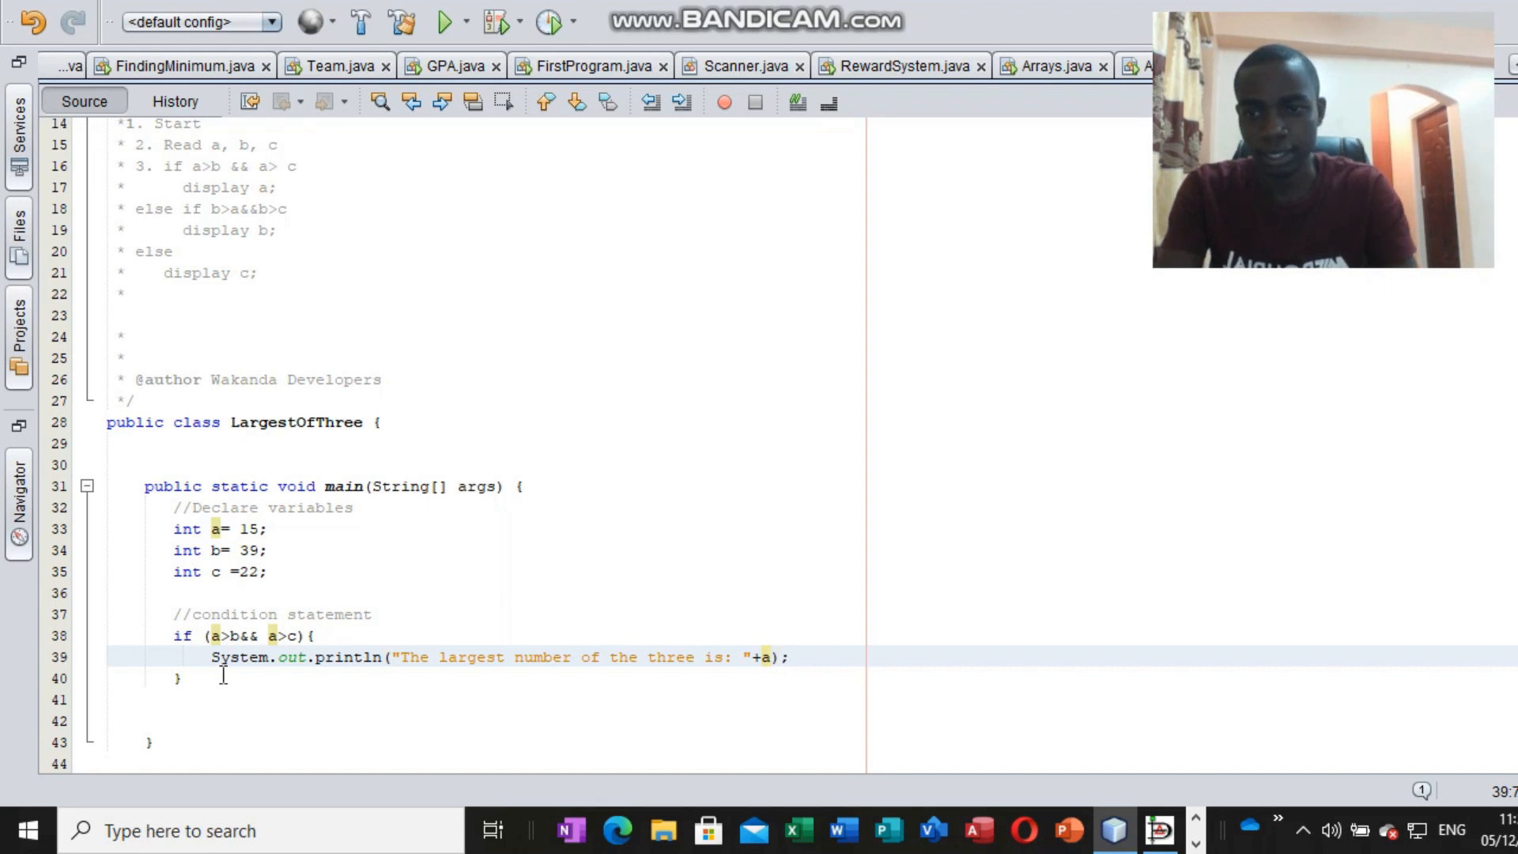
Write else if (b>a&&b>c) with an opening brace after the if block.
{"action": "type", "text": "e"}
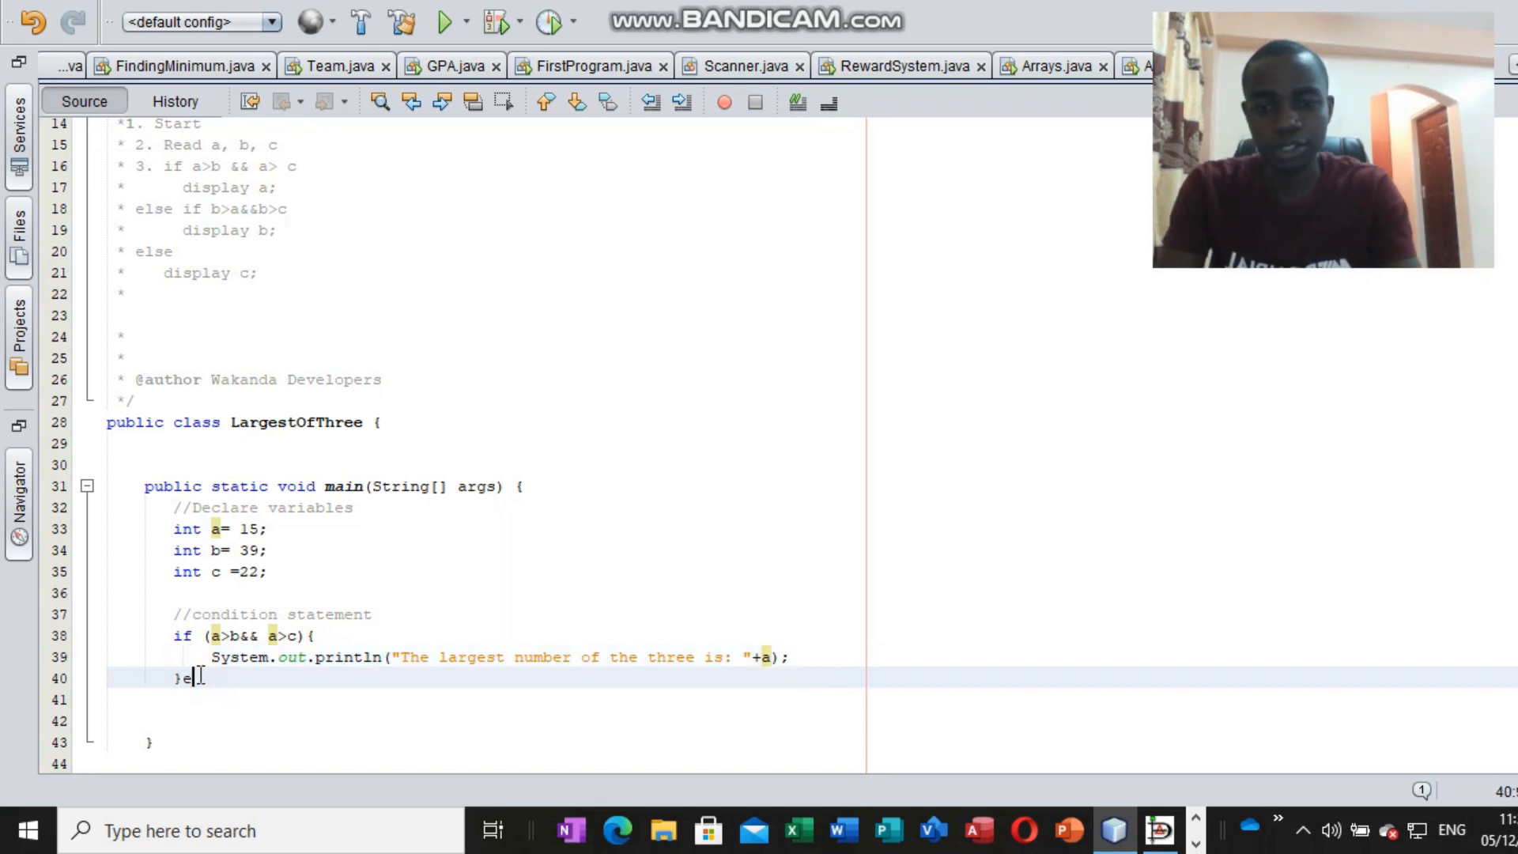
{"action": "type", "text": "lse"}
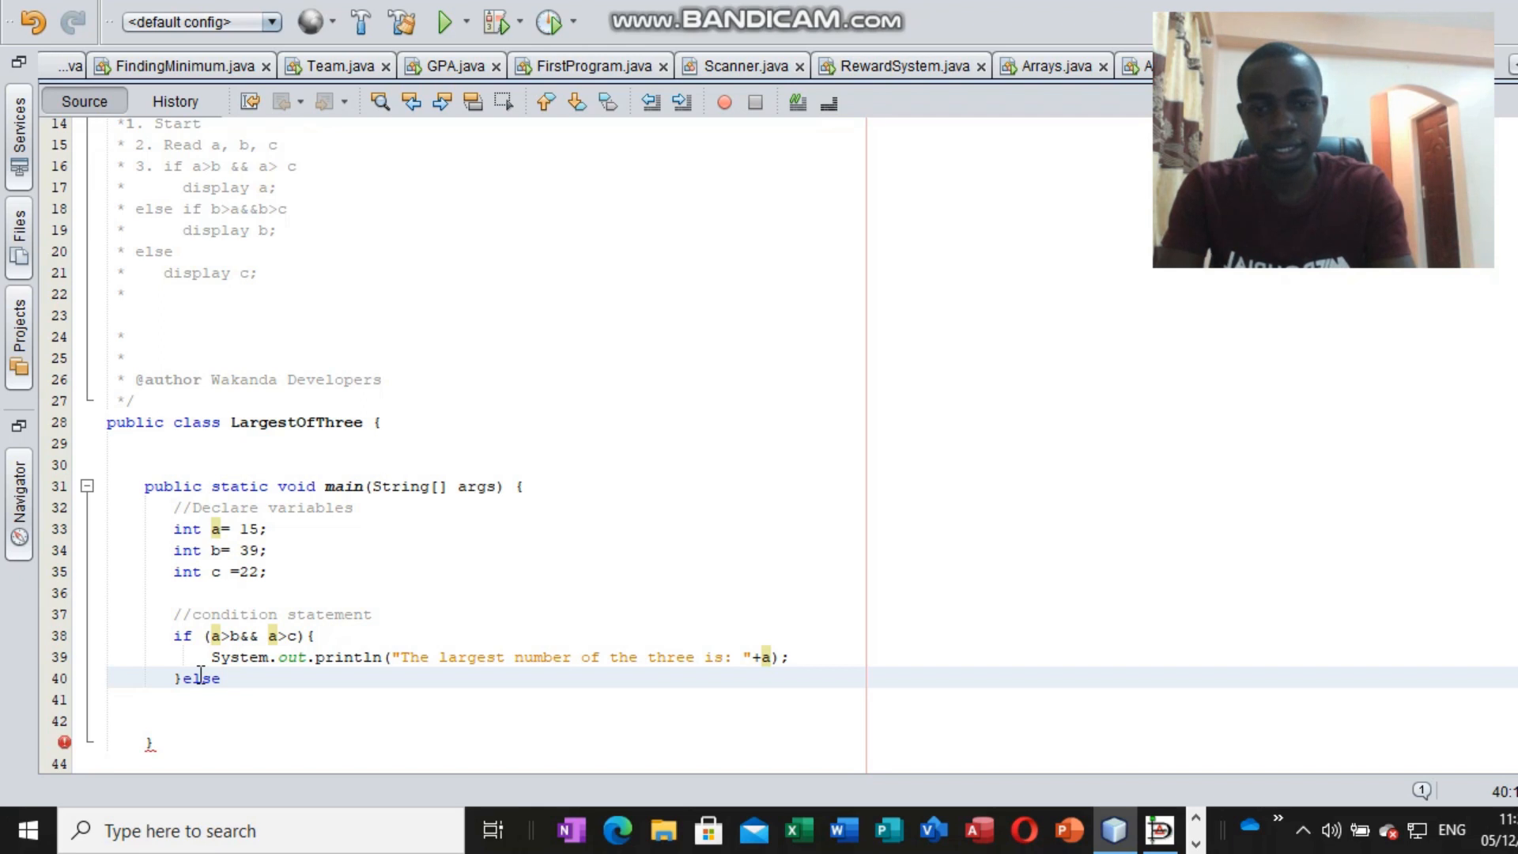
{"action": "type", "text": "if"}
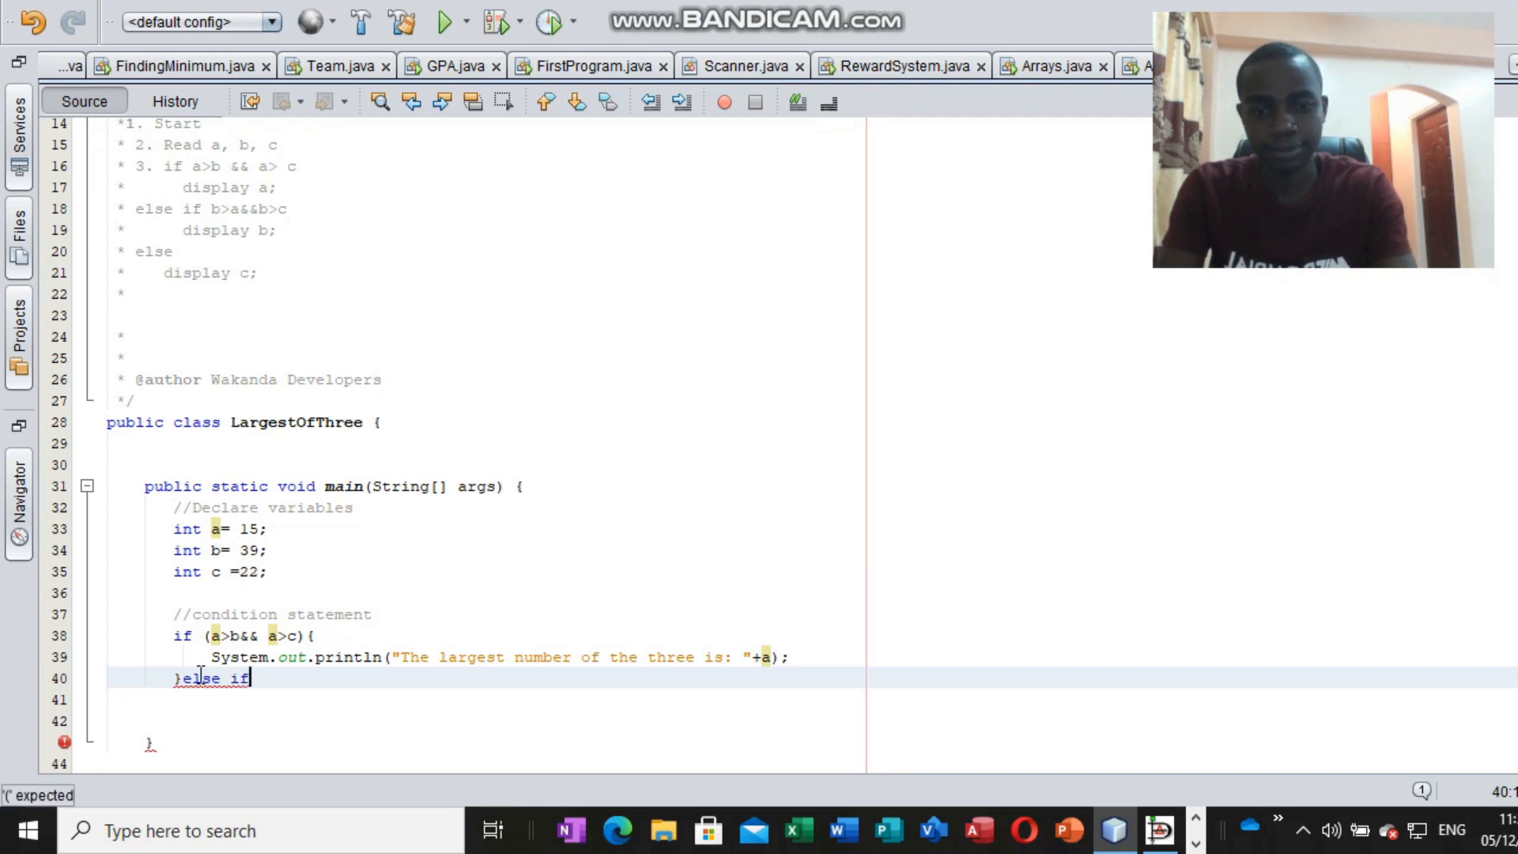
{"action": "type", "text": "()"}
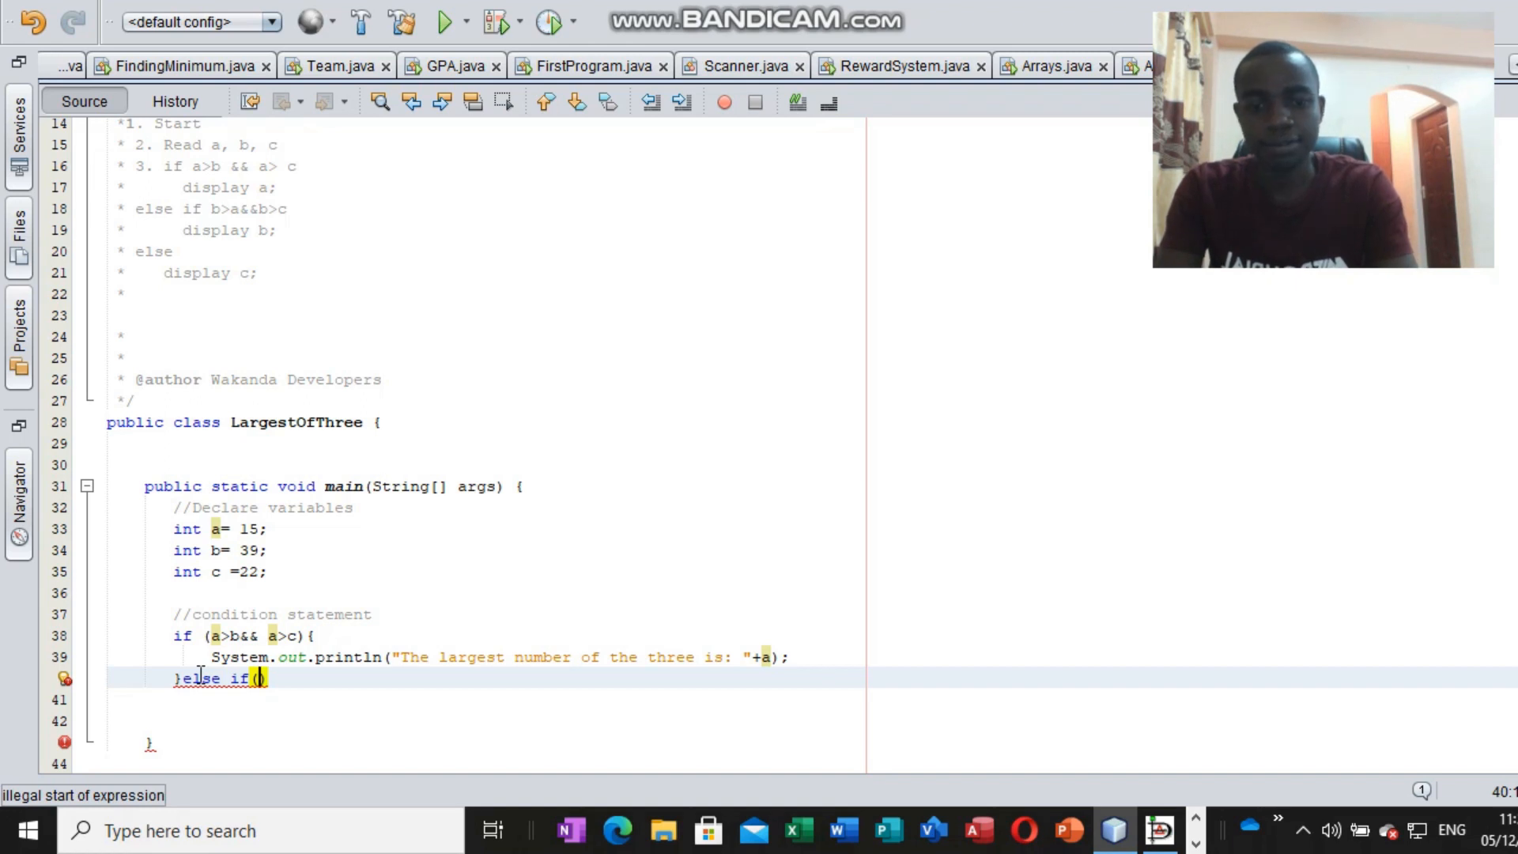
{"action": "type", "text": "b"}
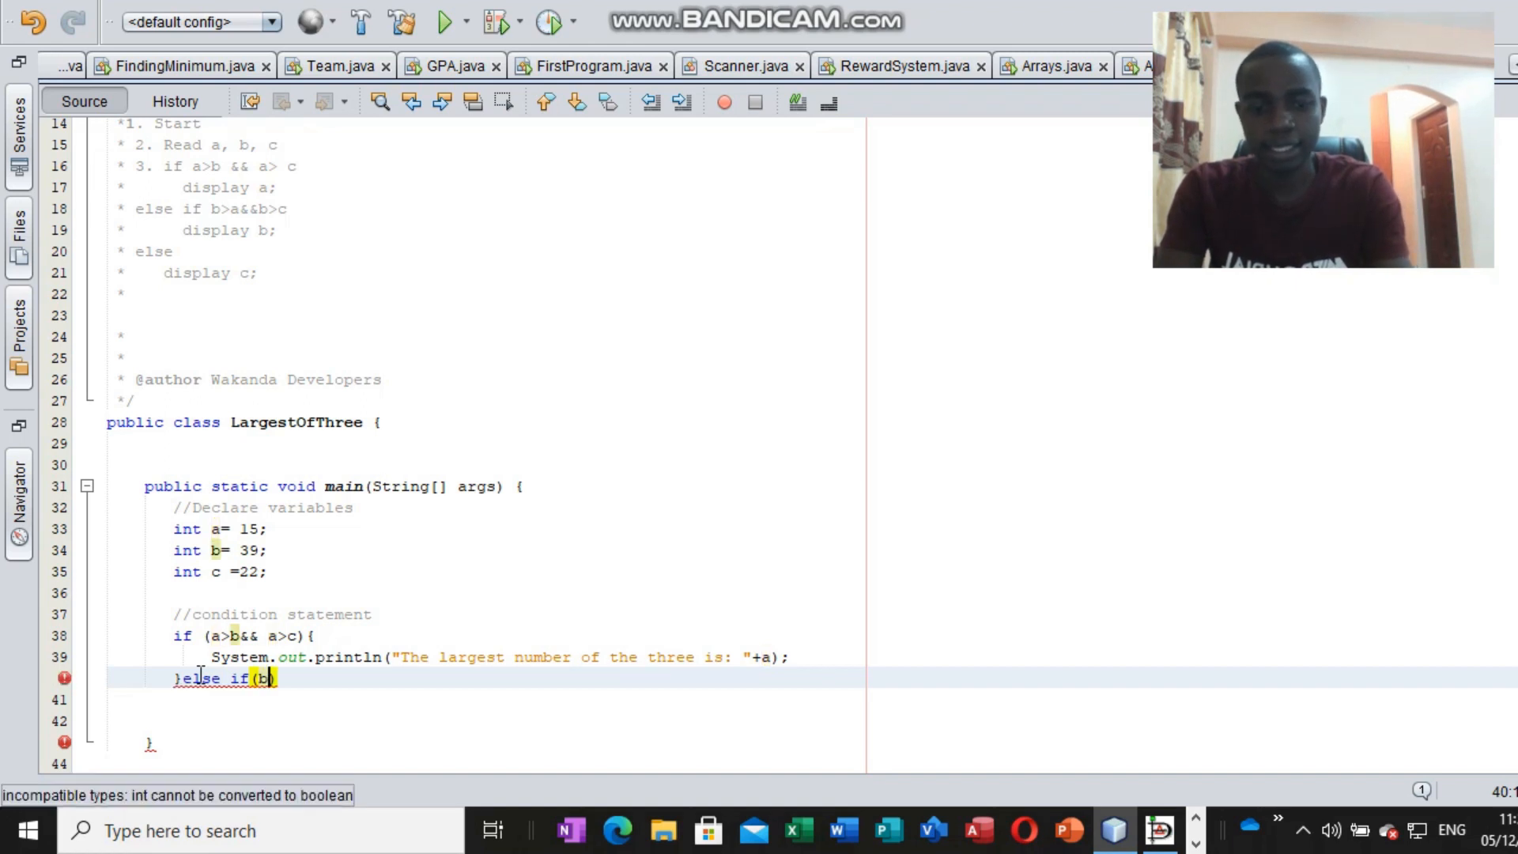
{"action": "type", "text": ">a"}
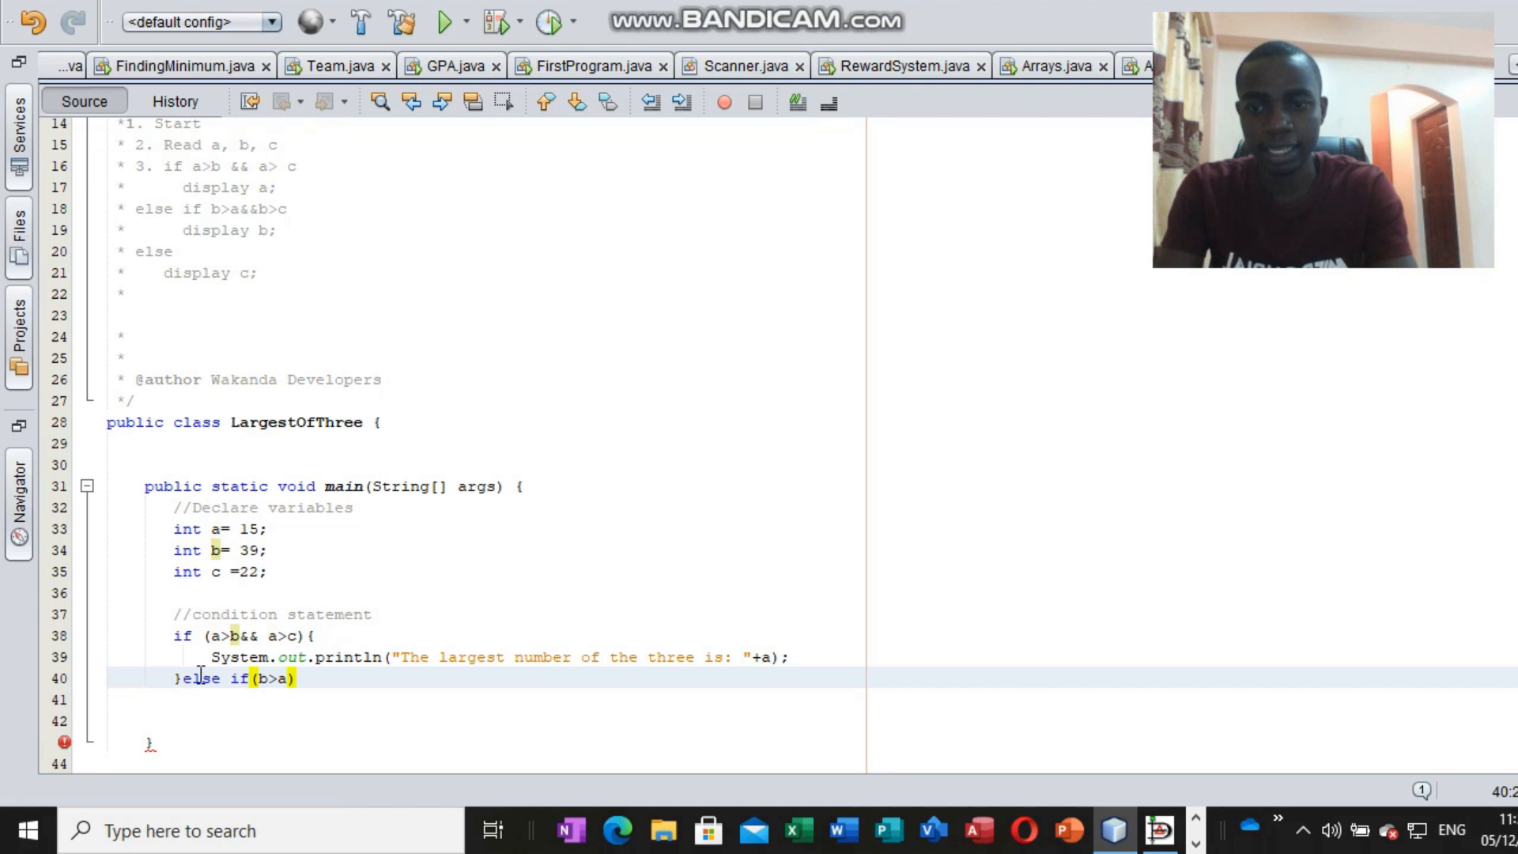
{"action": "type", "text": "&&b"}
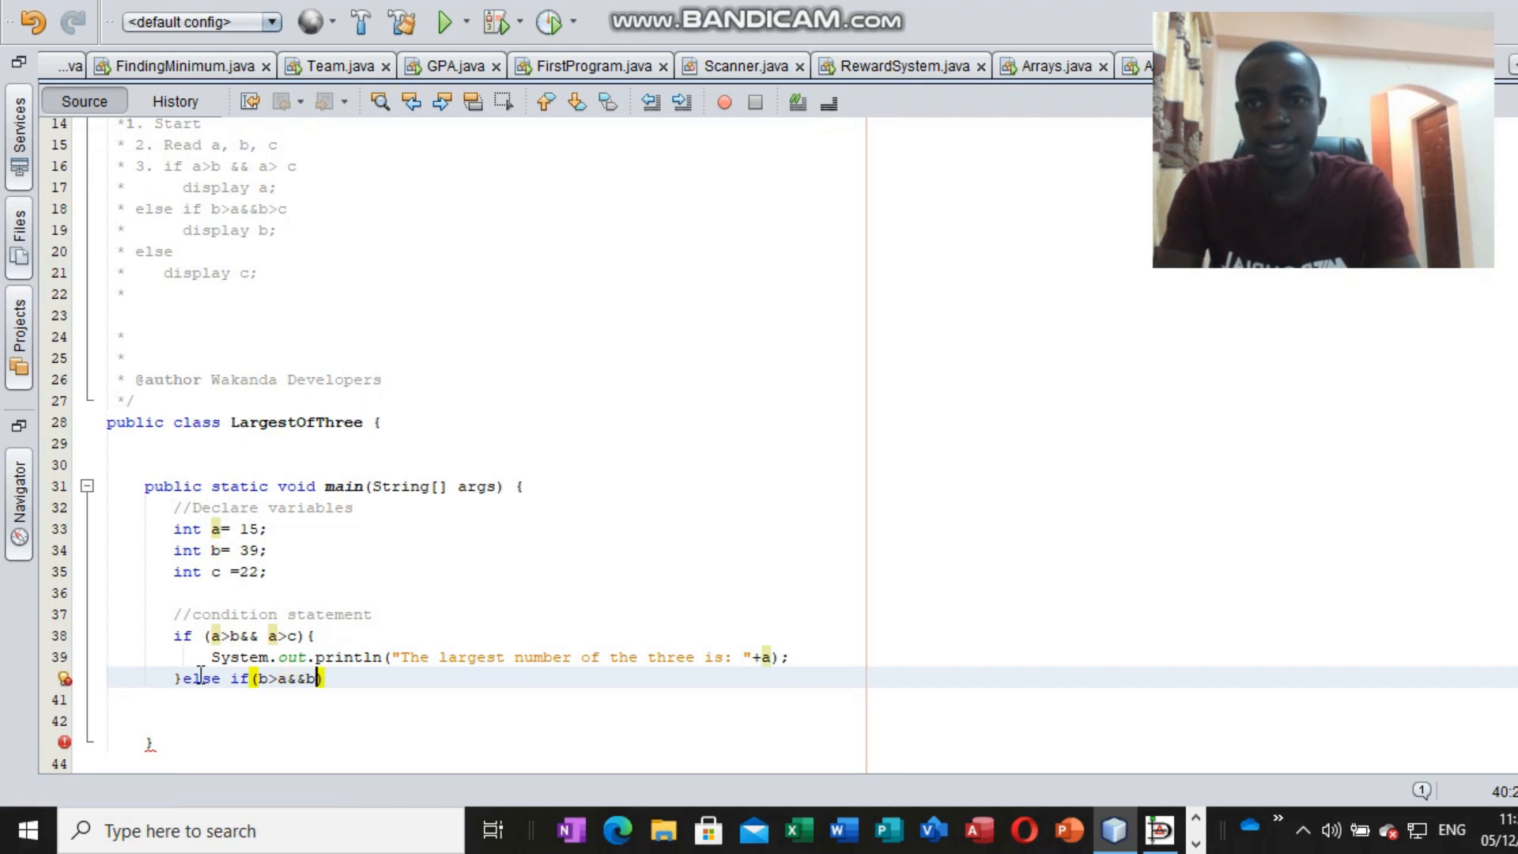
{"action": "type", "text": ">c)"}
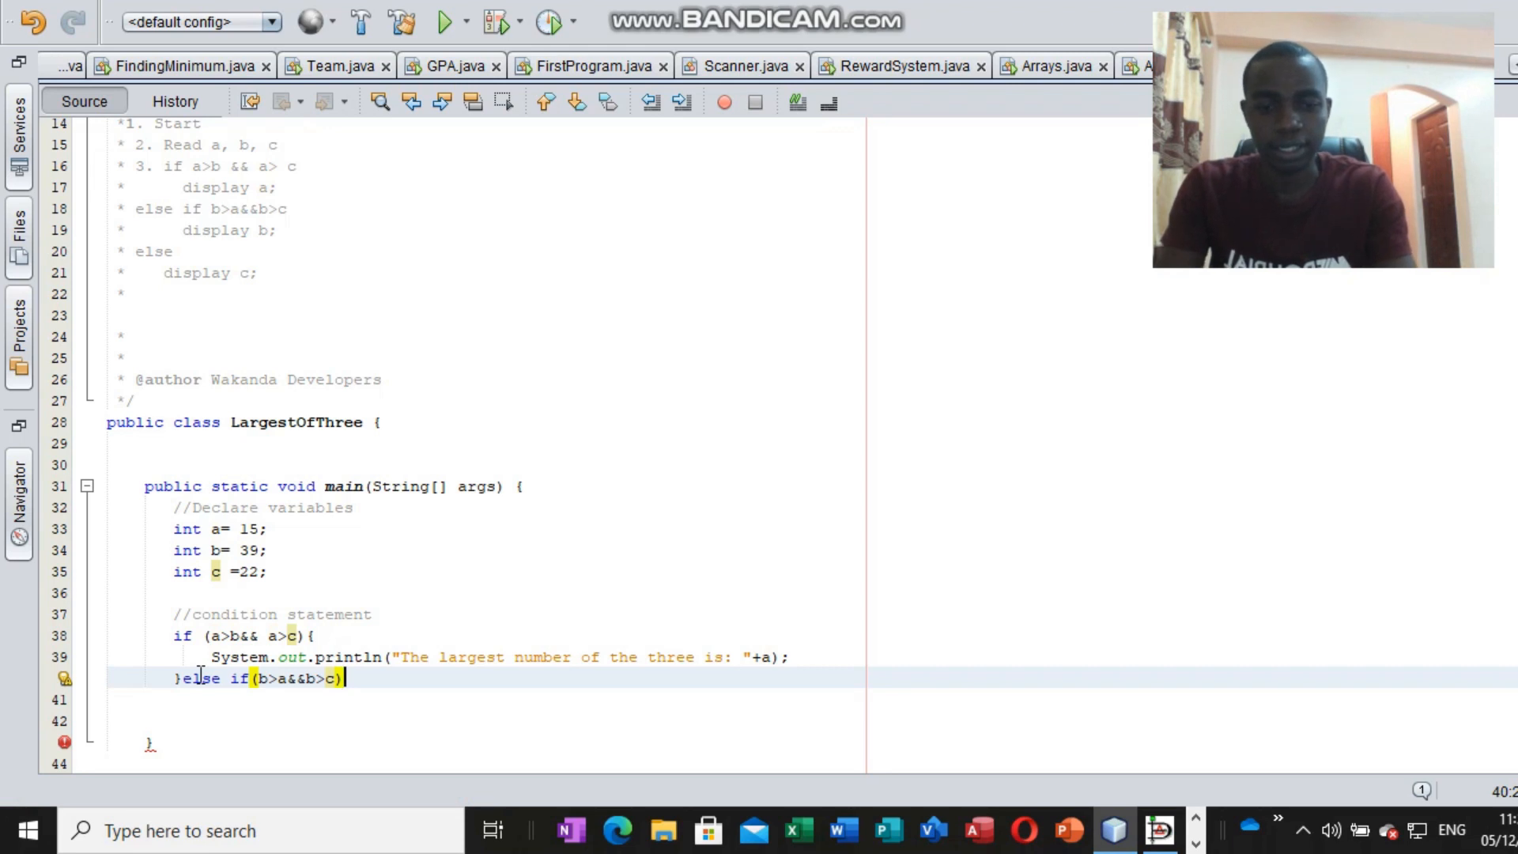
{"action": "type", "text": "{"}
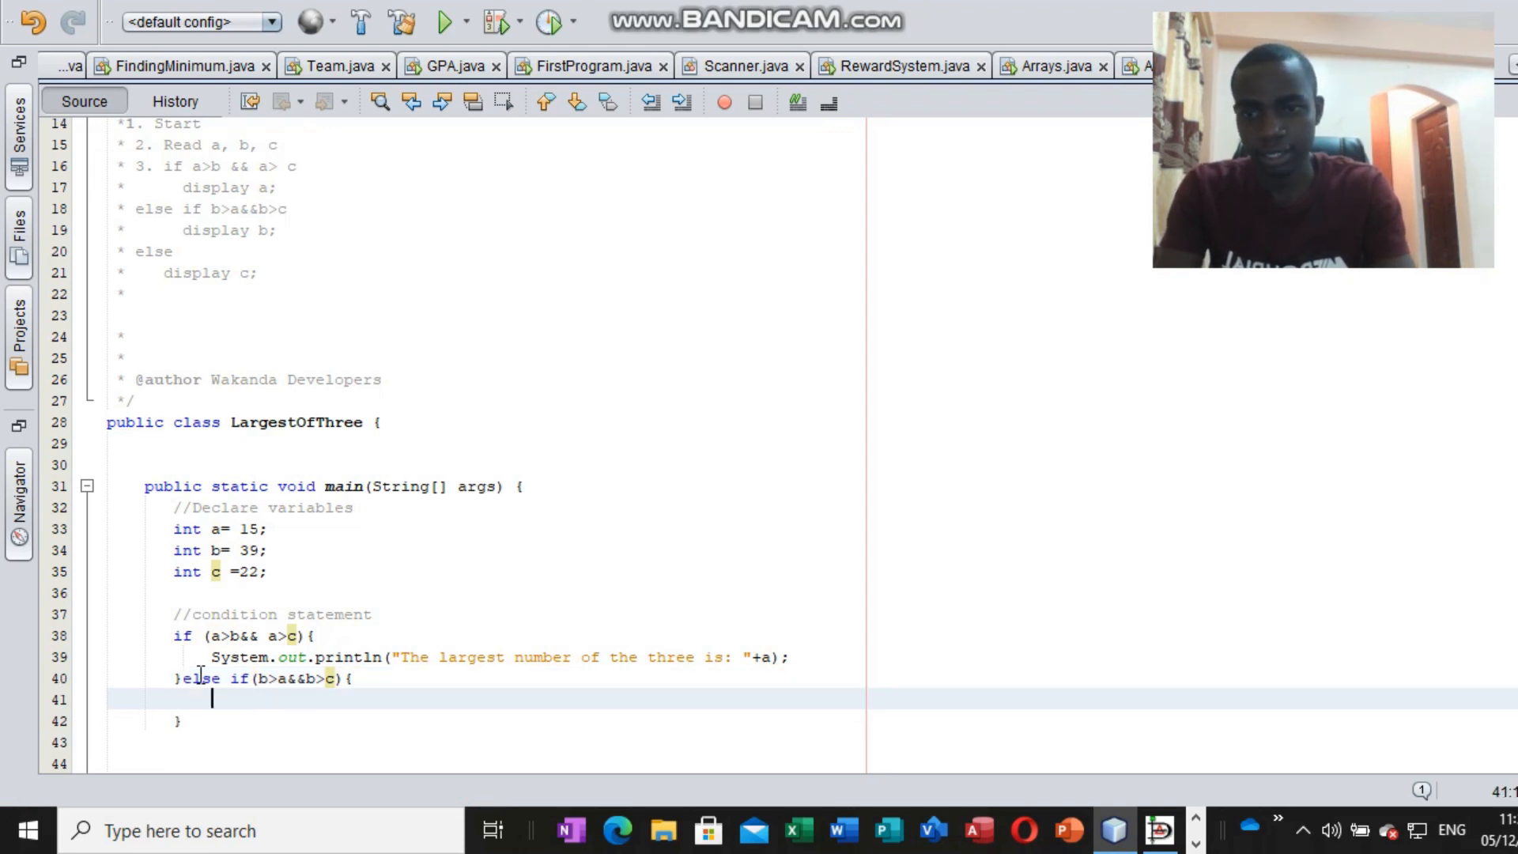
Inside the else-if block, print "The largest number of the three is: "+b.
{"action": "type", "text": "Sys"}
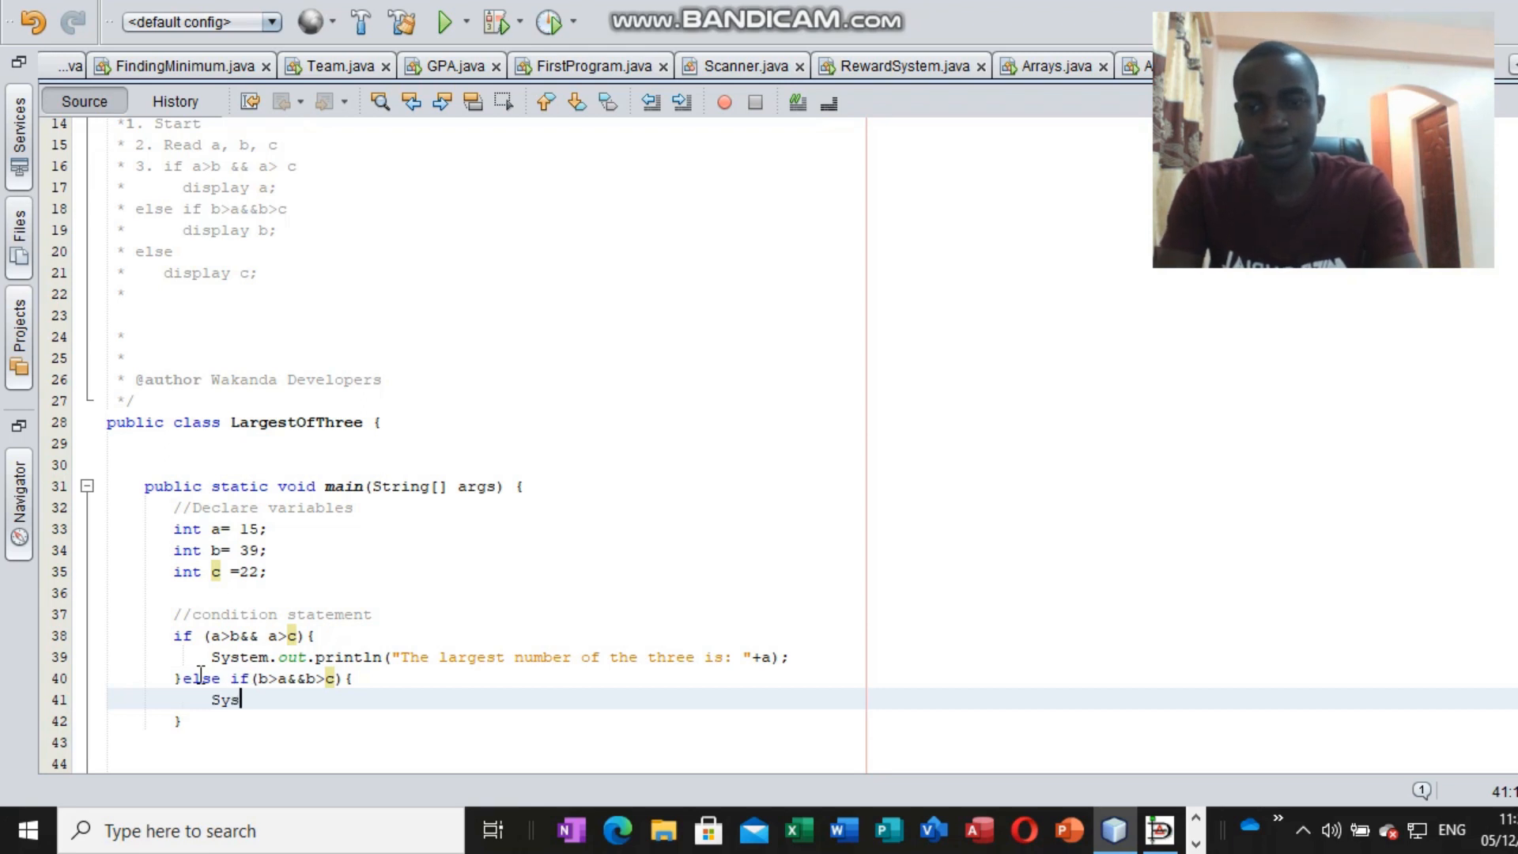
{"action": "type", "text": "e"}
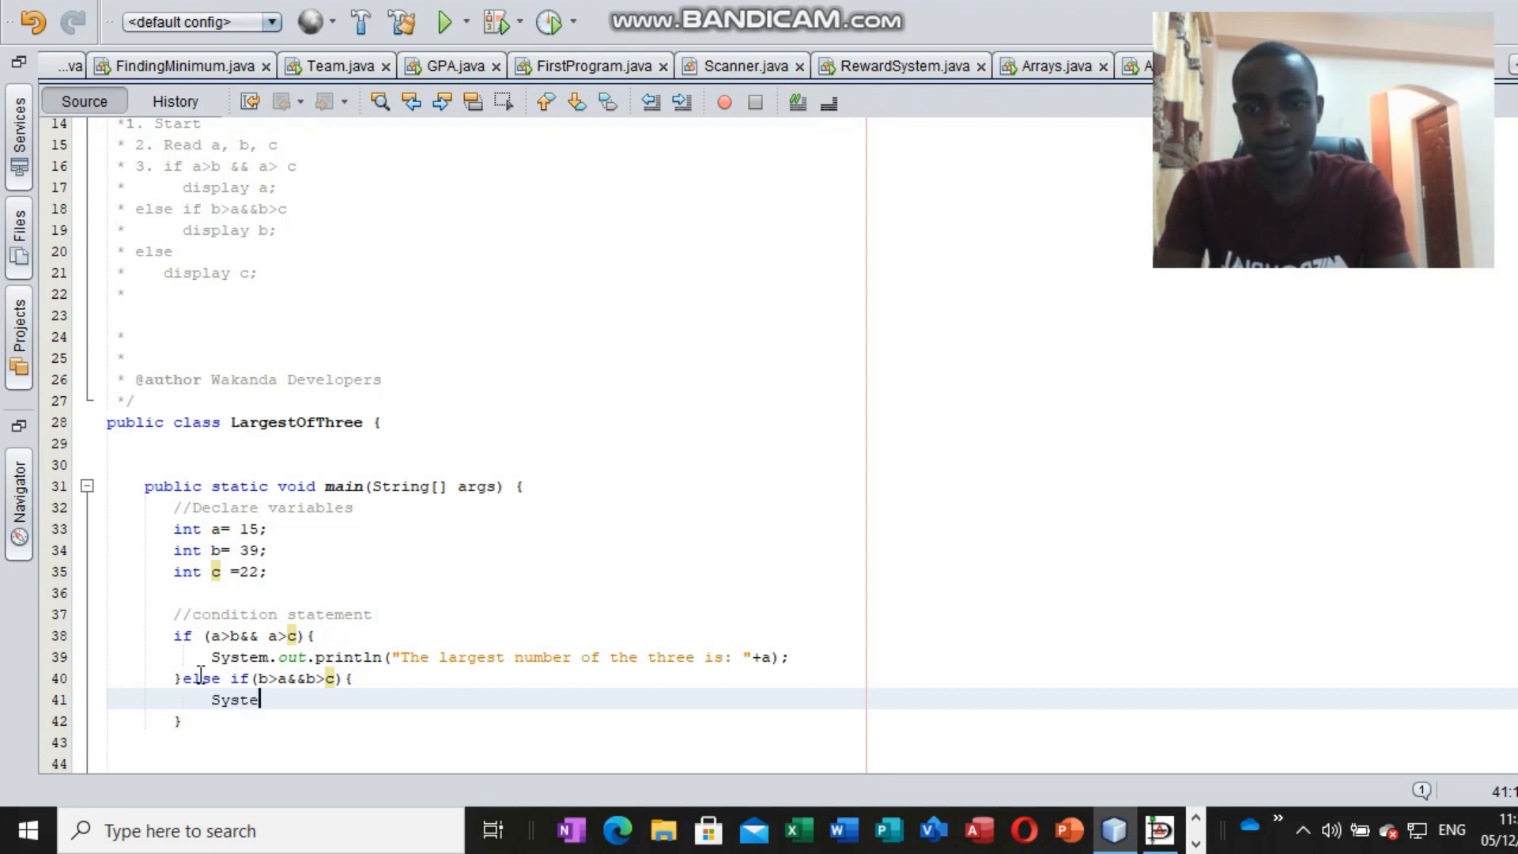
{"action": "type", "text": ".out"}
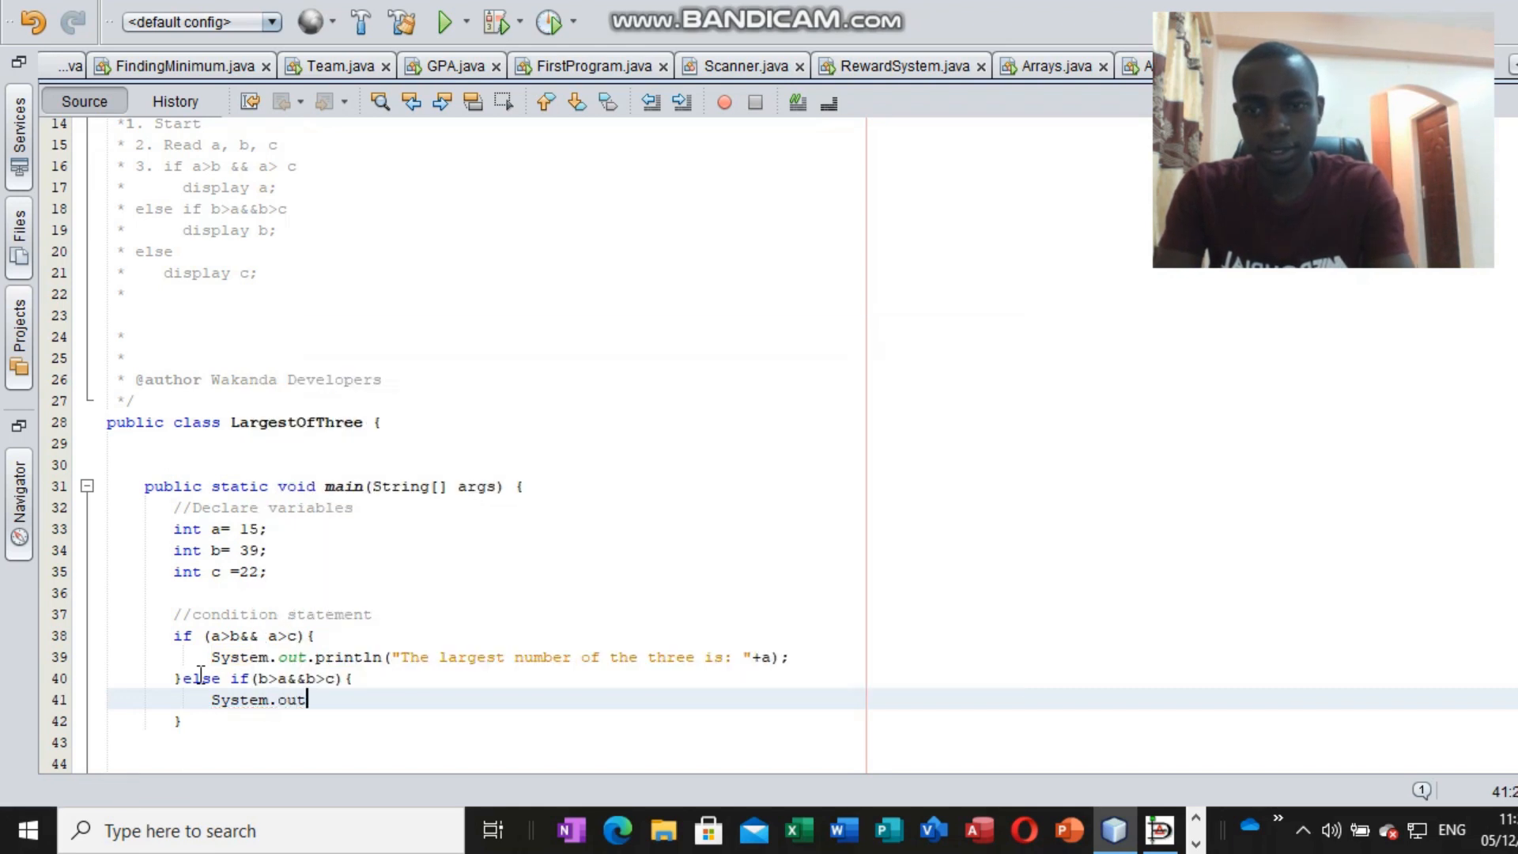
{"action": "type", "text": ".println();"}
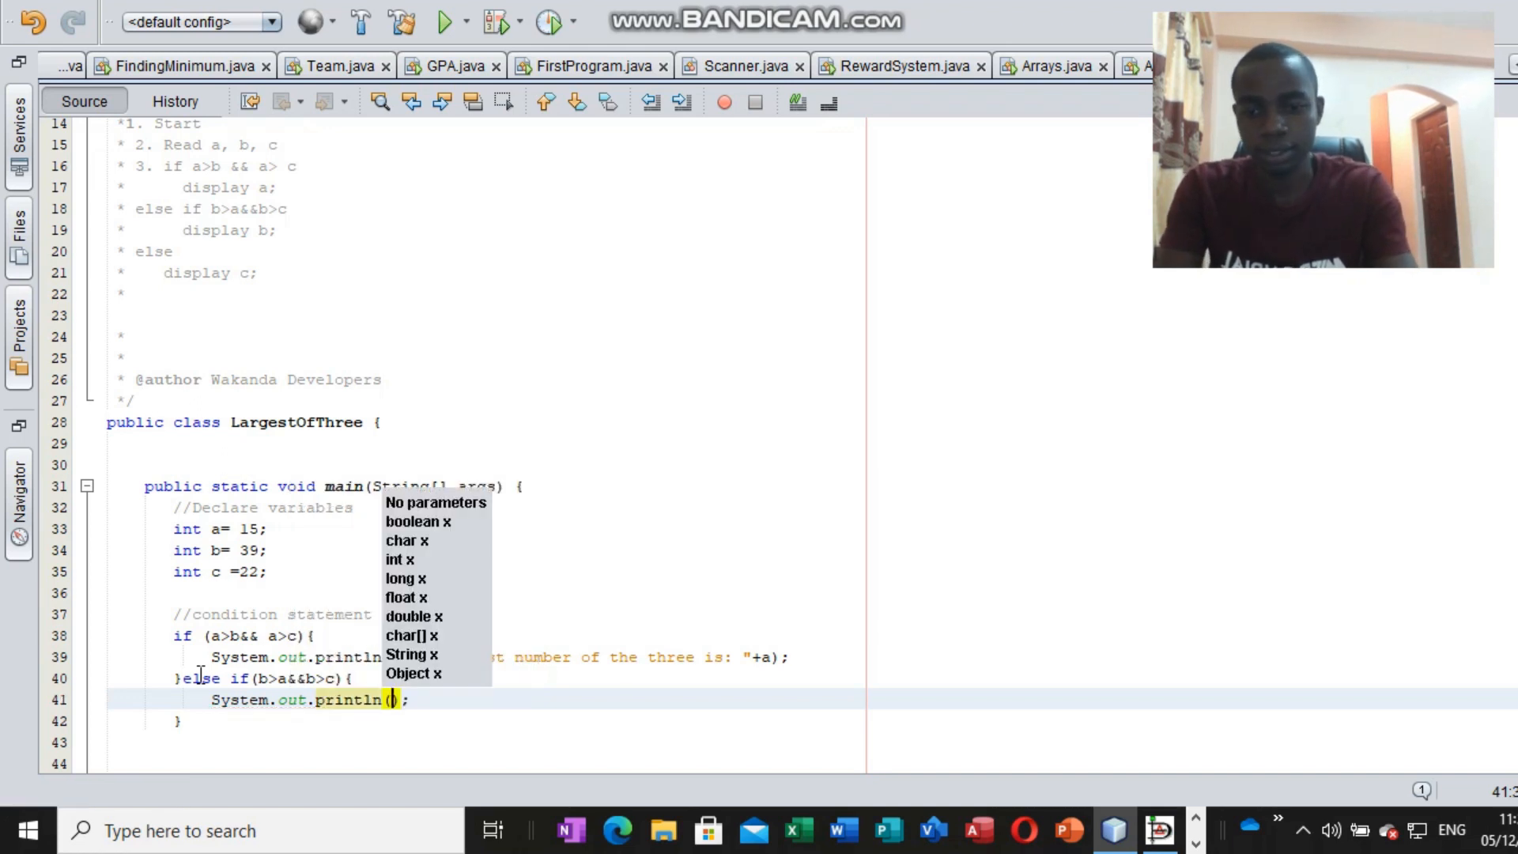
{"action": "type", "text": "\"T"}
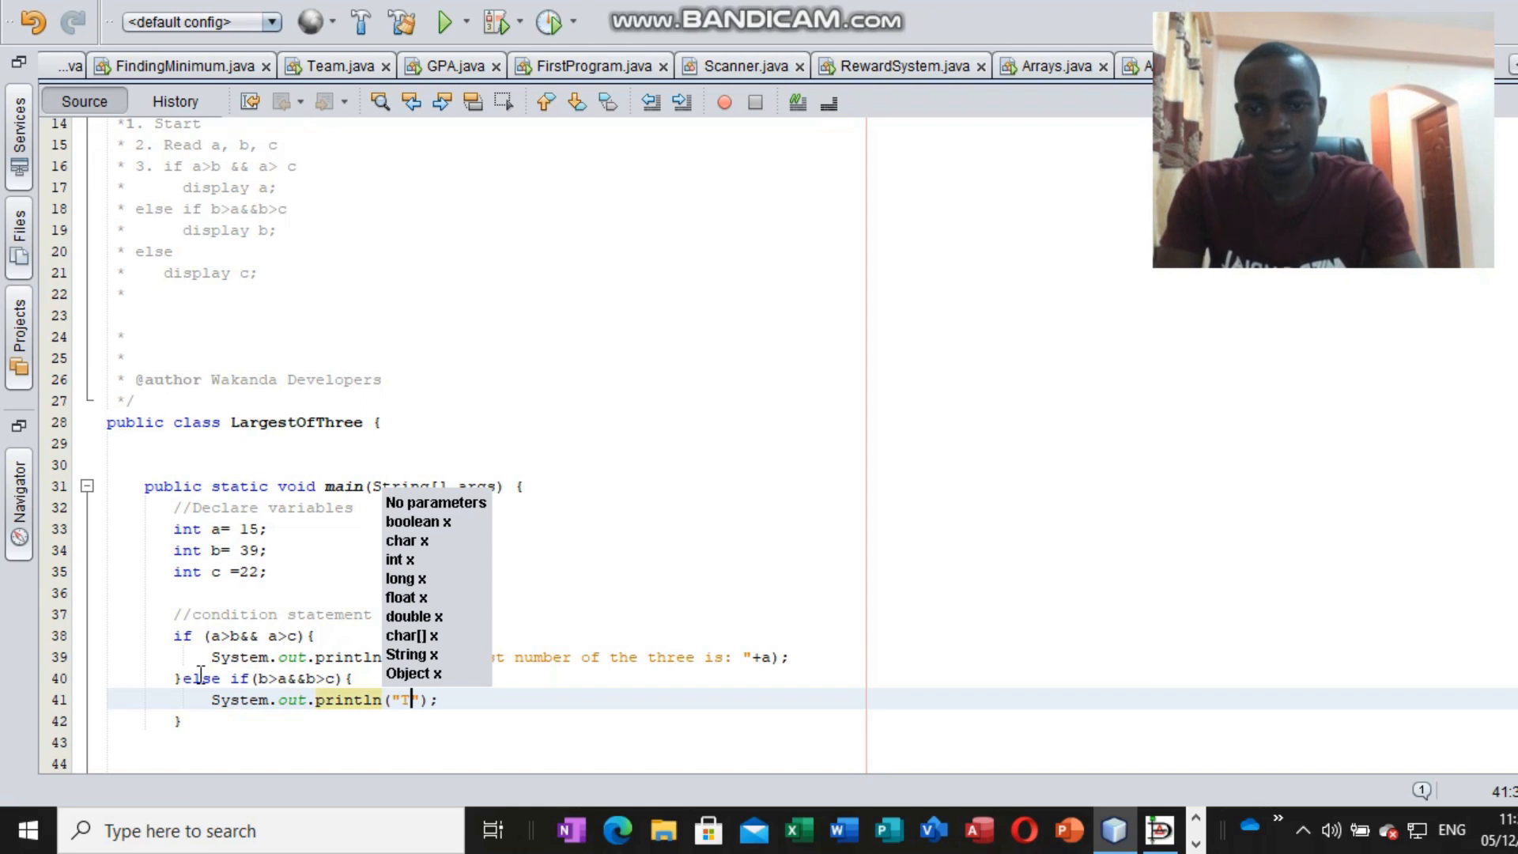
{"action": "type", "text": "he larg"}
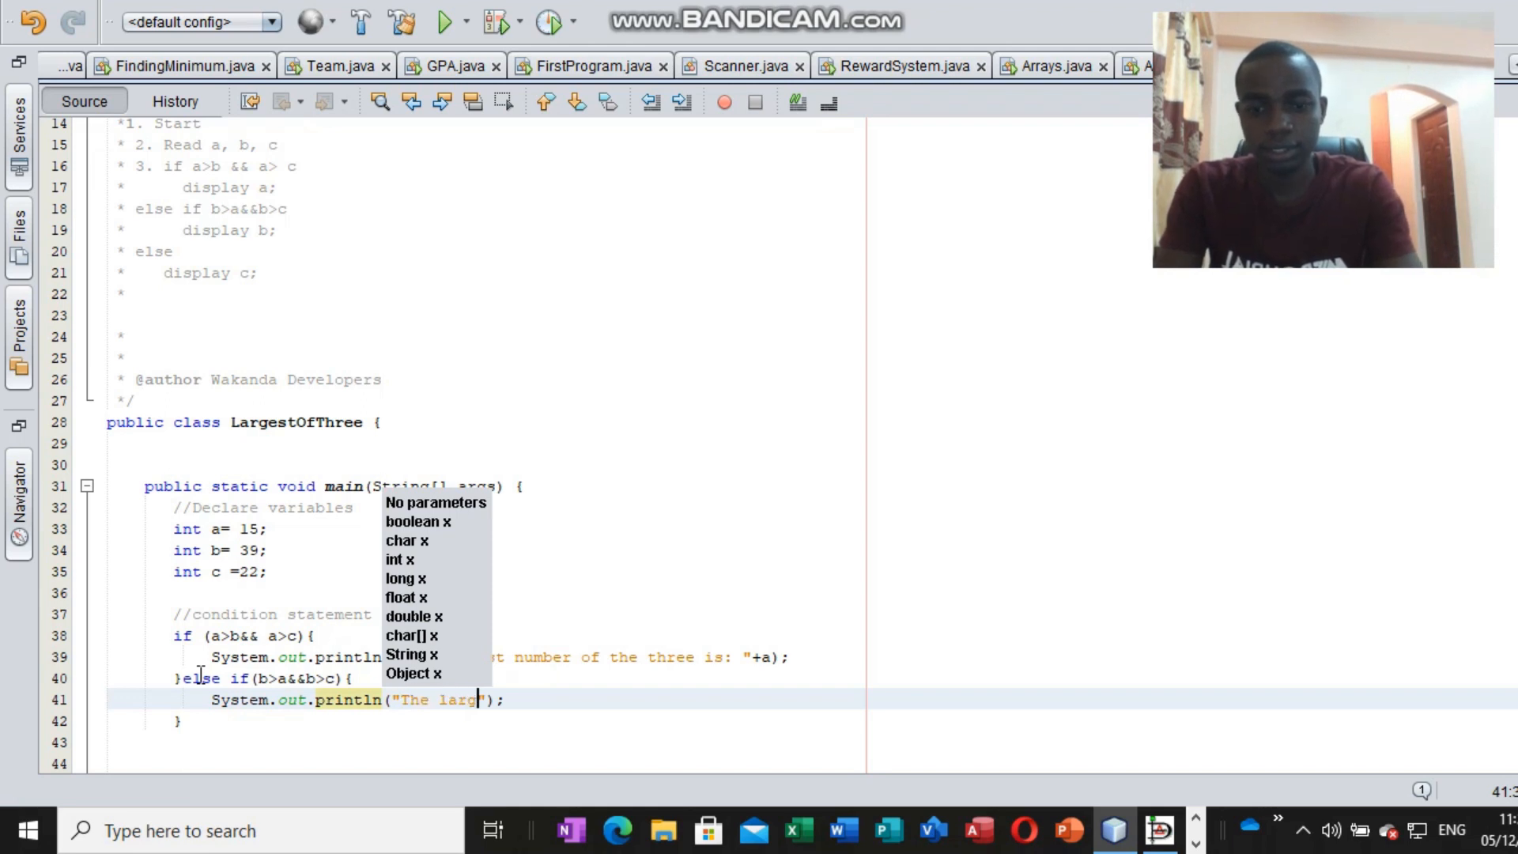
{"action": "type", "text": "est number of the"}
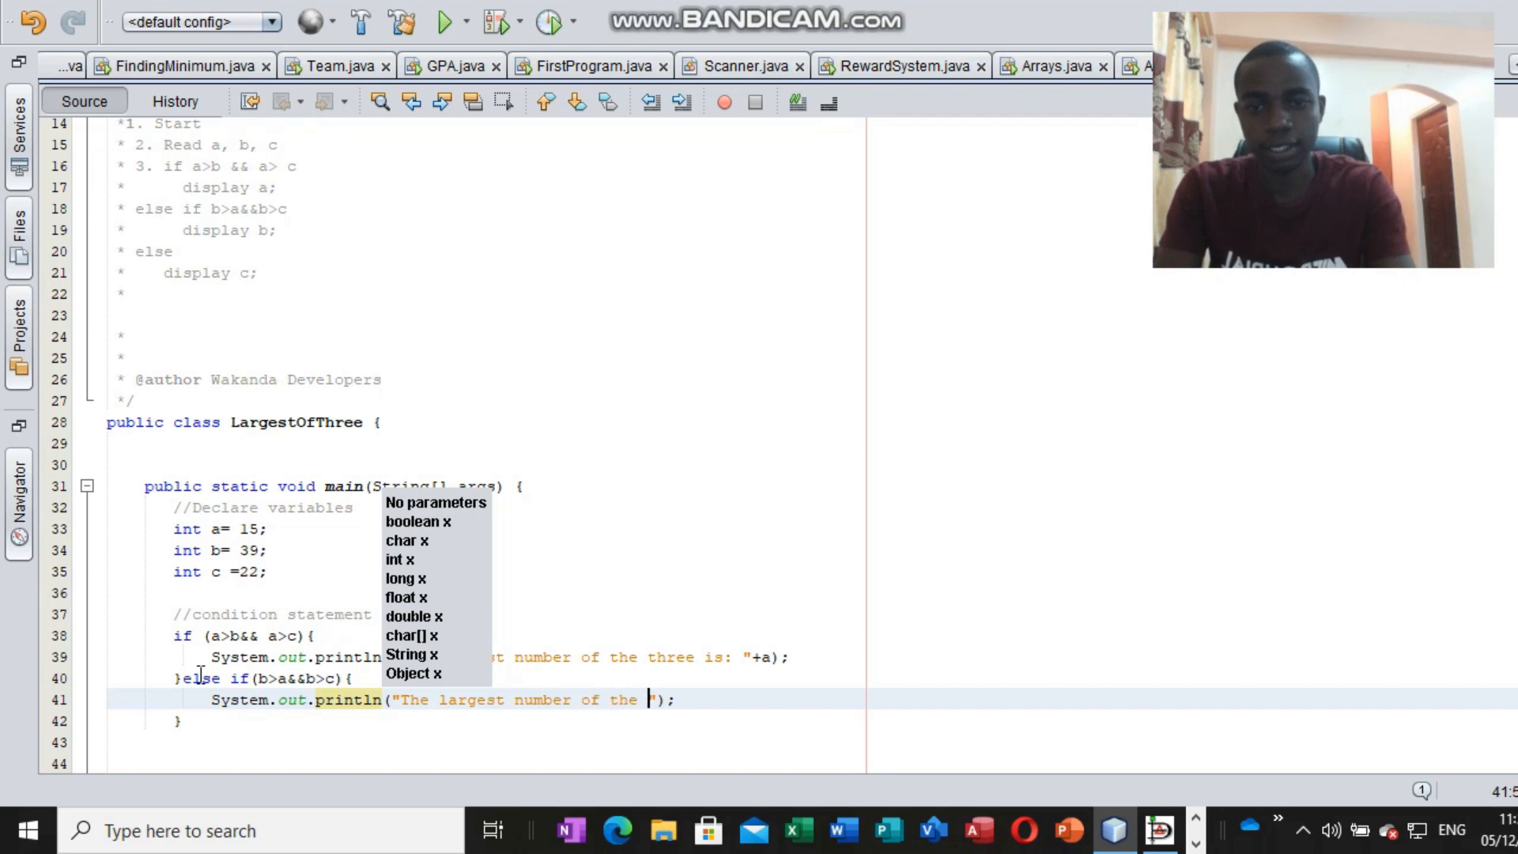
{"action": "type", "text": "three"}
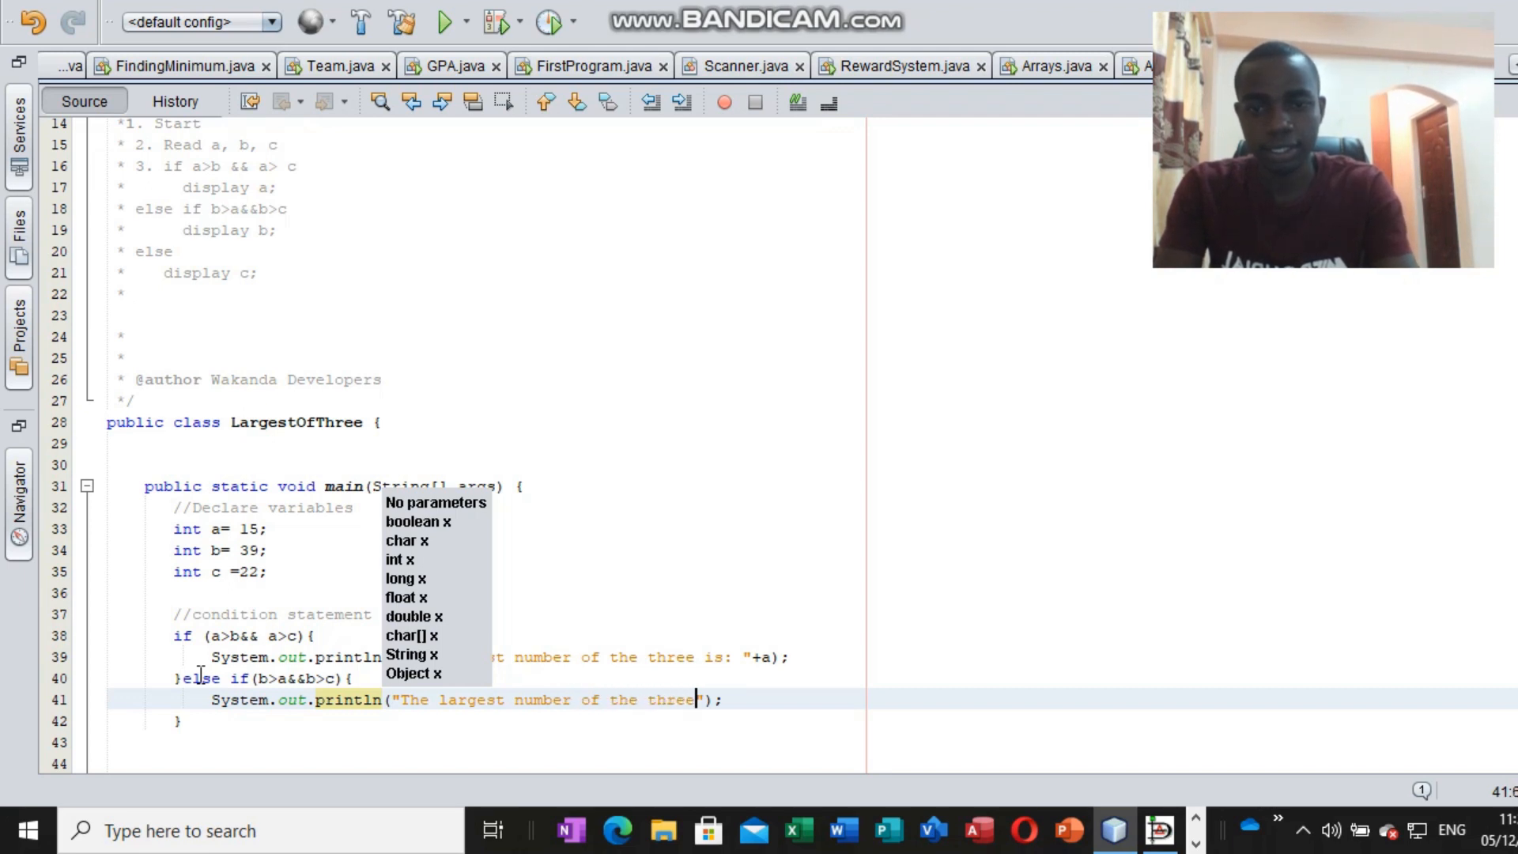
{"action": "type", "text": "is:"}
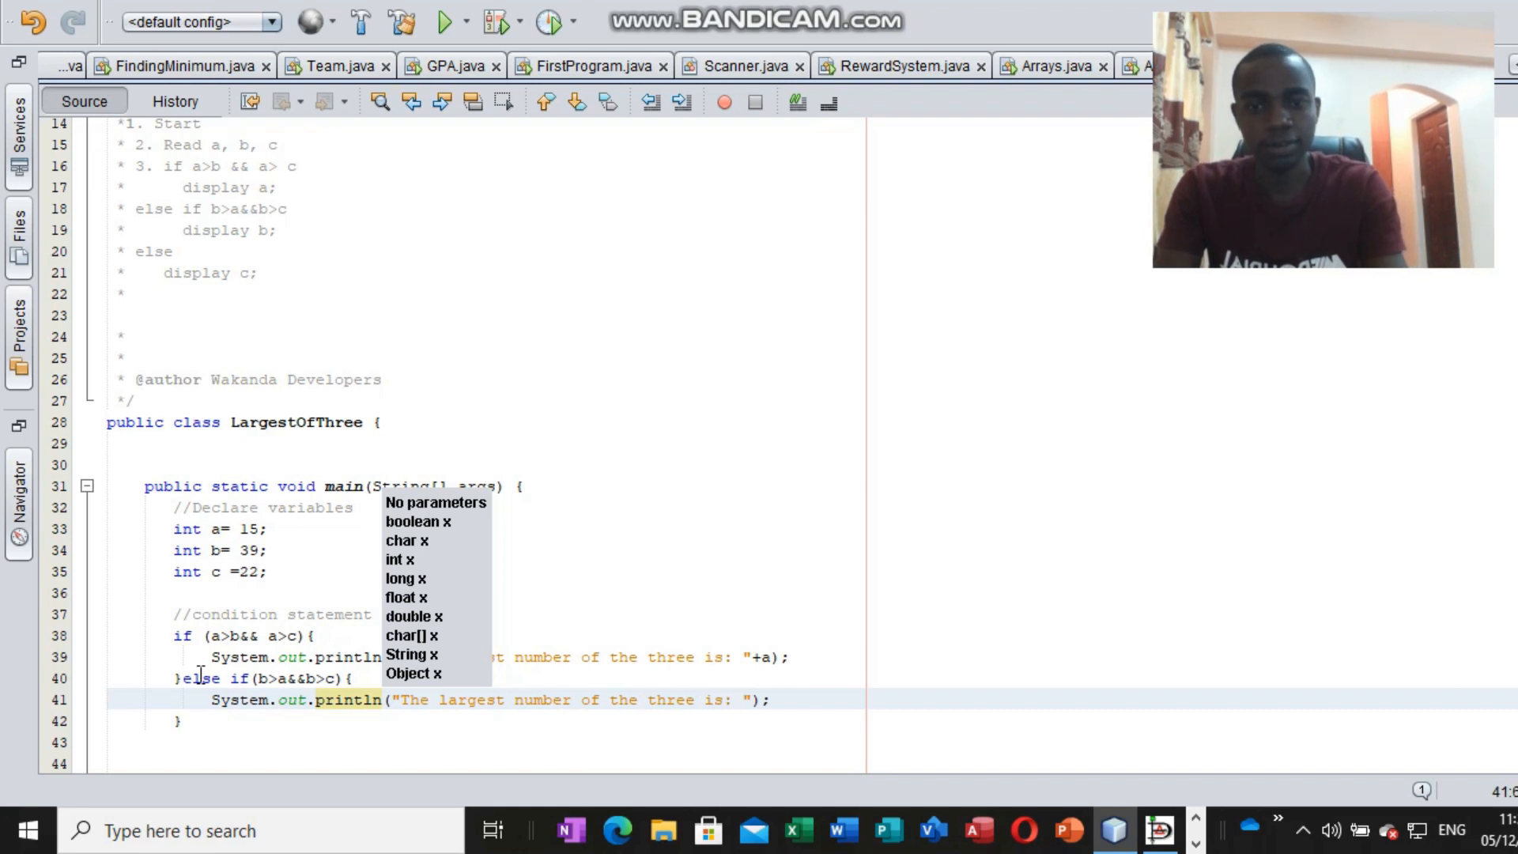
{"action": "type", "text": "+b"}
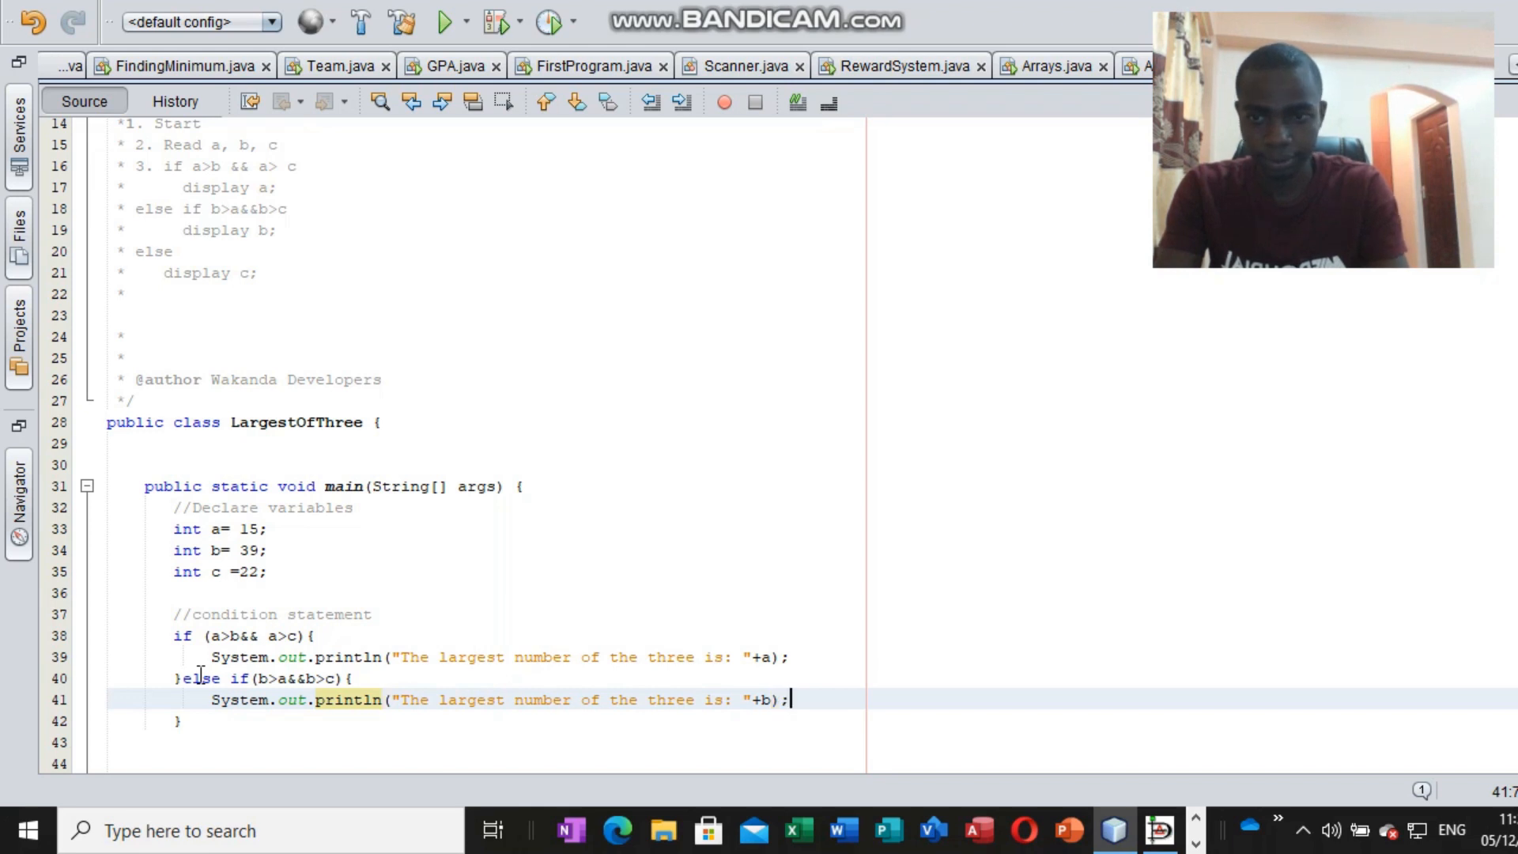
{"action": "type", "text": "e"}
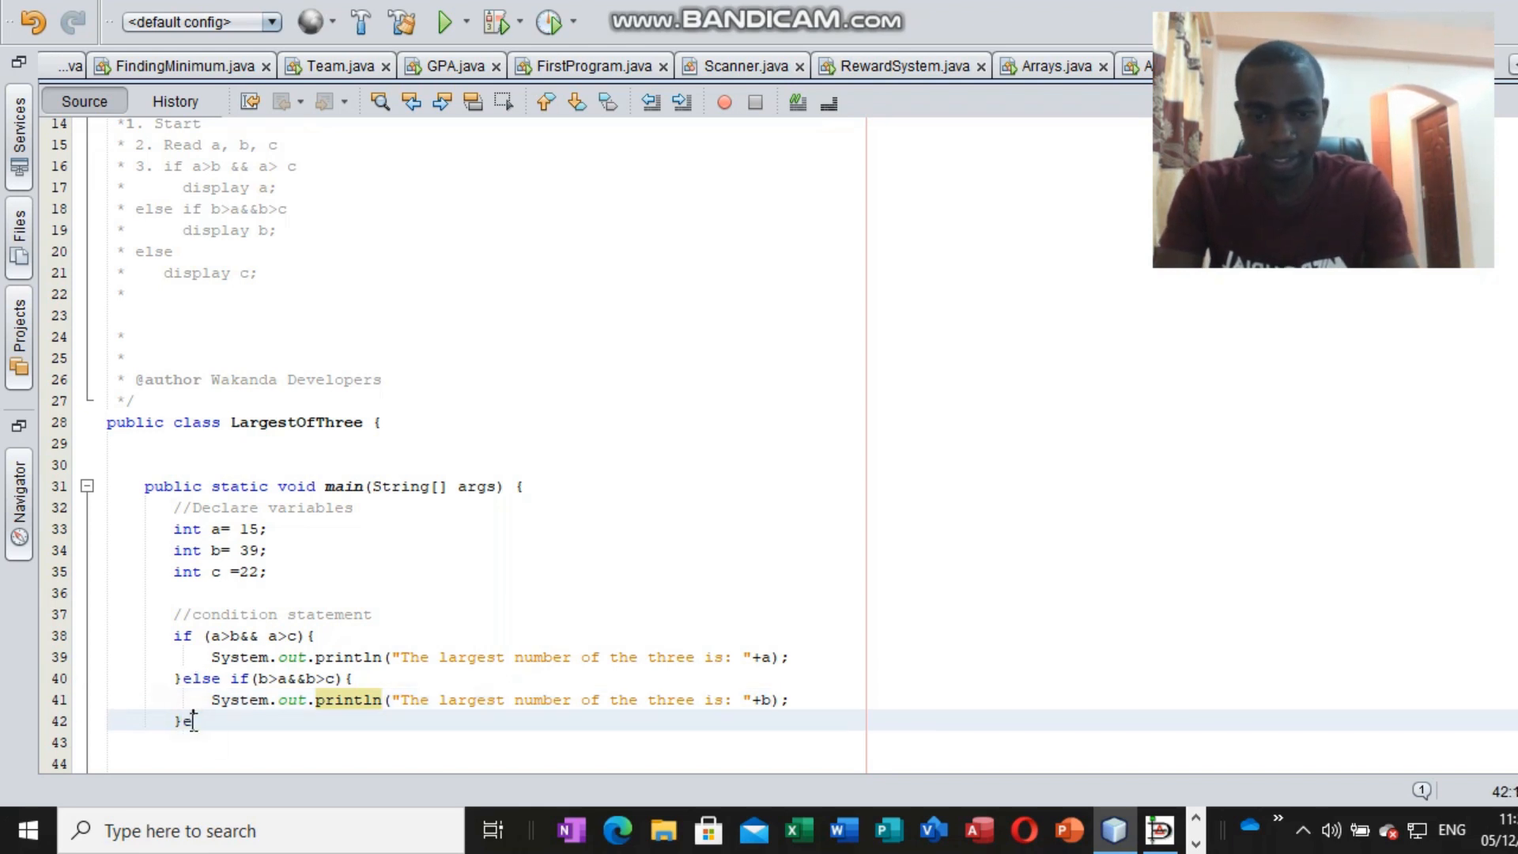
Write else{ with System.out.println("The largest number of the three is: "+c);.
{"action": "type", "text": "lse{"}
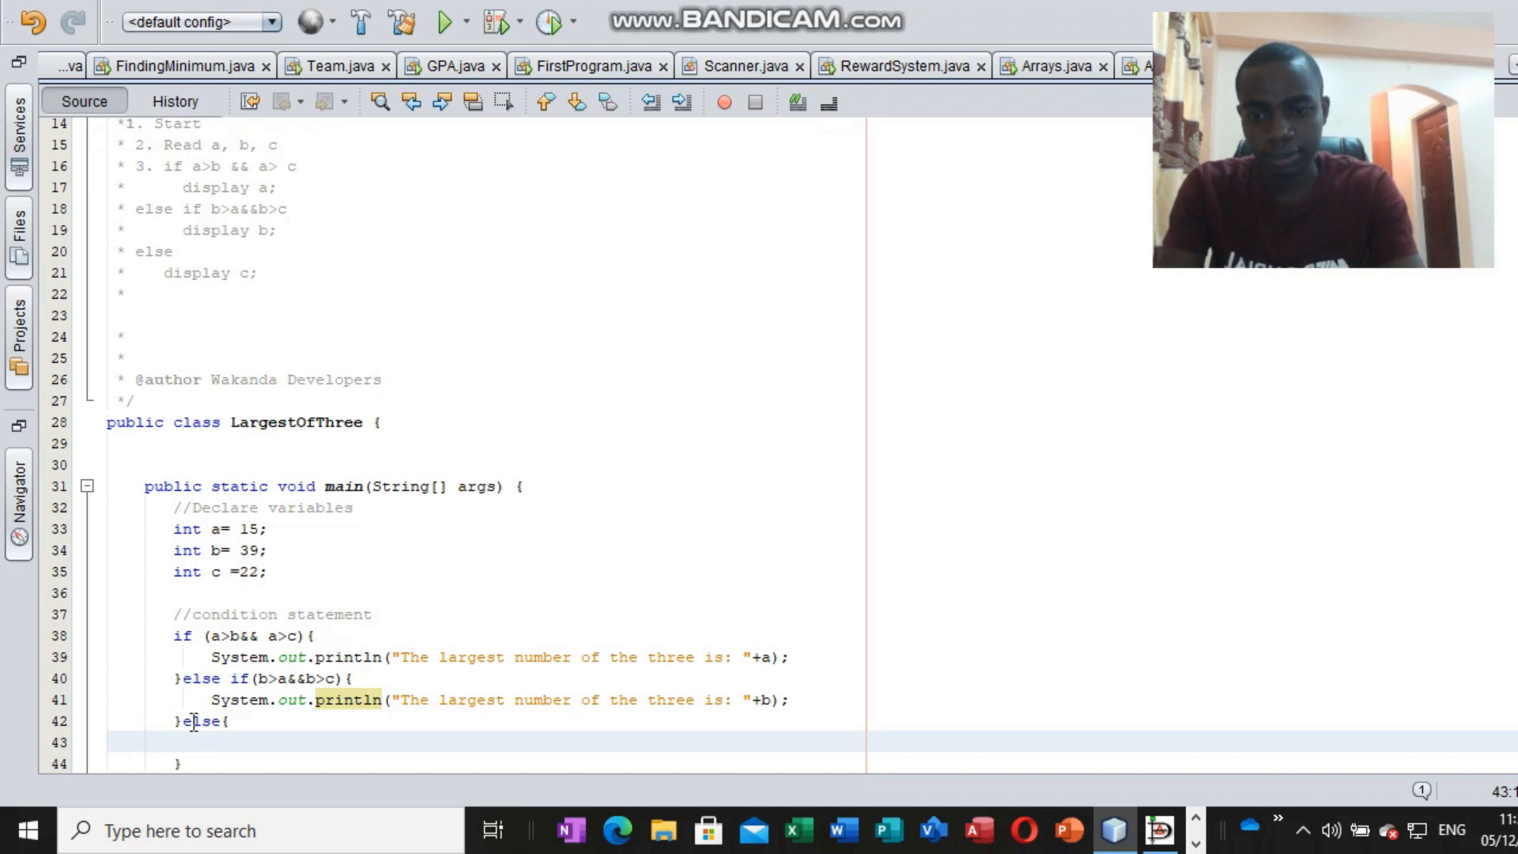
{"action": "type", "text": "System,"}
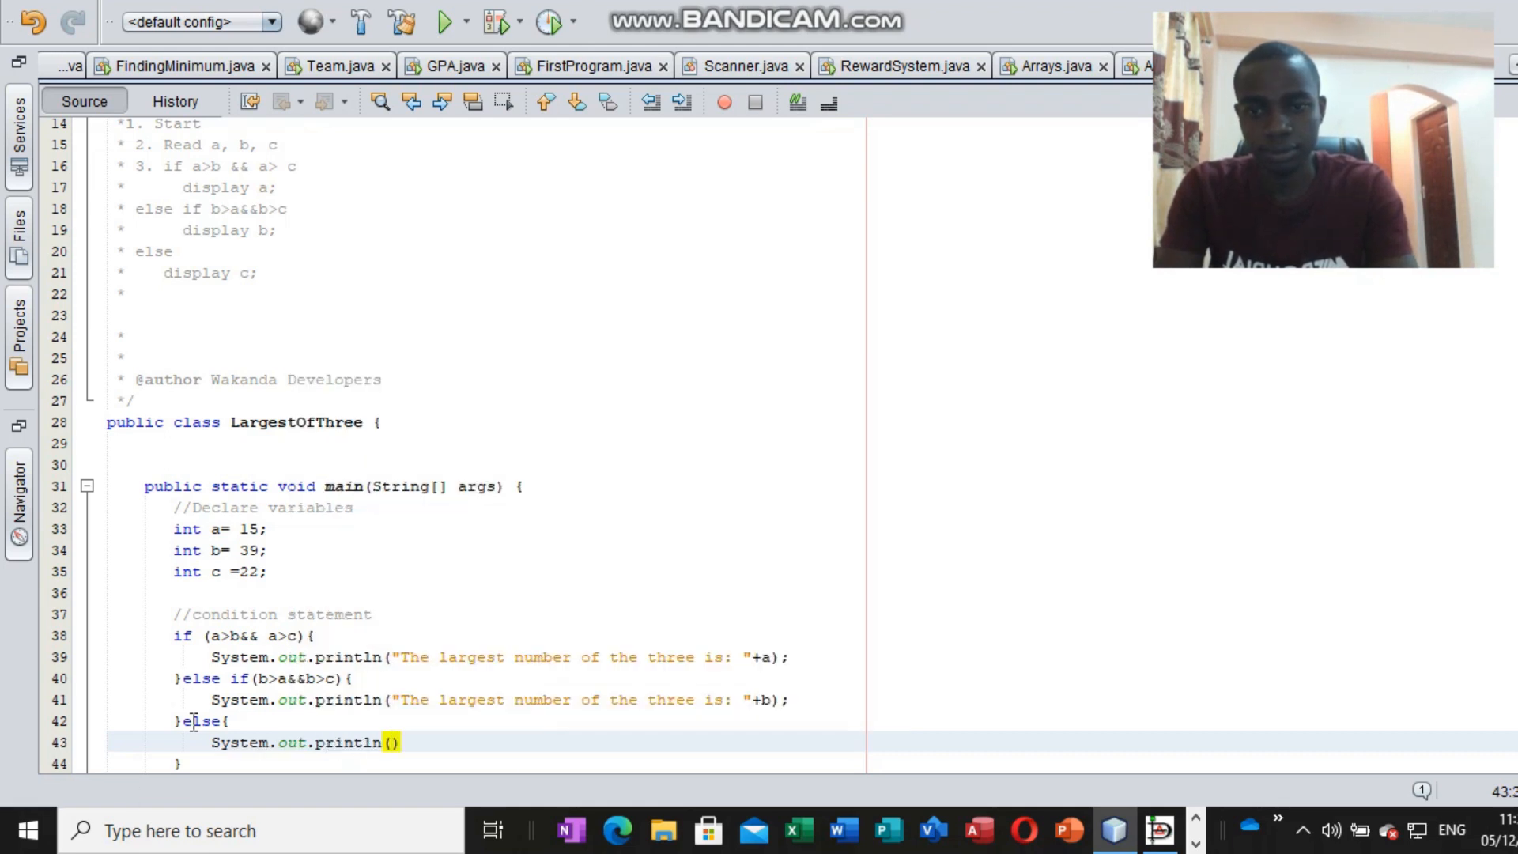
{"action": "type", "text": "The"}
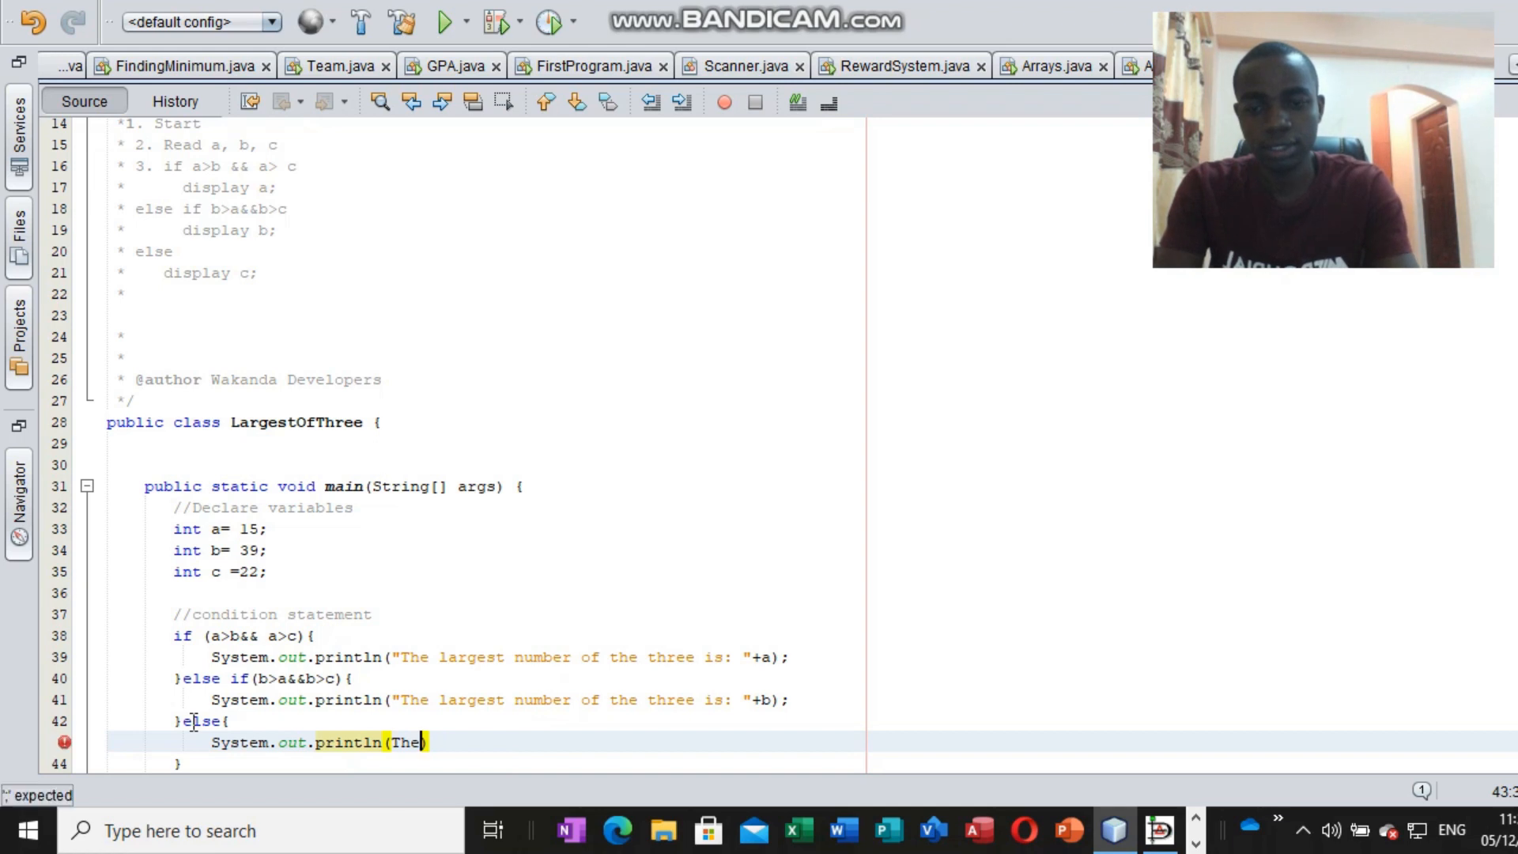
{"action": "type", "text": "\""}
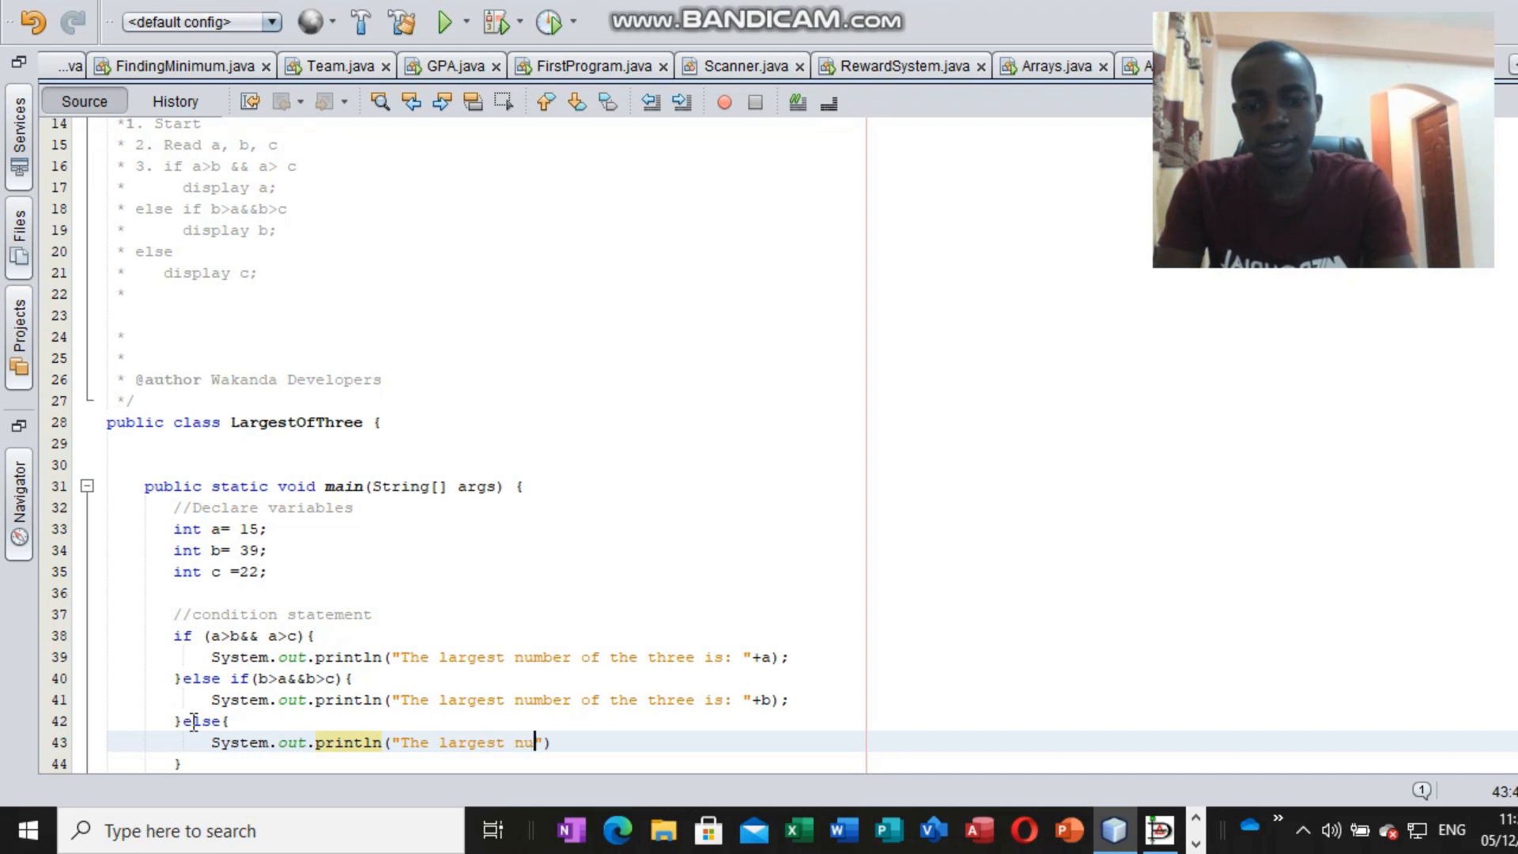
{"action": "type", "text": "number of teh"}
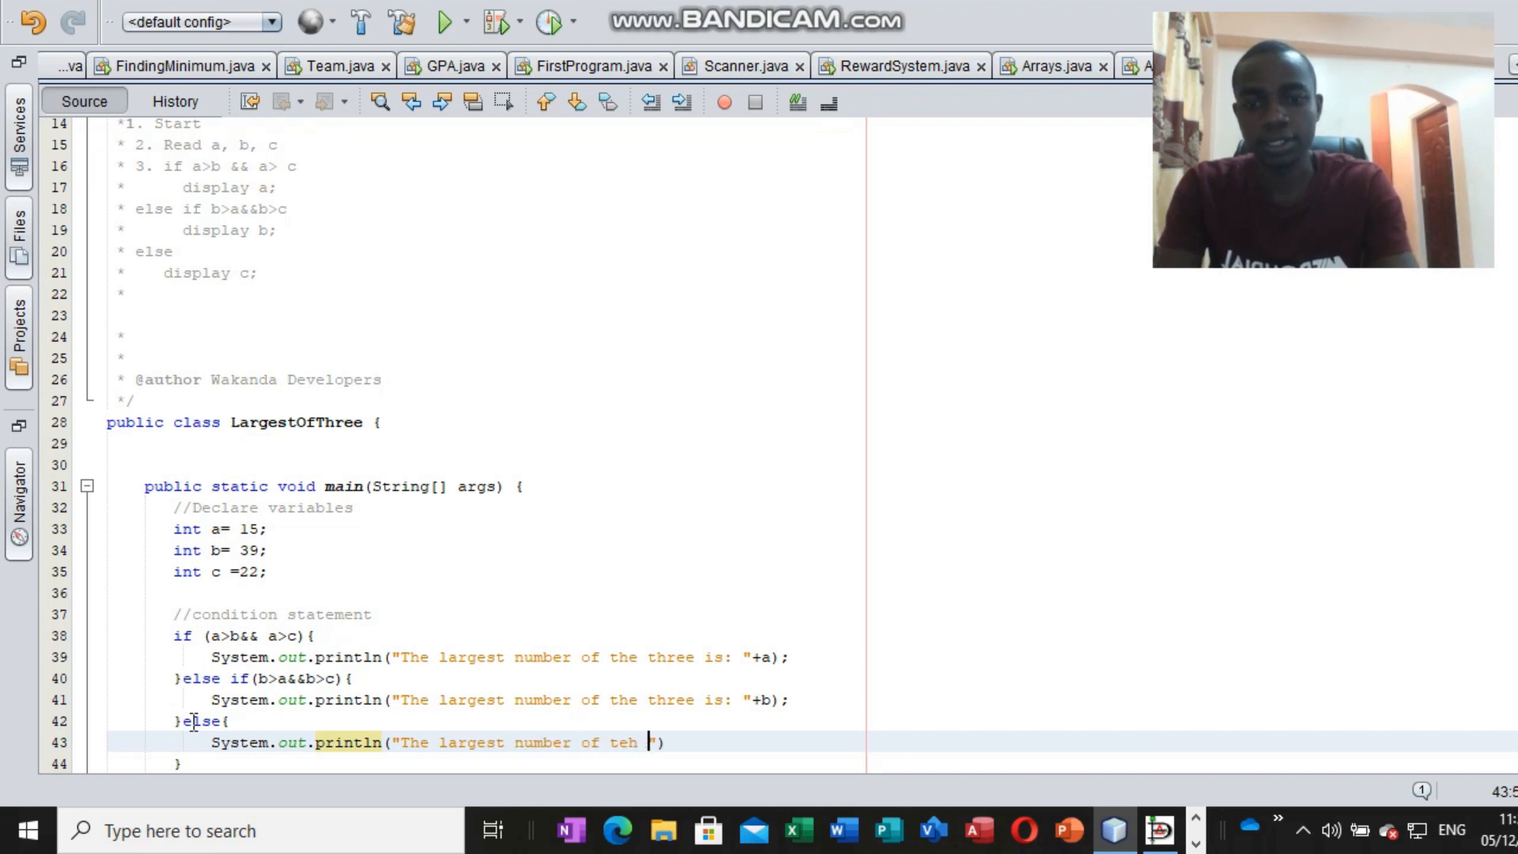
{"action": "type", "text": "the t"}
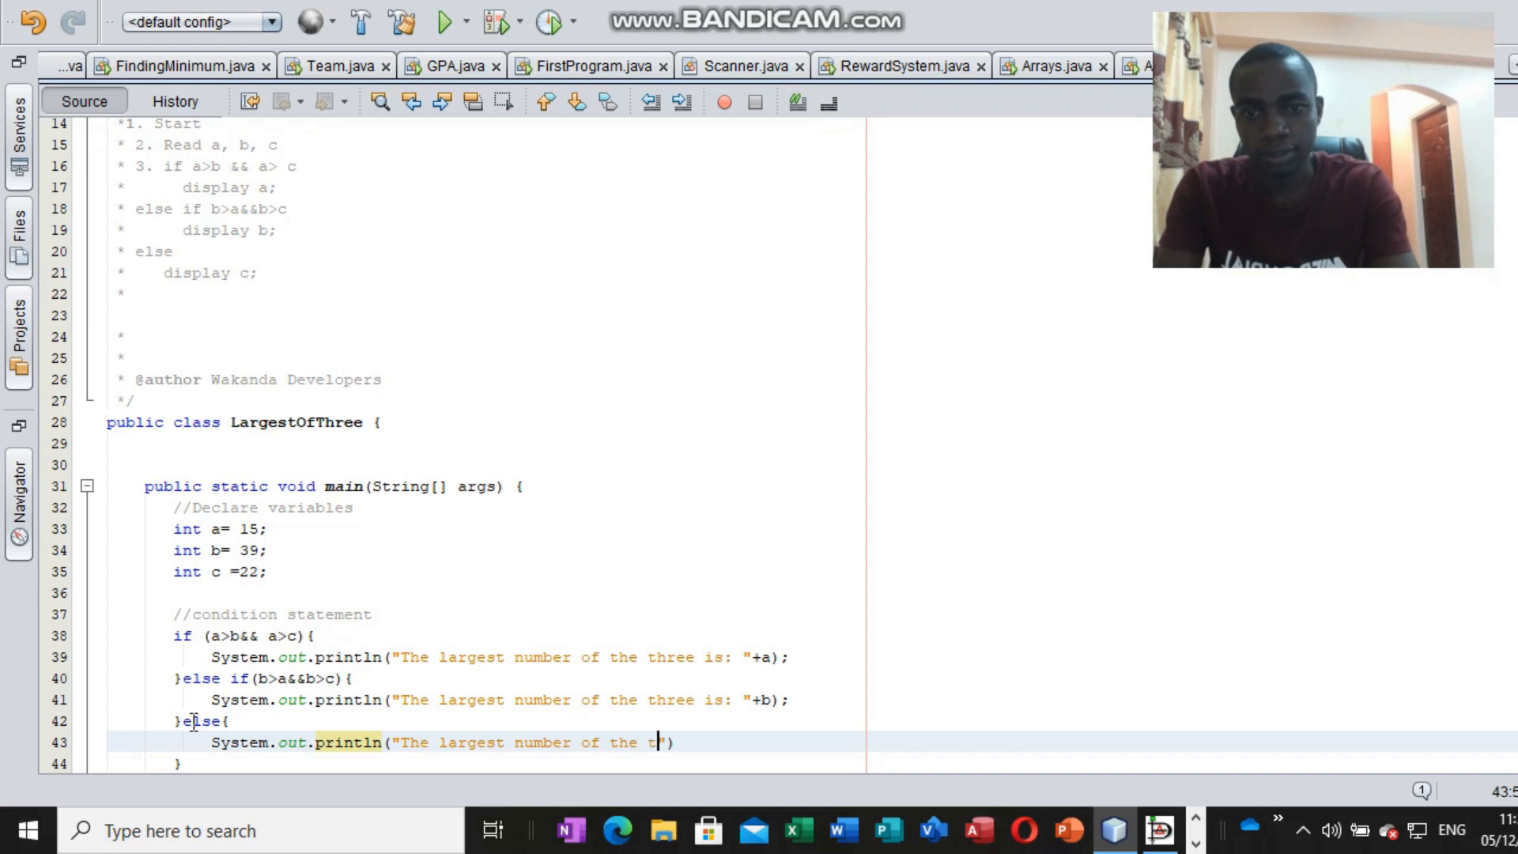
{"action": "type", "text": "hree us"}
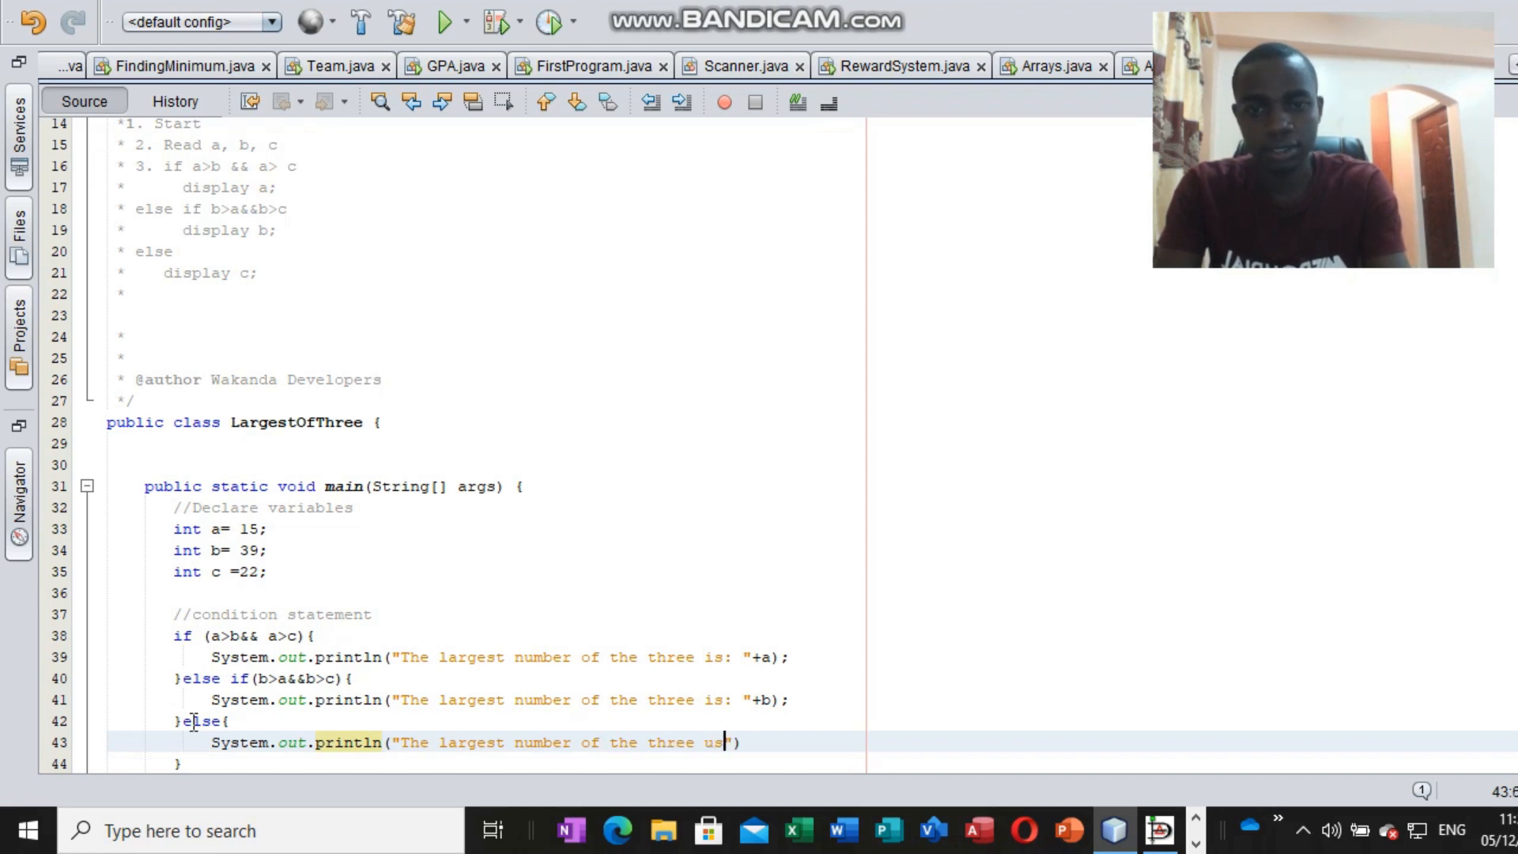
{"action": "type", "text": "is:"}
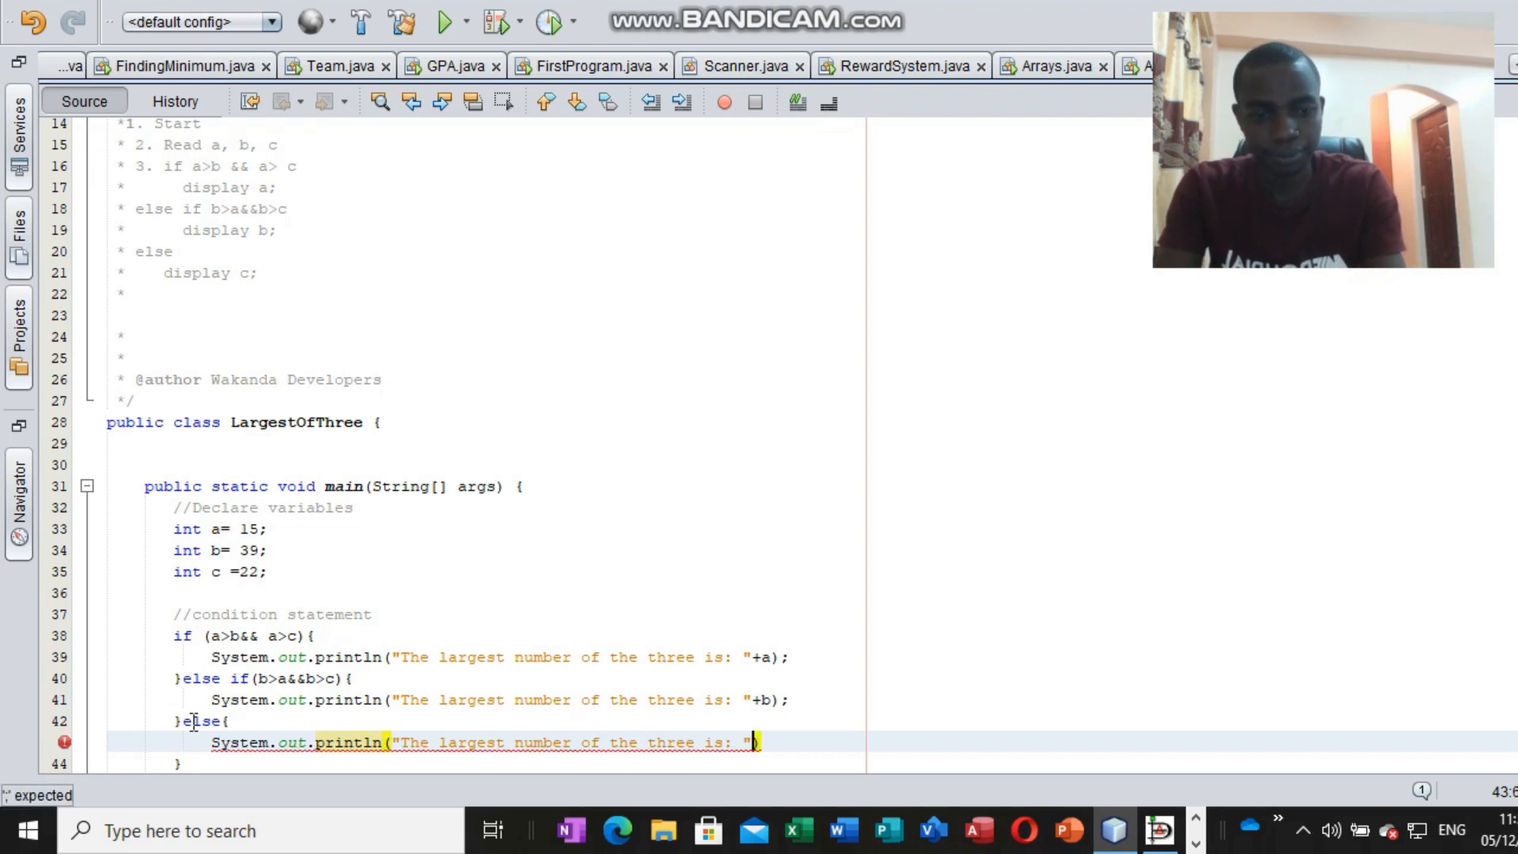
{"action": "type", "text": "+"}
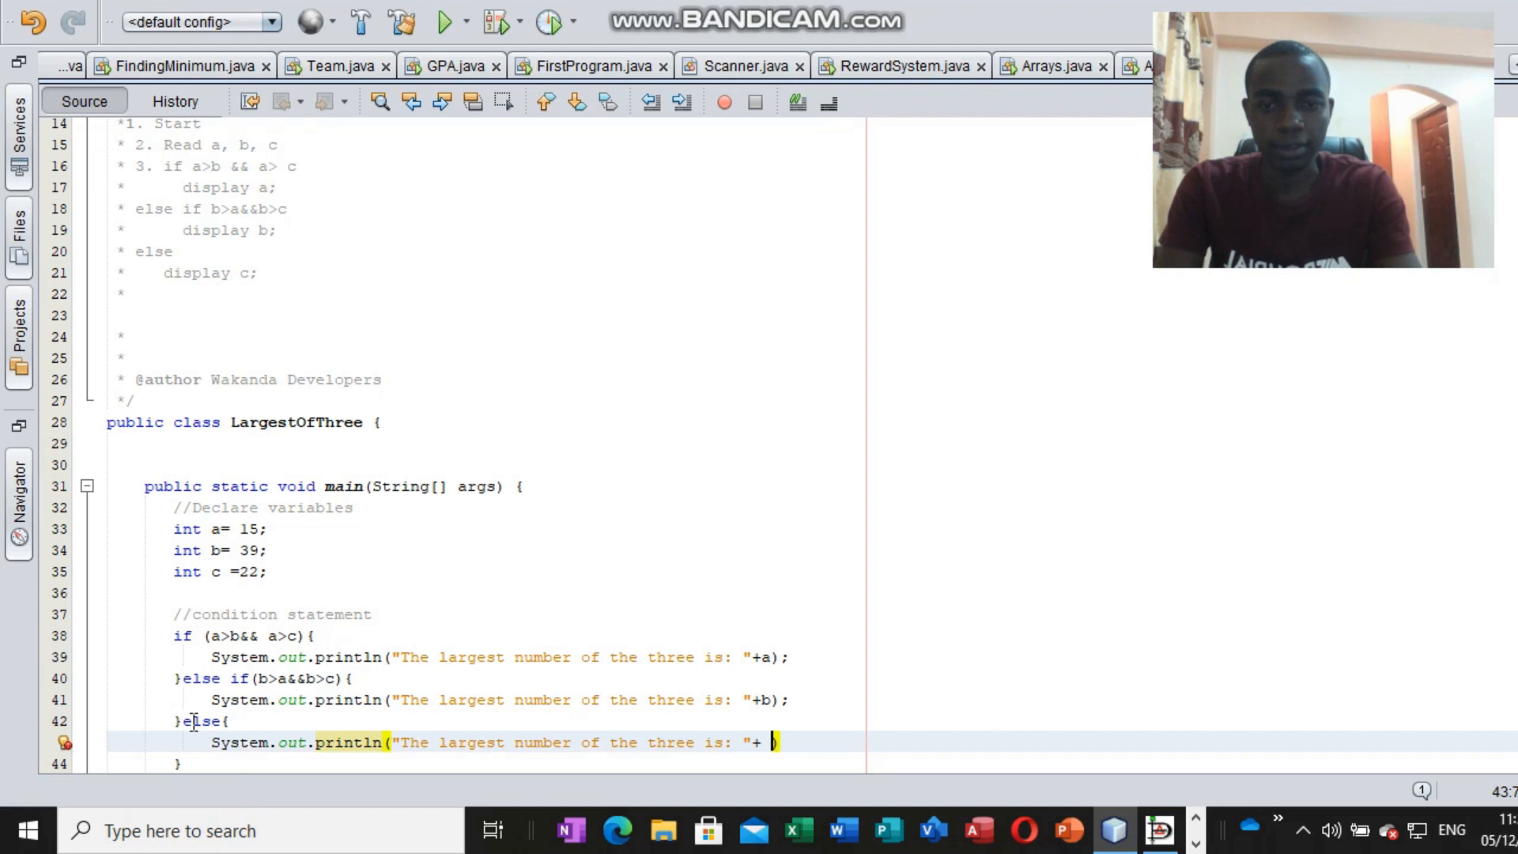
{"action": "type", "text": "c)"}
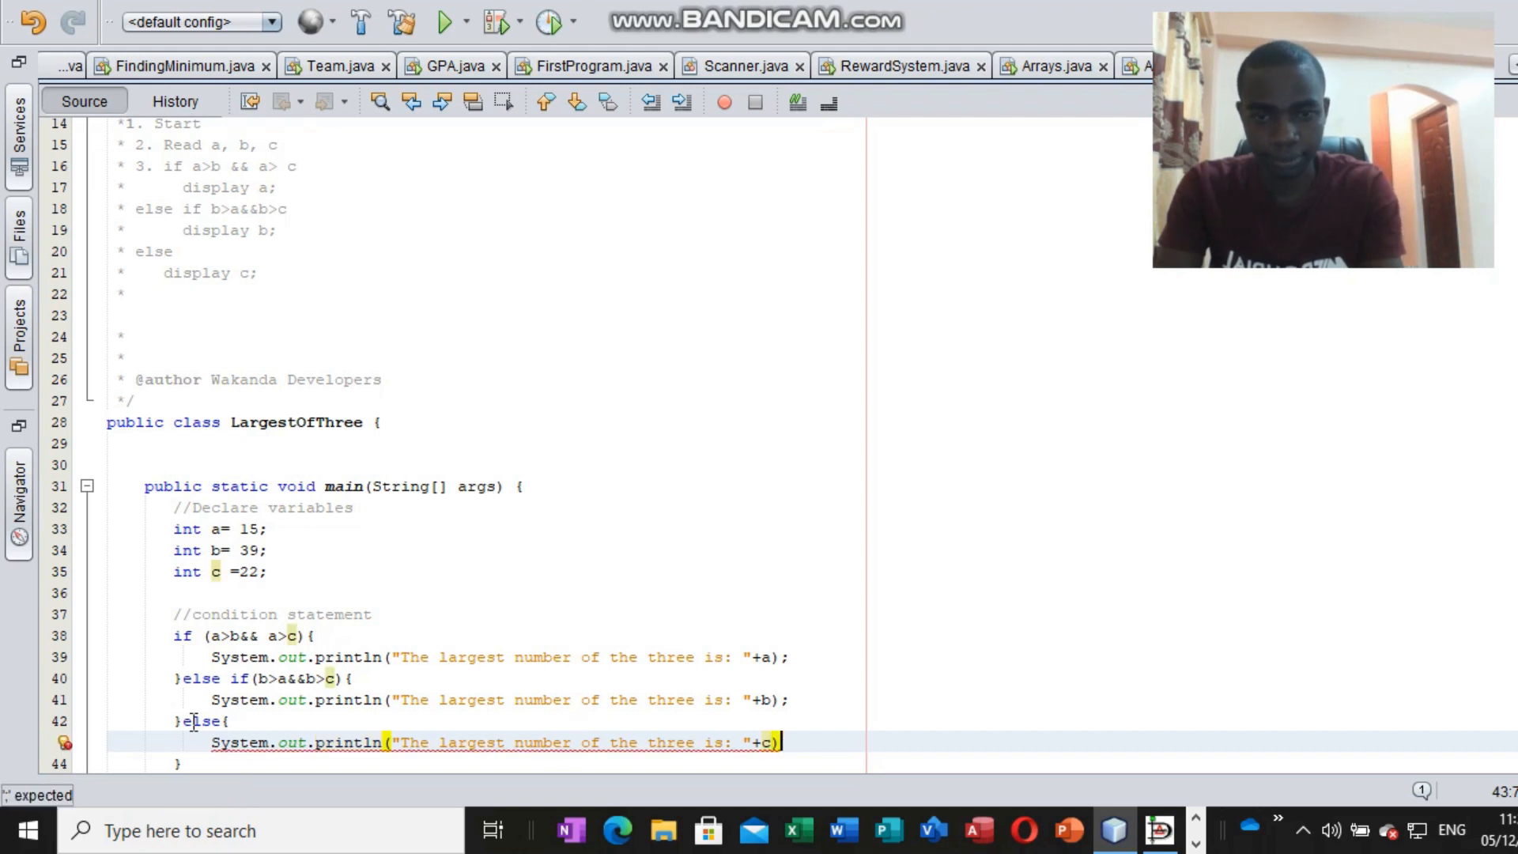
{"action": "type", "text": ";"}
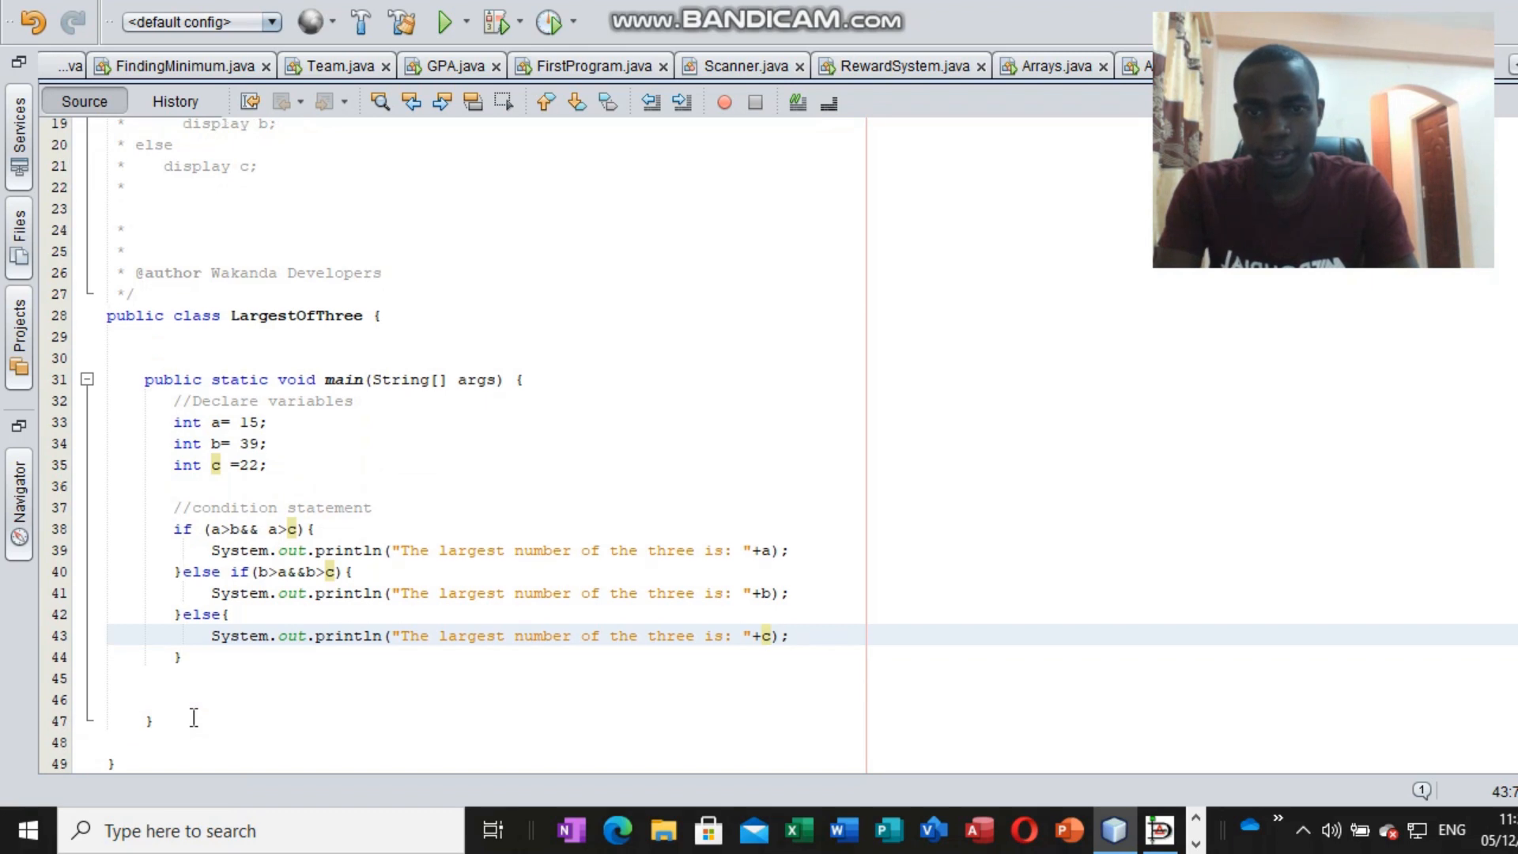
Run LargestOfThree so the output prints 'The largest number of the three is: 39'.
{"action": "scroll", "scroll_direction": "down", "scroll_amount": 3}
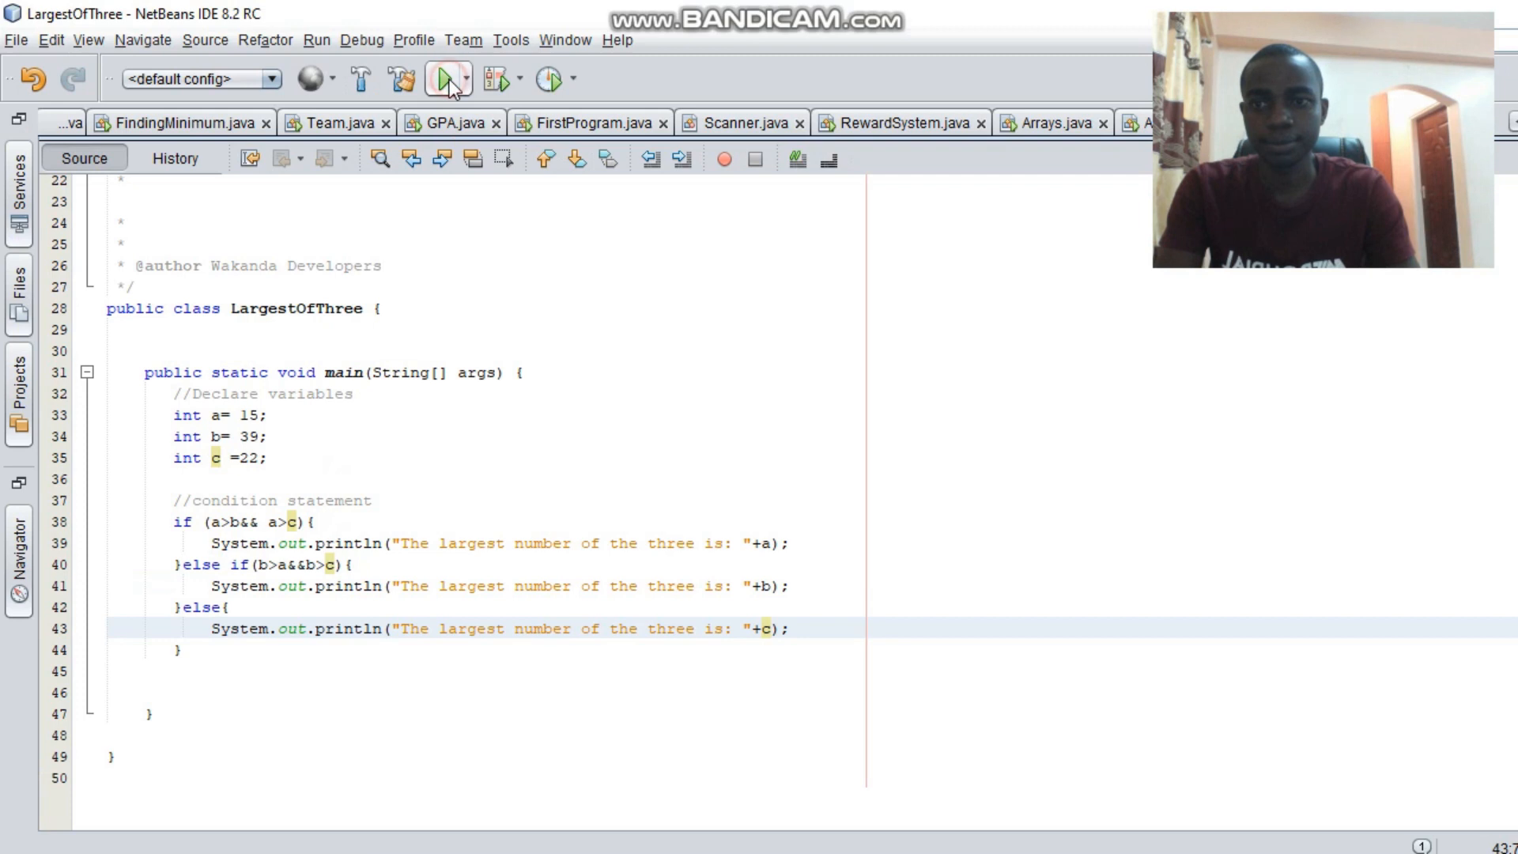
{"action": "left_click", "coordinate": [442, 79]}
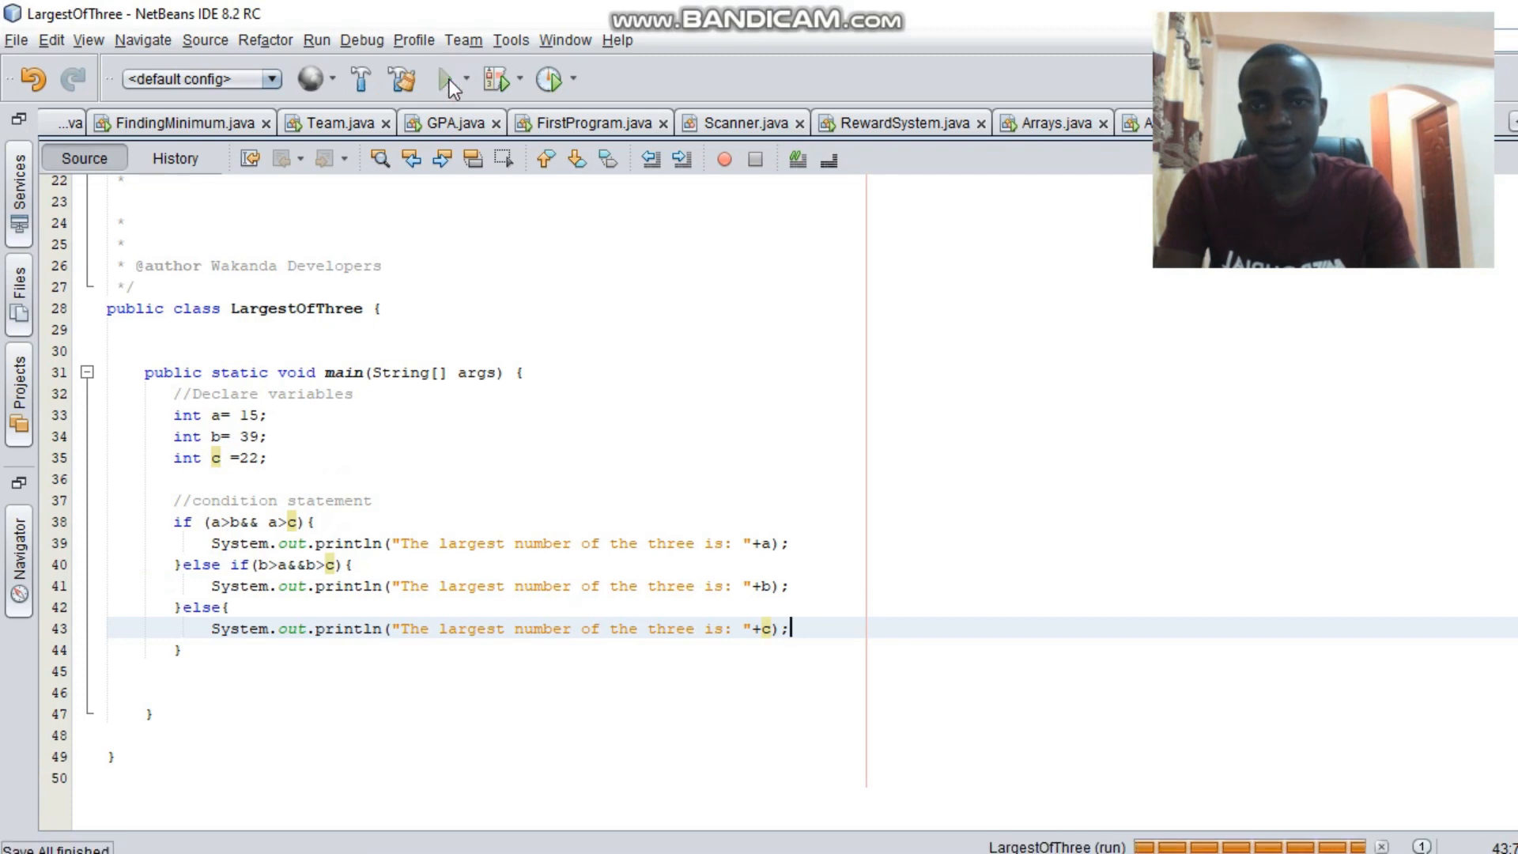
{"action": "left_click", "coordinate": [446, 79]}
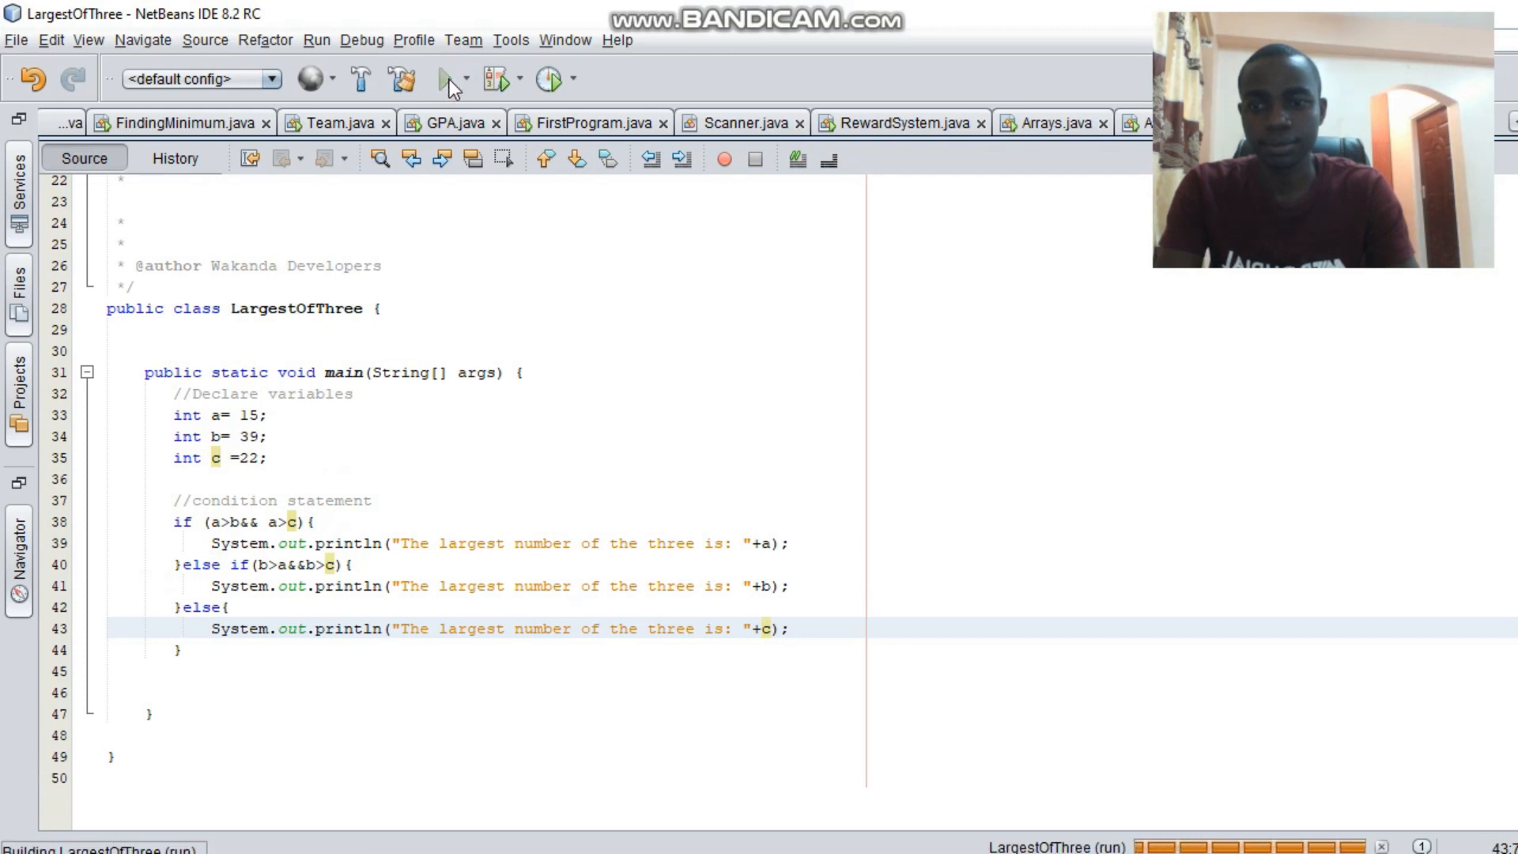
{"action": "left_click", "coordinate": [443, 78]}
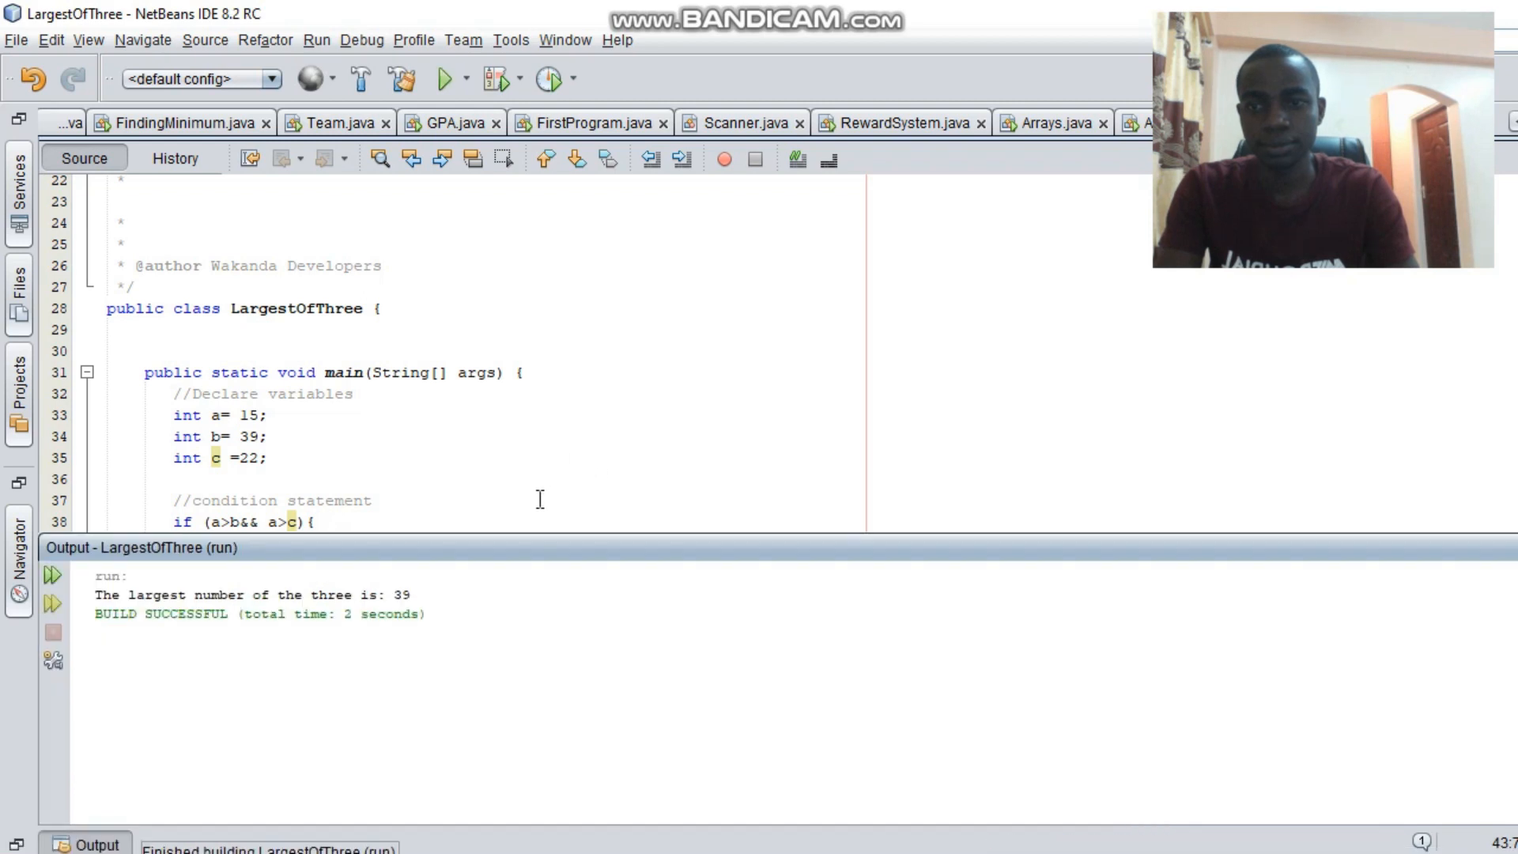